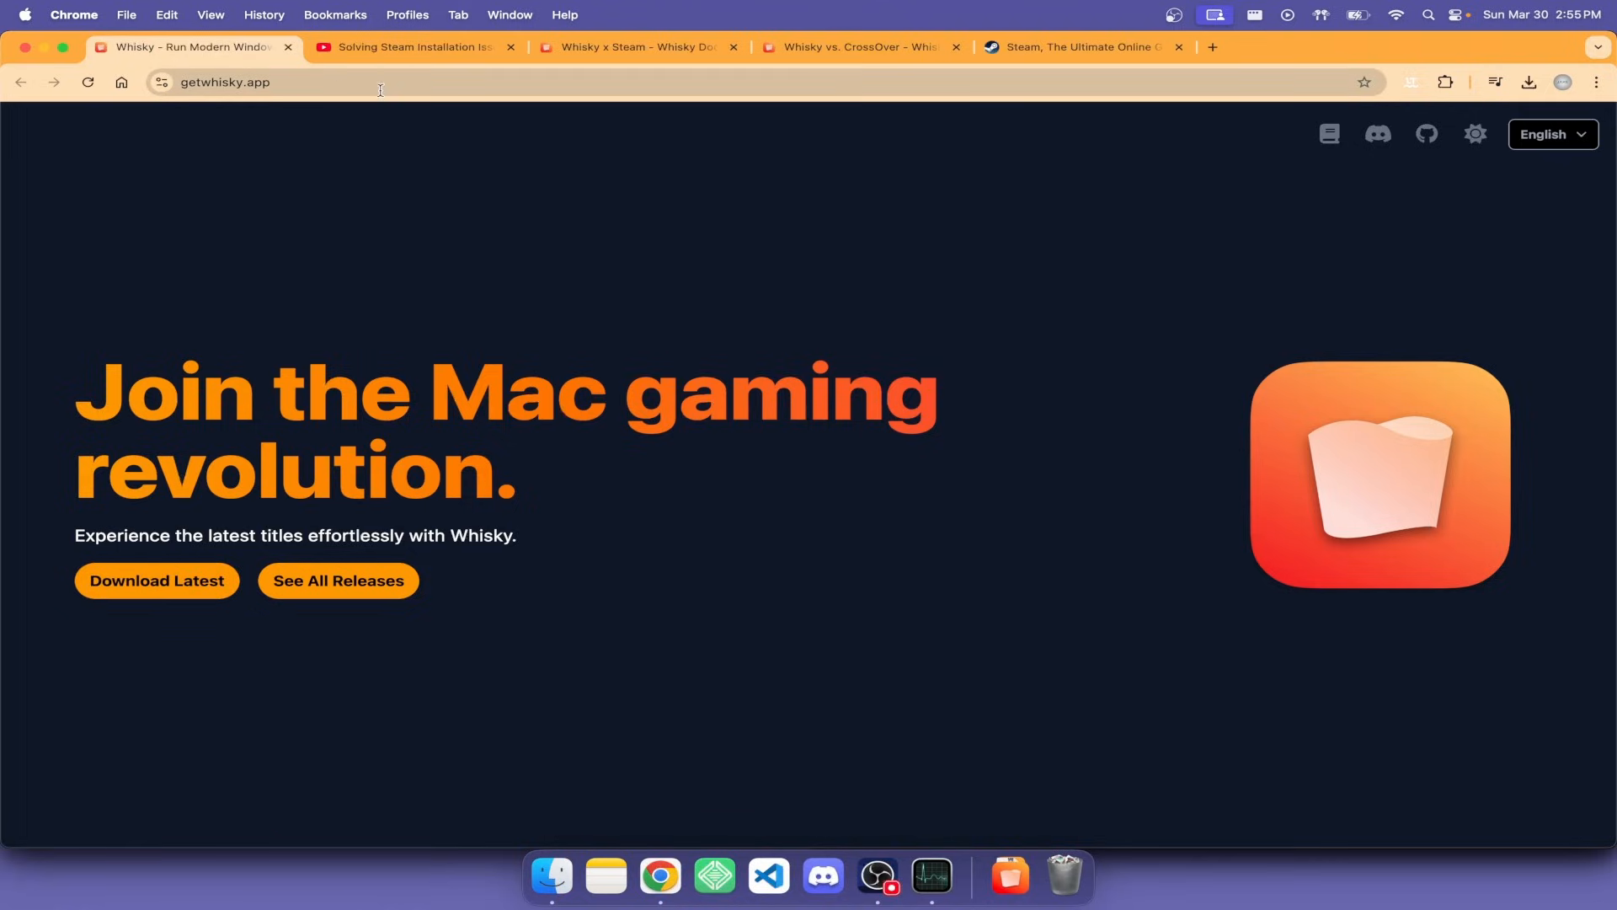
{"action": "mouse_move", "coordinate": [368, 171]}
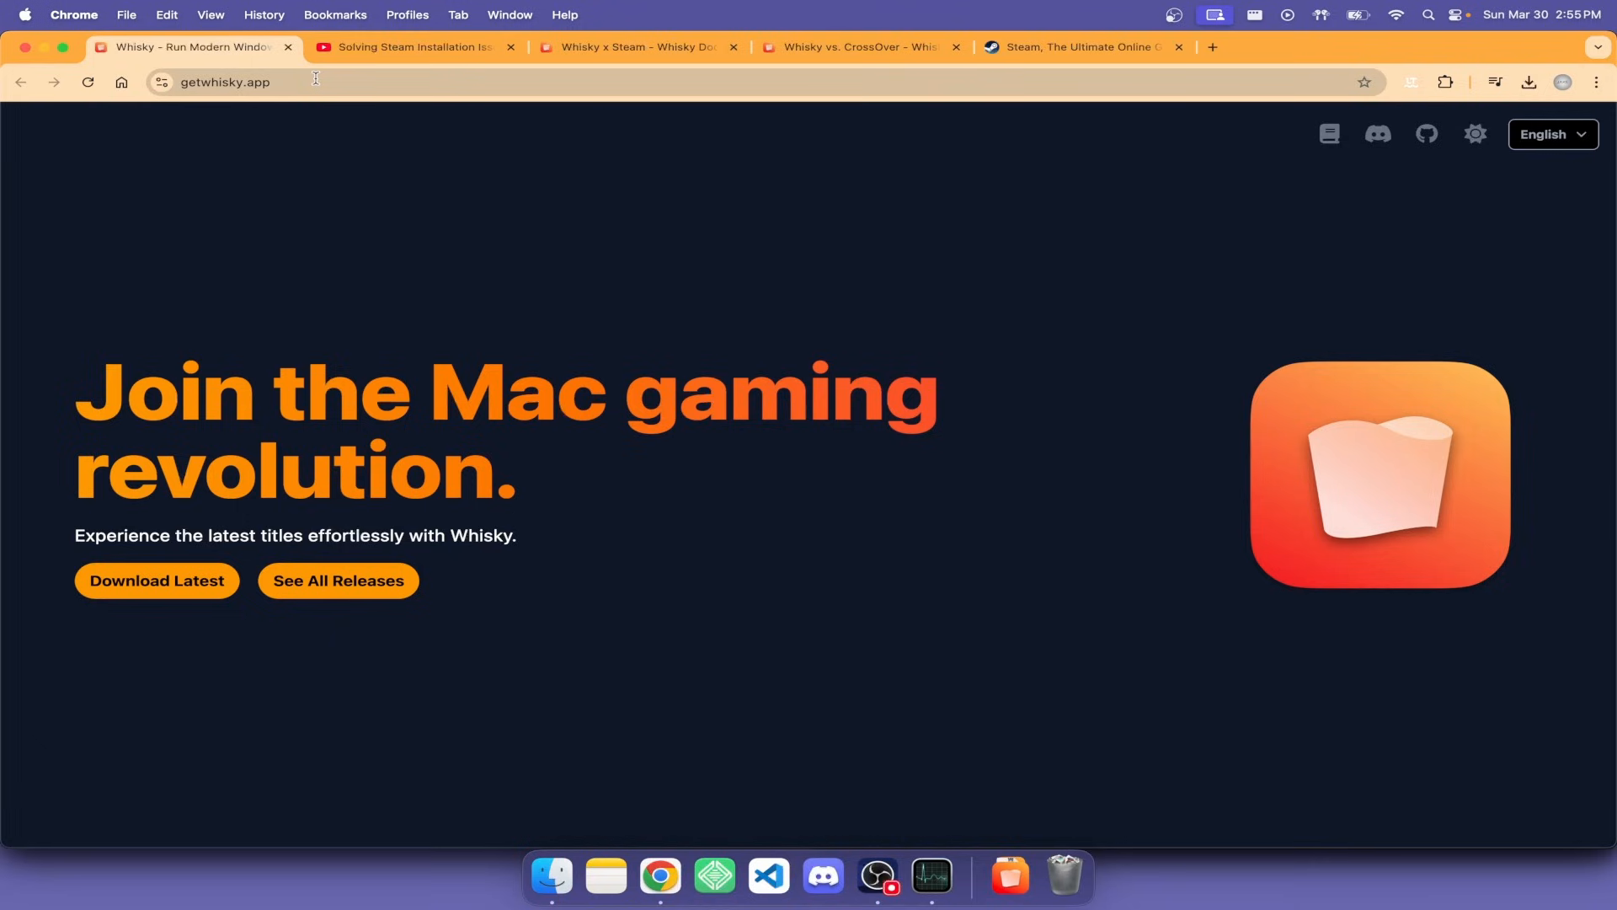
- Show the Downloads folder holding the Whisky app and Whisky.zip
{"action": "left_click", "coordinate": [156, 580]}
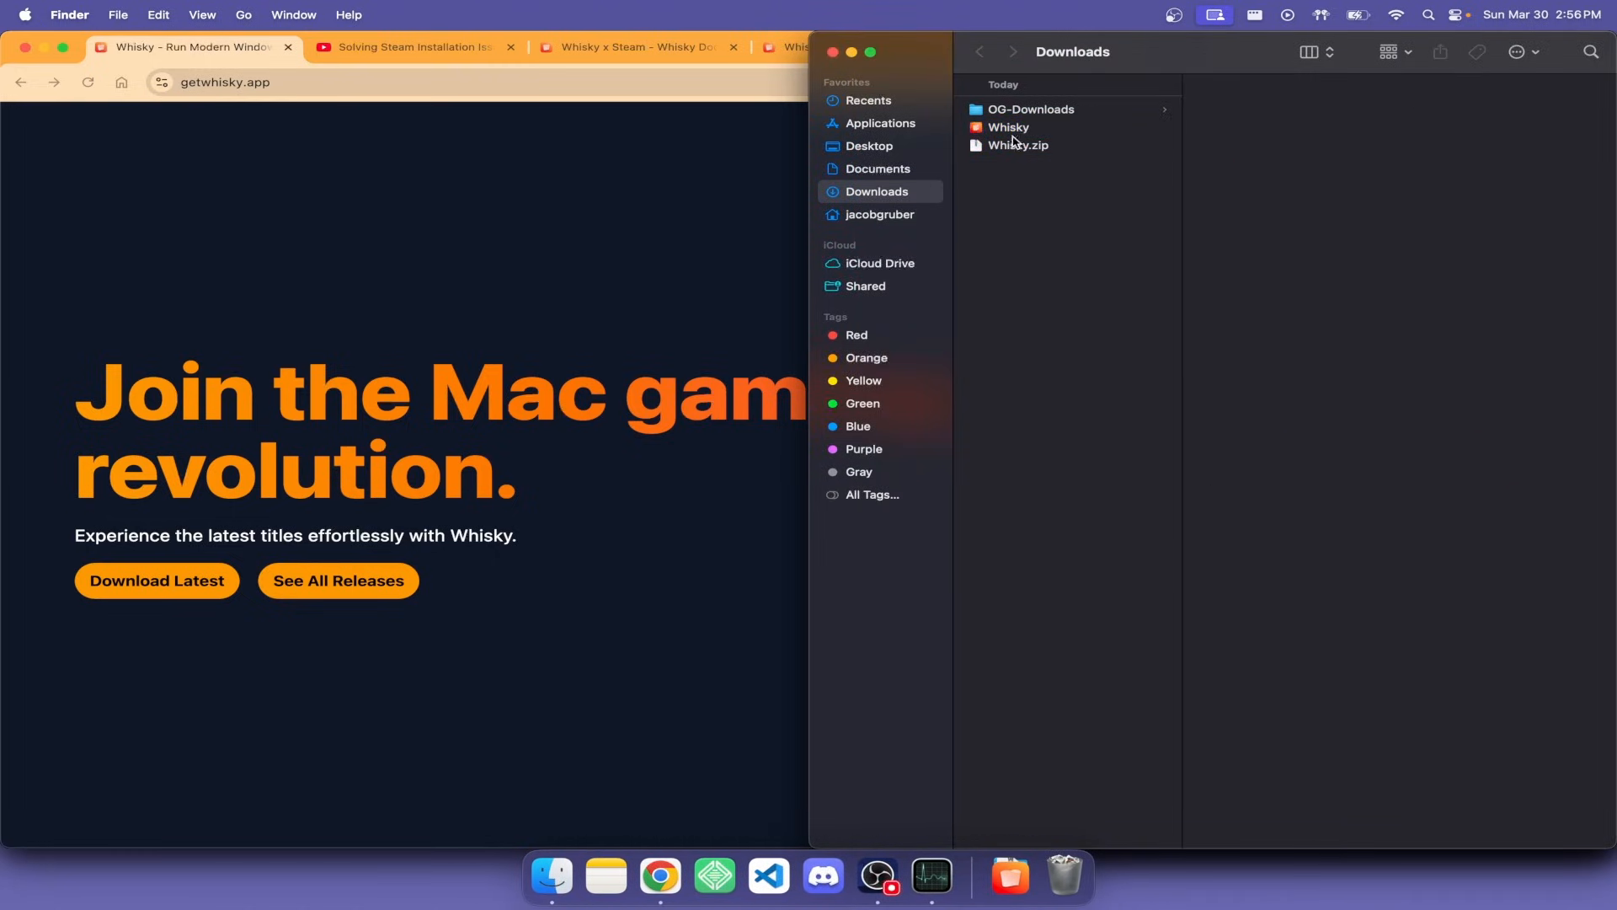
- Inspect the downloaded Whisky app's details (9.3 MB application, version 2.3.4)
{"action": "left_click", "coordinate": [1009, 128]}
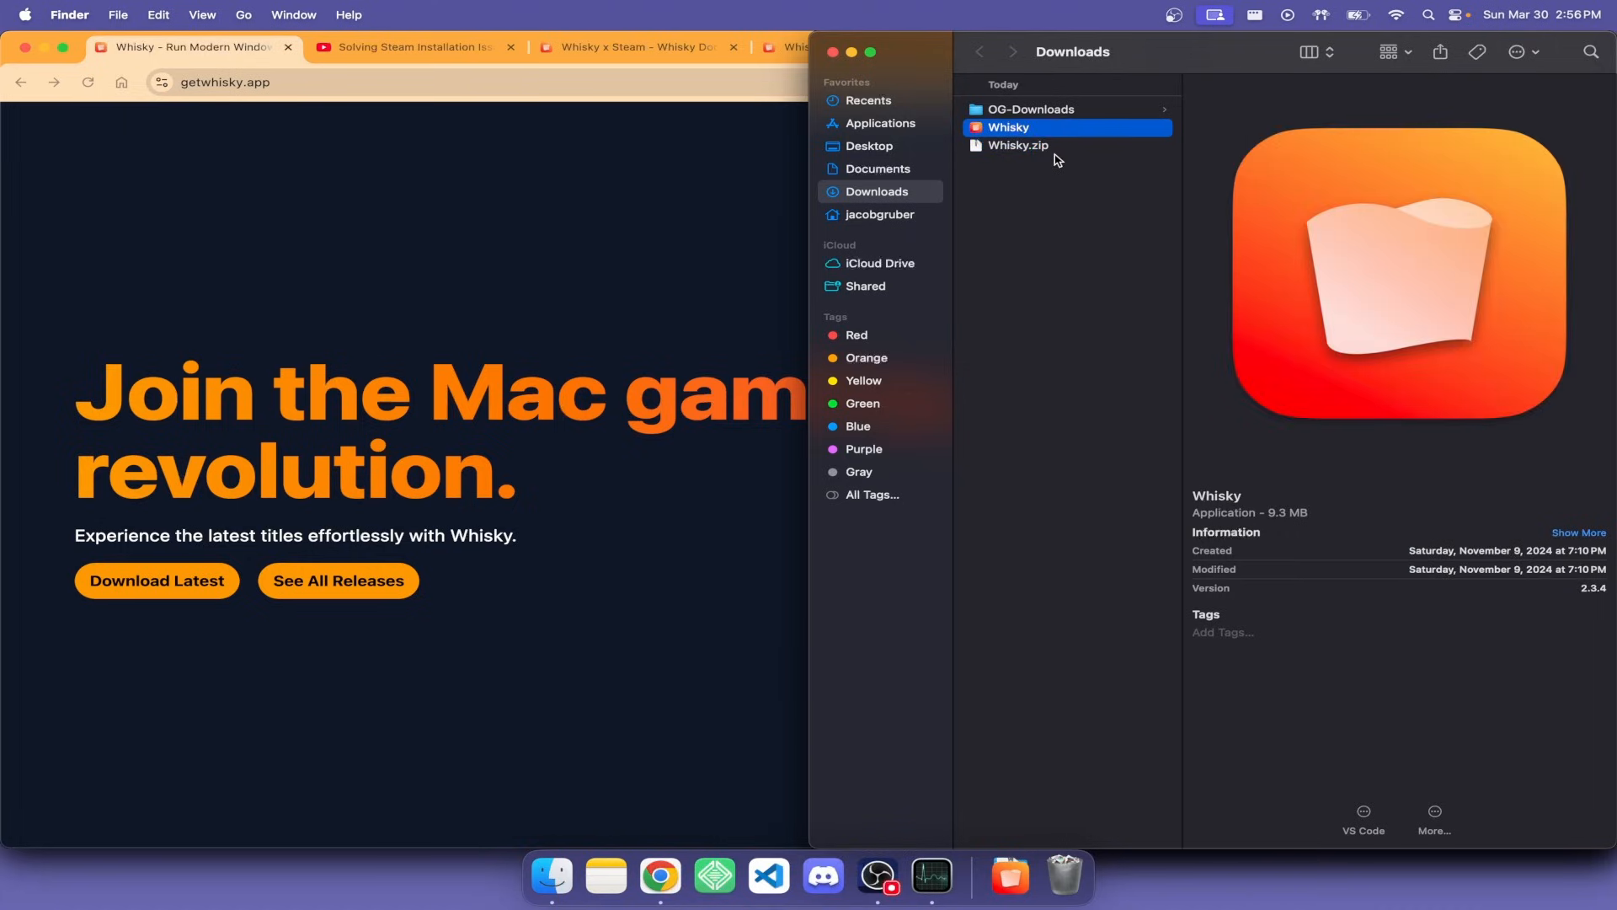
{"action": "mouse_move", "coordinate": [1194, 185]}
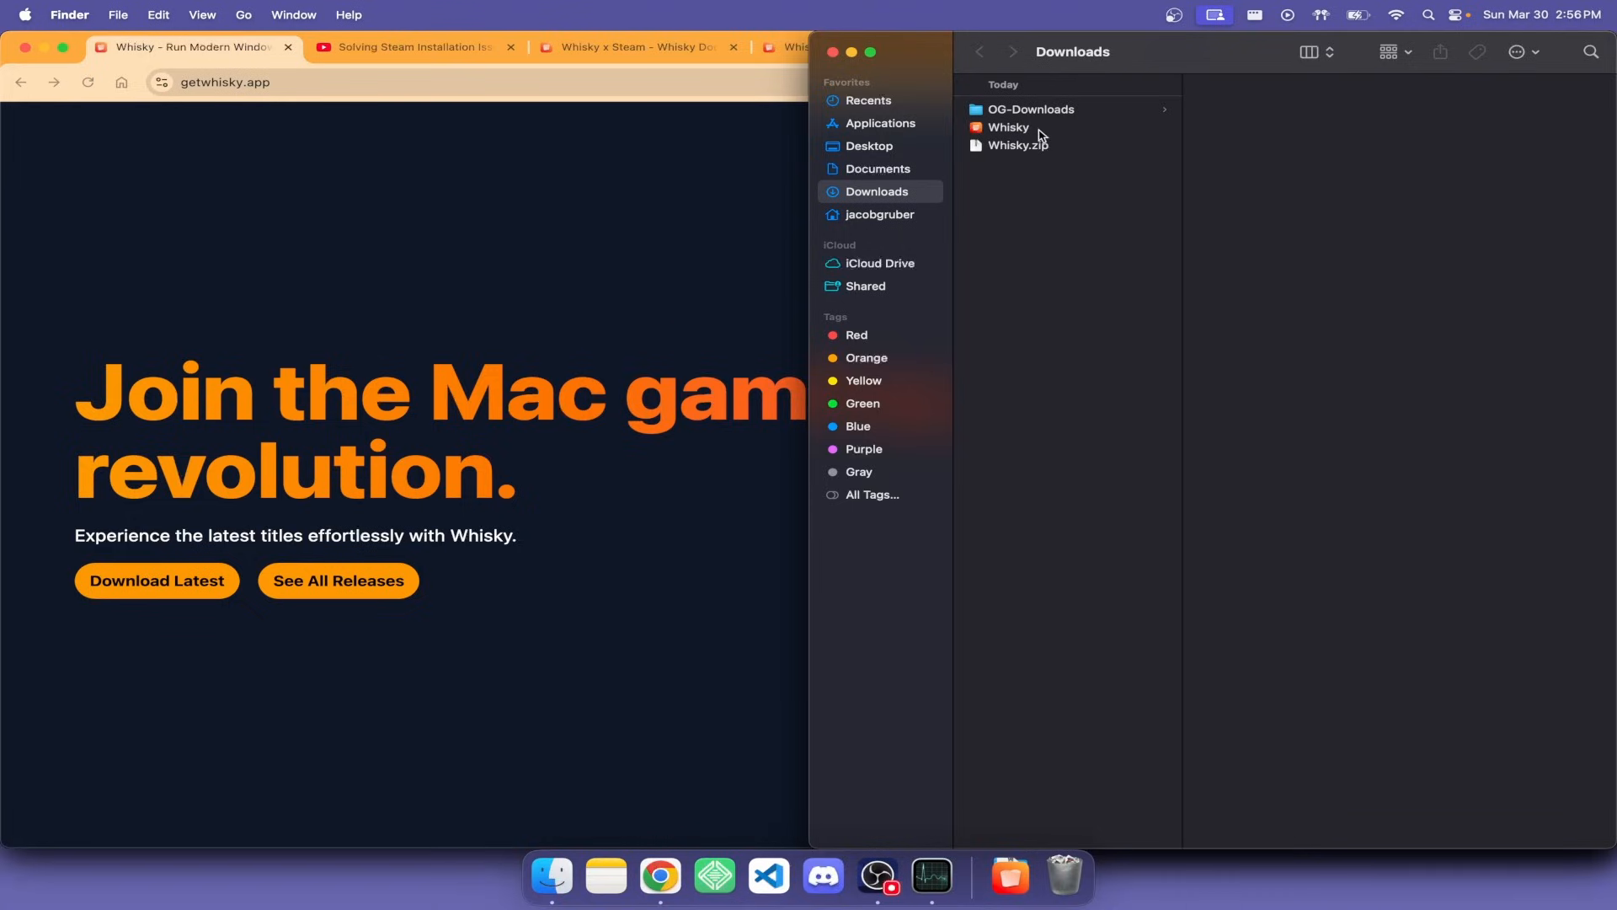
{"action": "mouse_move", "coordinate": [601, 182]}
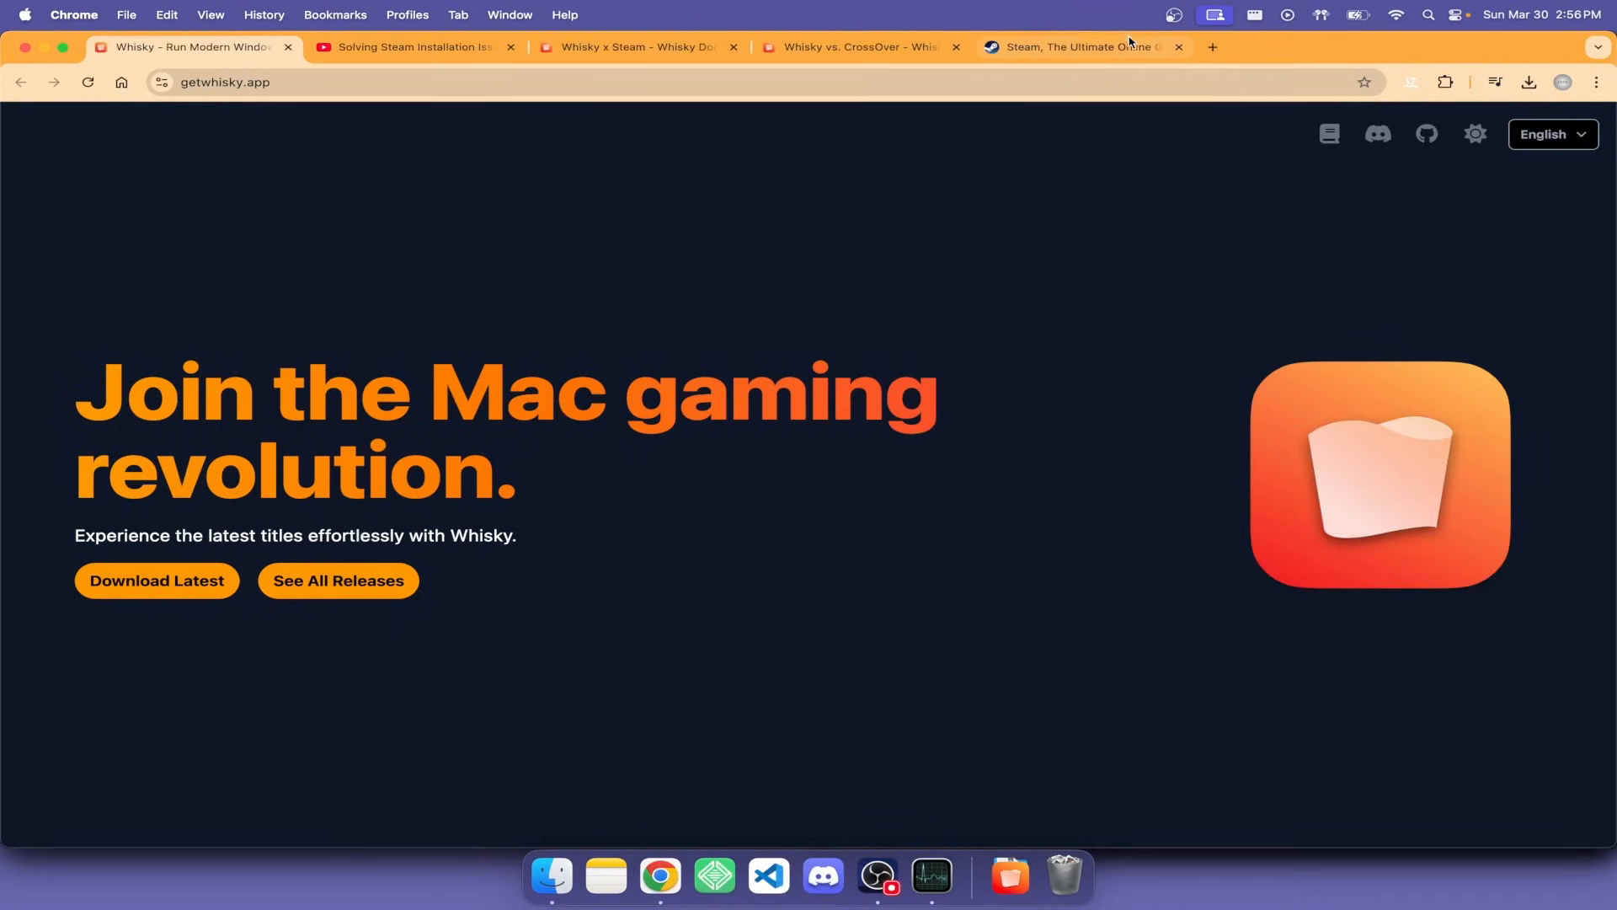
- Read the Whisky x Steam docs' 0x3008 error fix and select its override package URL argument
{"action": "left_click", "coordinate": [1080, 47]}
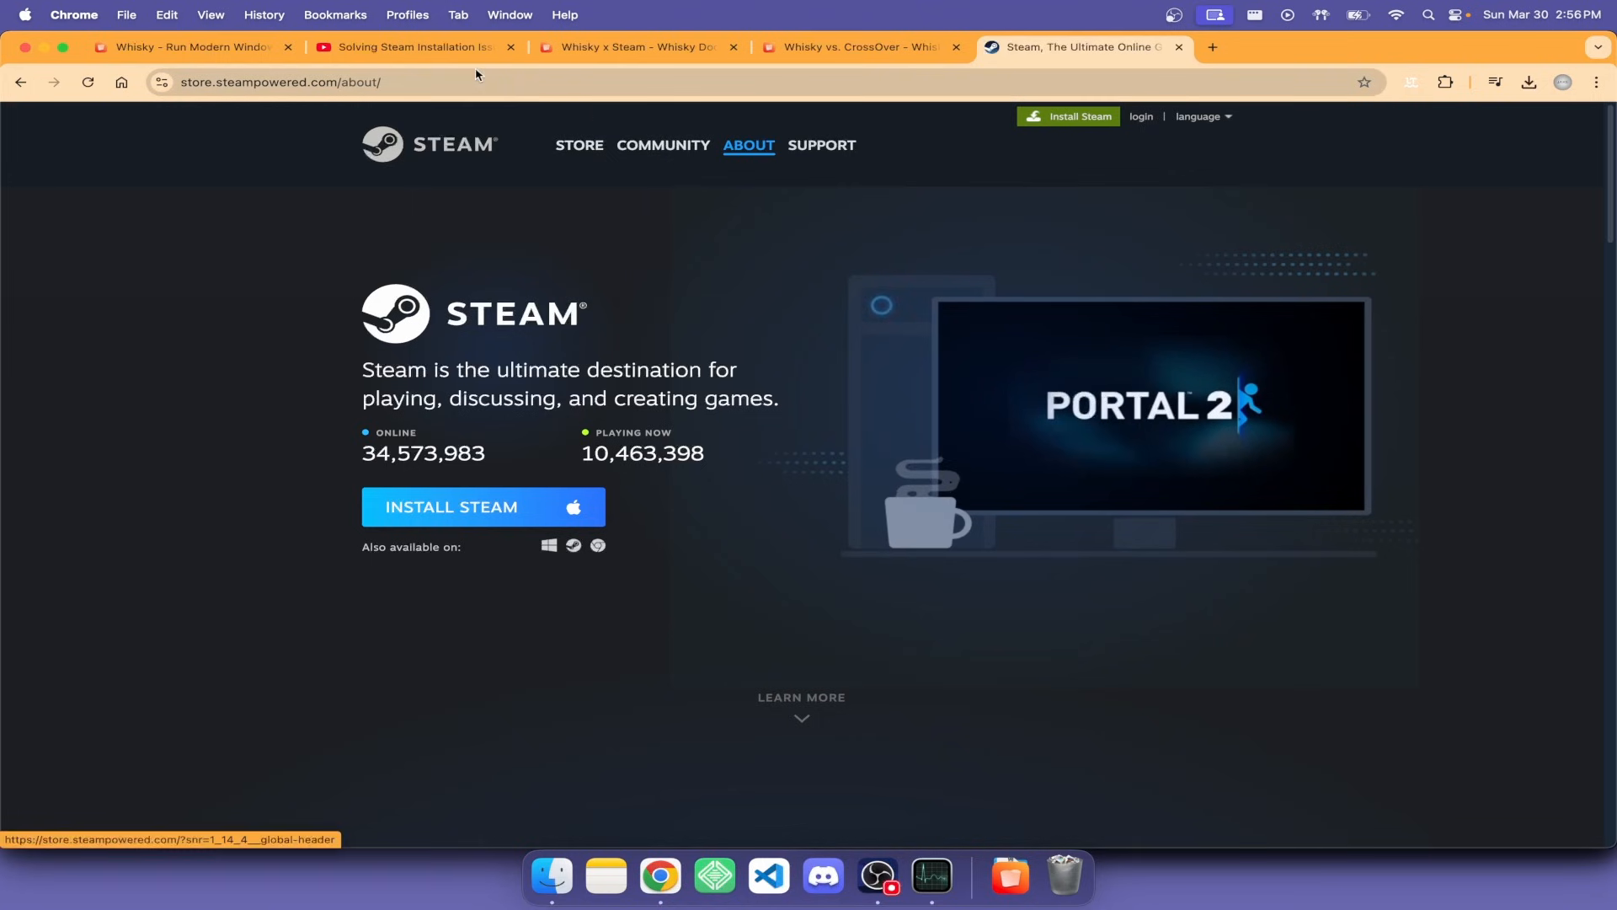
{"action": "left_click", "coordinate": [638, 47]}
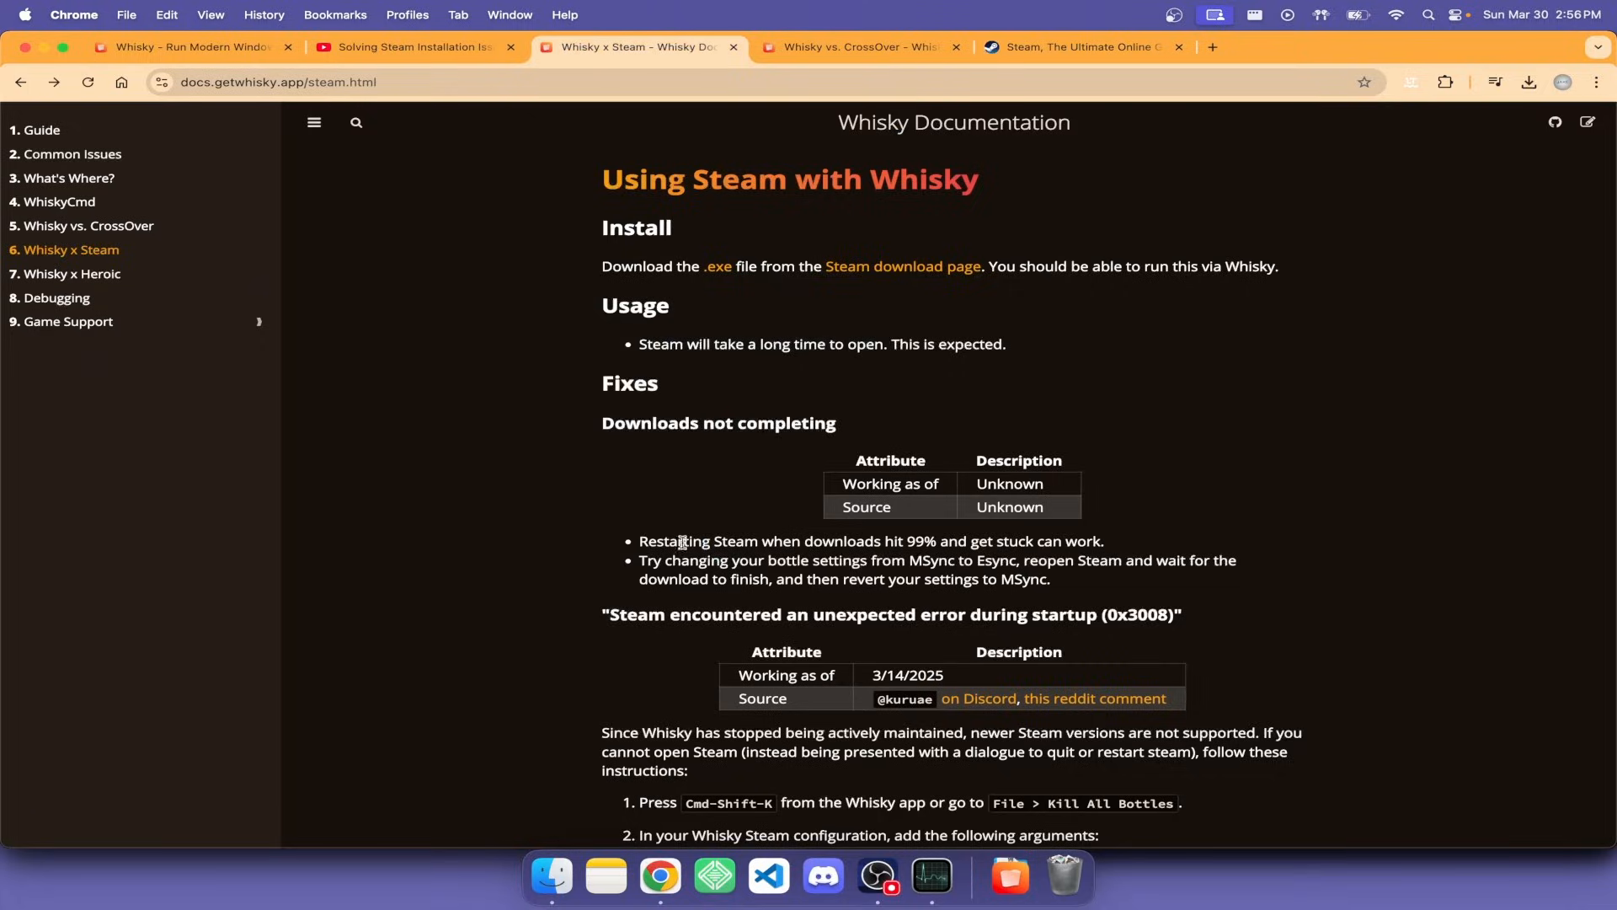
{"action": "scroll", "scroll_direction": "down", "scroll_amount": 3}
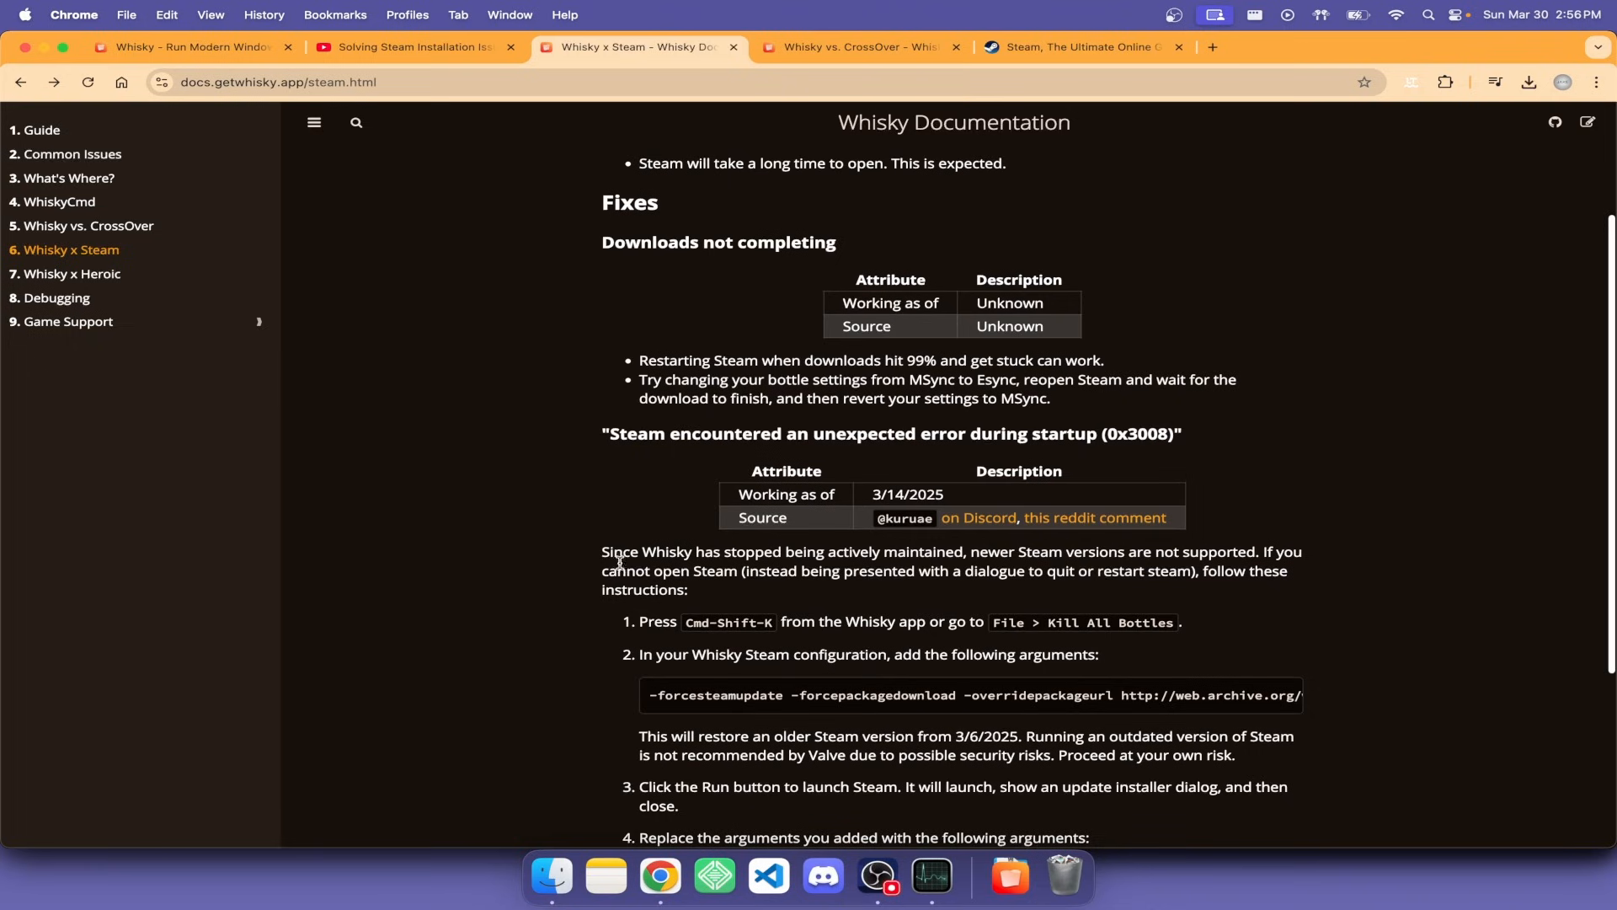
{"action": "left_click_drag", "start_coordinate": [602, 551], "coordinate": [722, 589]}
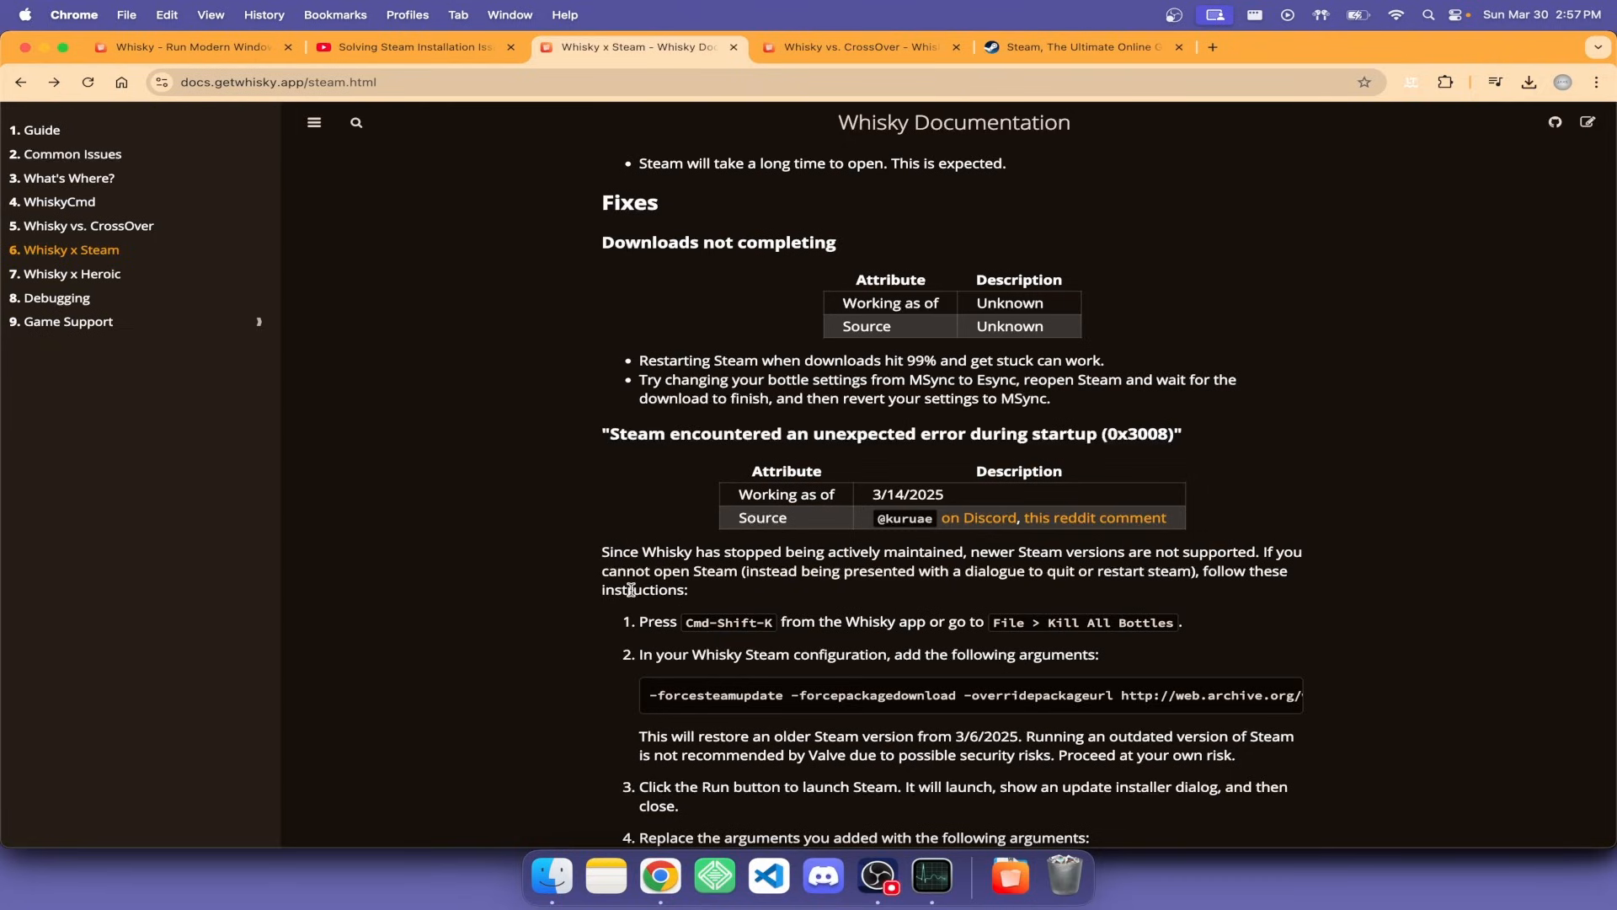
{"action": "scroll", "scroll_direction": "right", "scroll_amount": 3}
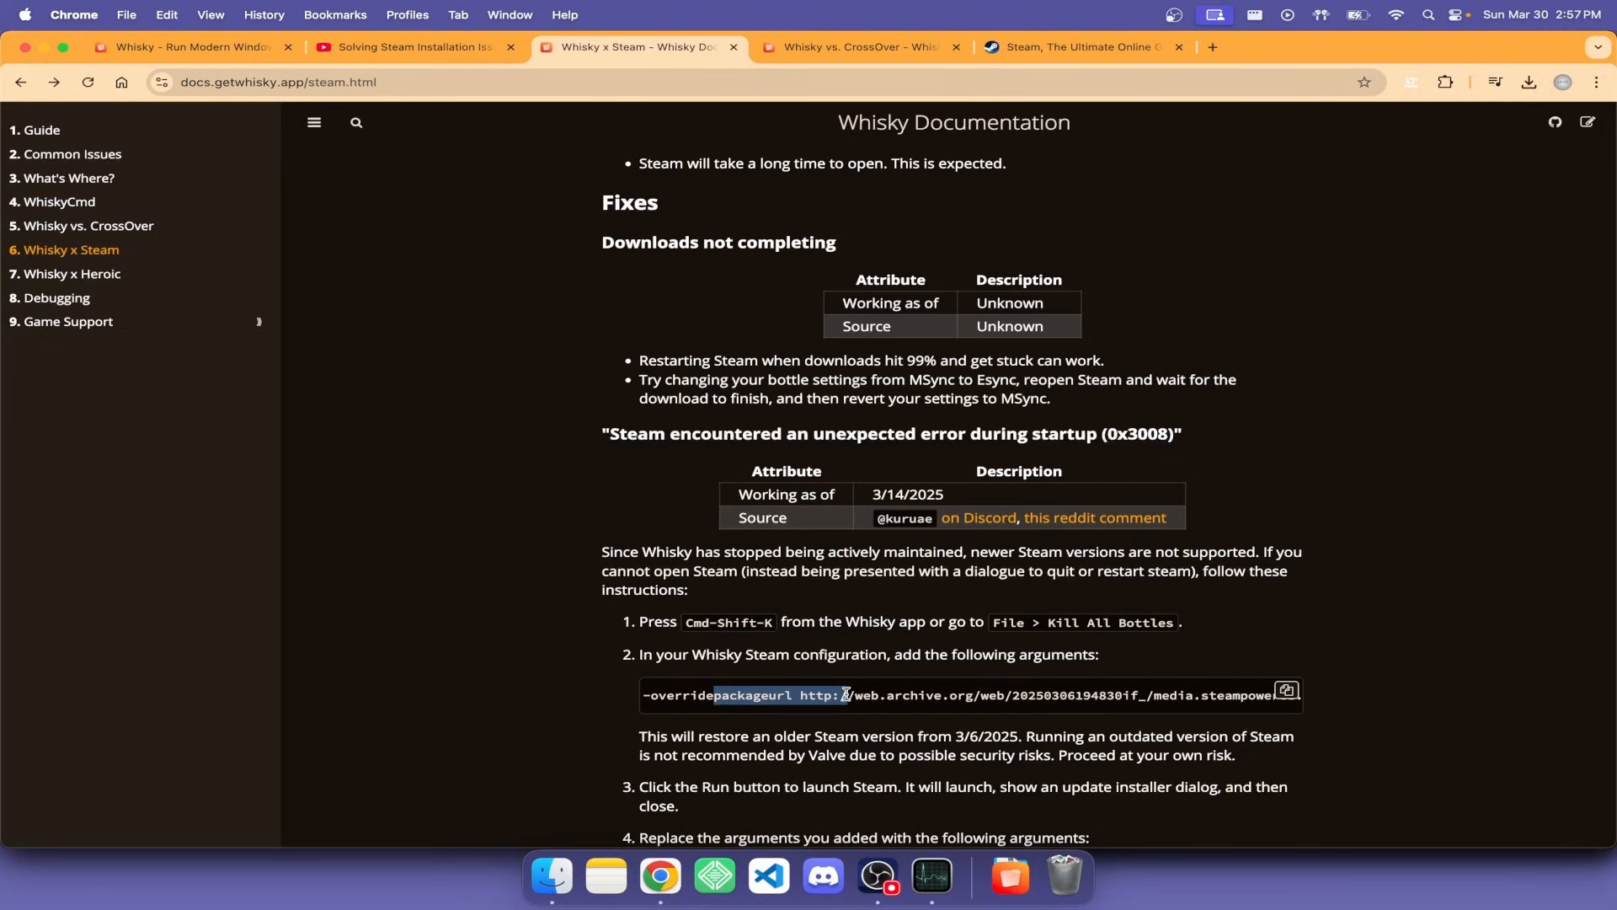
{"action": "triple_click", "coordinate": [970, 694]}
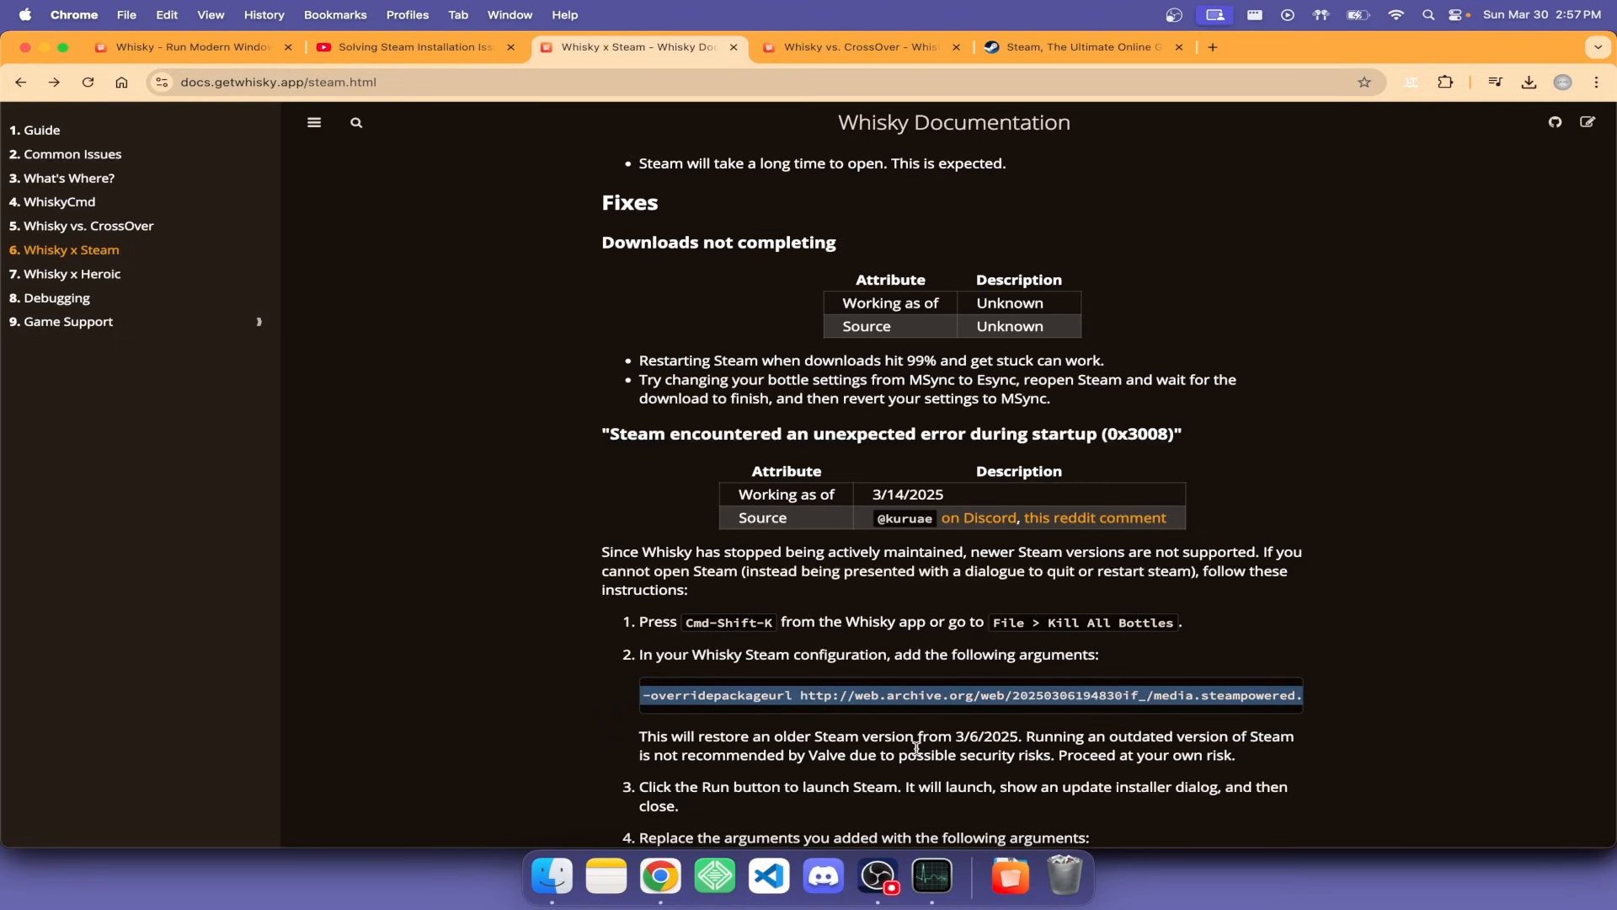
{"action": "scroll", "scroll_direction": "down", "scroll_amount": 3}
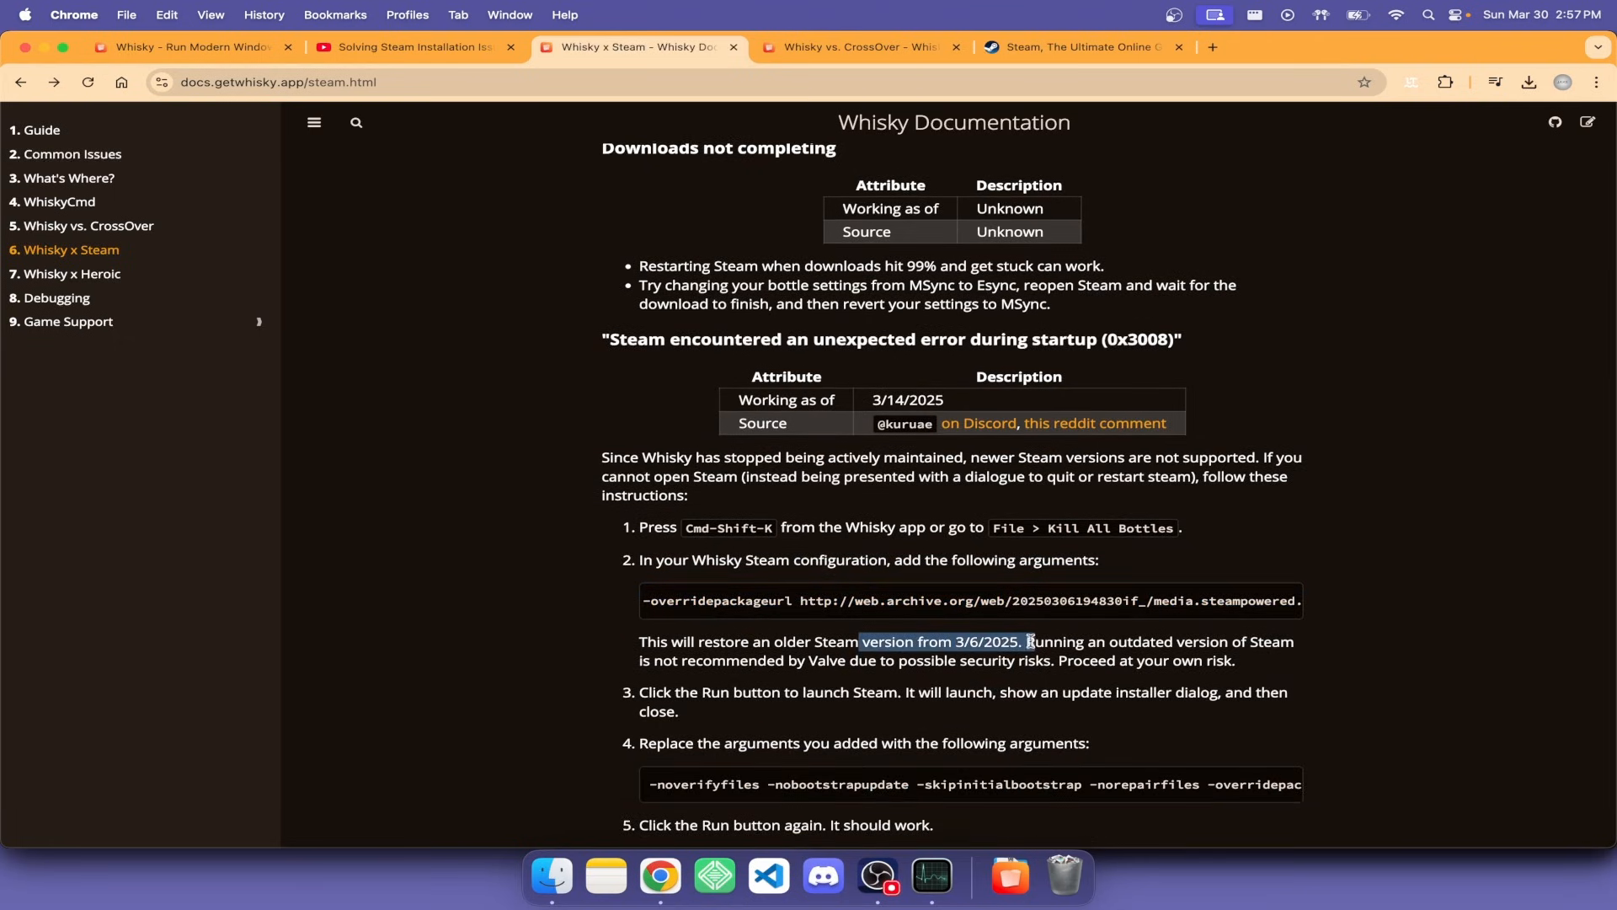
{"action": "left_click", "coordinate": [831, 640]}
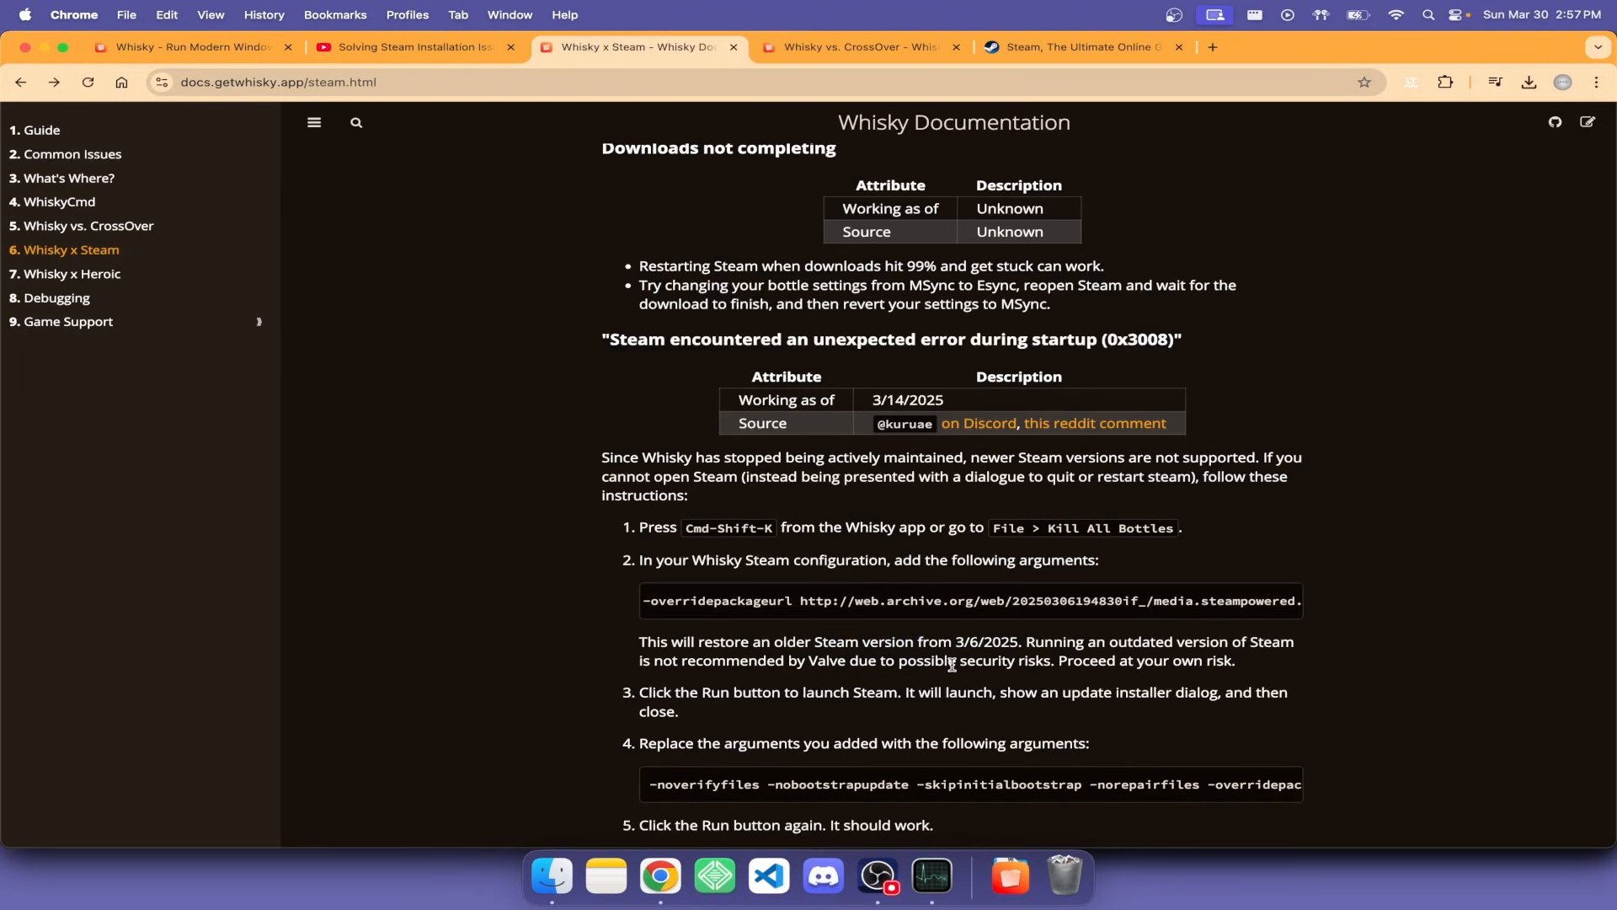
{"action": "scroll", "scroll_direction": "down", "scroll_amount": 3}
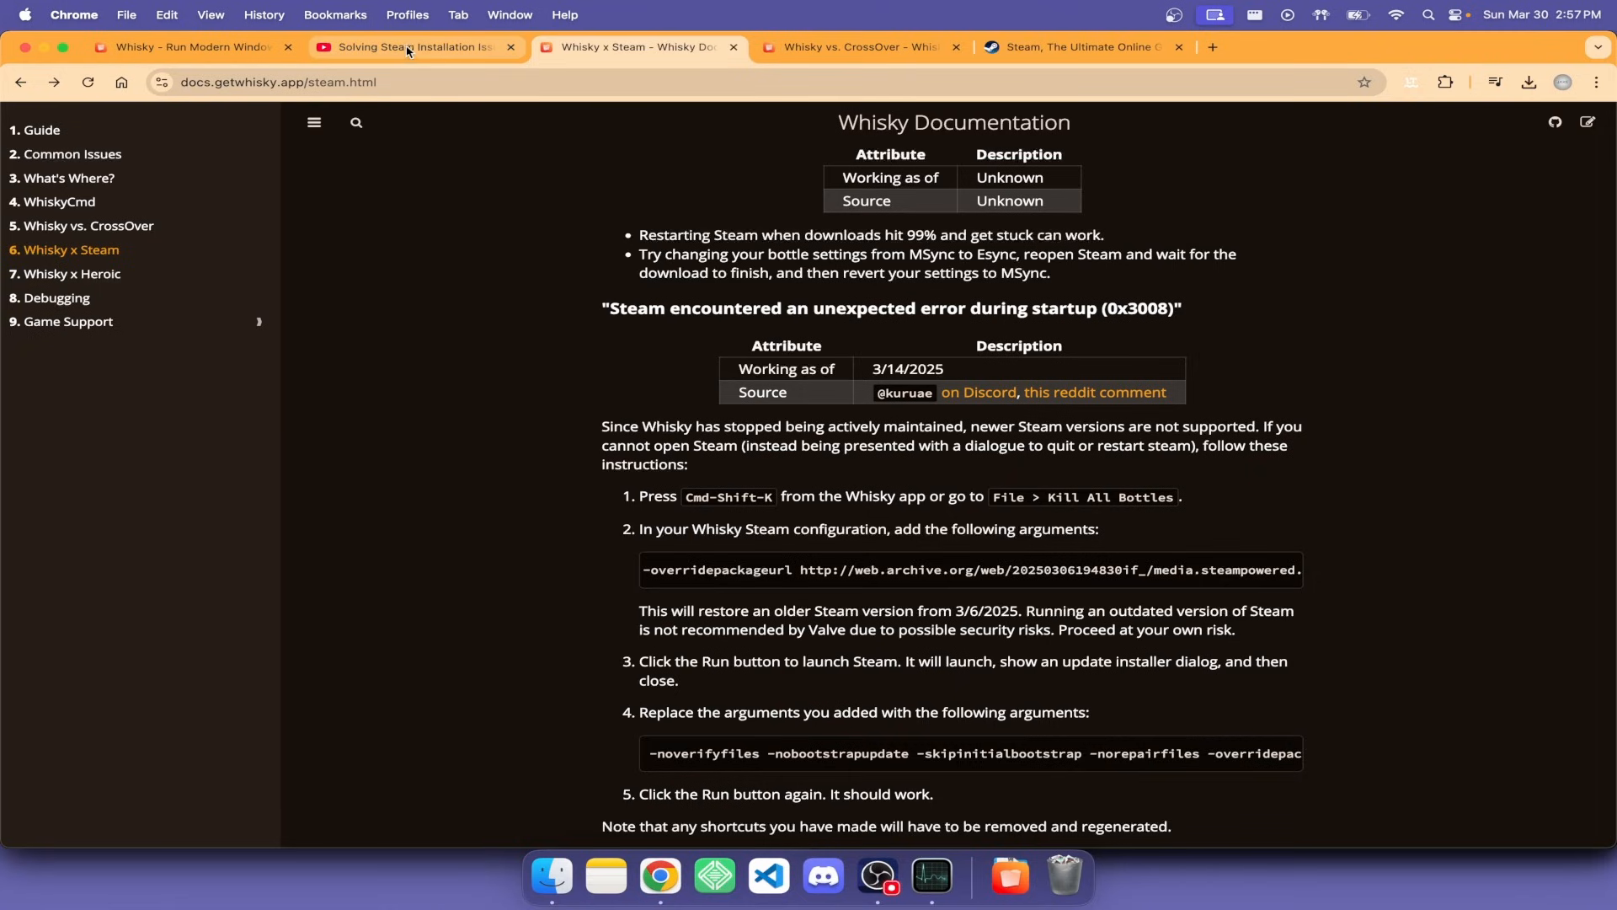
- Compare the archived Steam package URL in the Whisky docs with the Steam installation video
{"action": "left_click", "coordinate": [410, 47]}
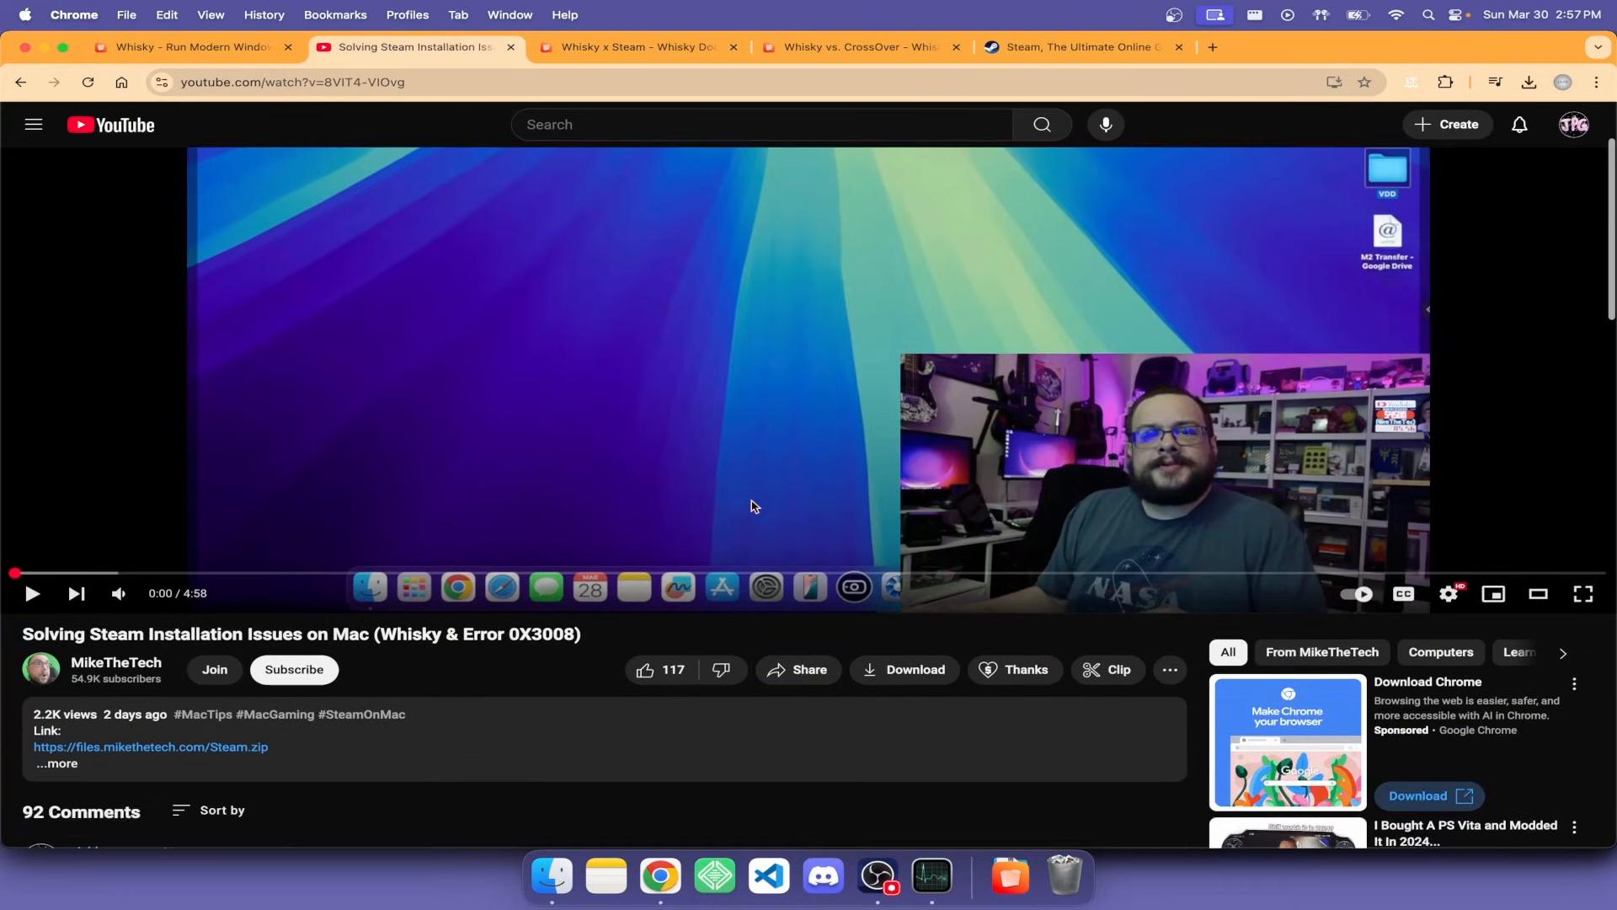
{"action": "mouse_move", "coordinate": [458, 650]}
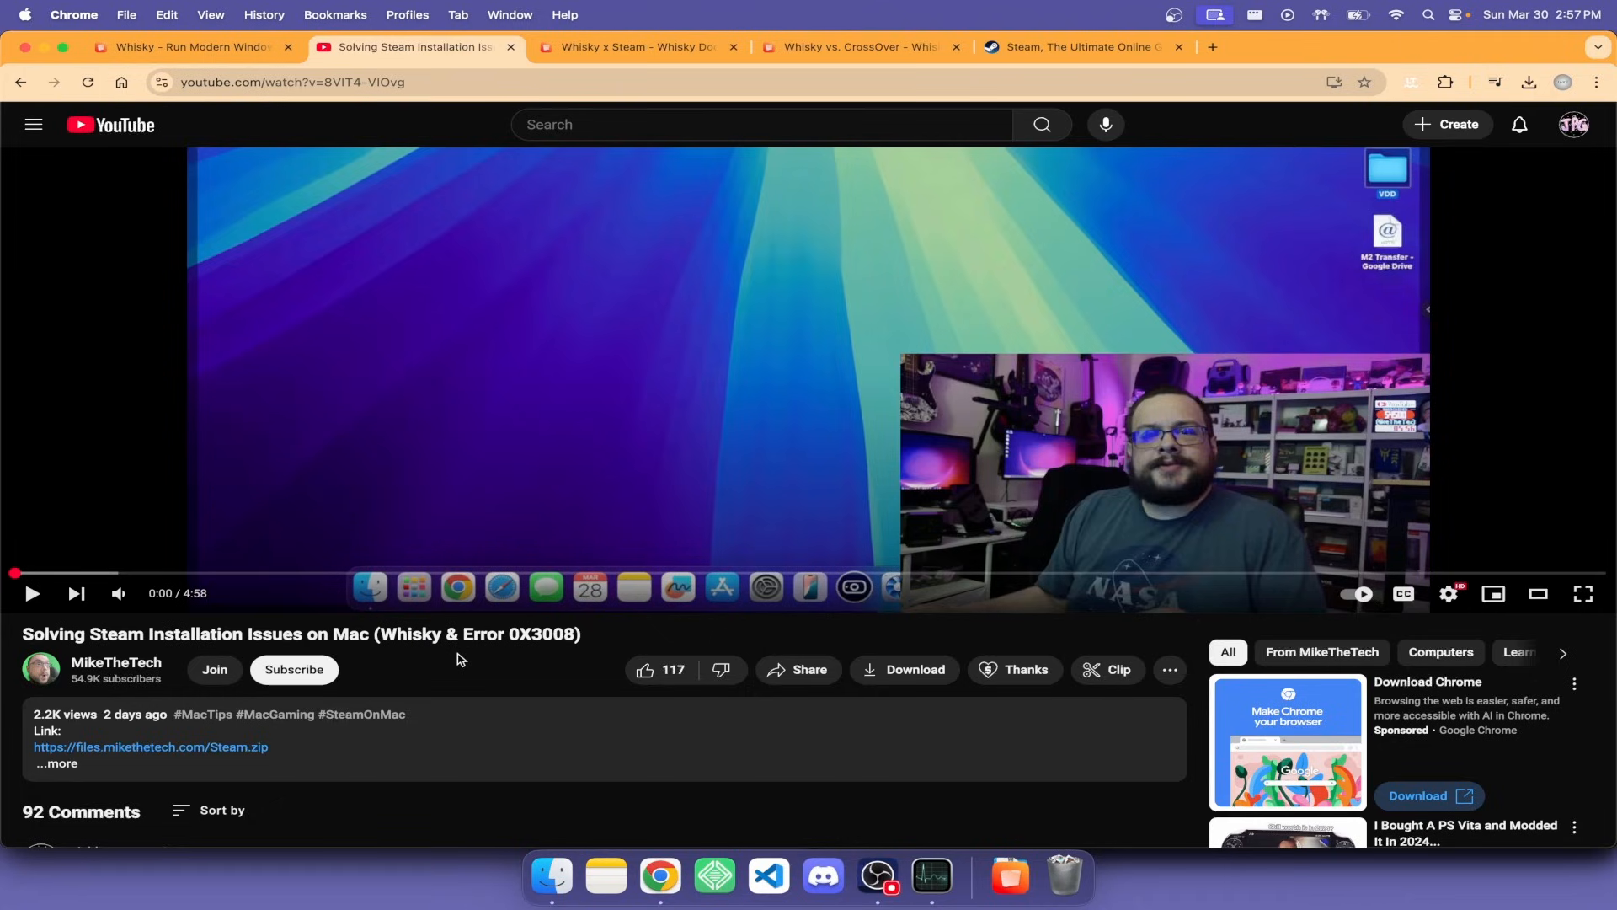
{"action": "mouse_move", "coordinate": [435, 740]}
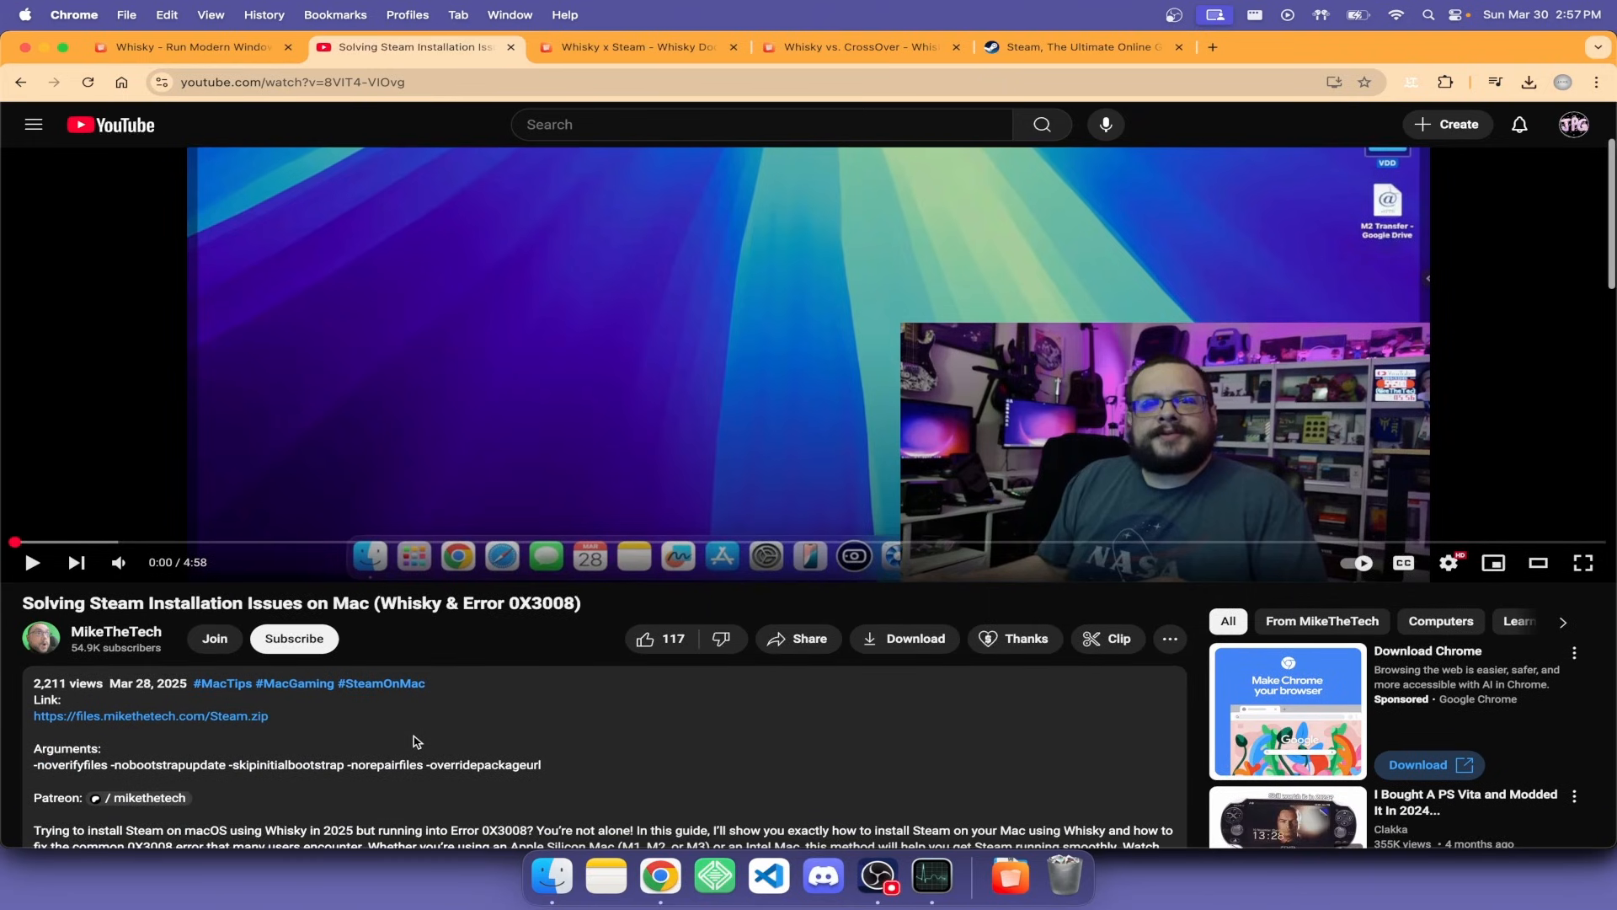
{"action": "mouse_move", "coordinate": [354, 668]}
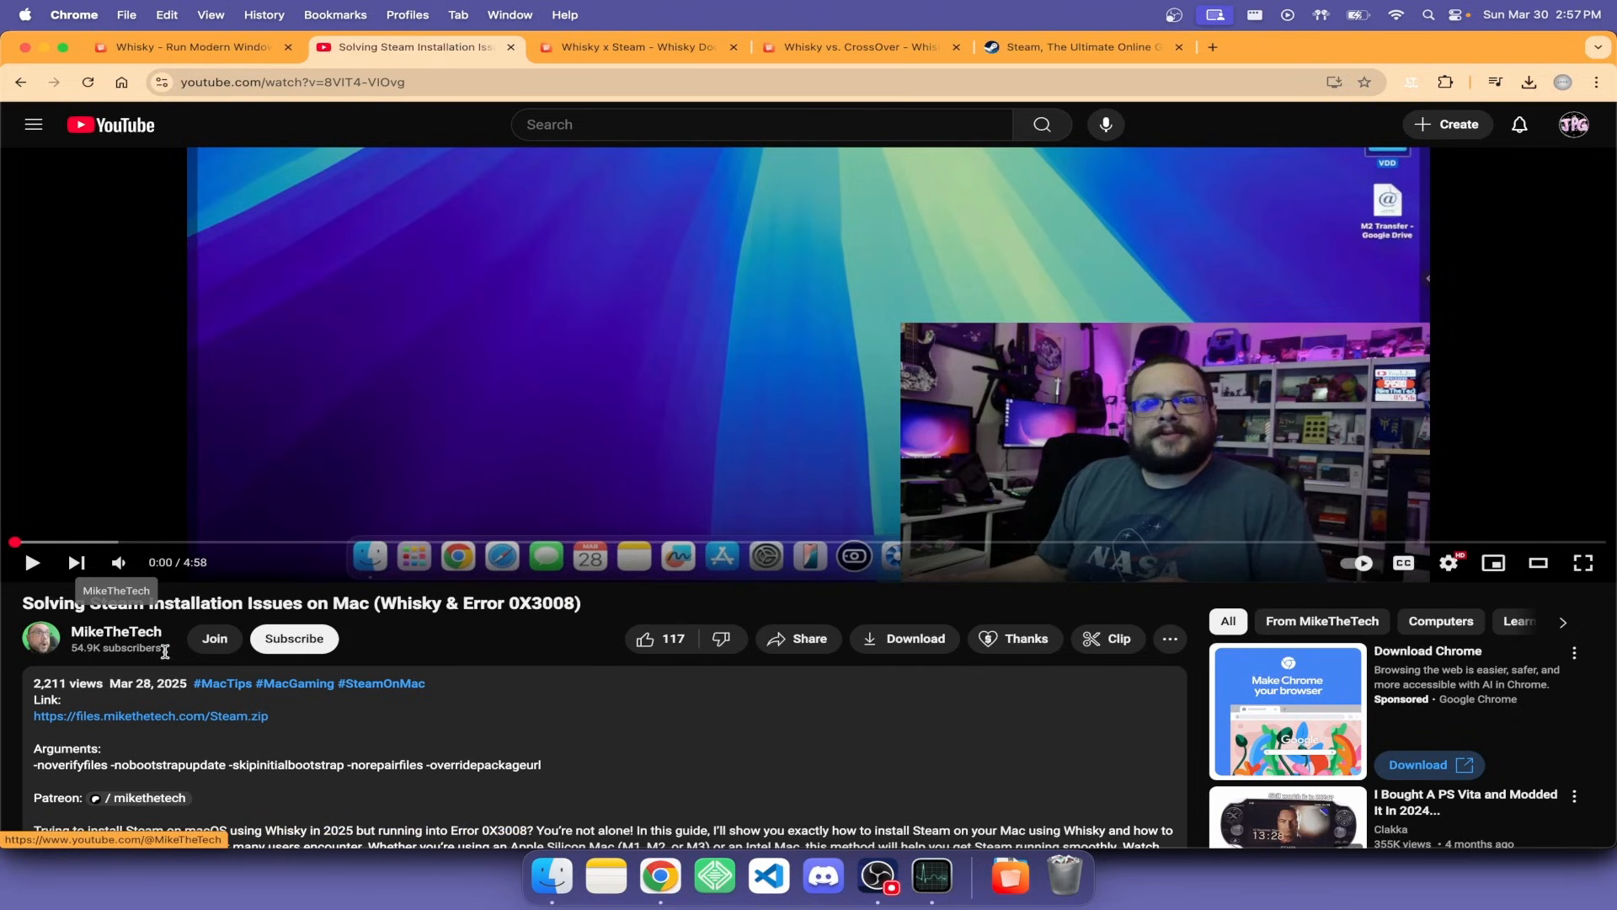
{"action": "mouse_move", "coordinate": [151, 716]}
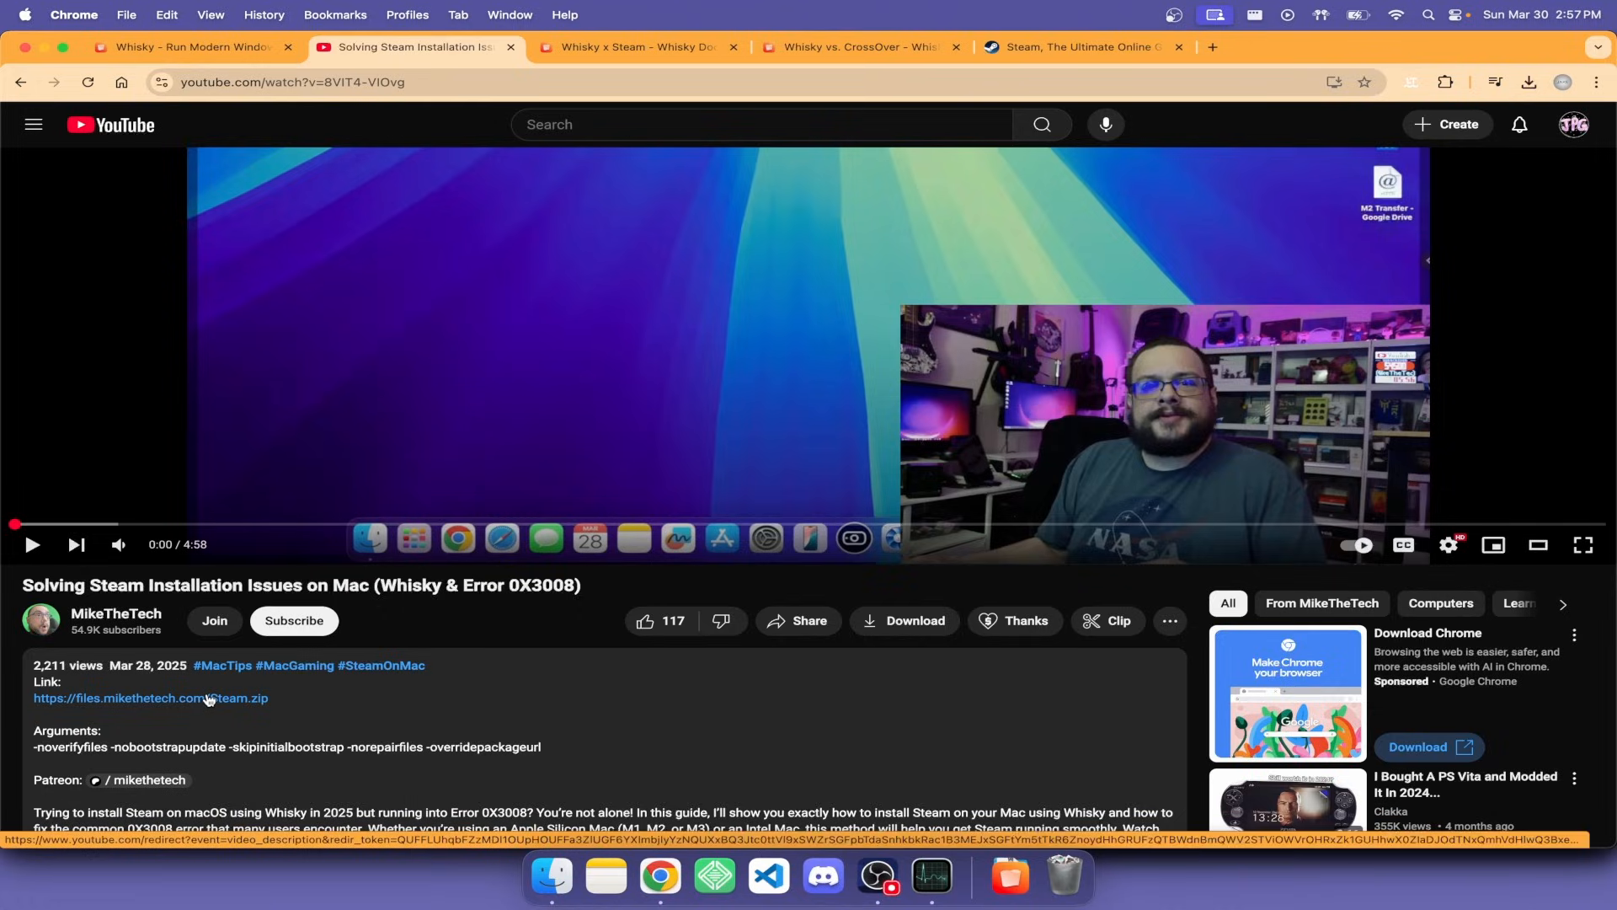
{"action": "left_click", "coordinate": [191, 46]}
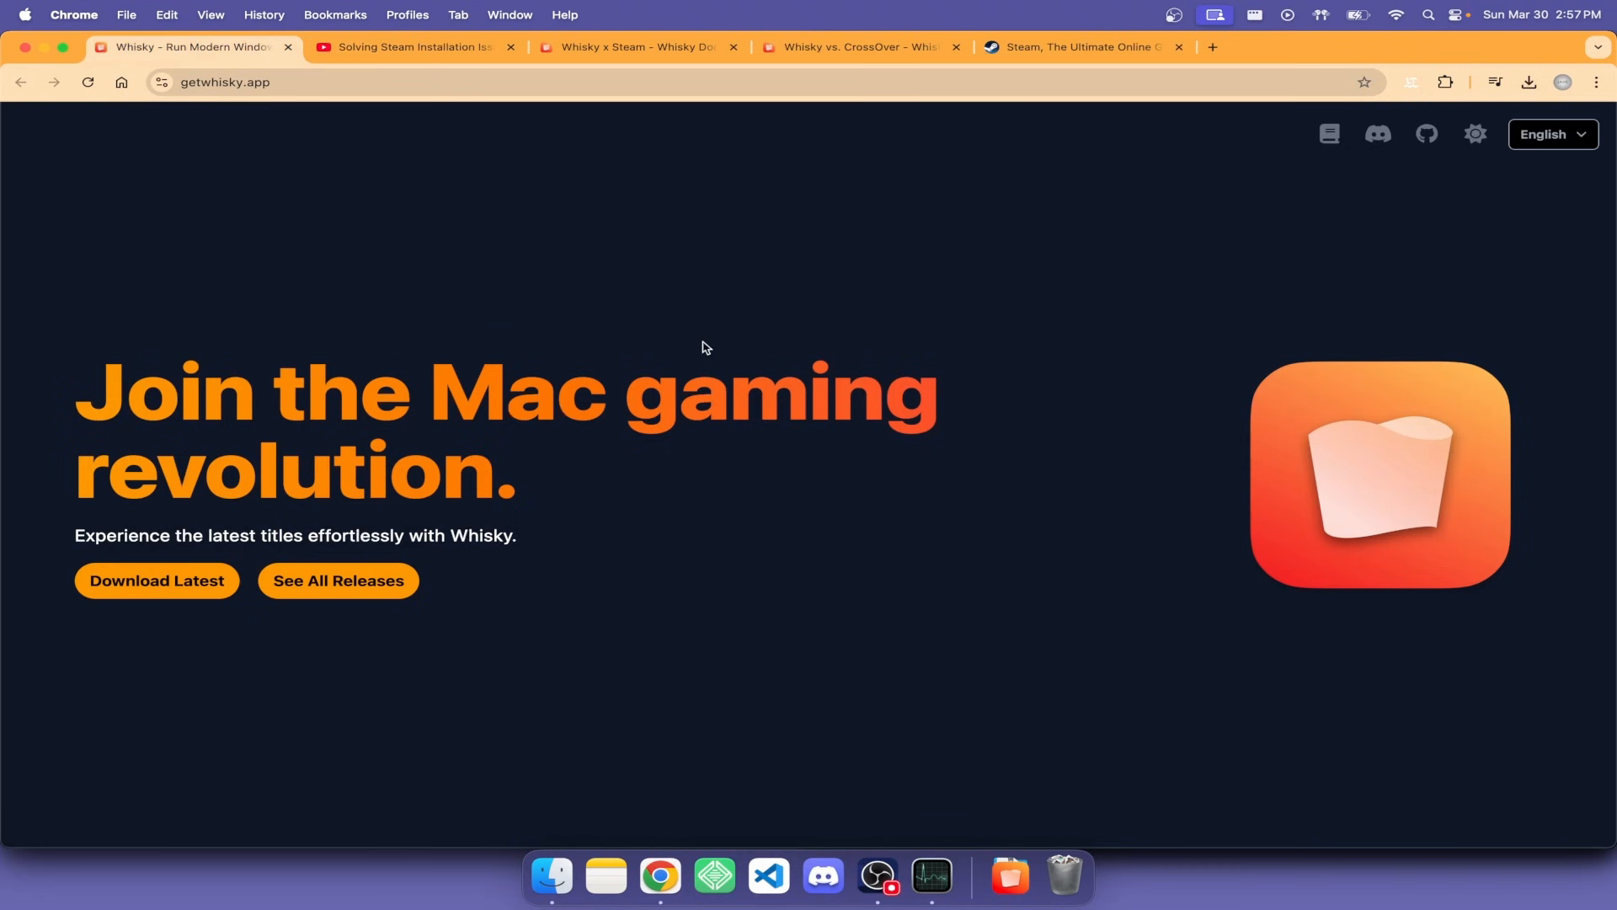
{"action": "left_click", "coordinate": [634, 47]}
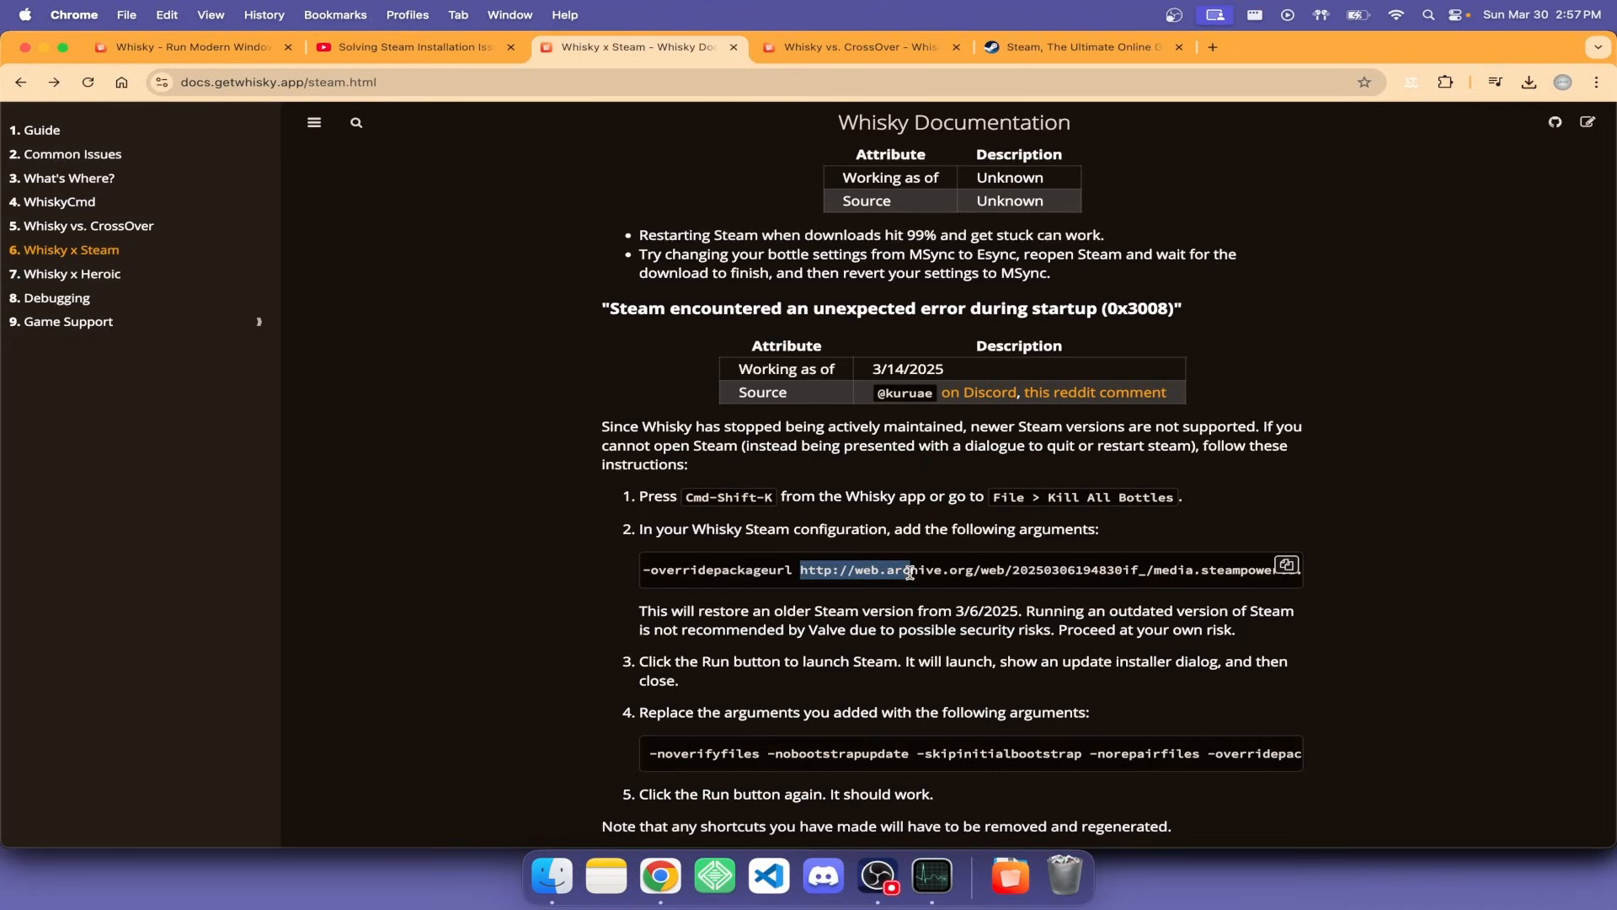
{"action": "left_click", "coordinate": [1286, 565]}
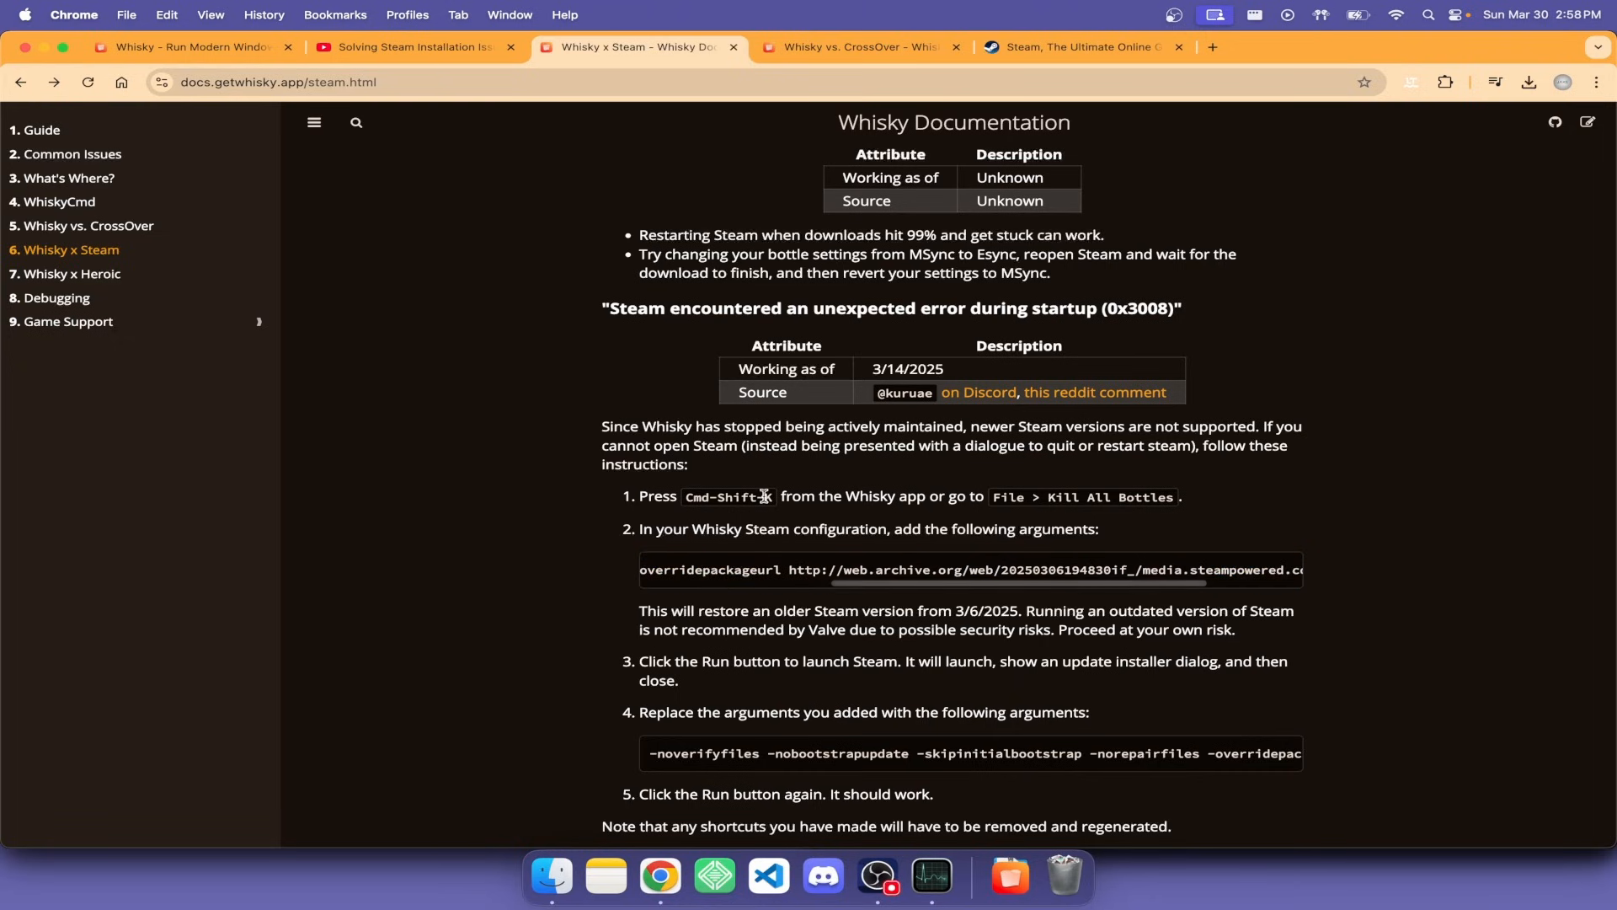
{"action": "left_click", "coordinate": [412, 47]}
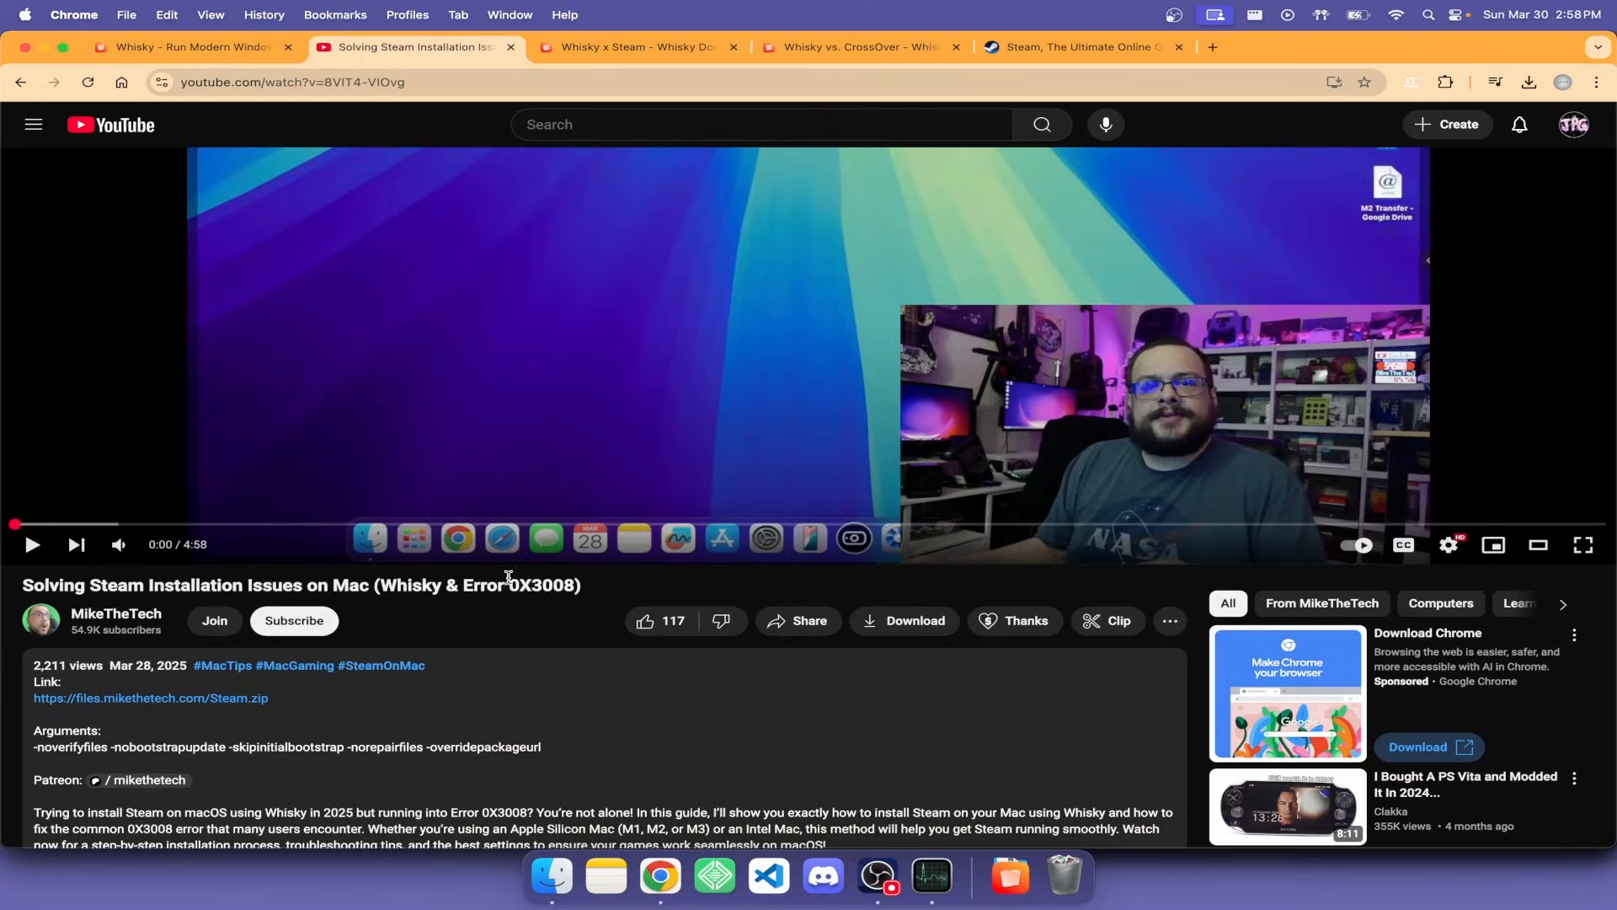
{"action": "mouse_move", "coordinate": [206, 698]}
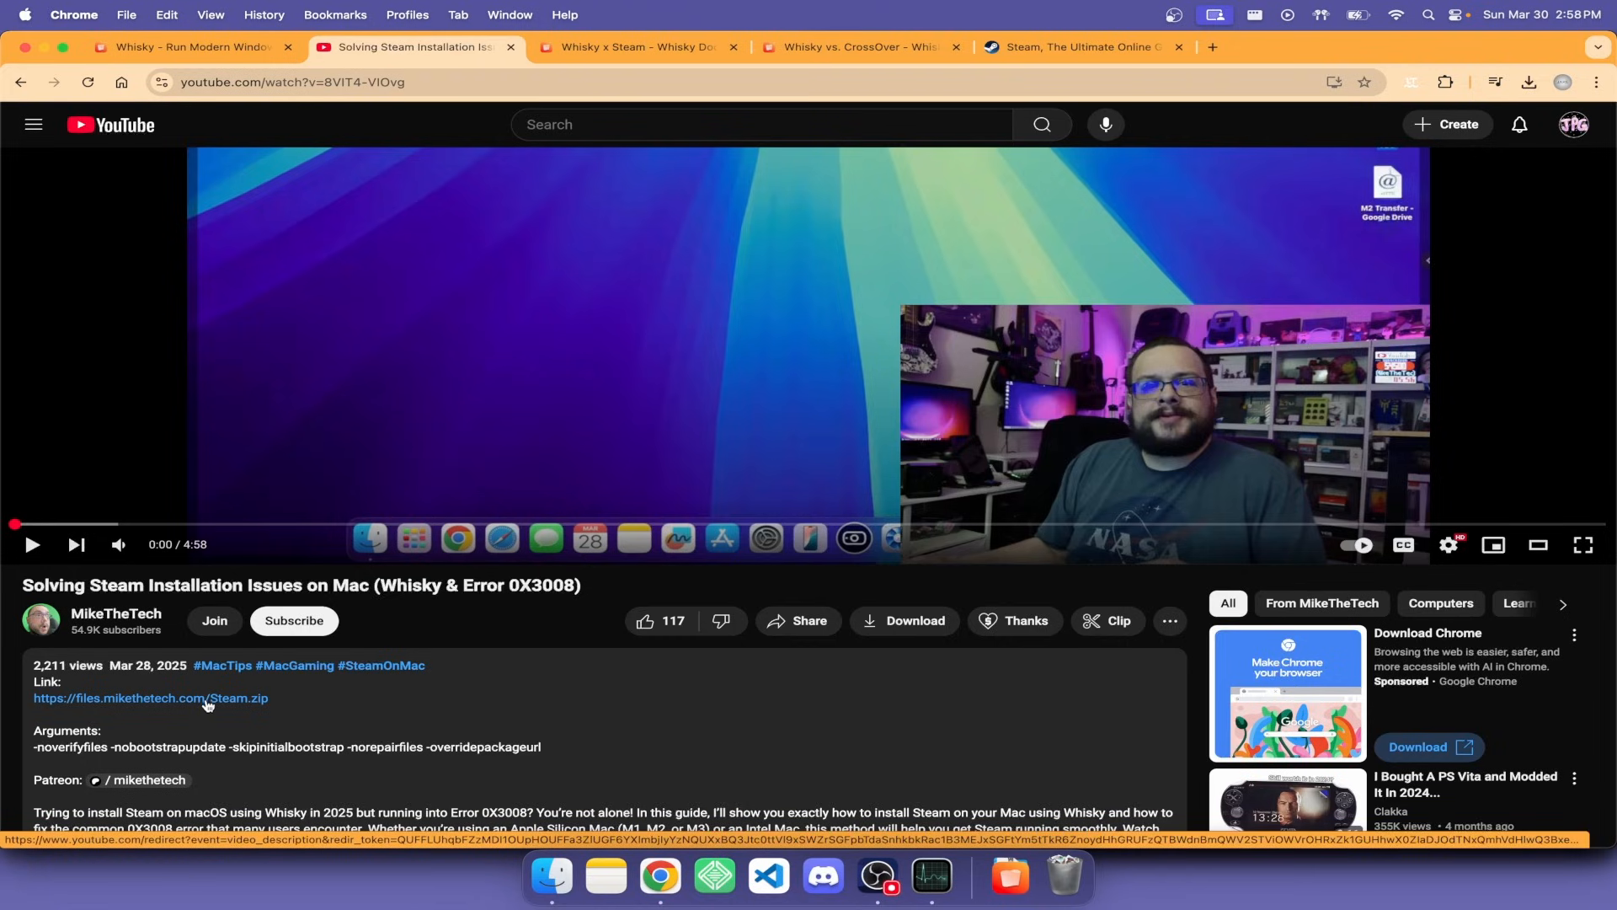
- Download Steam.zip from the video description and select its Arguments line
{"action": "left_click", "coordinate": [150, 698]}
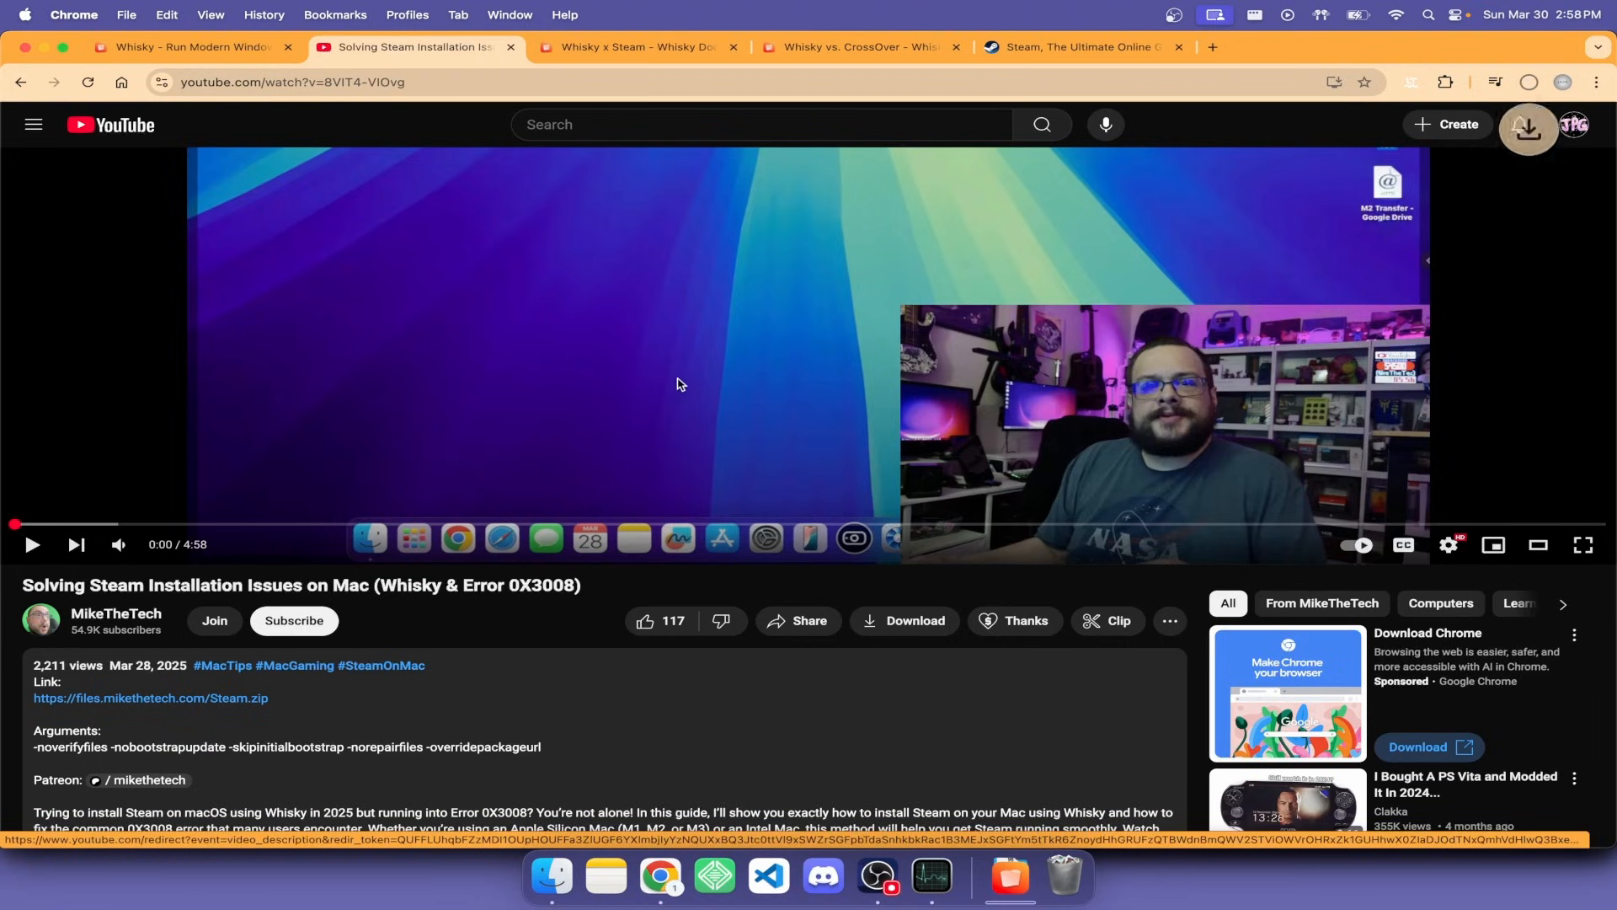
{"action": "left_click", "coordinate": [1529, 128]}
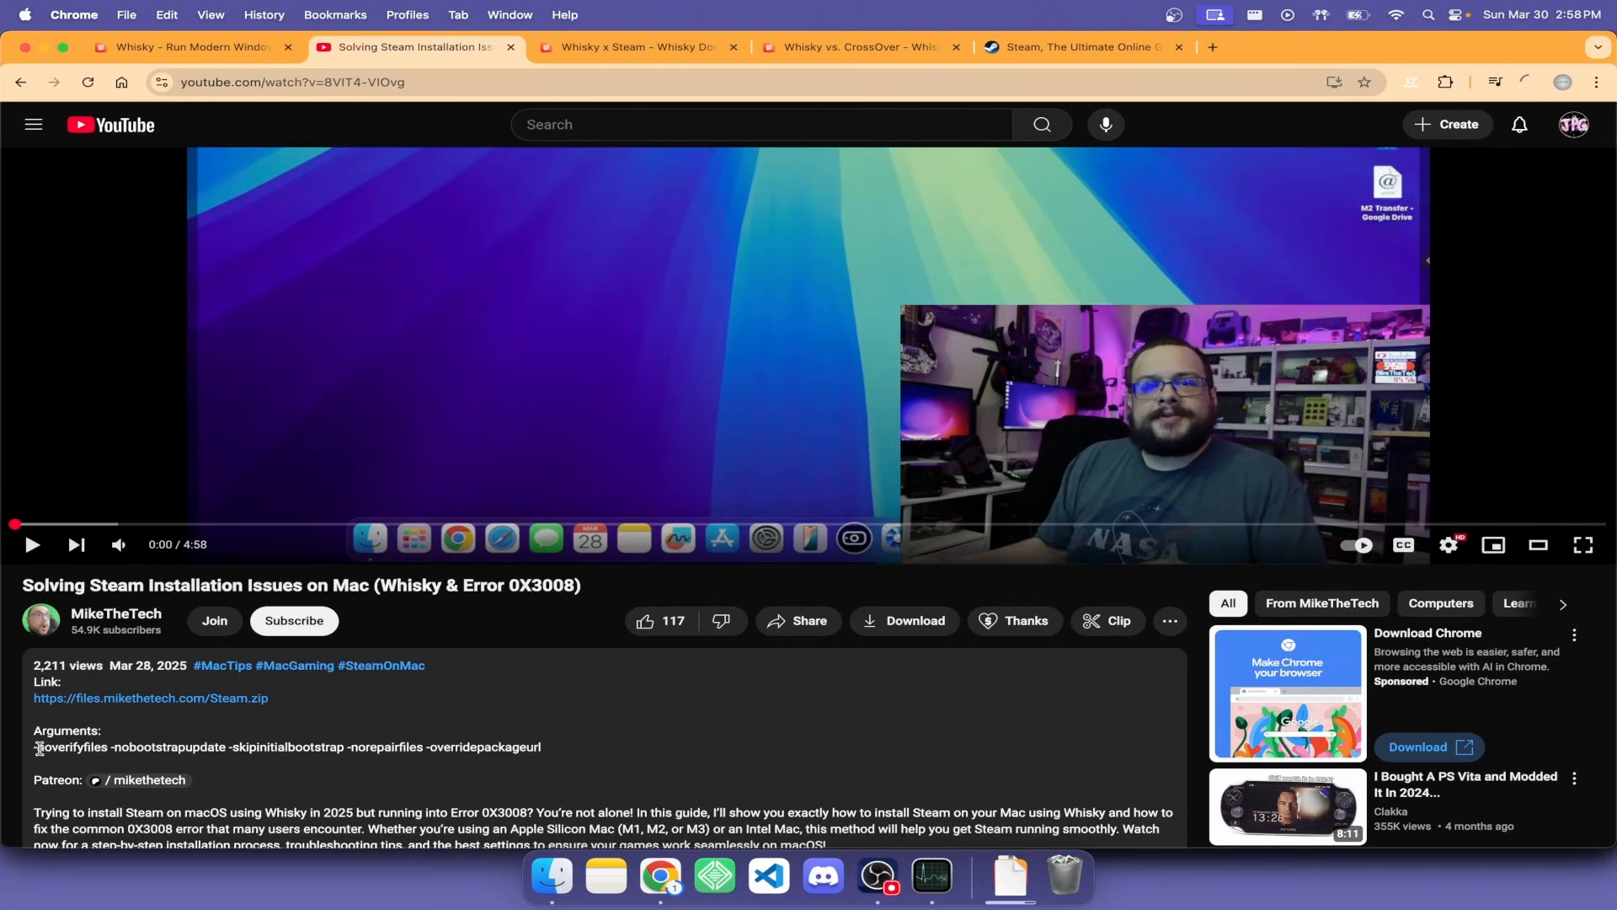
{"action": "left_click_drag", "start_coordinate": [36, 748], "coordinate": [541, 747]}
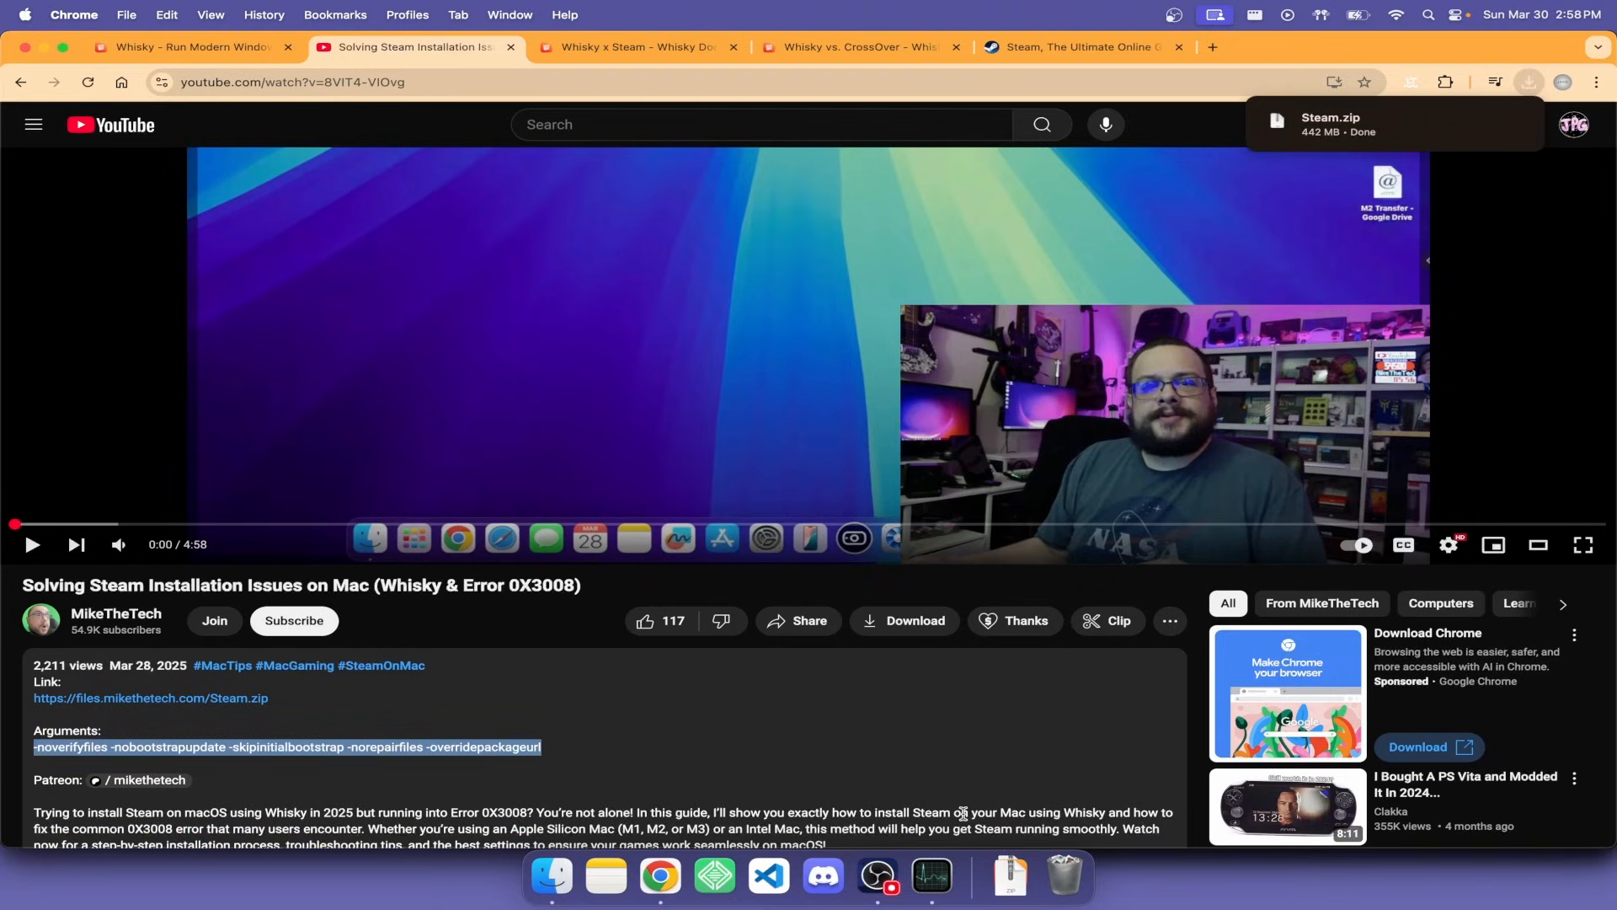
- Bring Whisky's bottle manager to the front showing the steam2-test bottle
{"action": "key", "text": "cmd+space"}
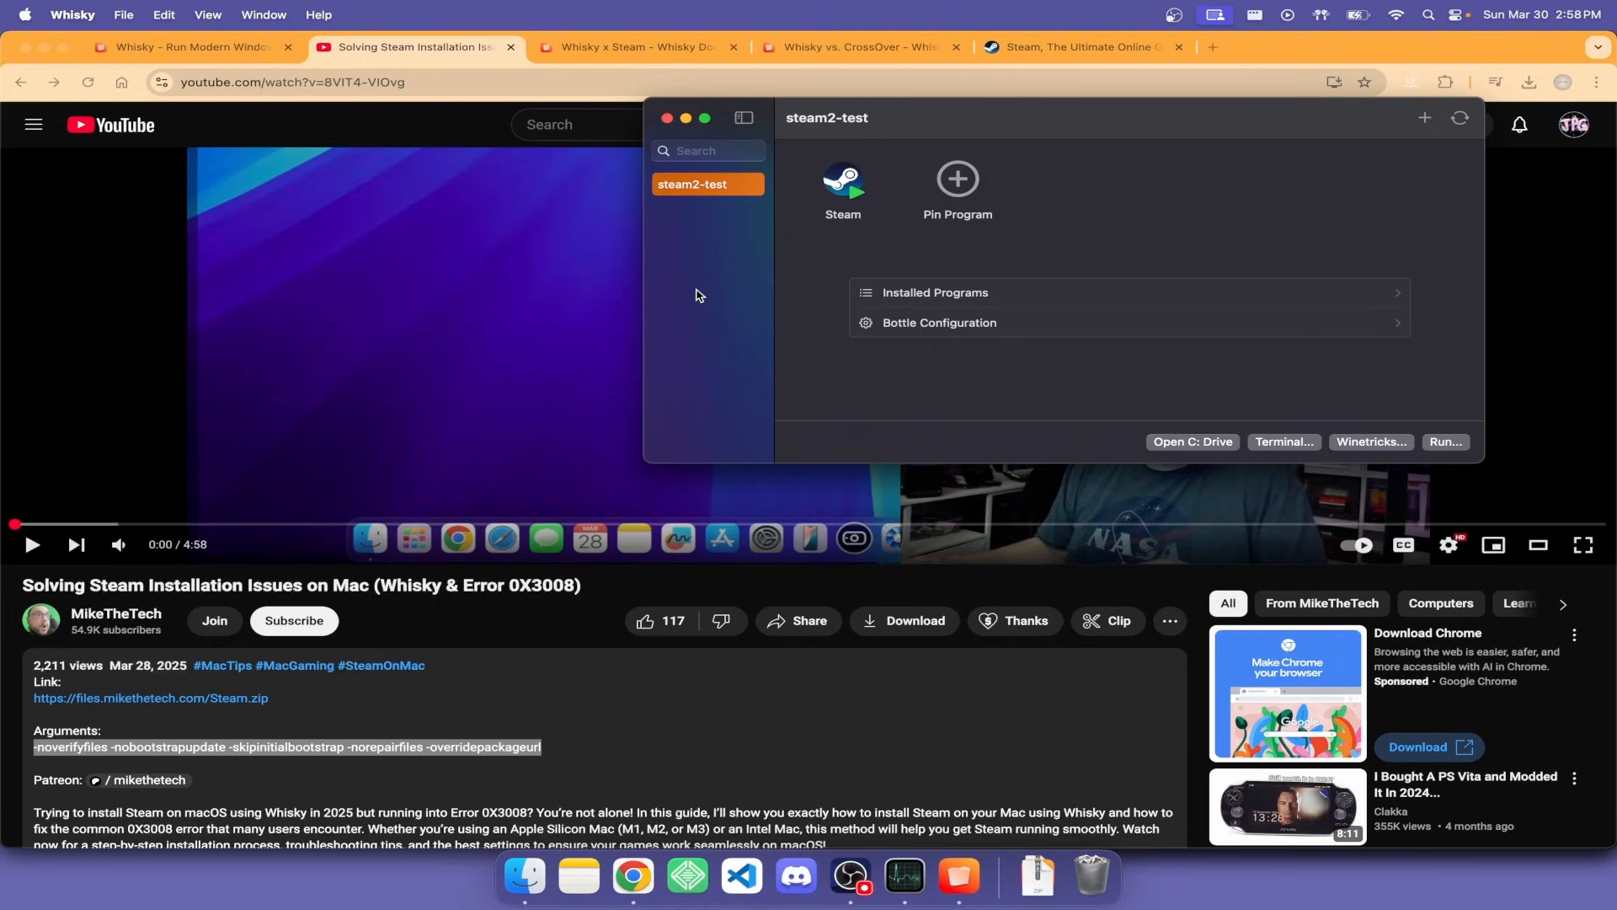
{"action": "mouse_move", "coordinate": [1425, 118]}
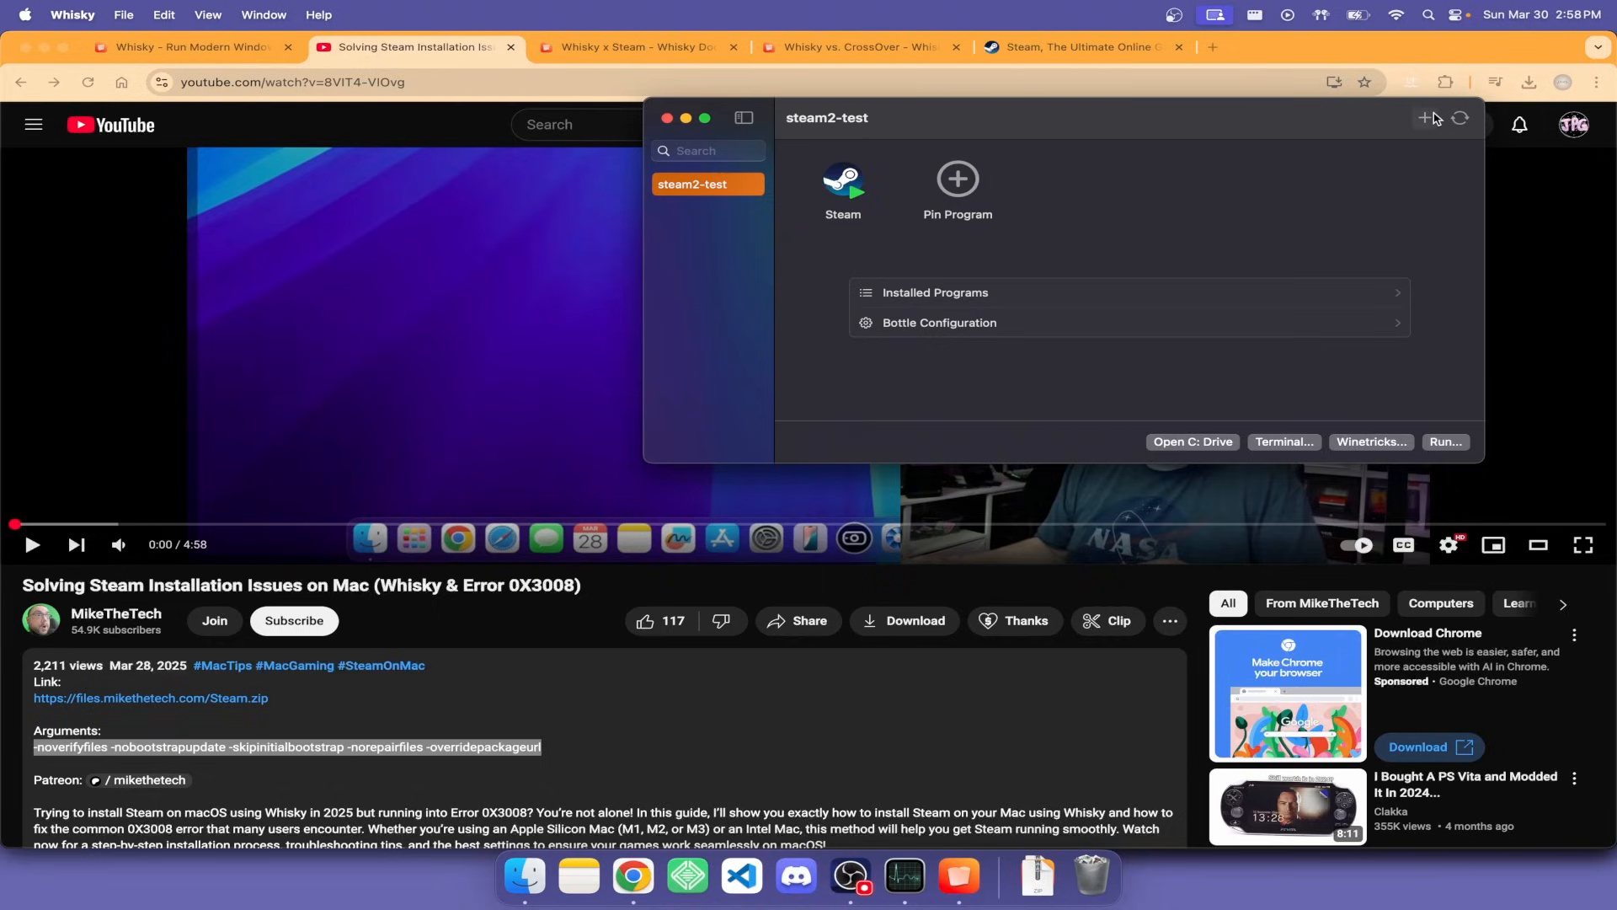
- Create a new bottle named steam-demo, keeping Windows 10 as its version
{"action": "left_click", "coordinate": [1426, 118]}
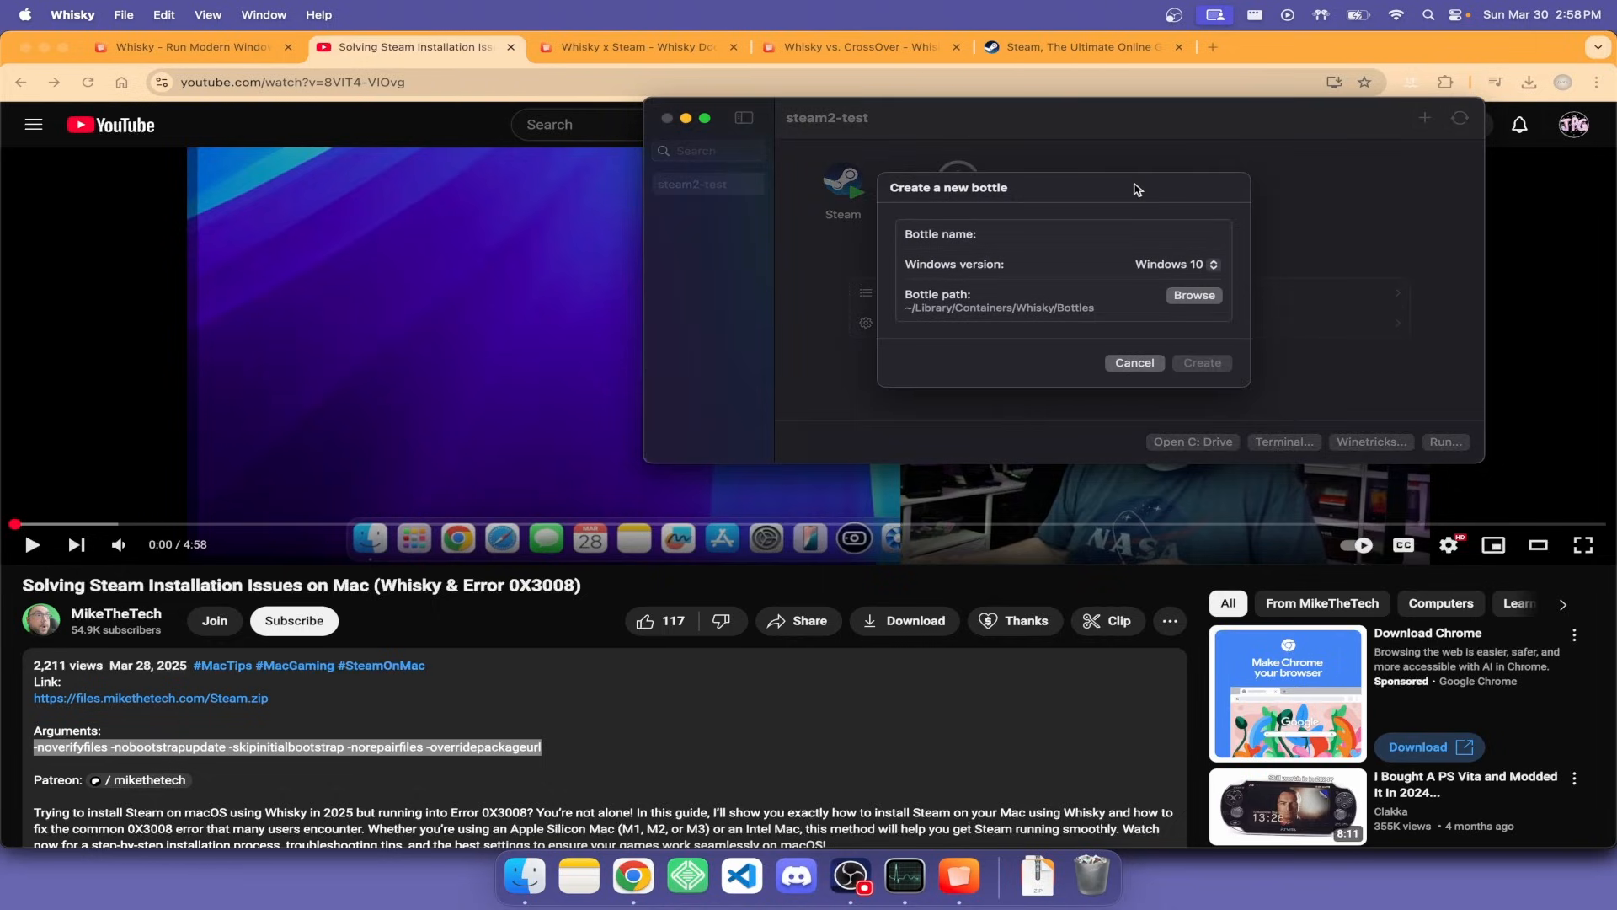
{"action": "mouse_move", "coordinate": [1000, 225]}
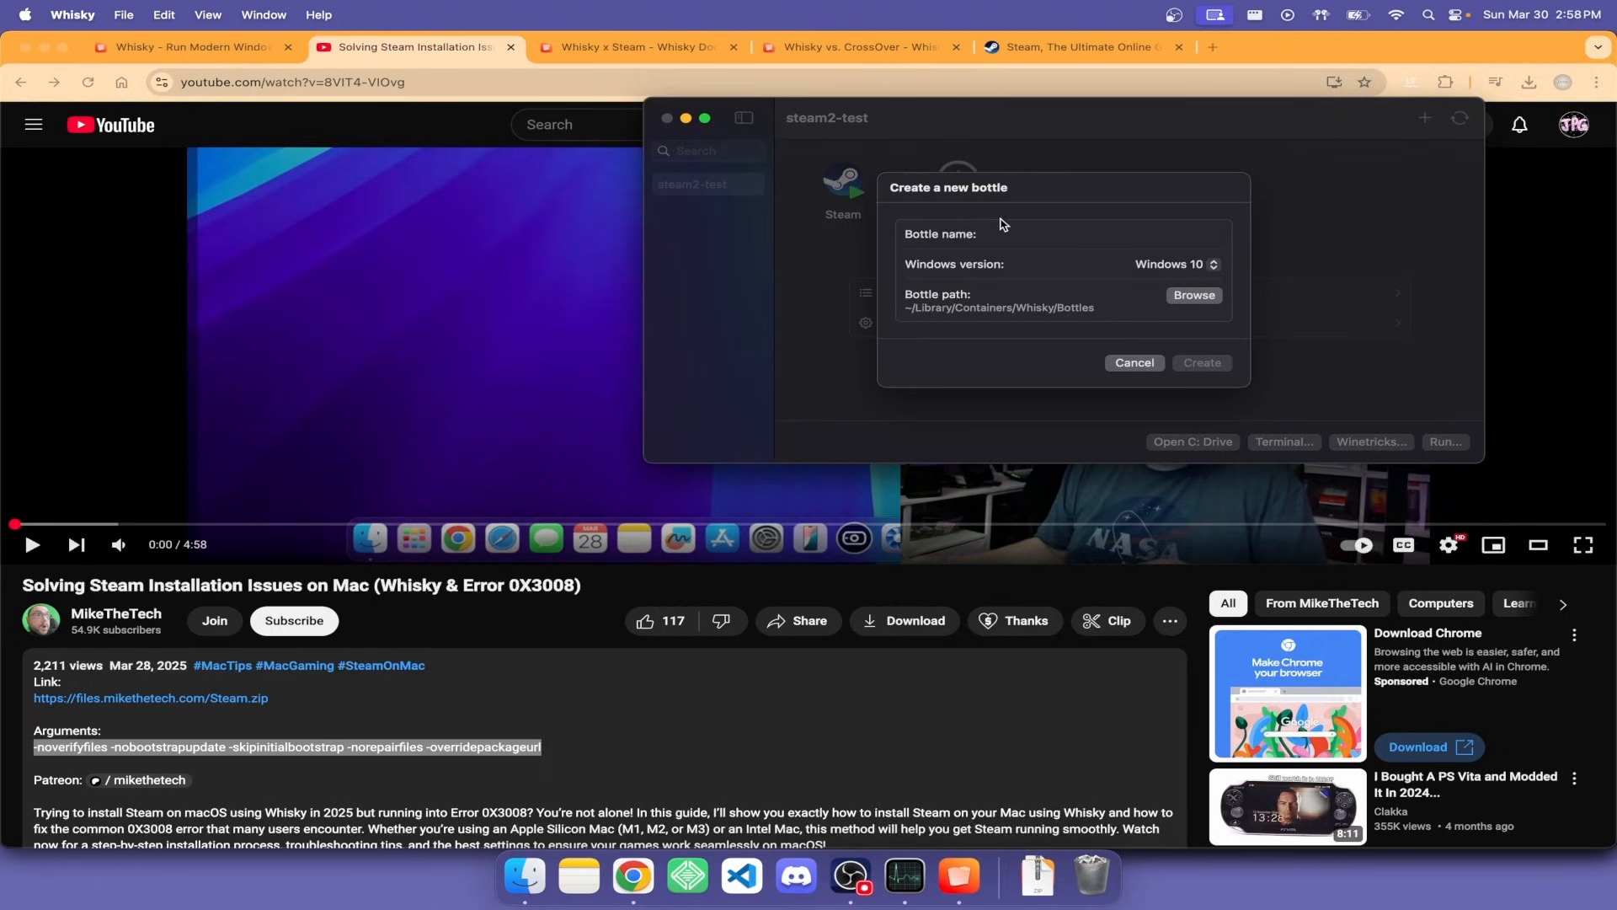
{"action": "type", "text": "d"}
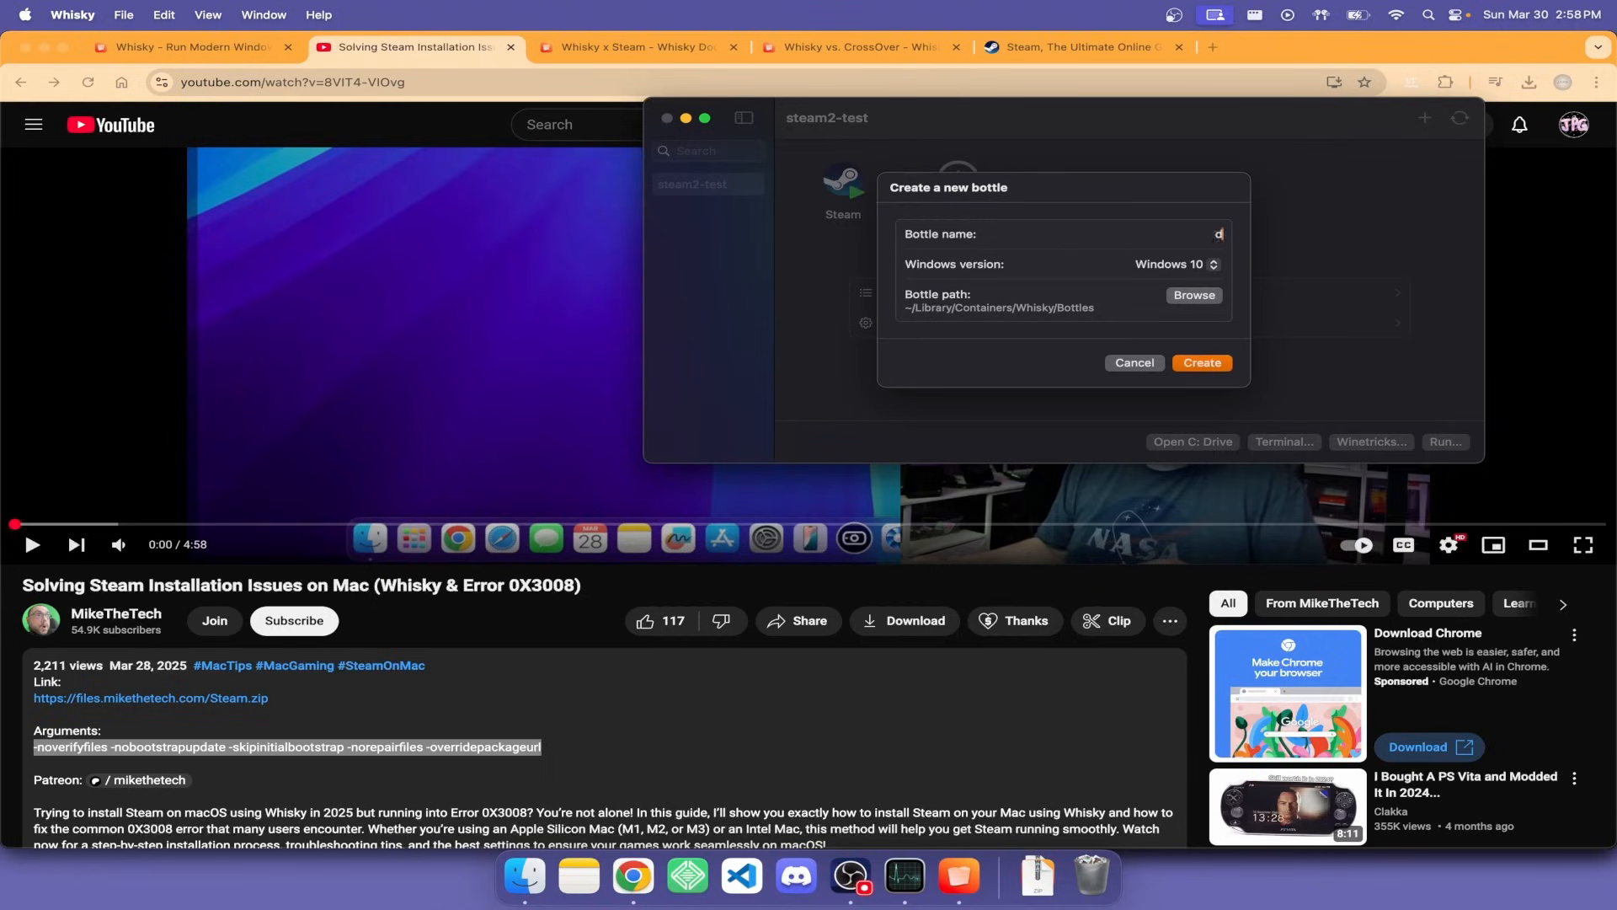
{"action": "type", "text": "steam-demo"}
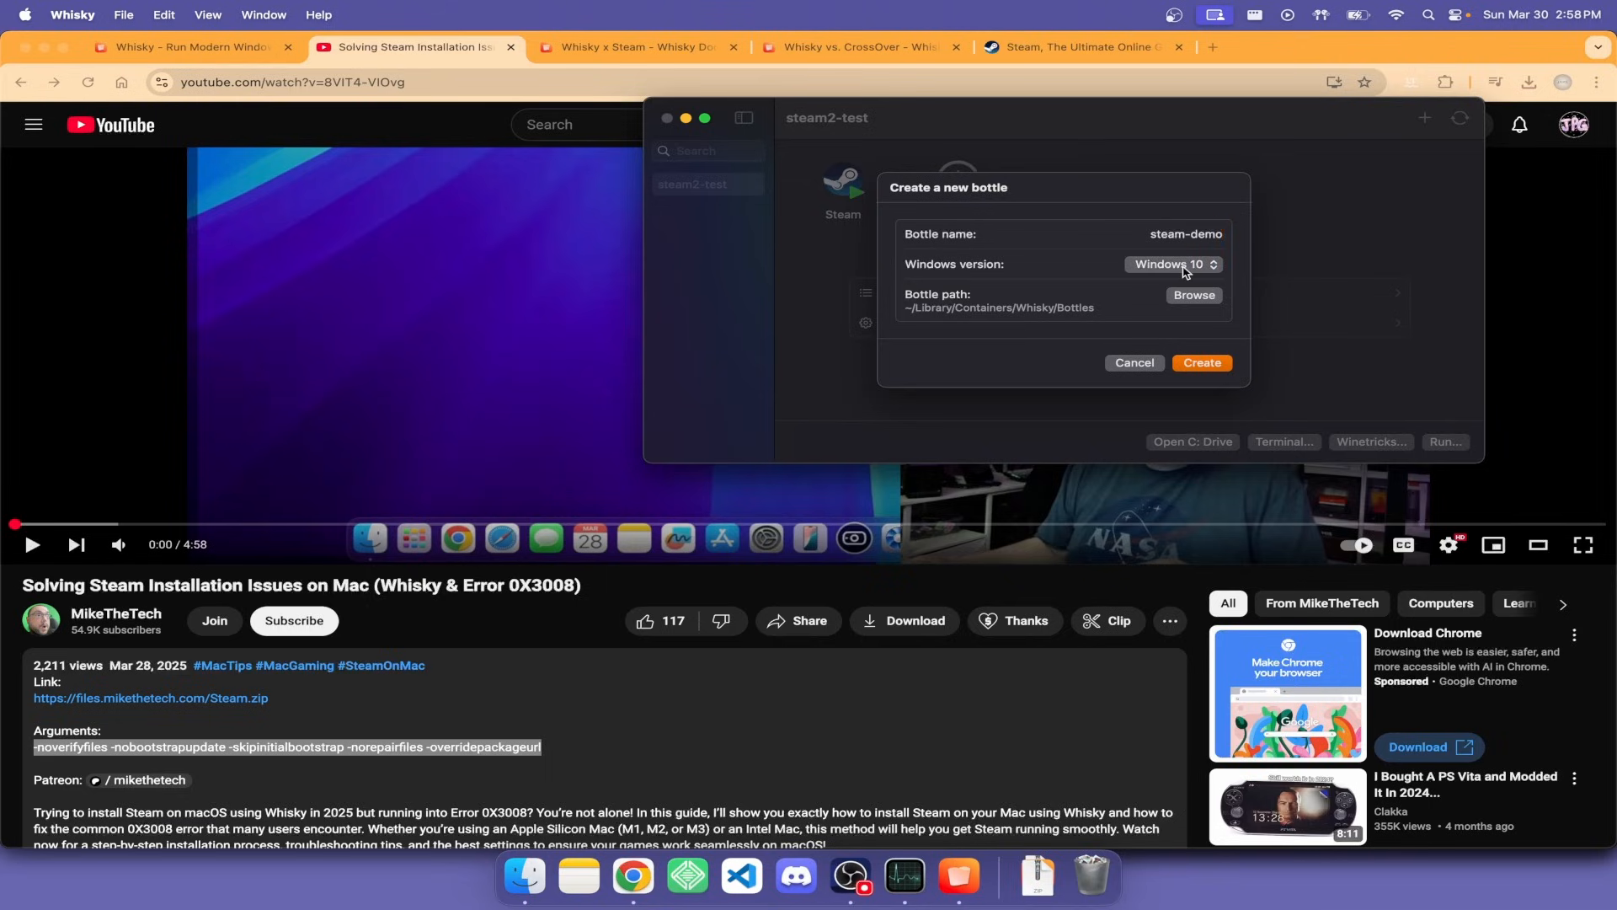
{"action": "left_click", "coordinate": [1172, 263]}
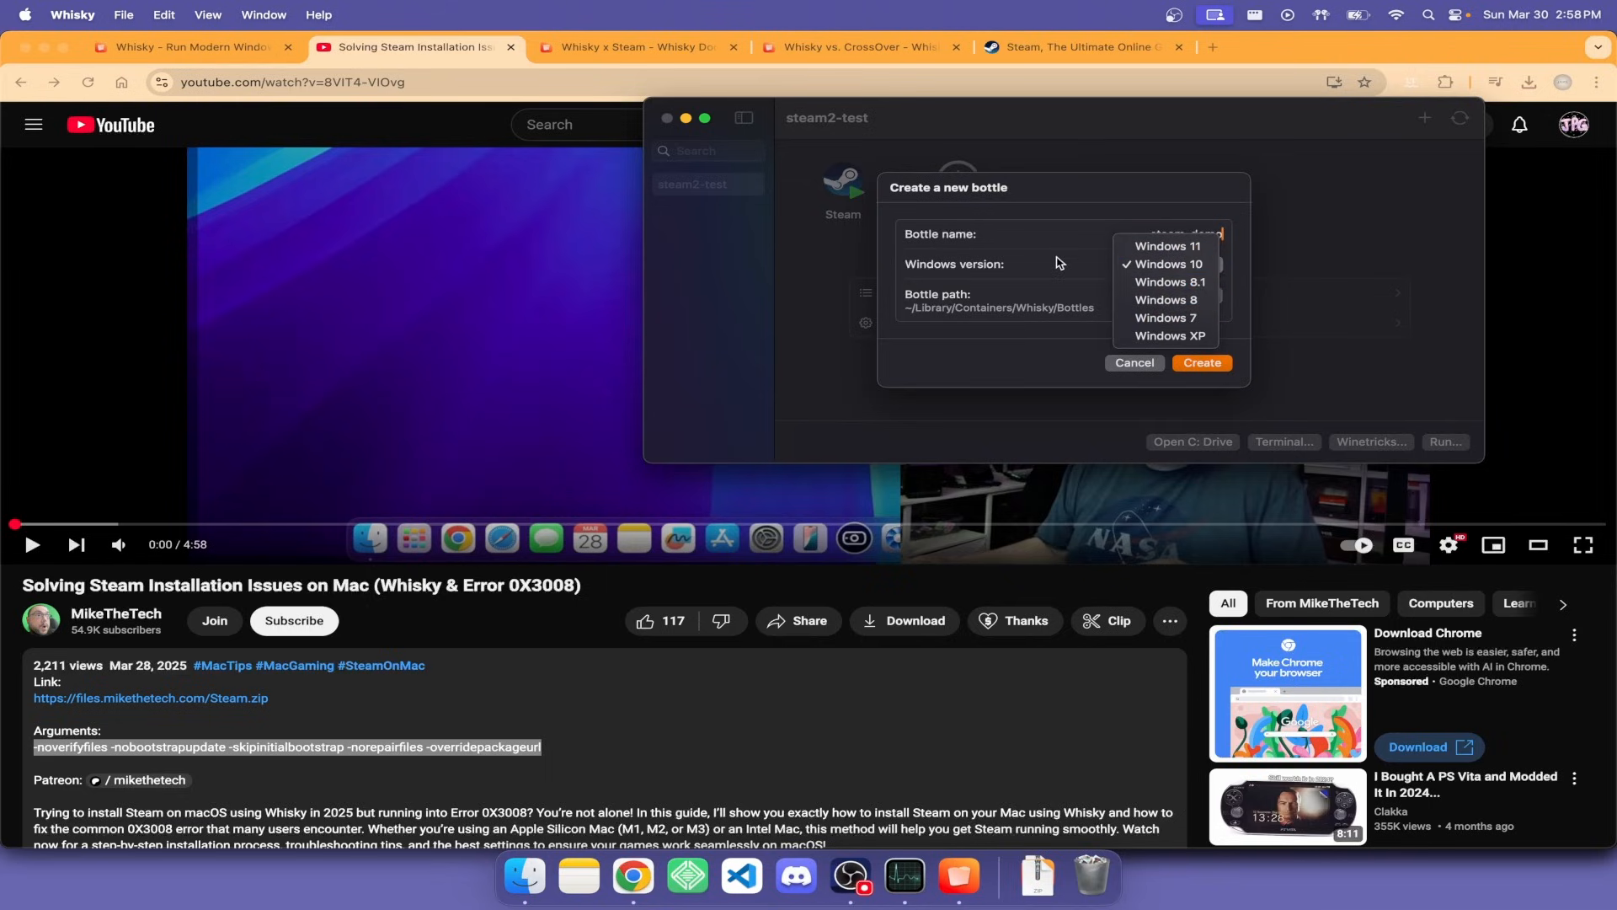
{"action": "mouse_move", "coordinate": [1063, 229]}
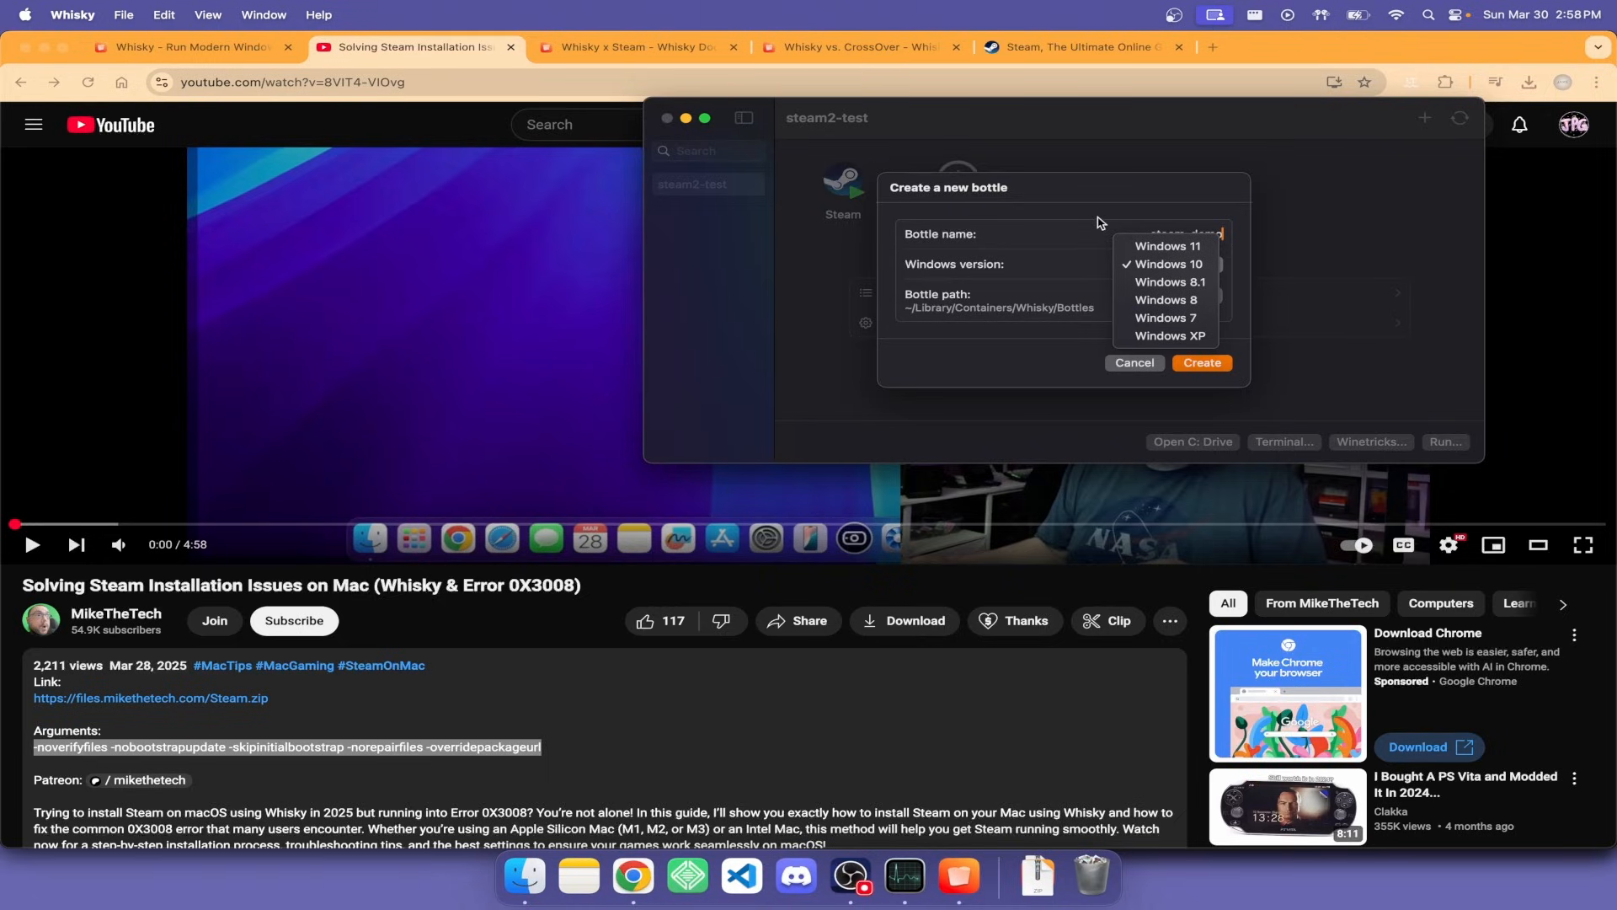
{"action": "left_click", "coordinate": [1167, 263]}
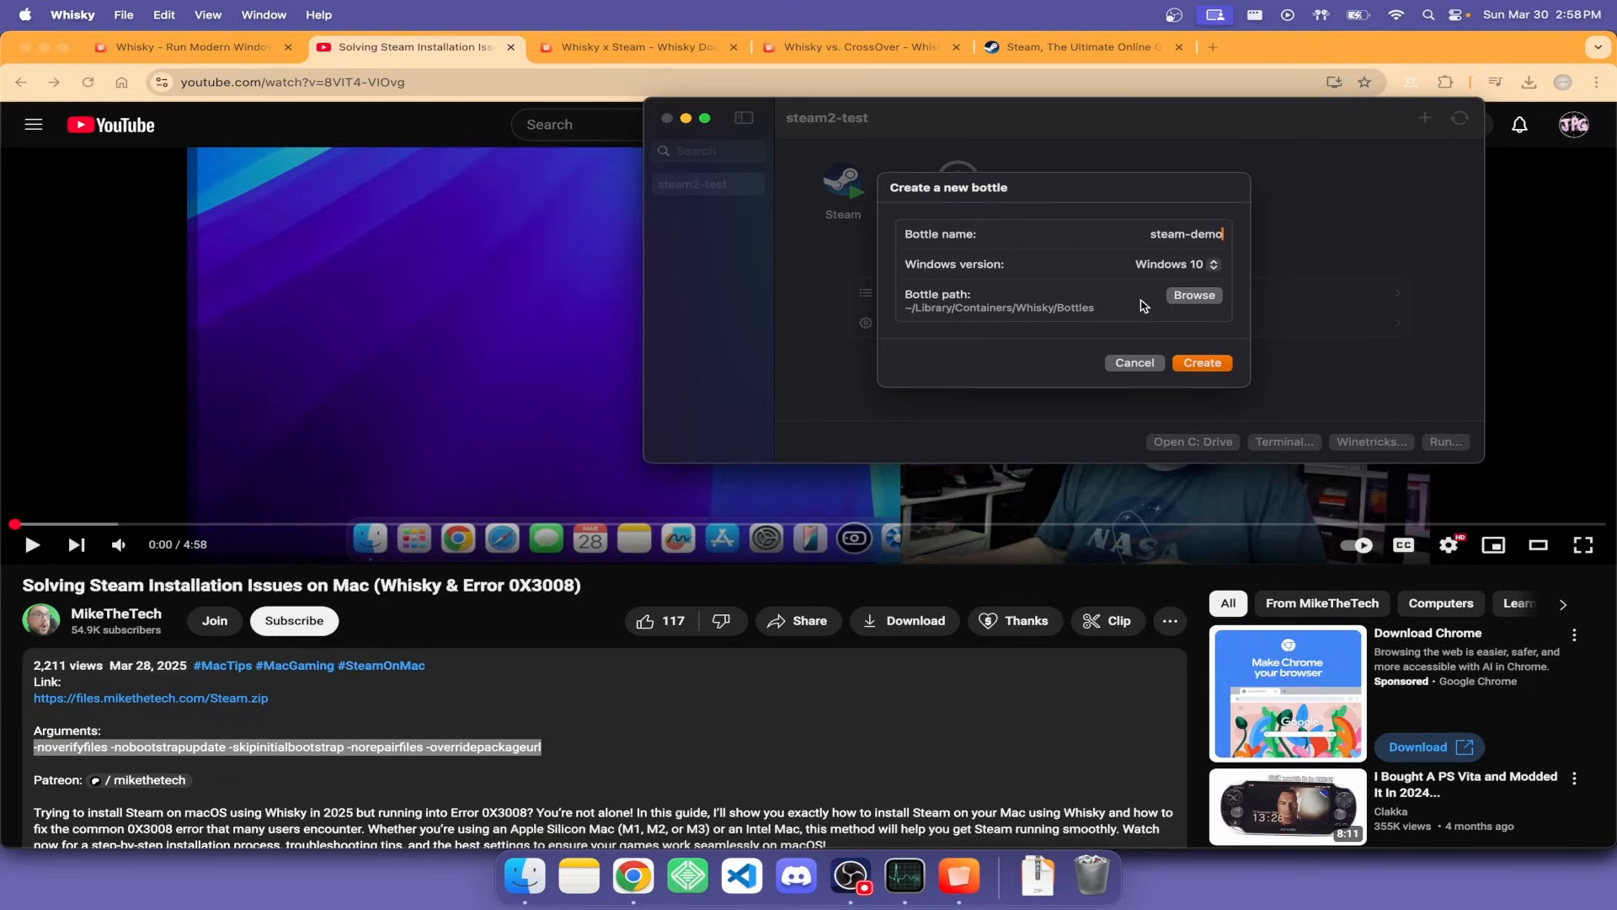
{"action": "left_click", "coordinate": [1170, 263]}
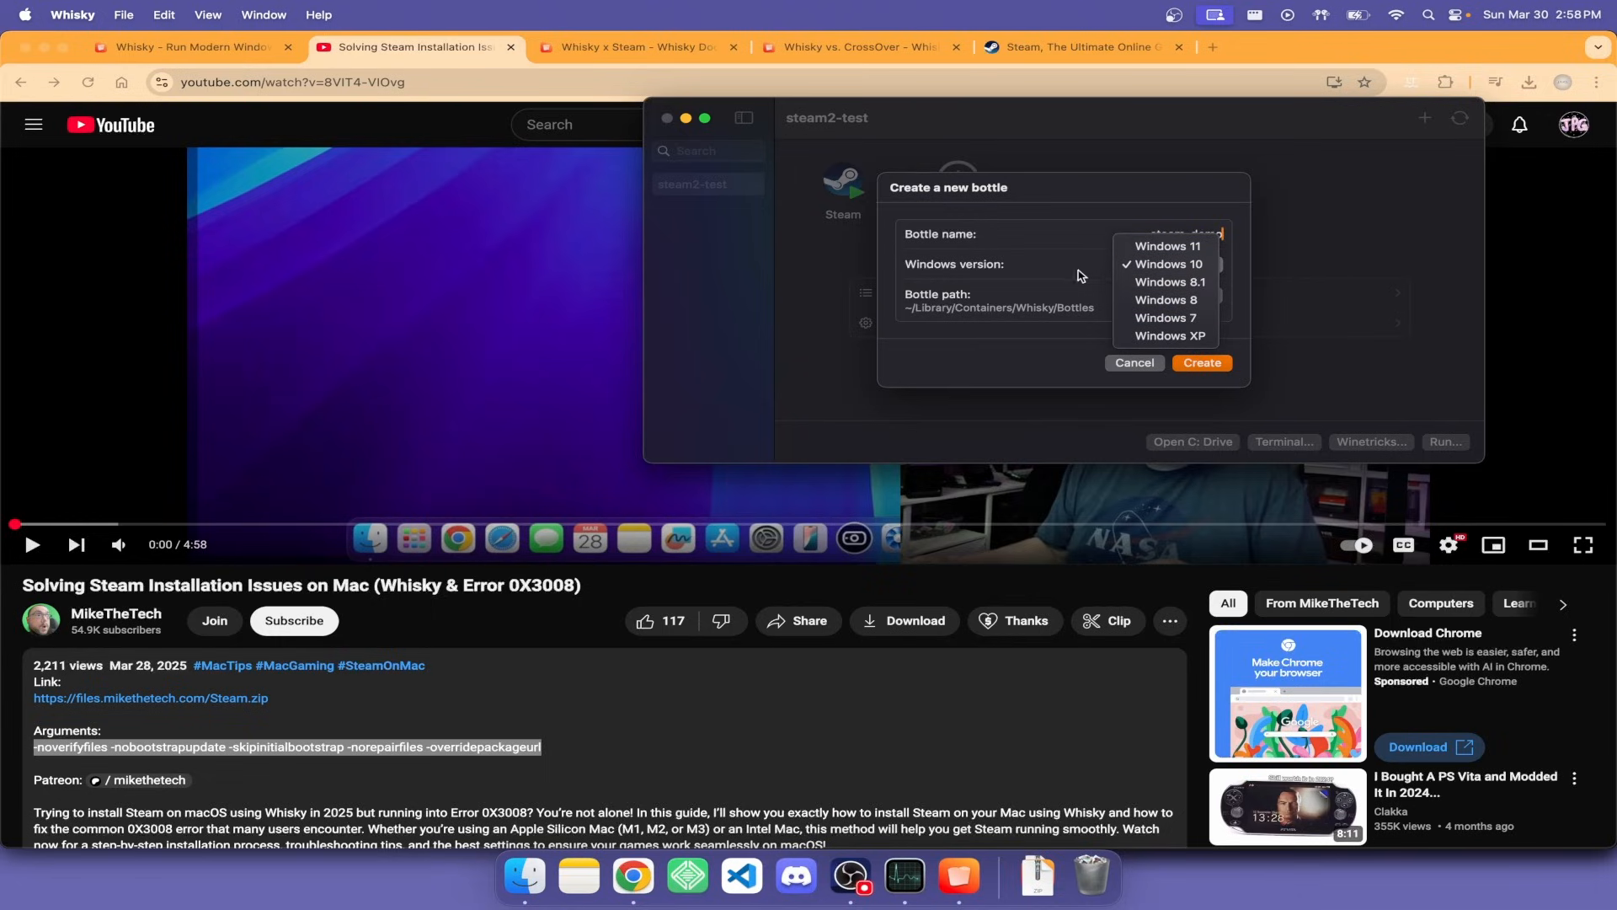
{"action": "mouse_move", "coordinate": [1166, 245]}
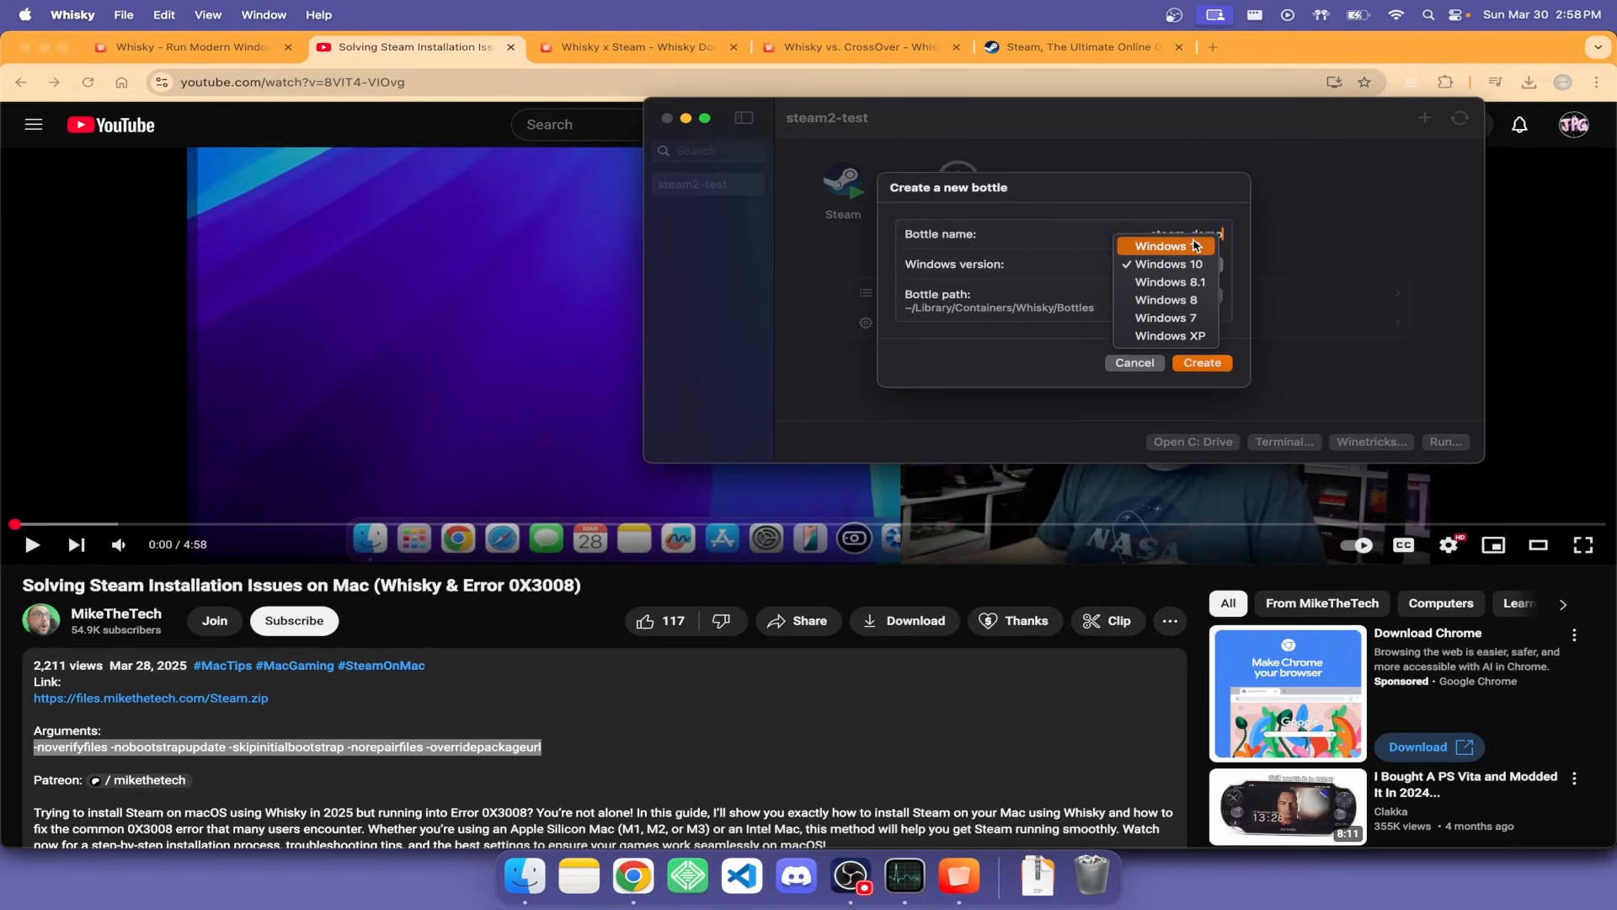
{"action": "mouse_move", "coordinate": [1168, 281]}
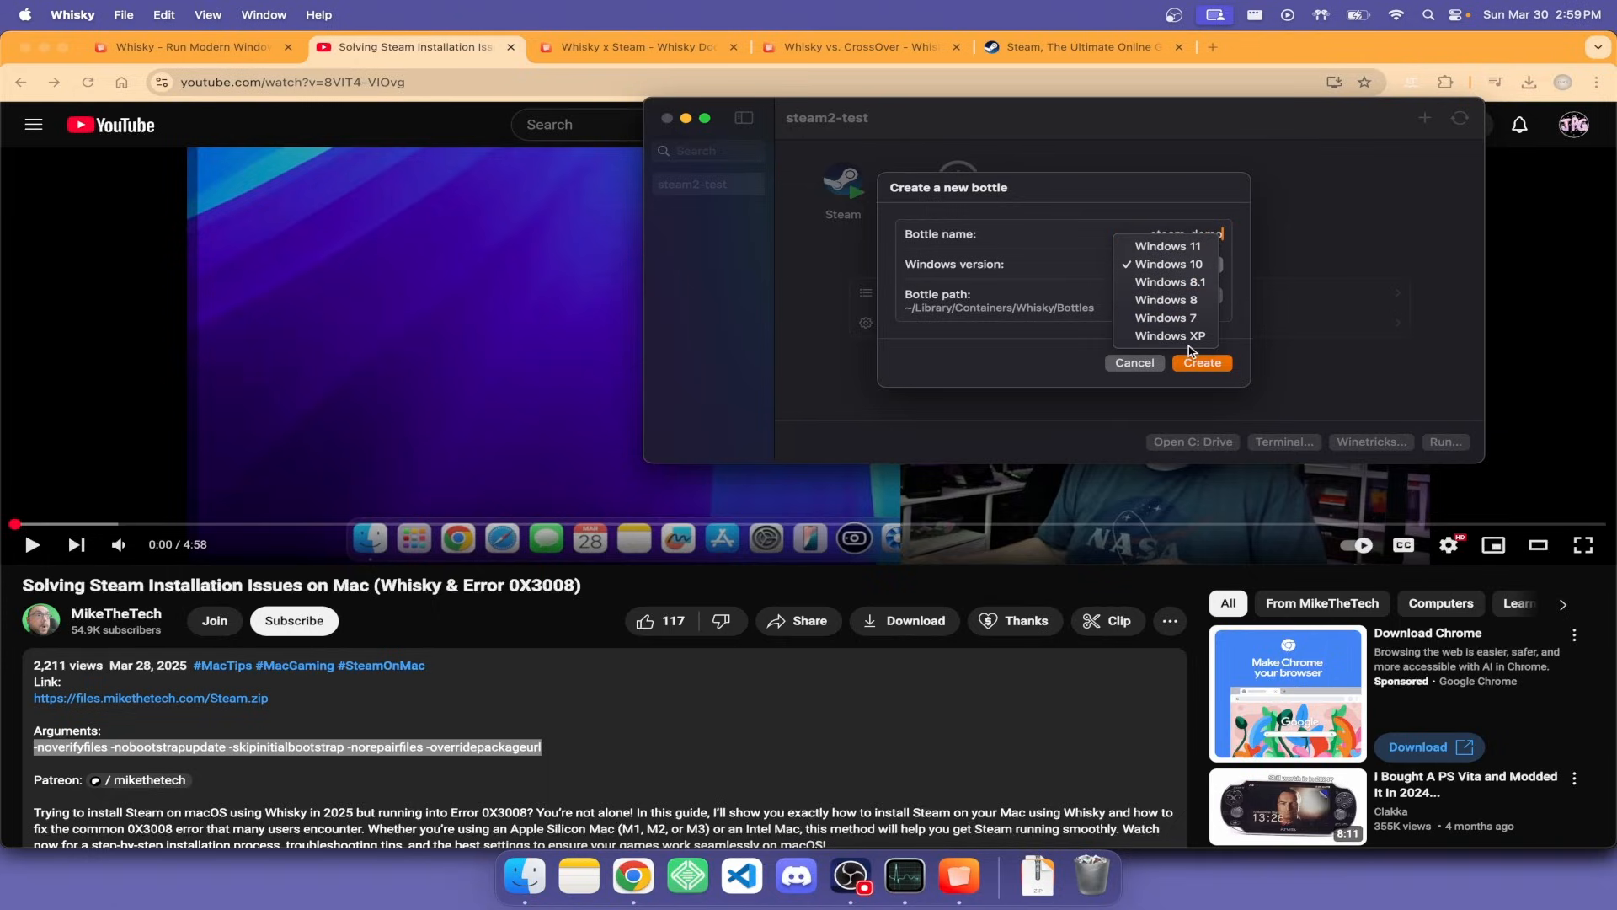
{"action": "mouse_move", "coordinate": [1169, 281]}
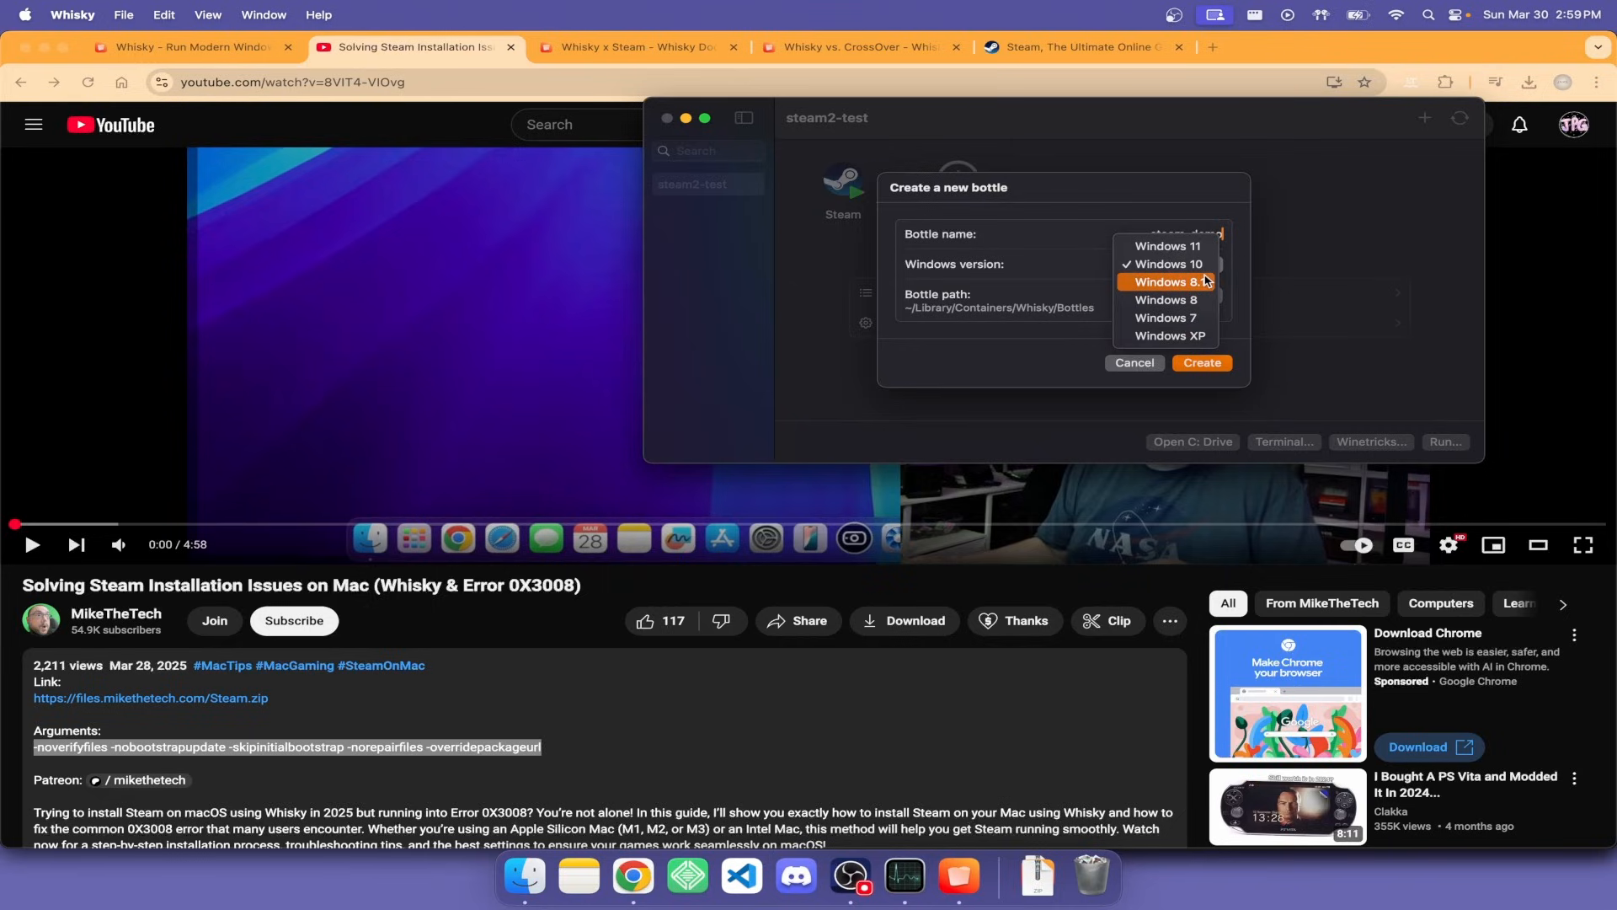
{"action": "left_click", "coordinate": [1167, 264]}
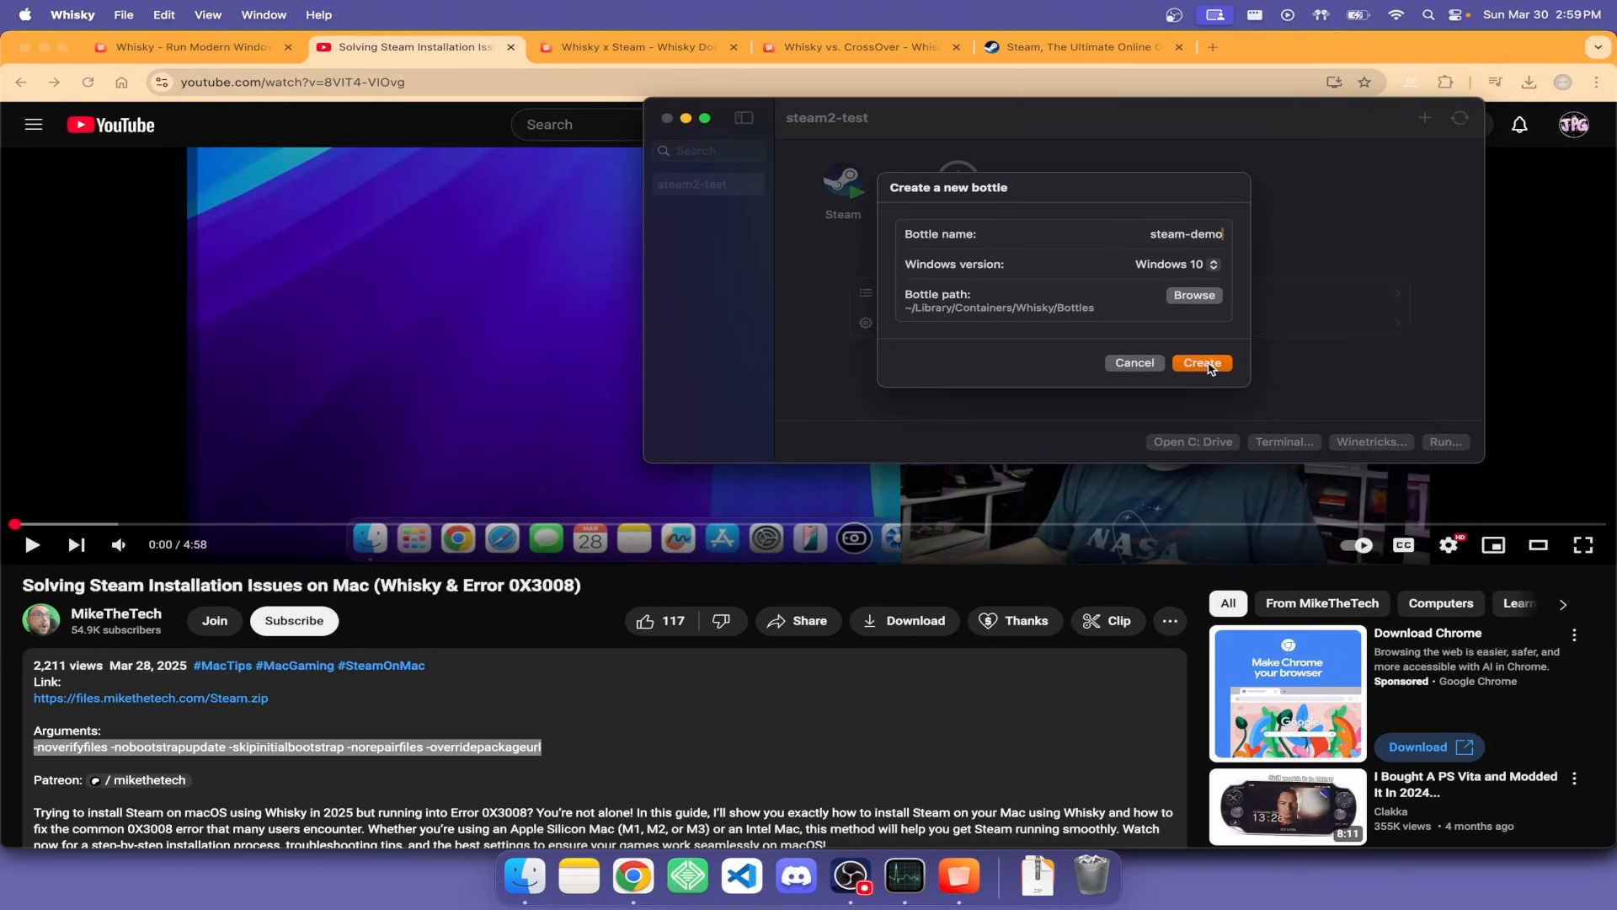
{"action": "left_click", "coordinate": [1200, 362]}
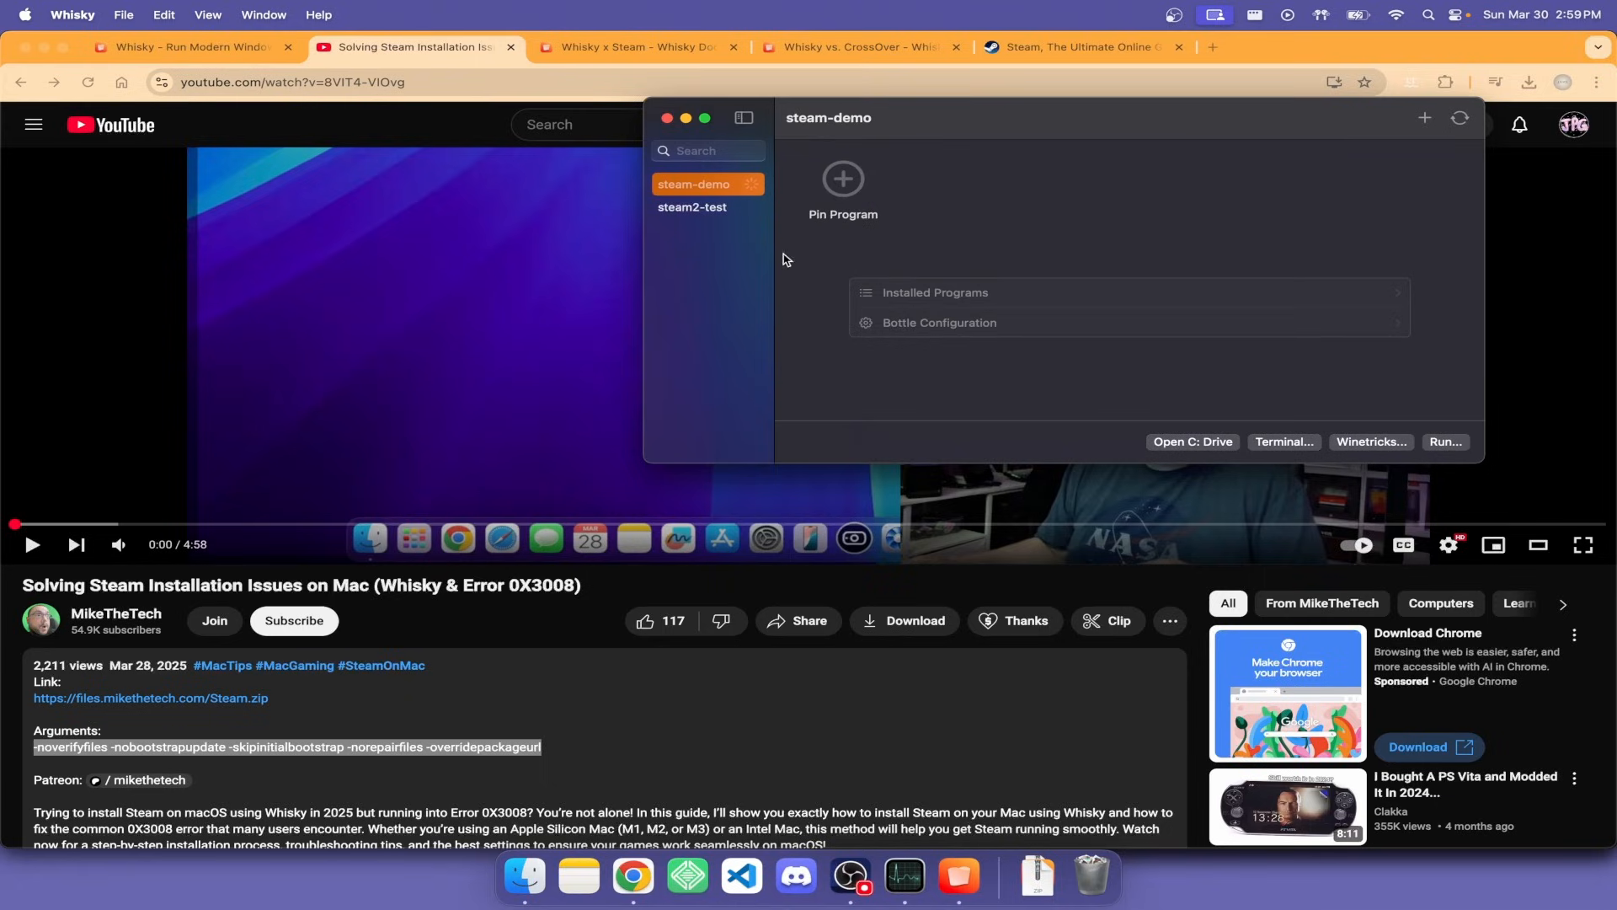
{"action": "mouse_move", "coordinate": [772, 150]}
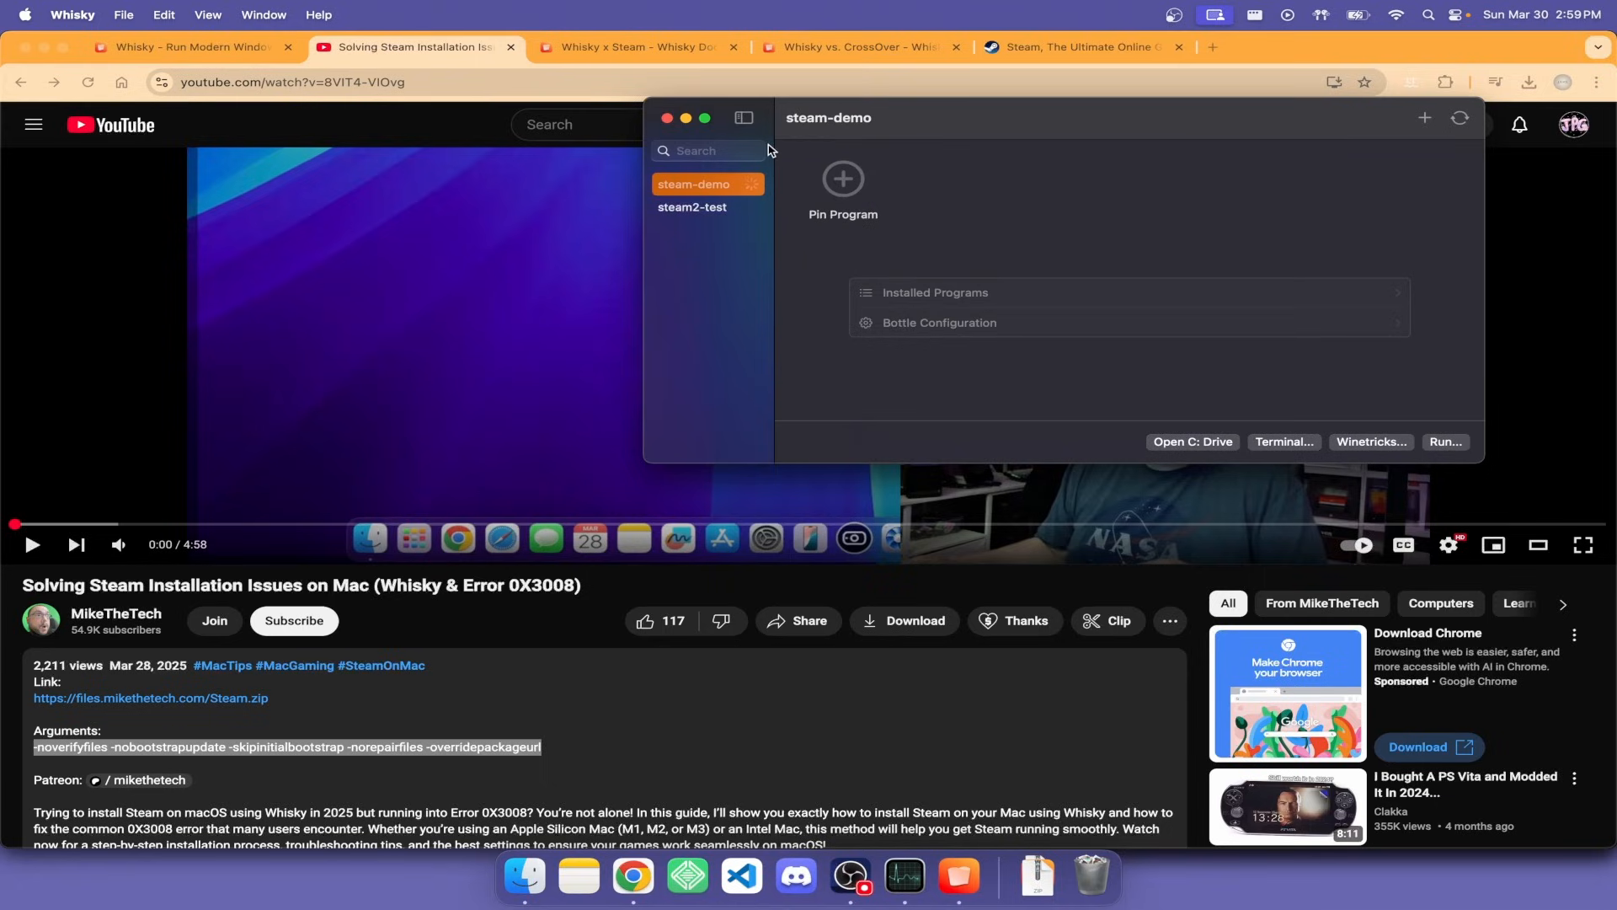
{"action": "mouse_move", "coordinate": [659, 93]}
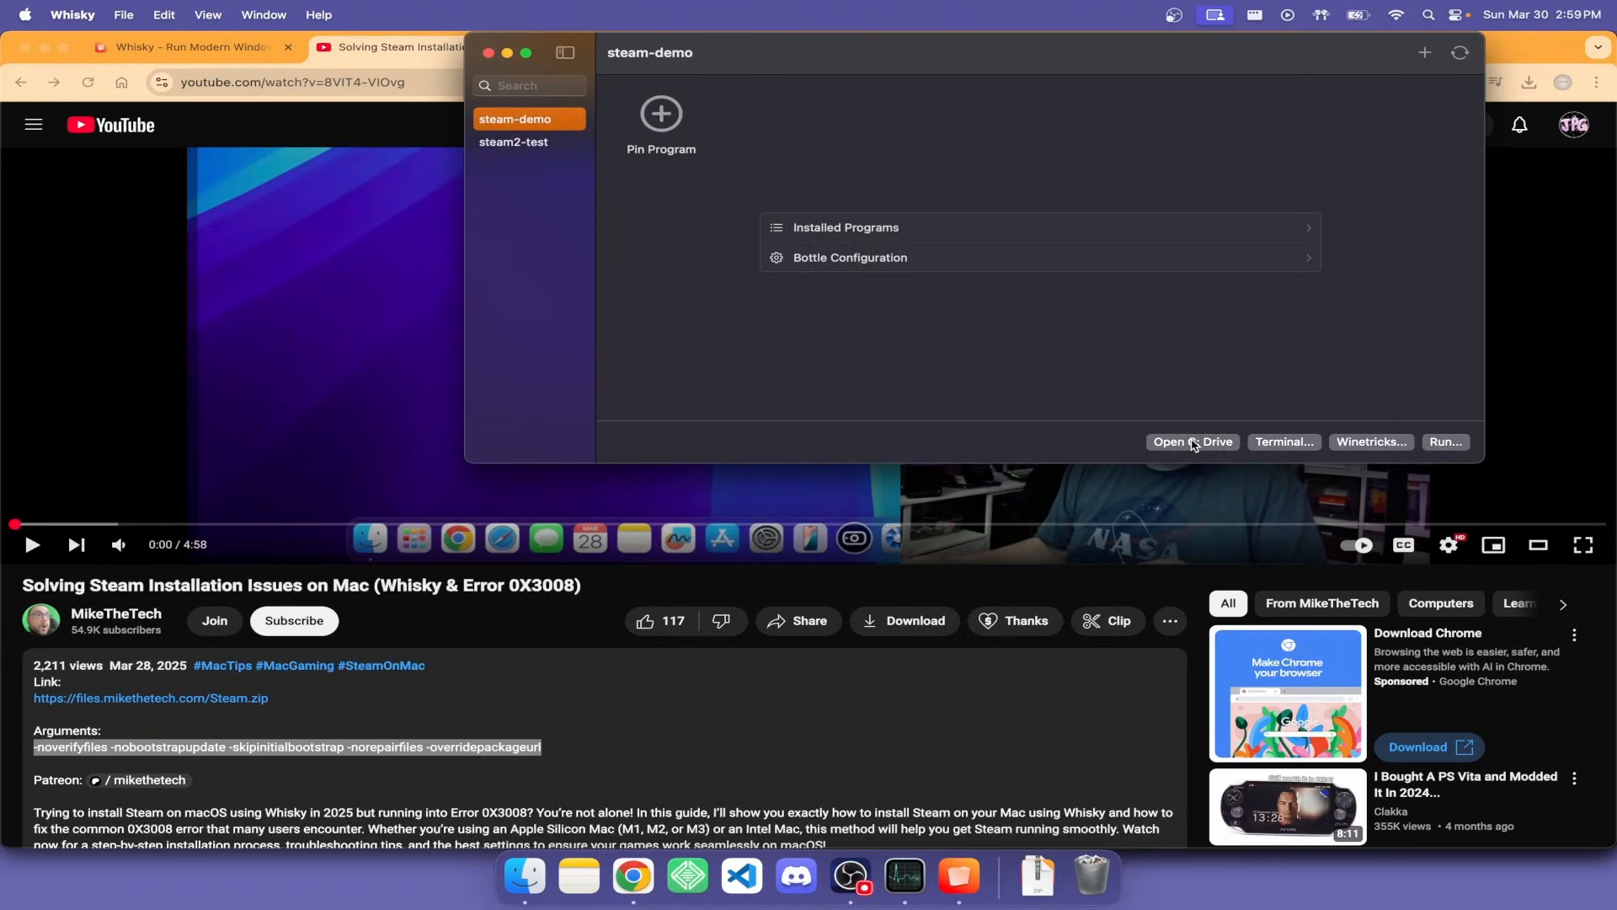
- Open the steam-demo bottle's C: drive folder in Finder
{"action": "left_click", "coordinate": [1191, 441]}
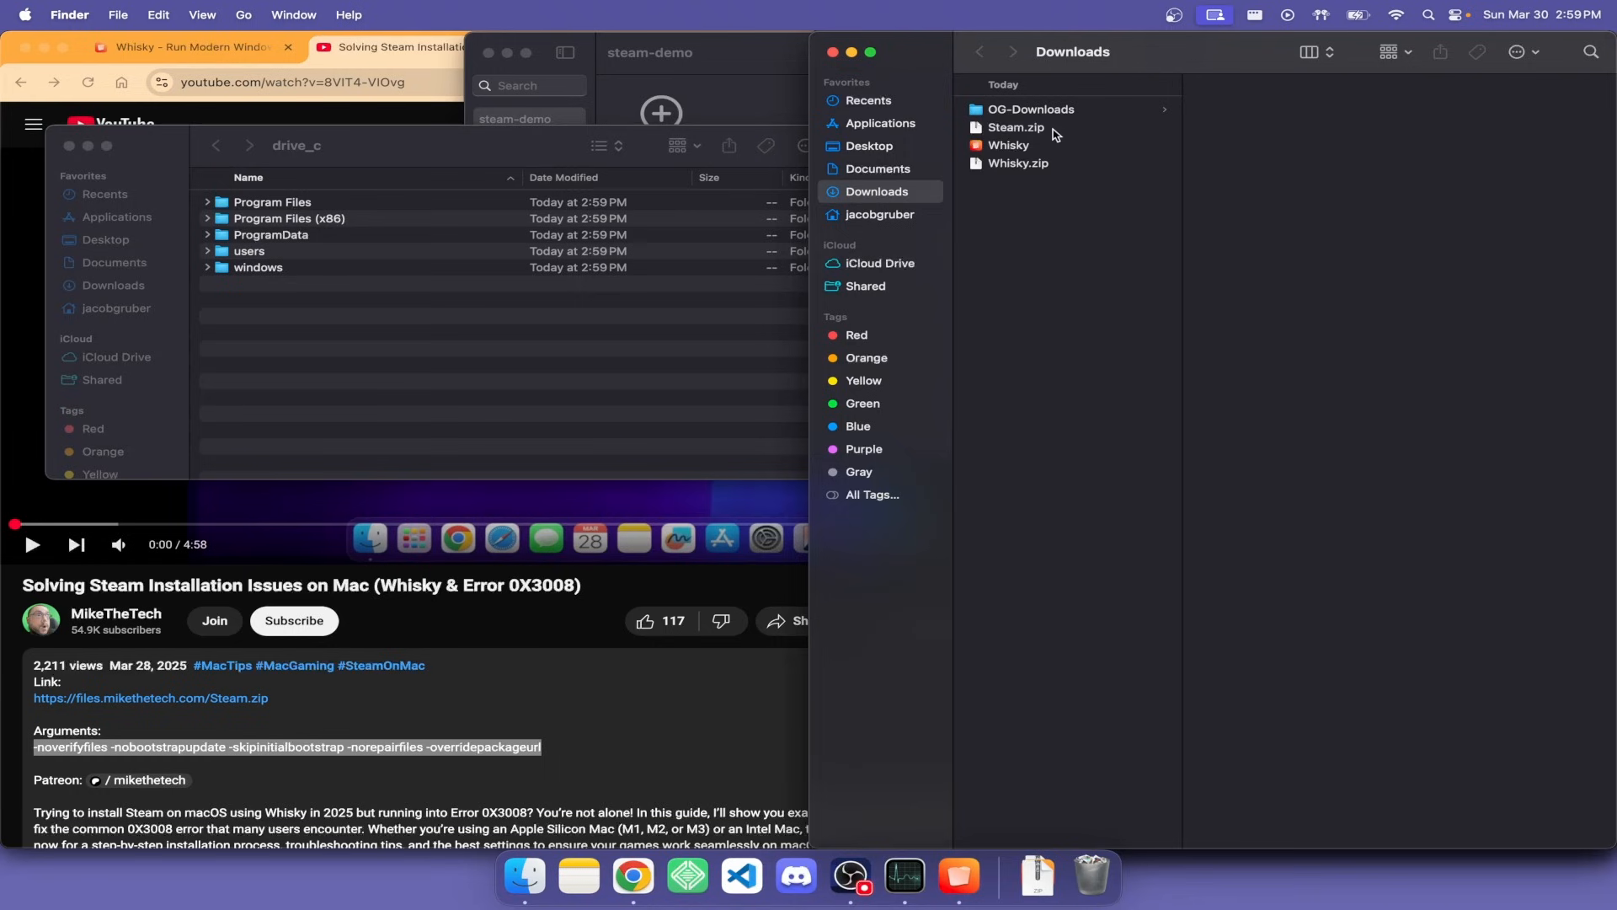
- Extract Steam.zip and paste its Steam folder into the bottle's Program Files
{"action": "double_click", "coordinate": [1017, 127]}
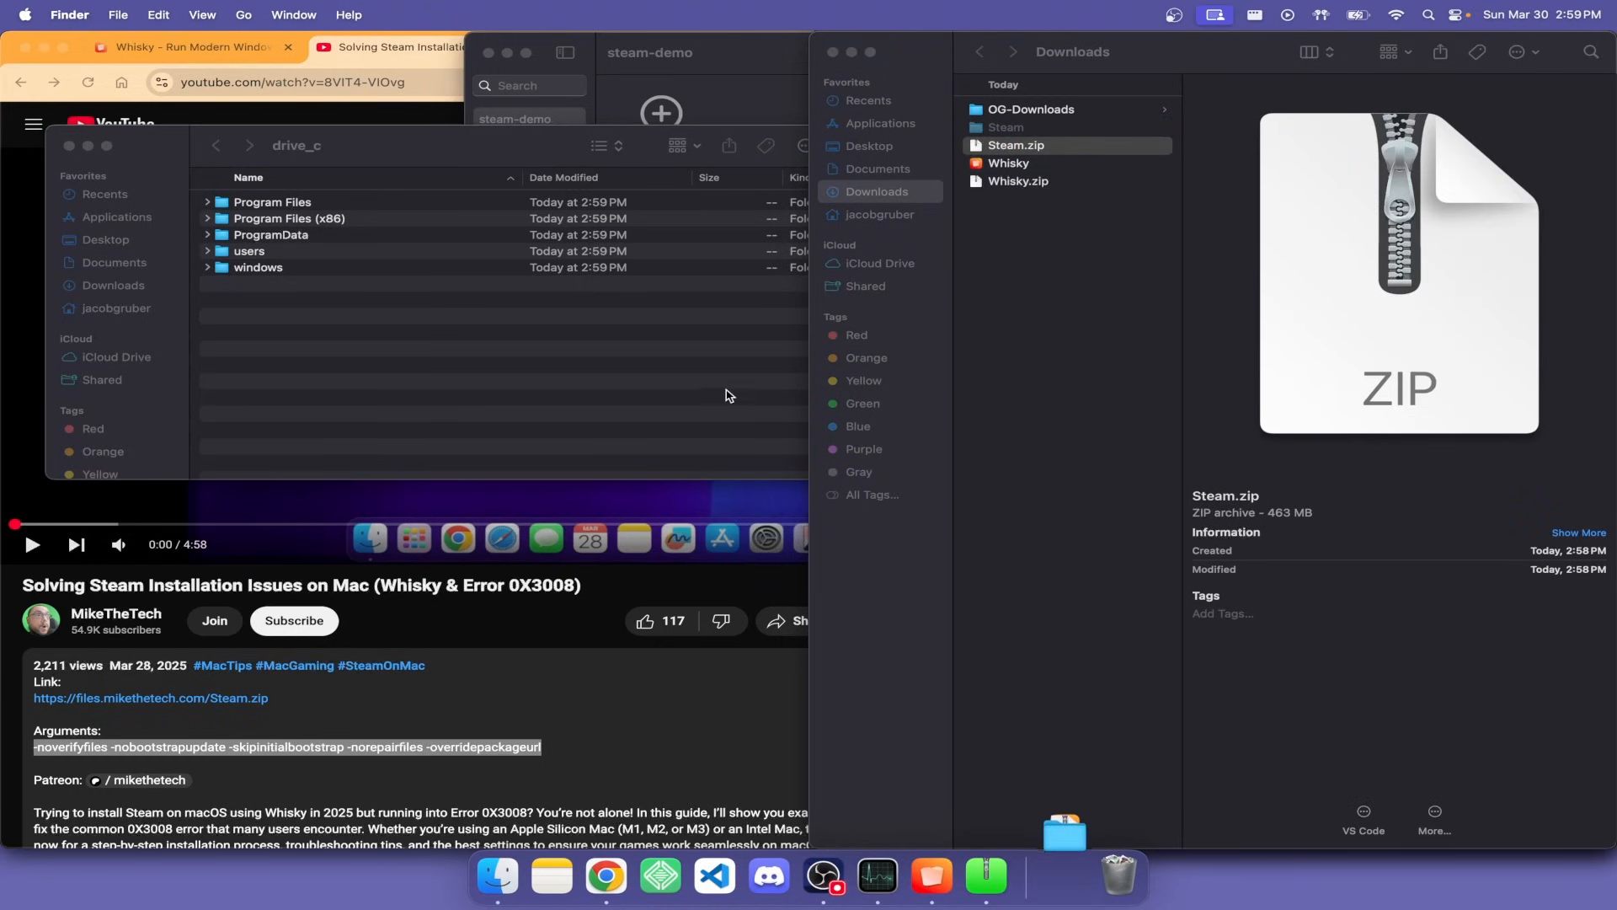
{"action": "left_click", "coordinate": [1006, 128]}
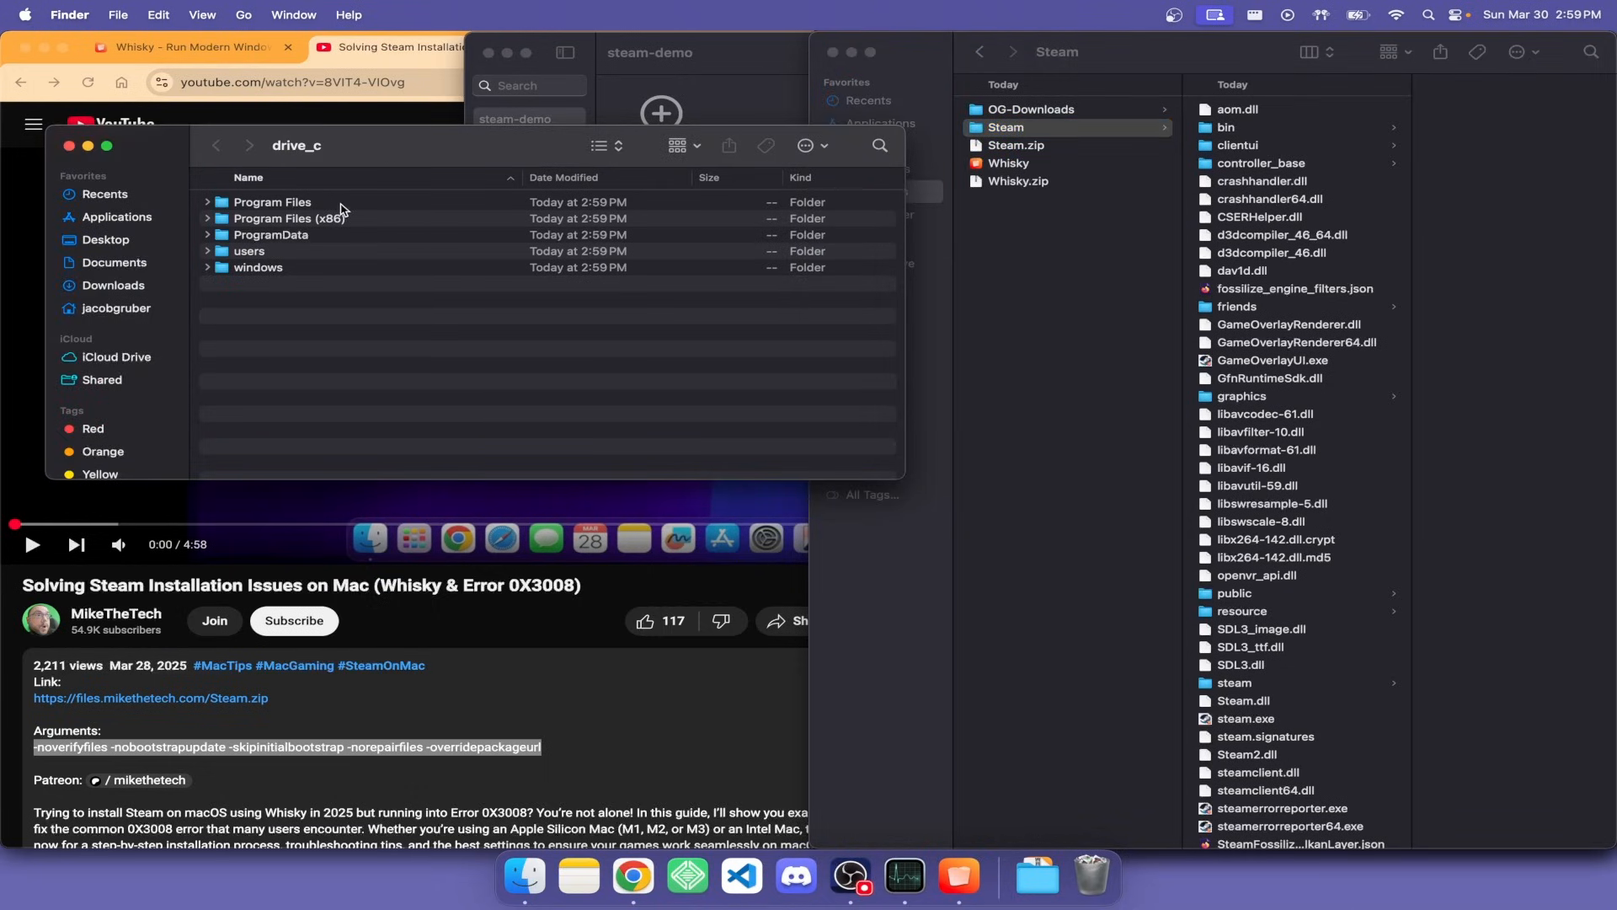
{"action": "double_click", "coordinate": [273, 202]}
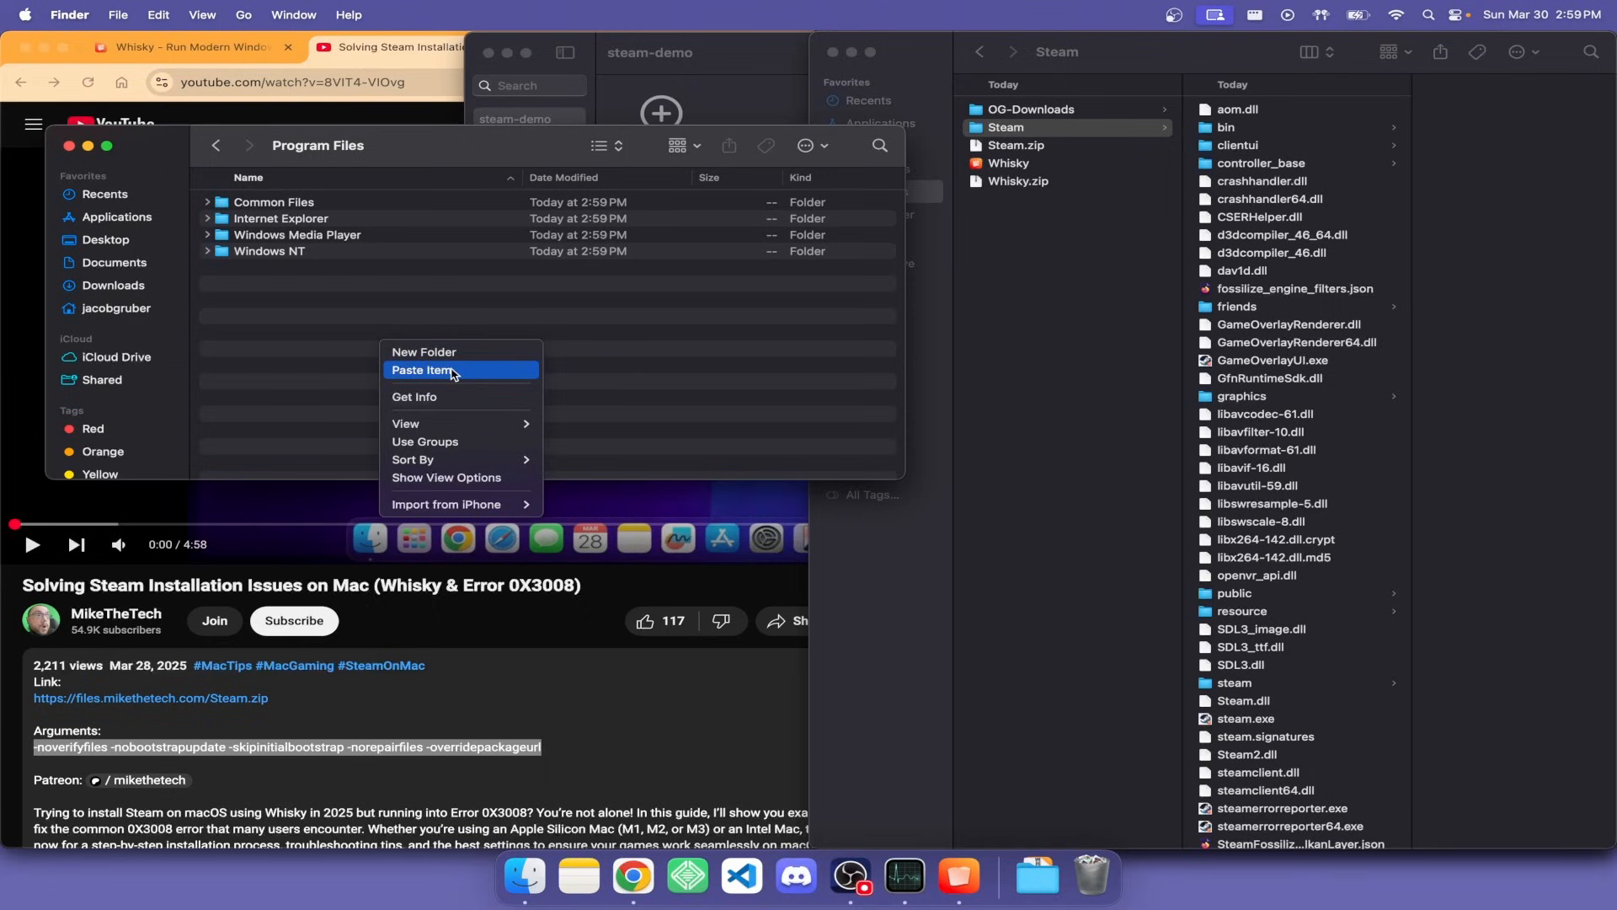
{"action": "left_click", "coordinate": [423, 371]}
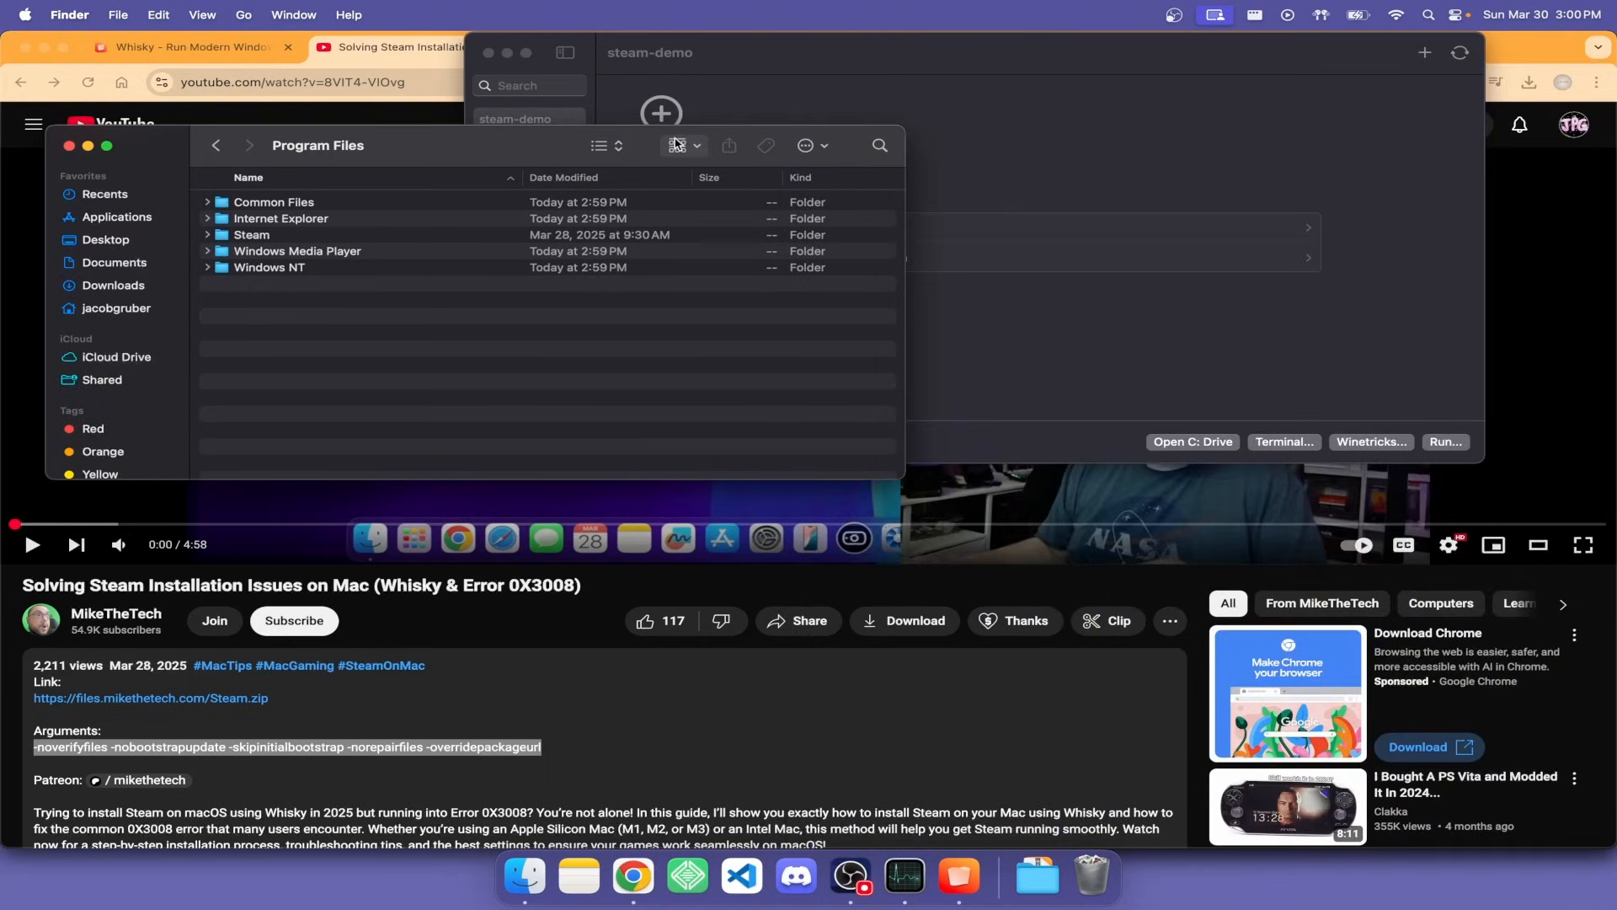
{"action": "left_click_drag", "start_coordinate": [317, 146], "coordinate": [756, 153]}
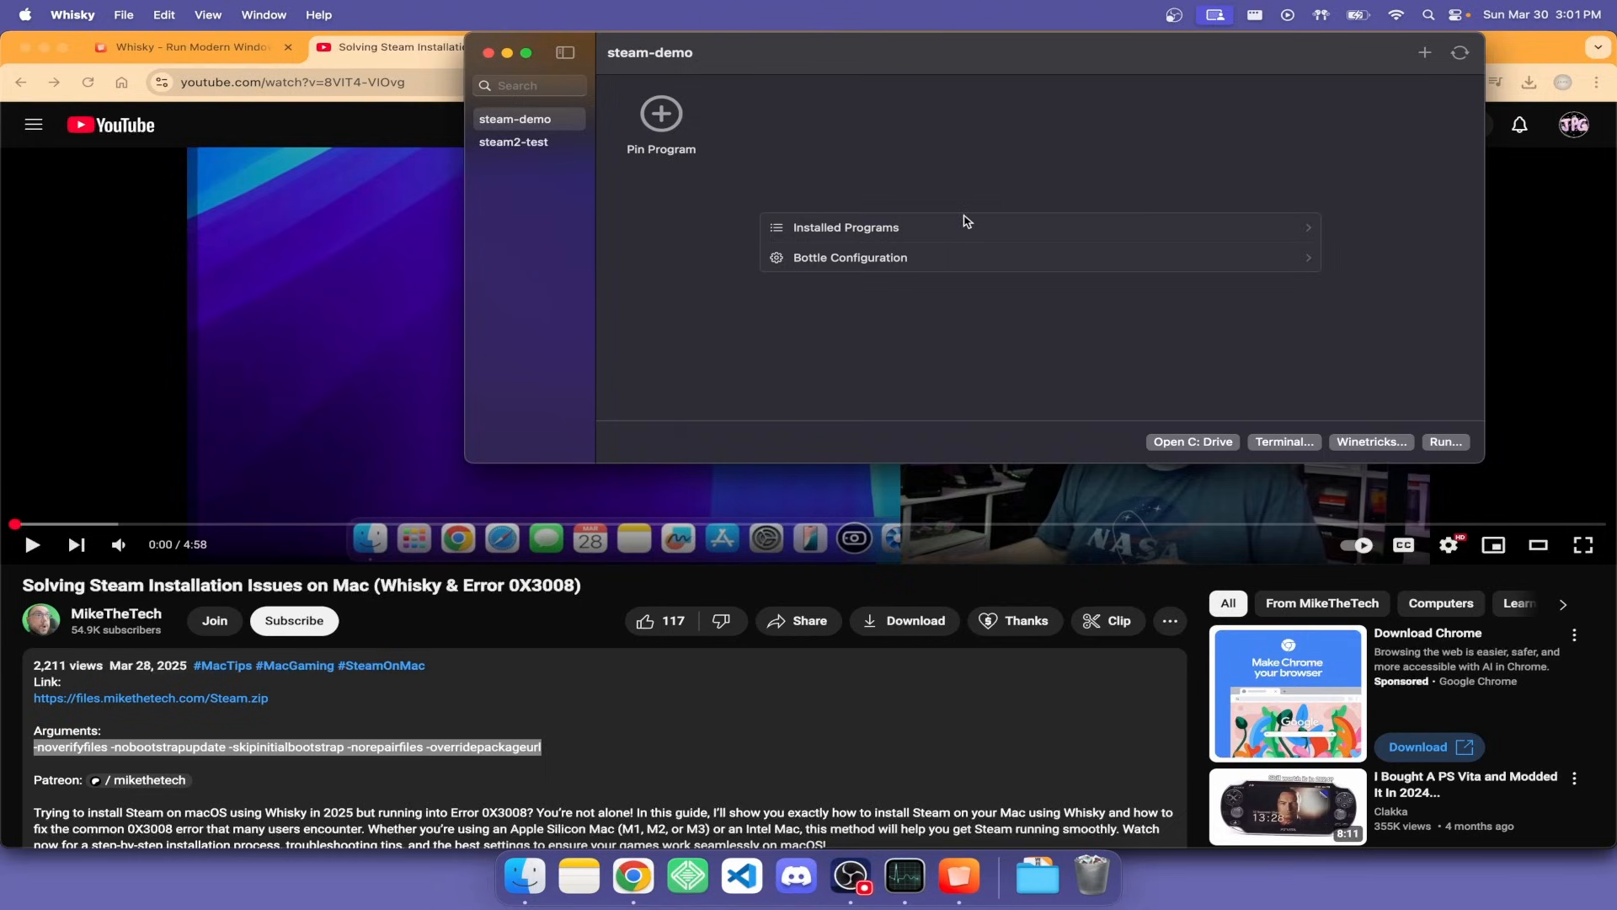
{"action": "mouse_move", "coordinate": [1290, 181]}
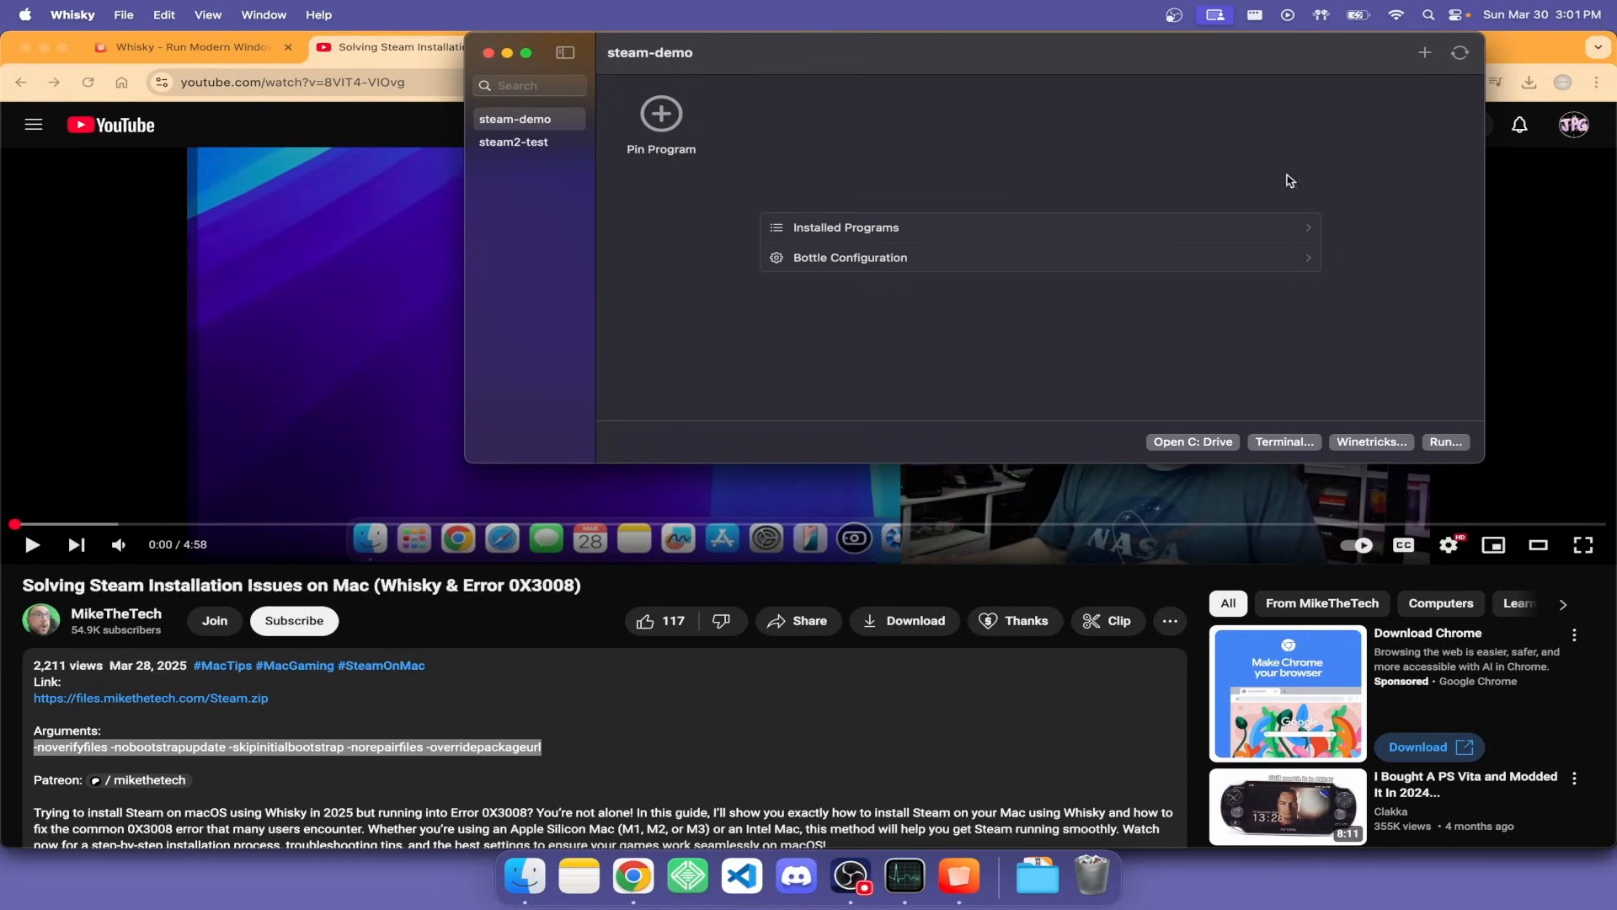
- Show steam-demo's installed programs and bring up steam.exe's config page
{"action": "left_click", "coordinate": [846, 229]}
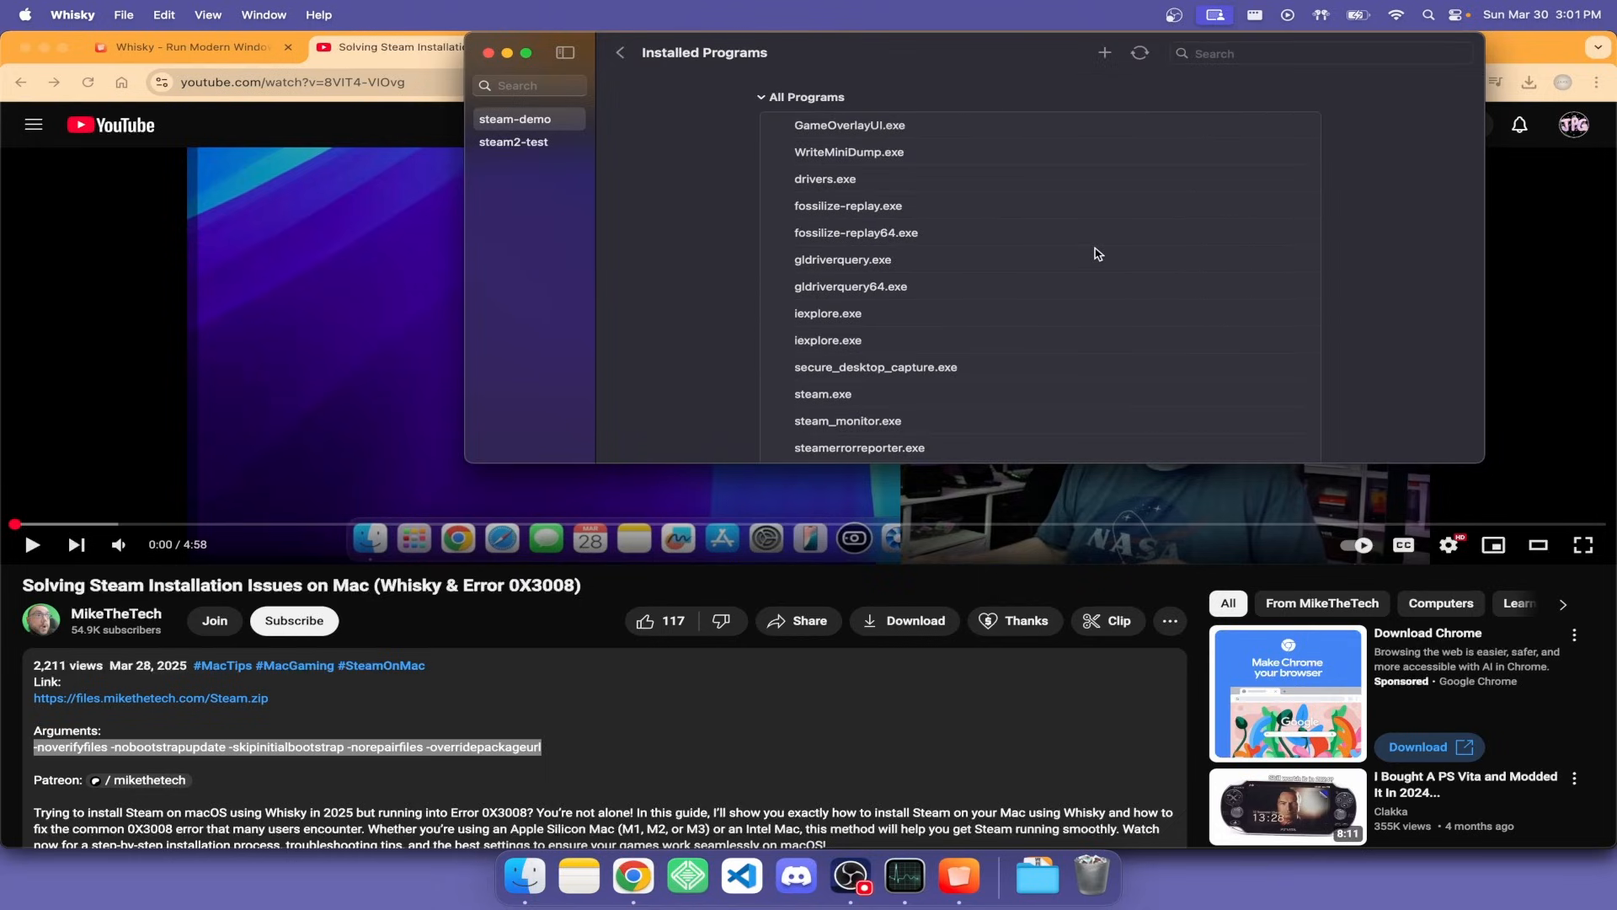
{"action": "scroll", "scroll_direction": "down", "scroll_amount": 3}
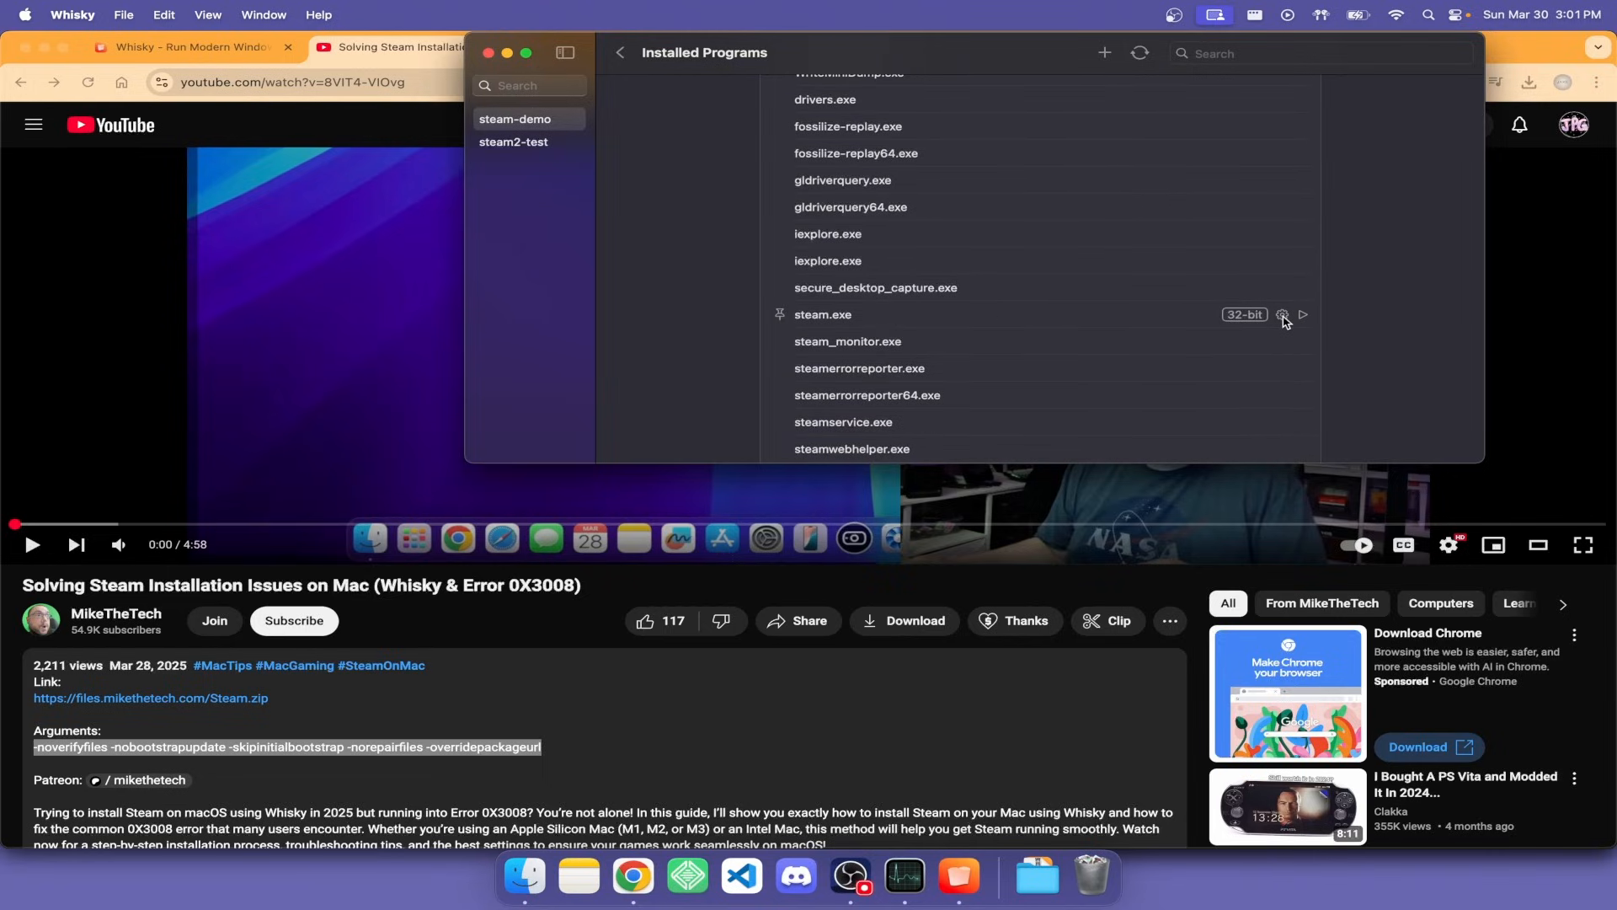
{"action": "left_click", "coordinate": [1284, 316]}
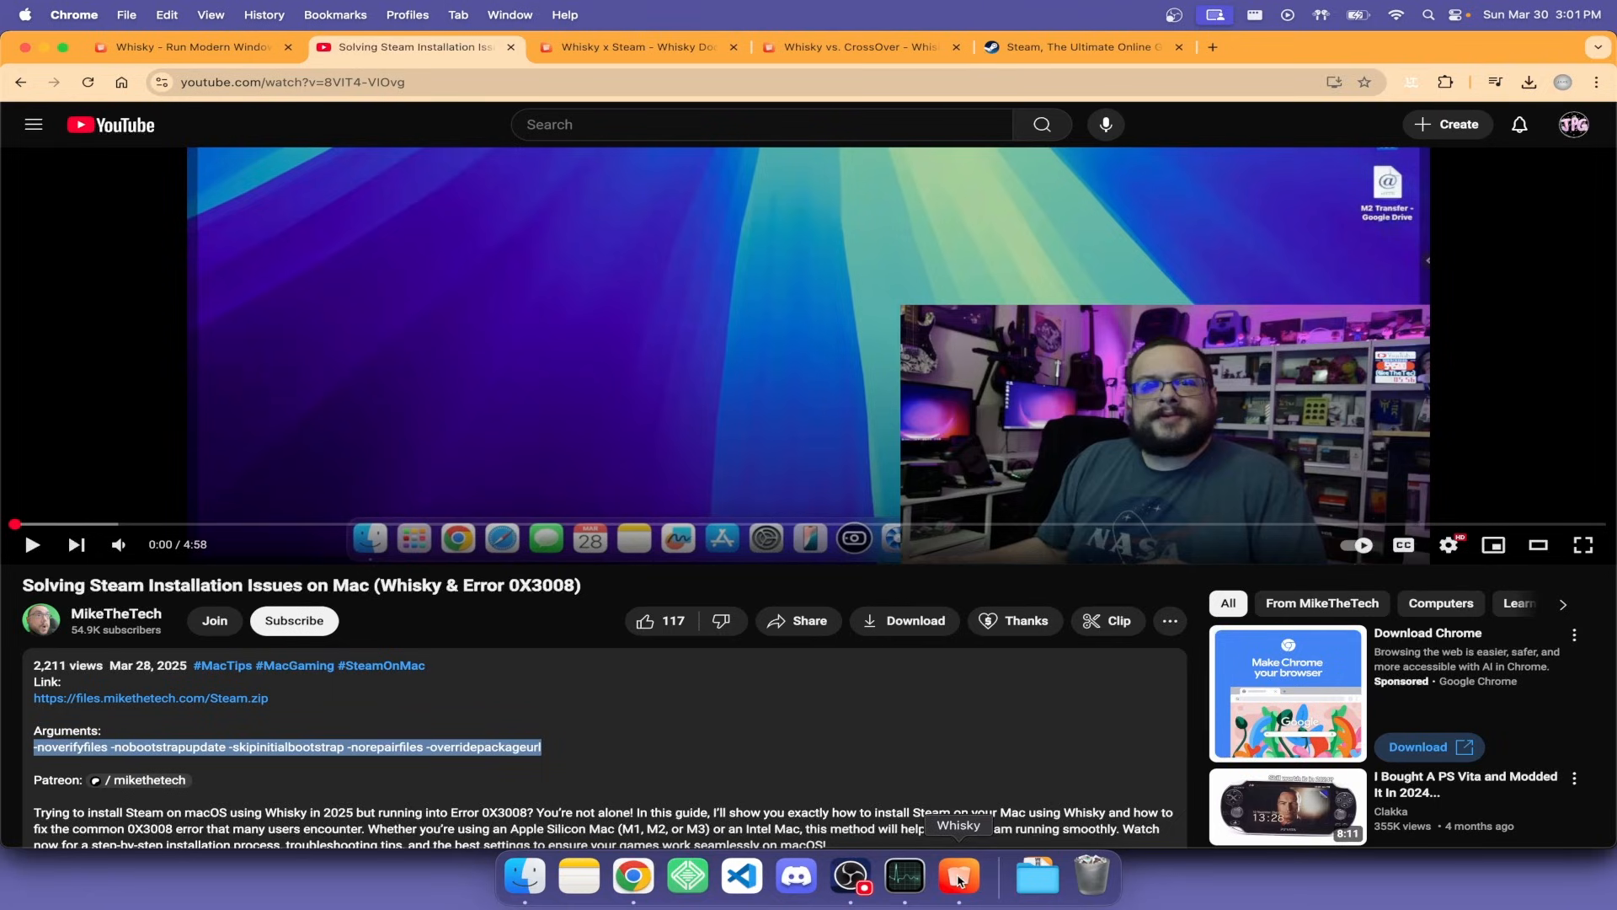
{"action": "left_click", "coordinate": [959, 878]}
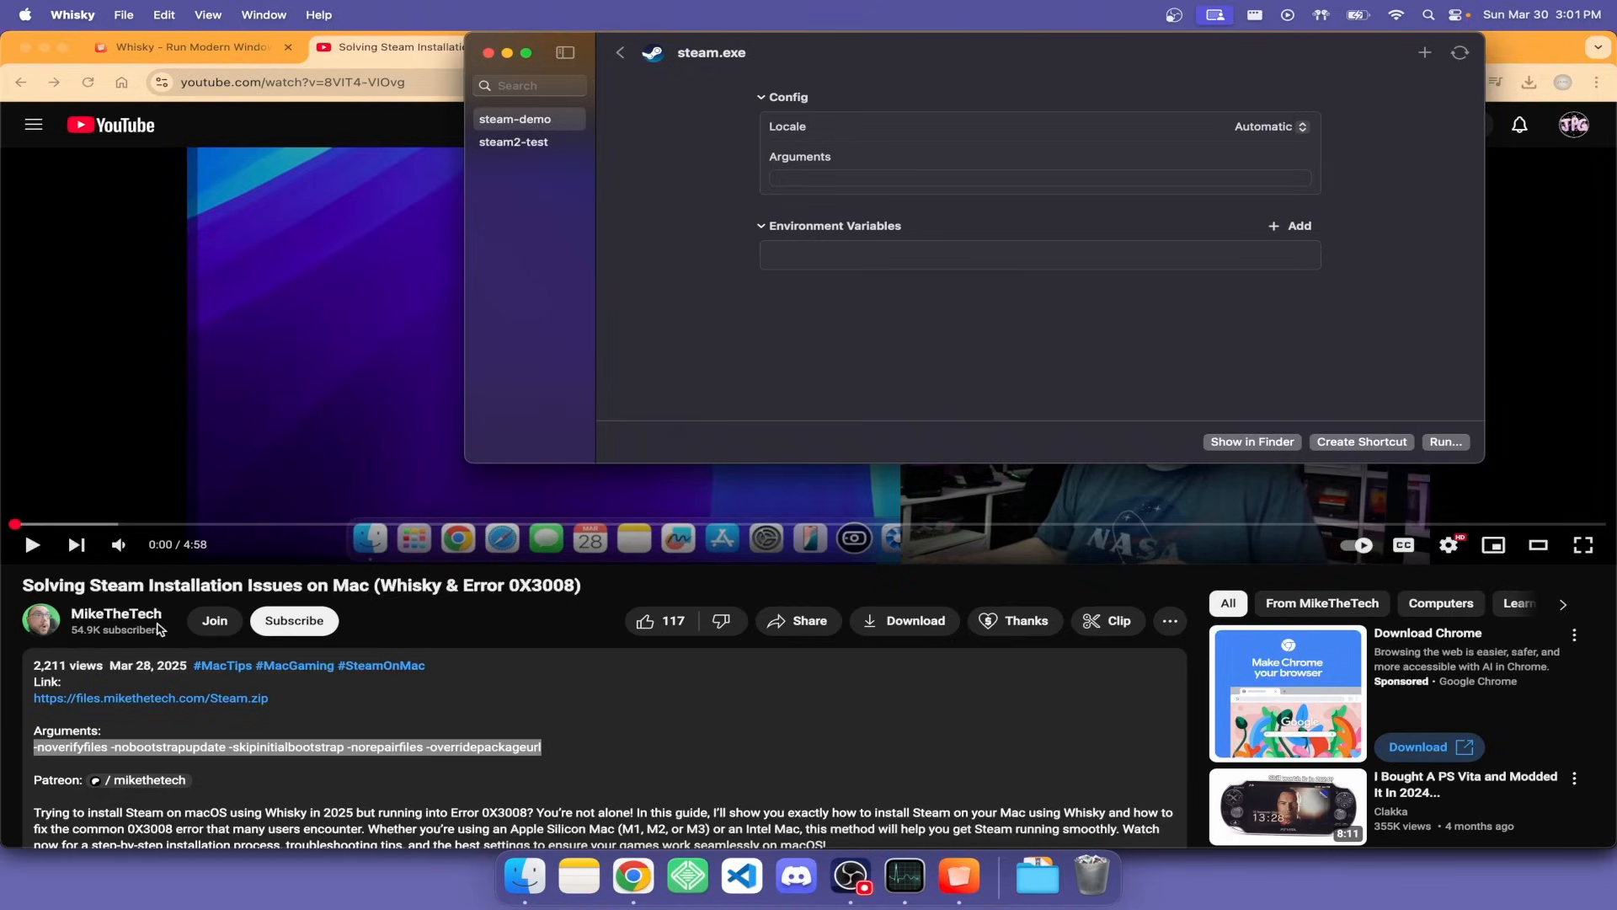
{"action": "mouse_move", "coordinate": [161, 632]}
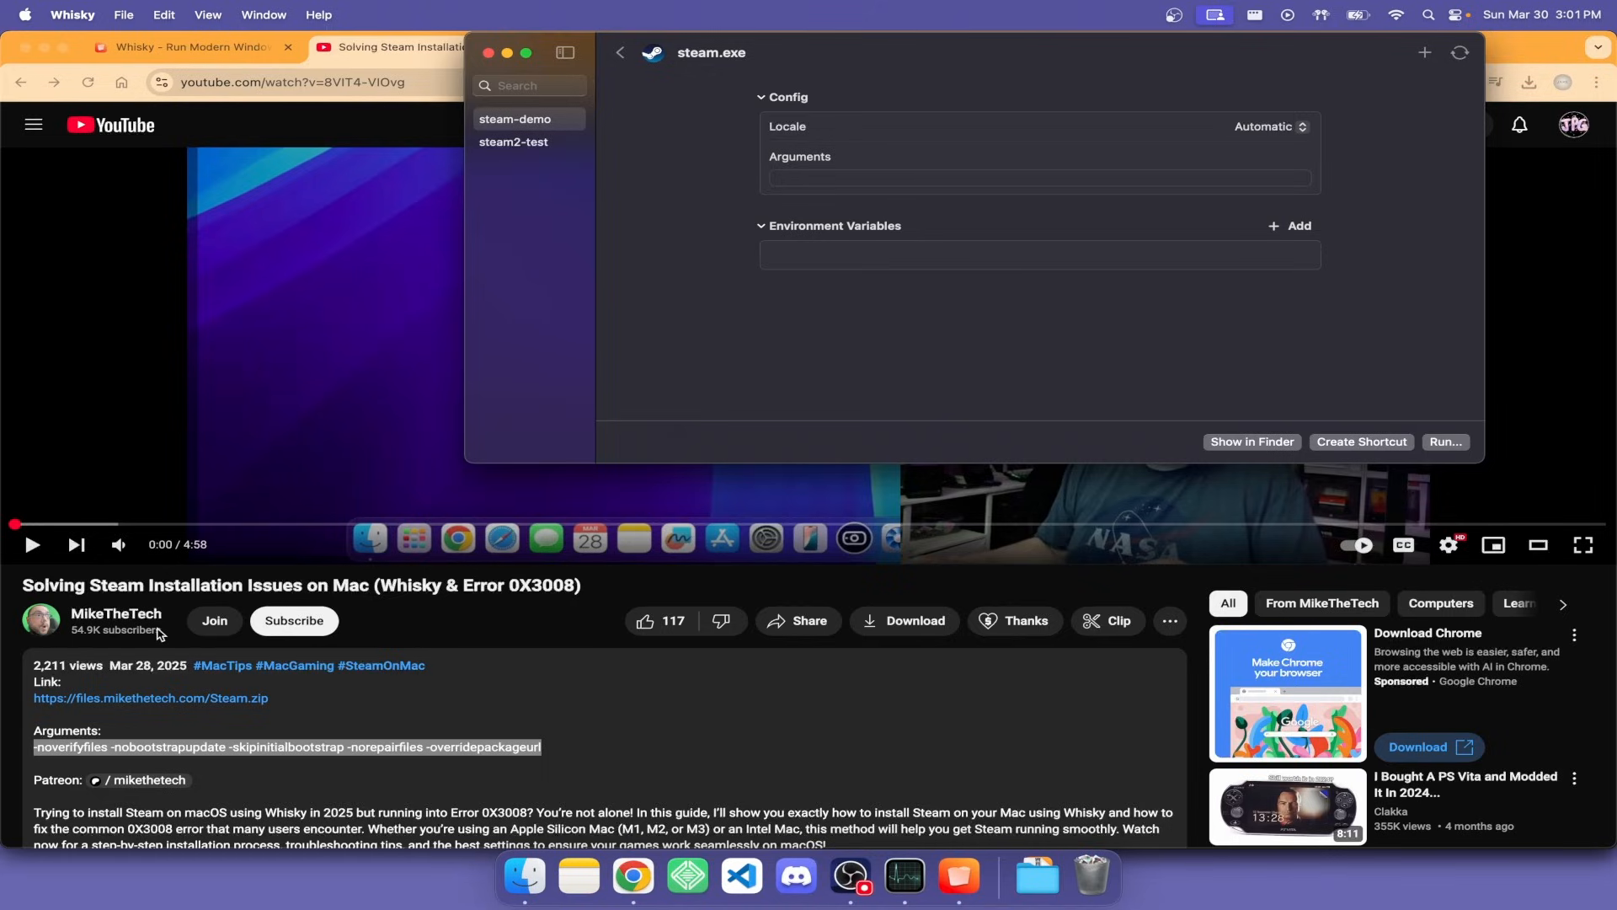
{"action": "mouse_move", "coordinate": [350, 635]}
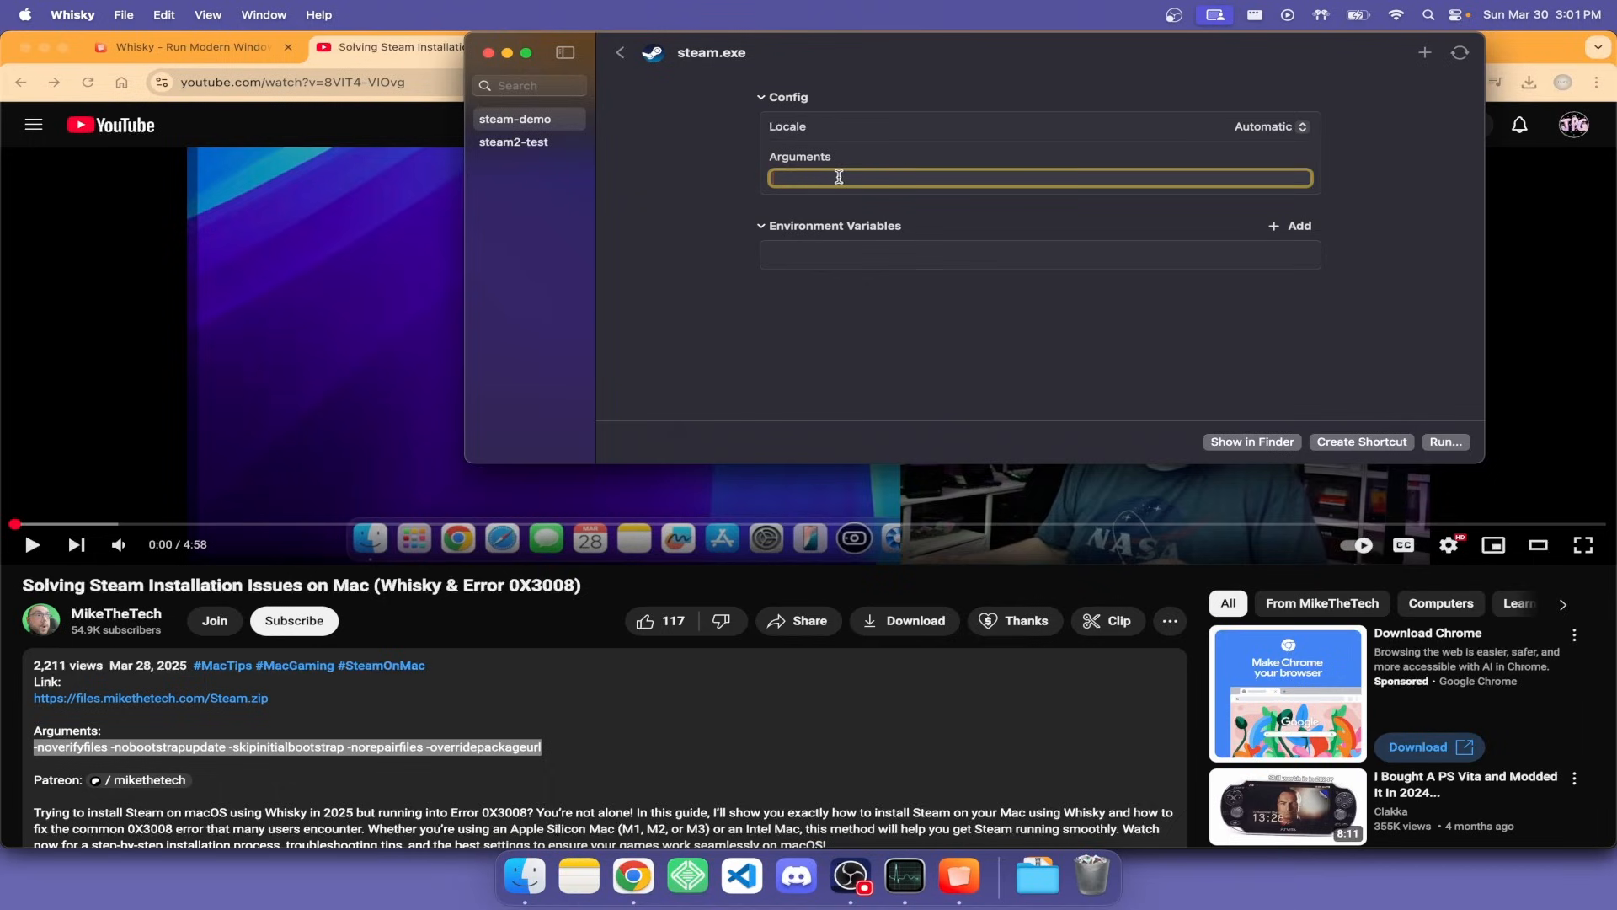
- Set steam.exe arguments to -noverifyfiles -nobootstrapupdate -skipinitialbootstrap -norepairfiles -overridepackageurl
{"action": "type", "text": "-noverifyfiles -nobootstrapupdate -skipinitialbootstrap -norepairfiles -overridepackageurl"}
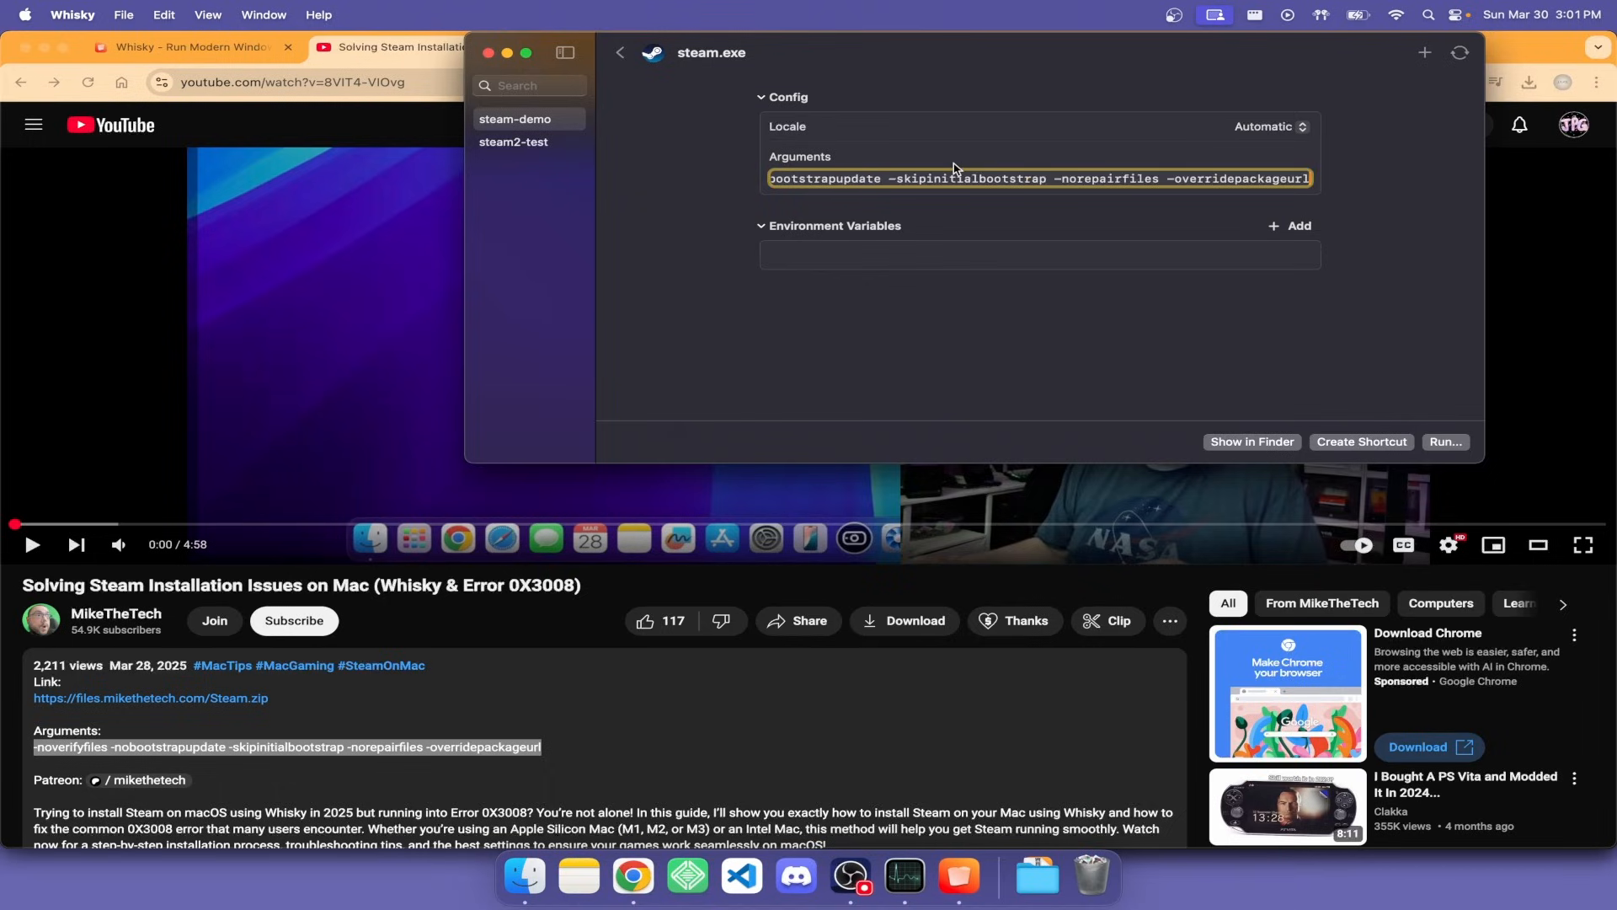
{"action": "mouse_move", "coordinate": [709, 174]}
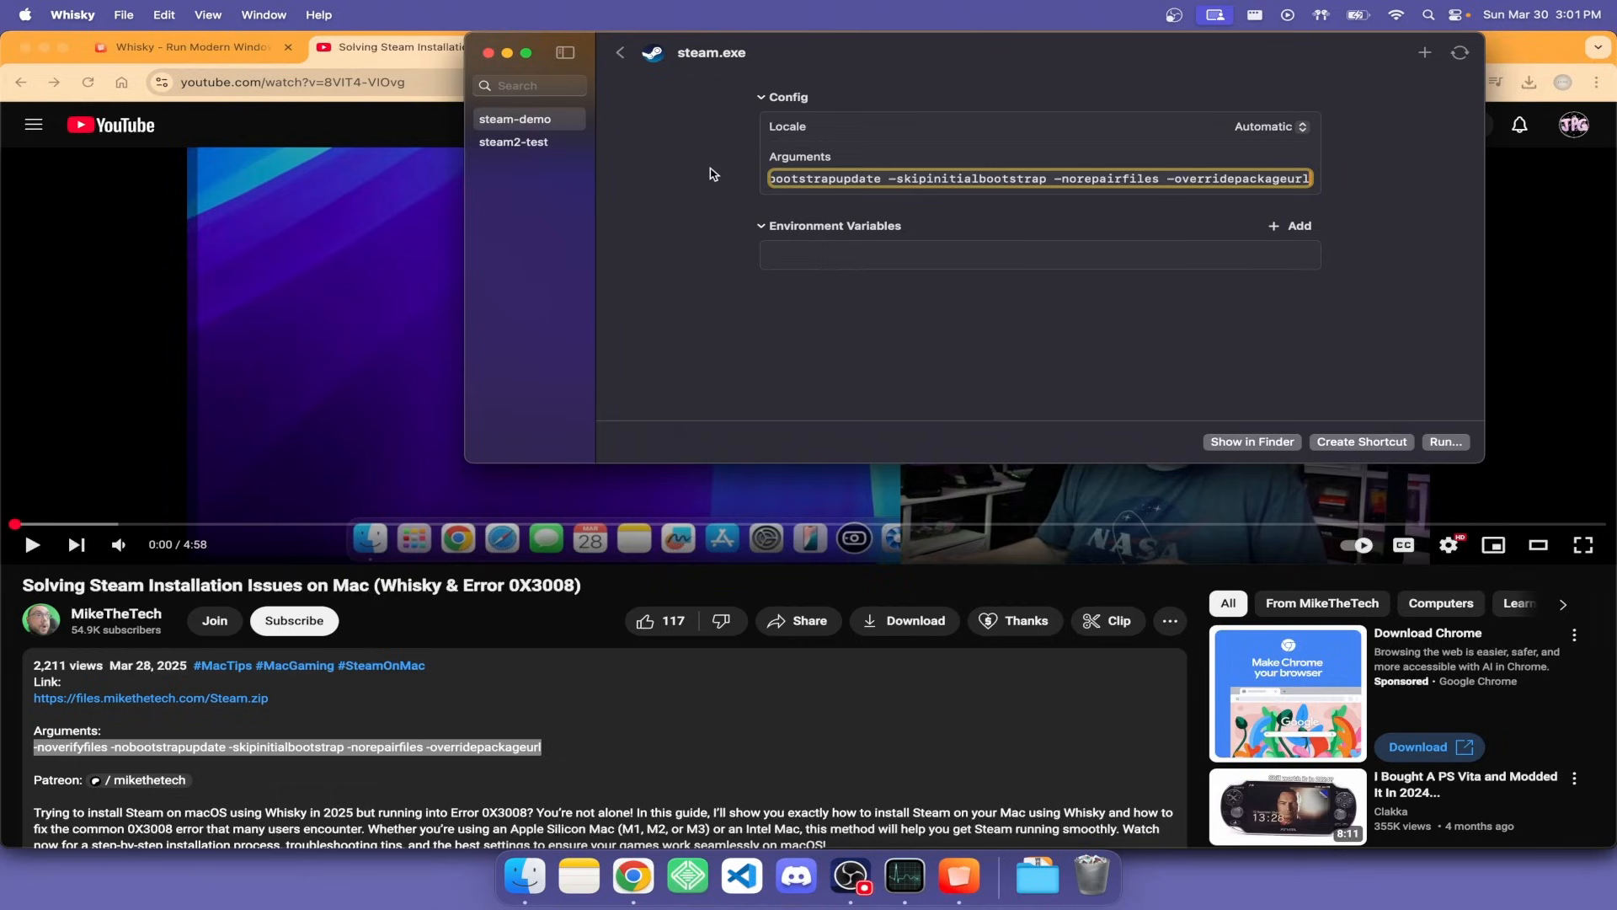
{"action": "left_click", "coordinate": [620, 52]}
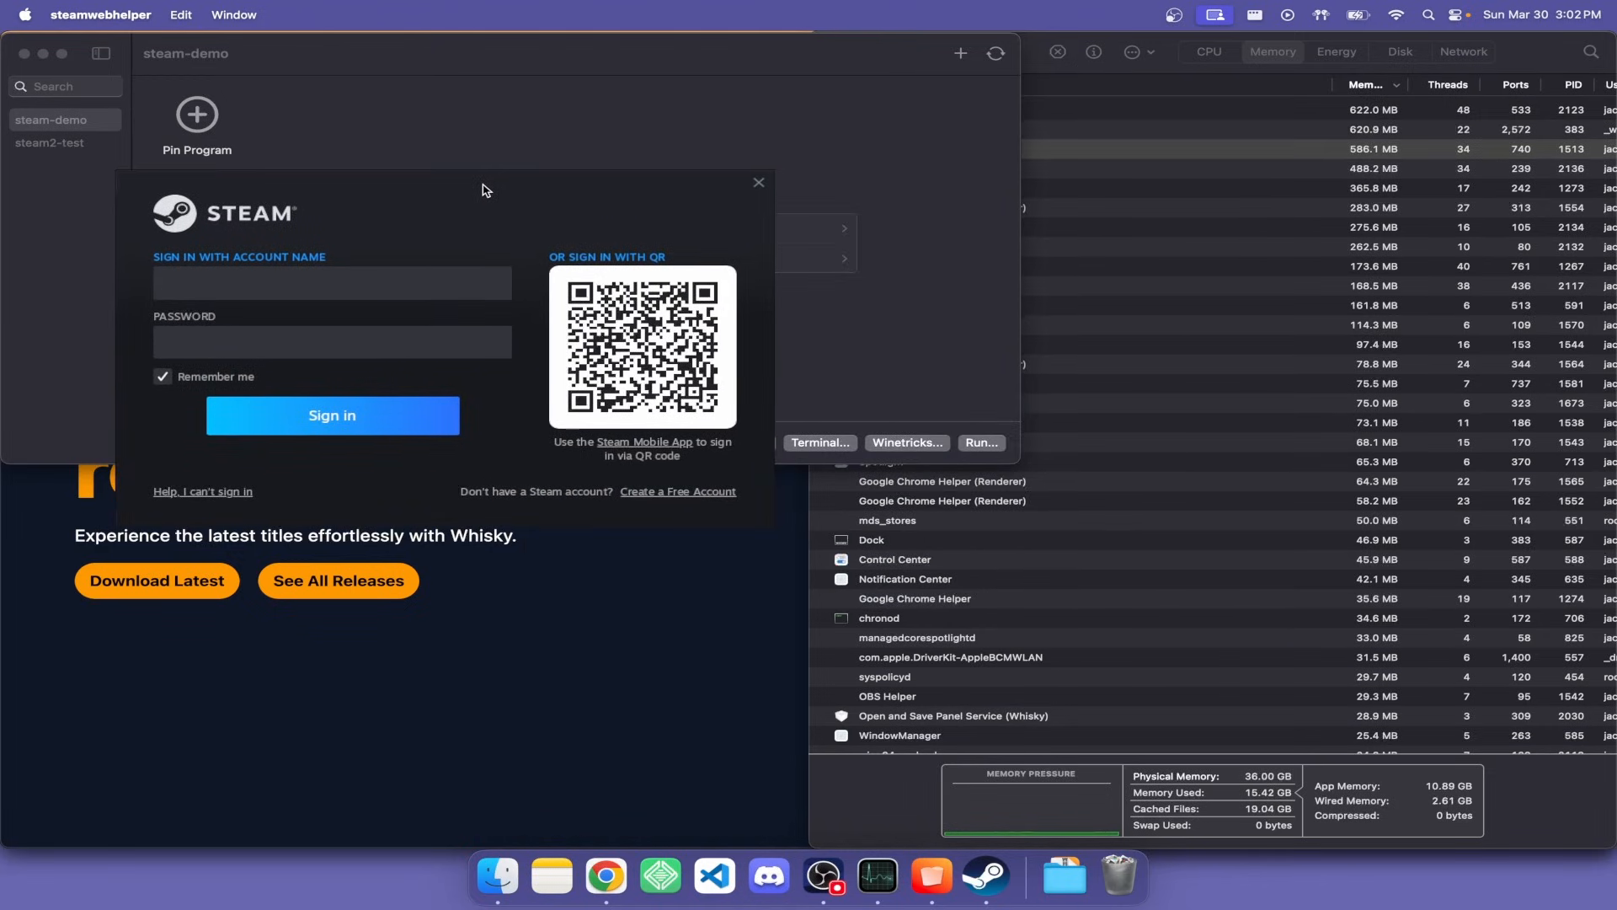
{"action": "mouse_move", "coordinate": [605, 878]}
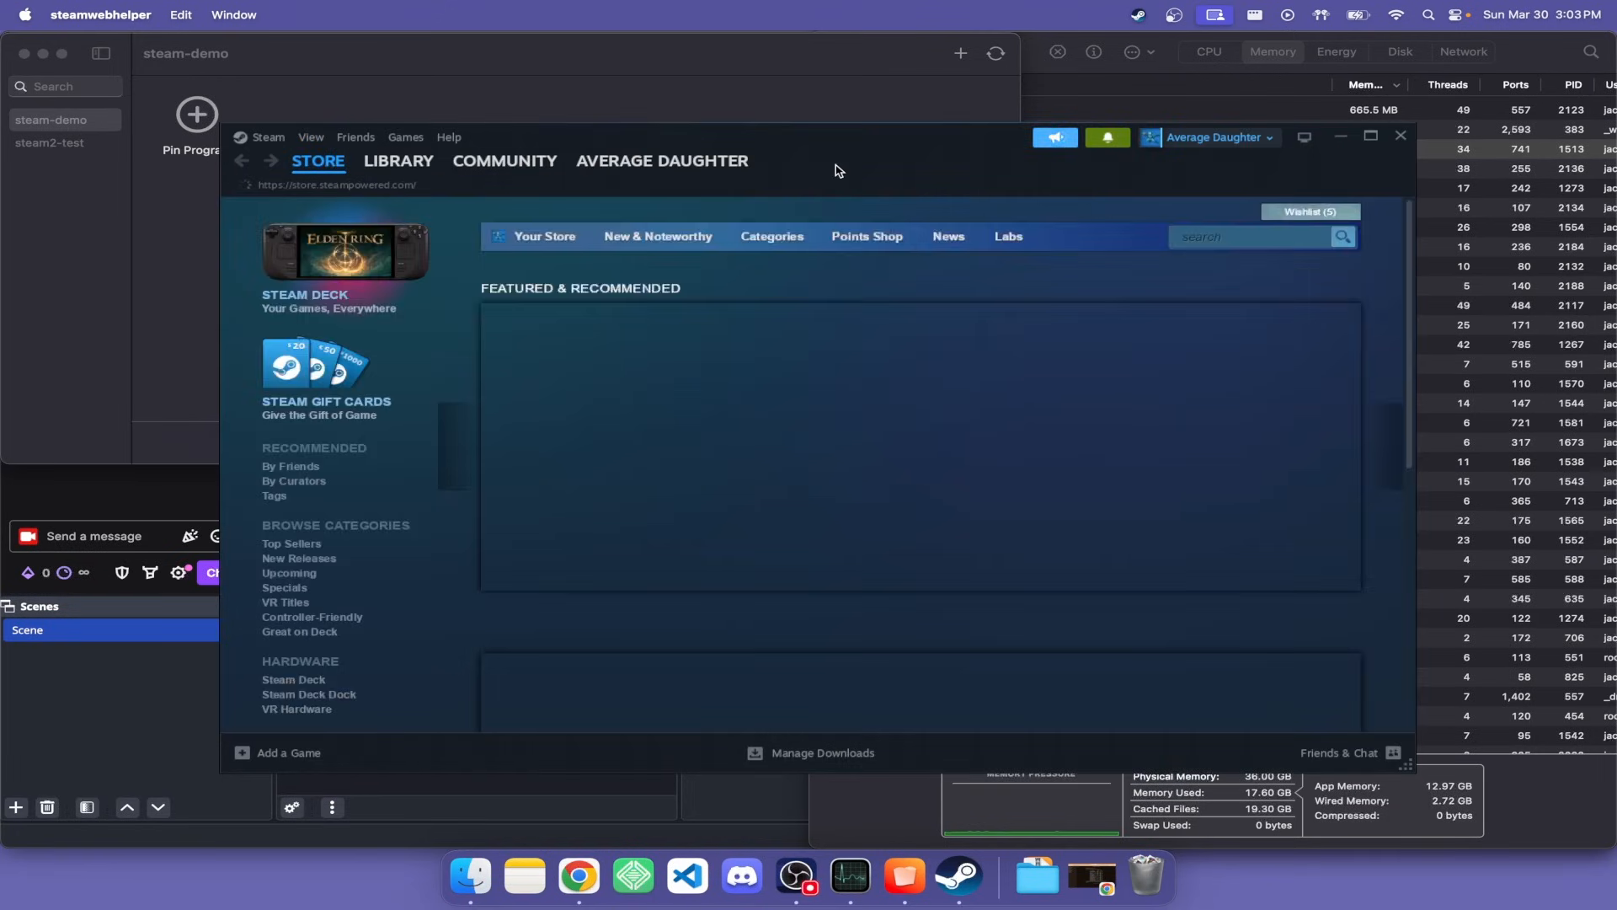
- Install R.E.P.O. from the library home onto Local Drive (C:)
{"action": "left_click", "coordinate": [399, 160]}
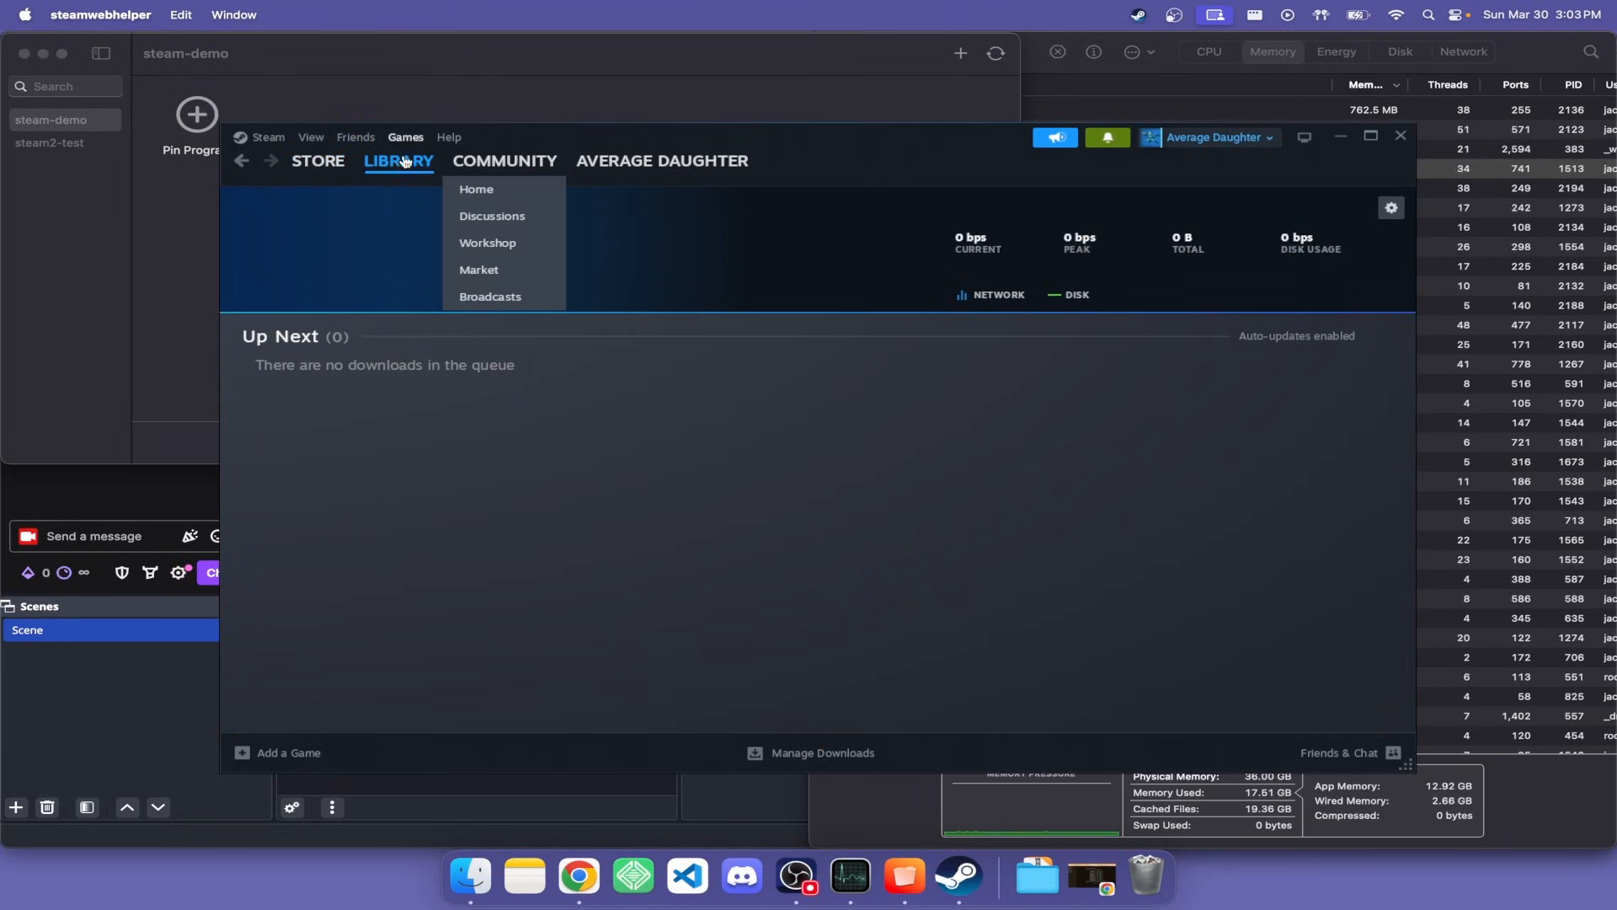
{"action": "left_click", "coordinate": [475, 188]}
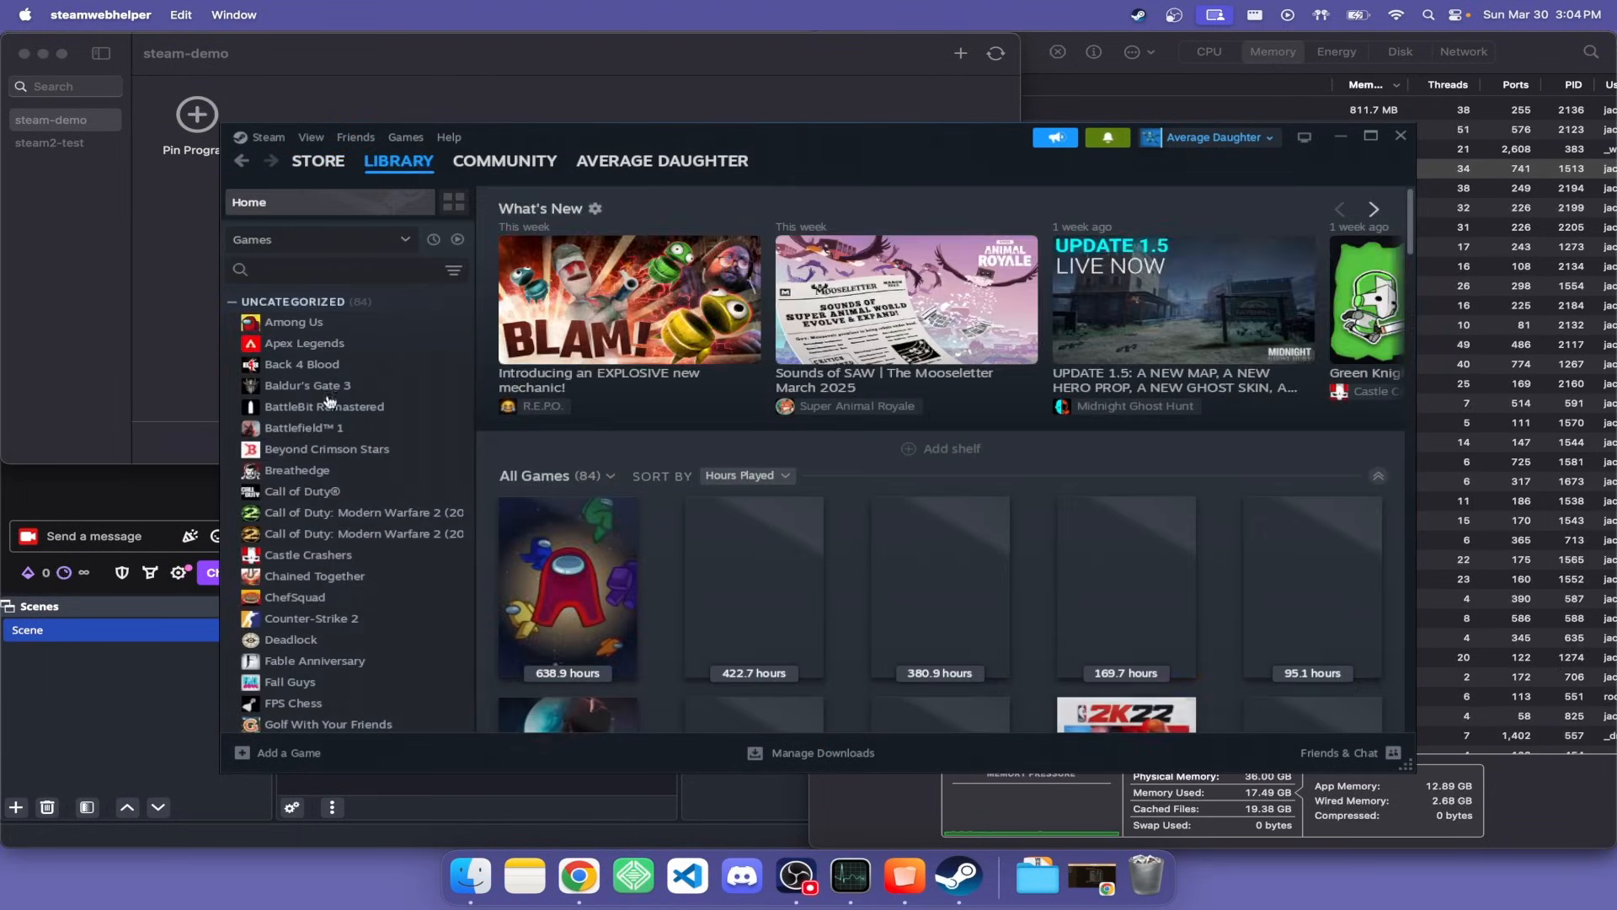
{"action": "scroll", "scroll_direction": "down", "scroll_amount": 3}
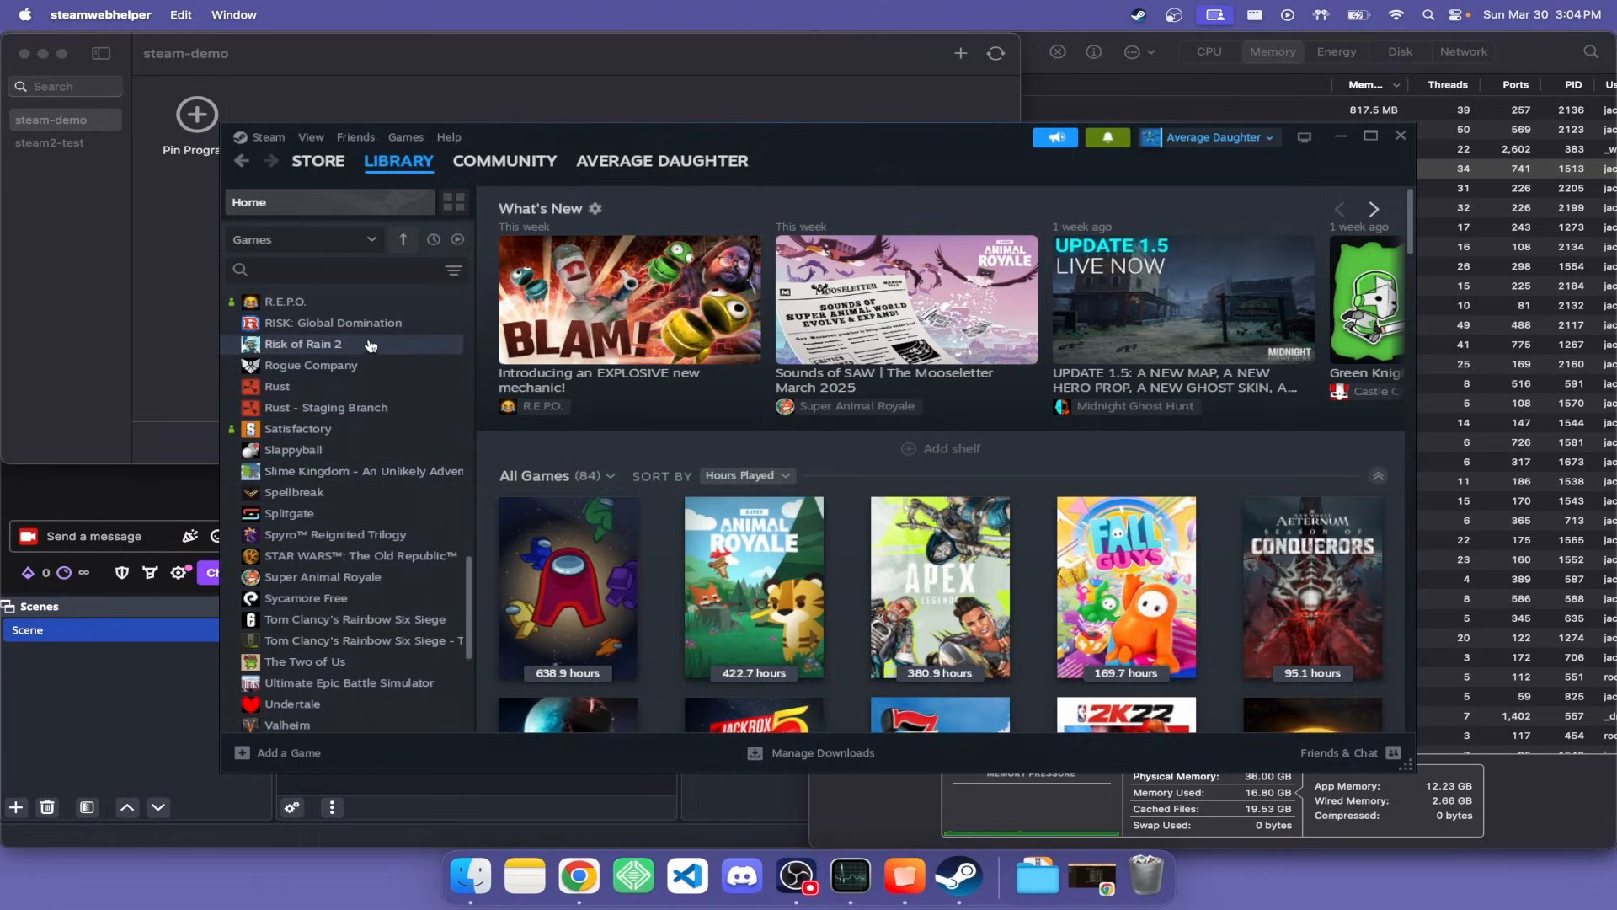
{"action": "left_click", "coordinate": [286, 301]}
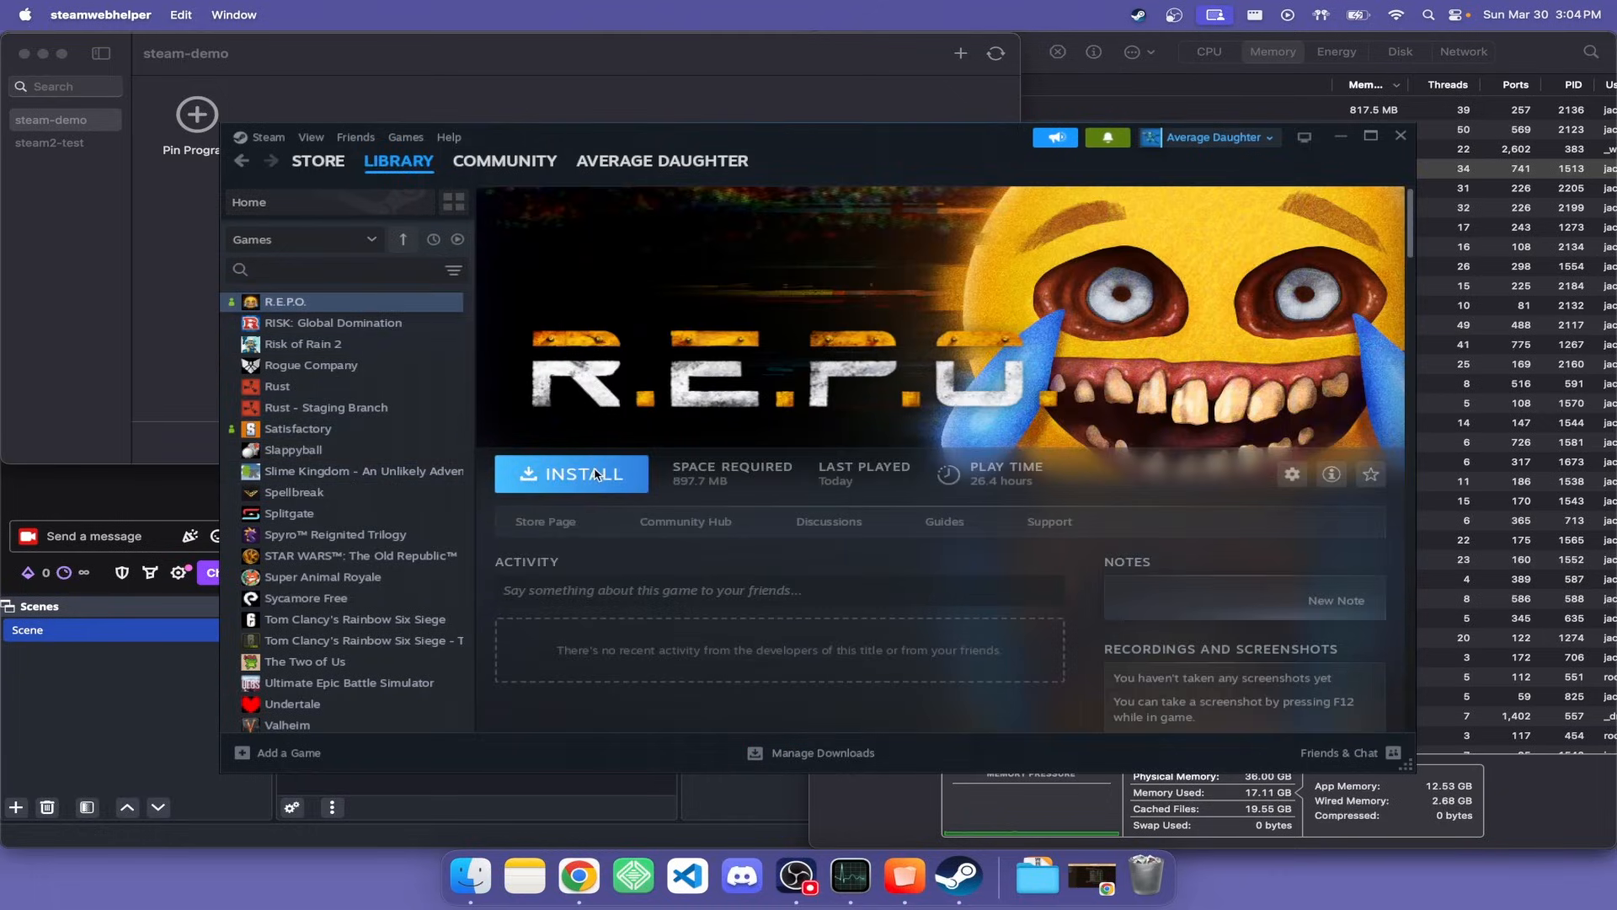
{"action": "left_click", "coordinate": [571, 473]}
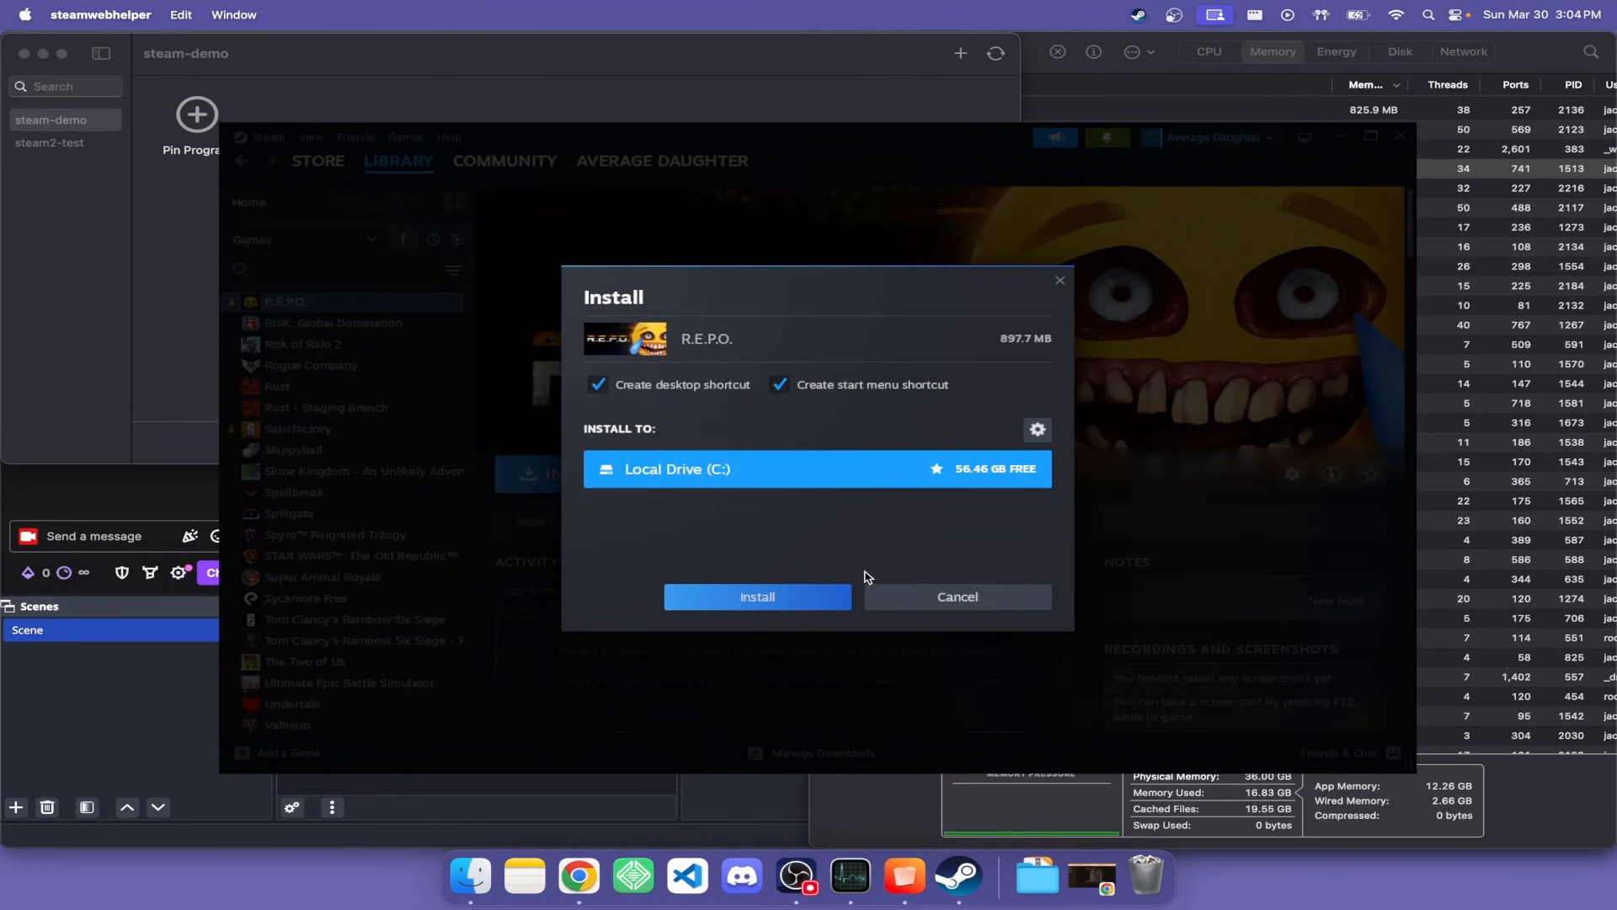
{"action": "left_click", "coordinate": [757, 596]}
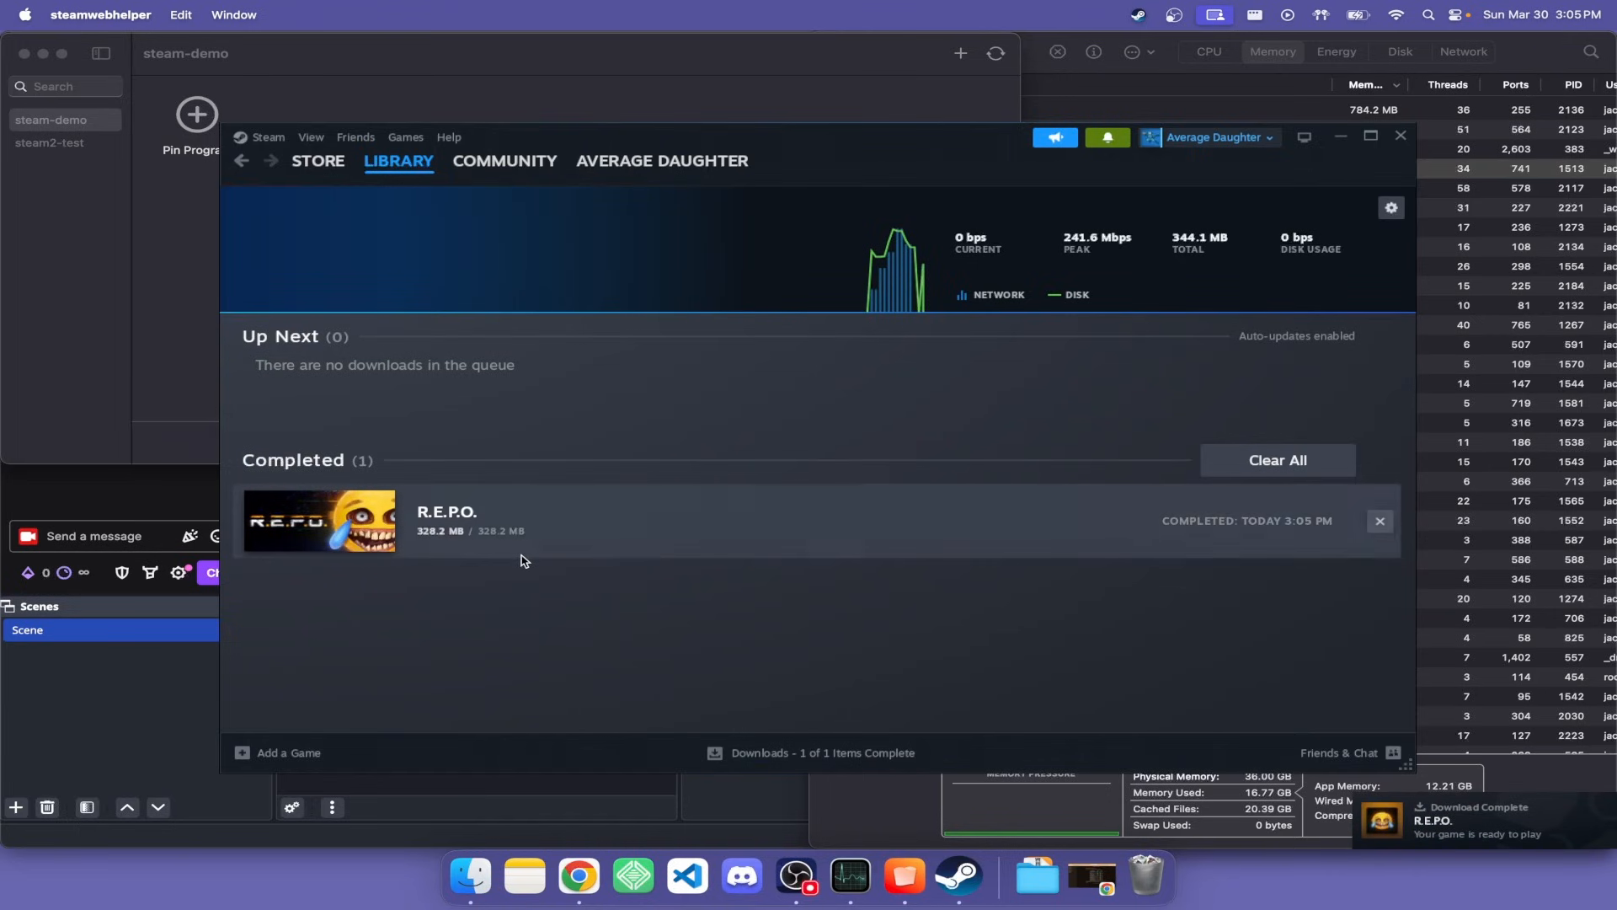
{"action": "mouse_move", "coordinate": [320, 521]}
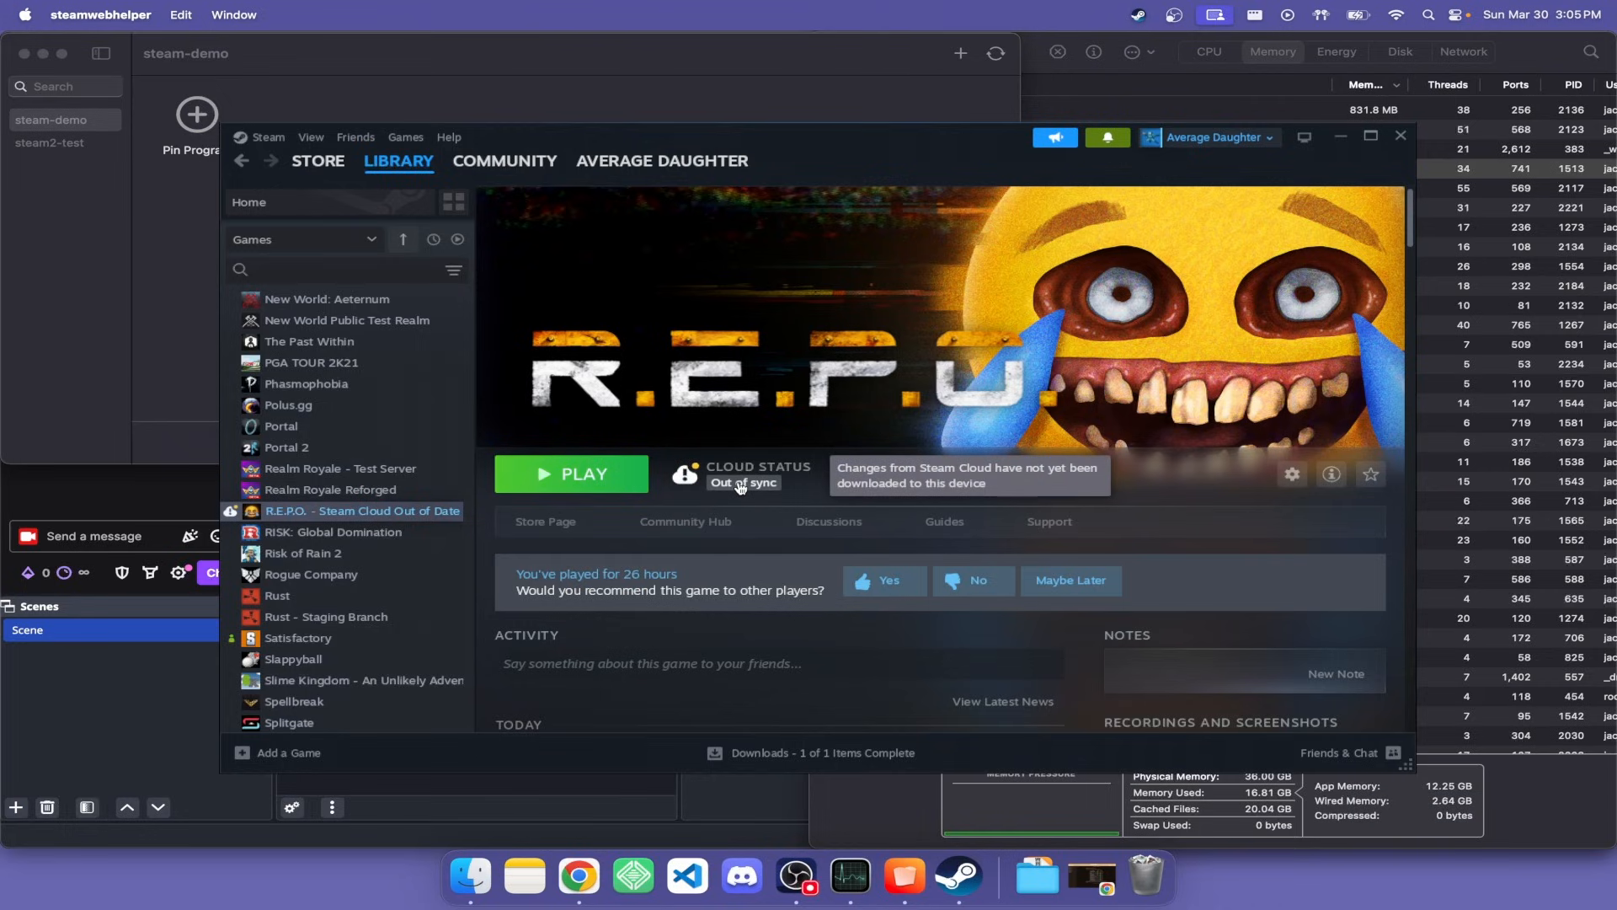
{"action": "mouse_move", "coordinate": [613, 486]}
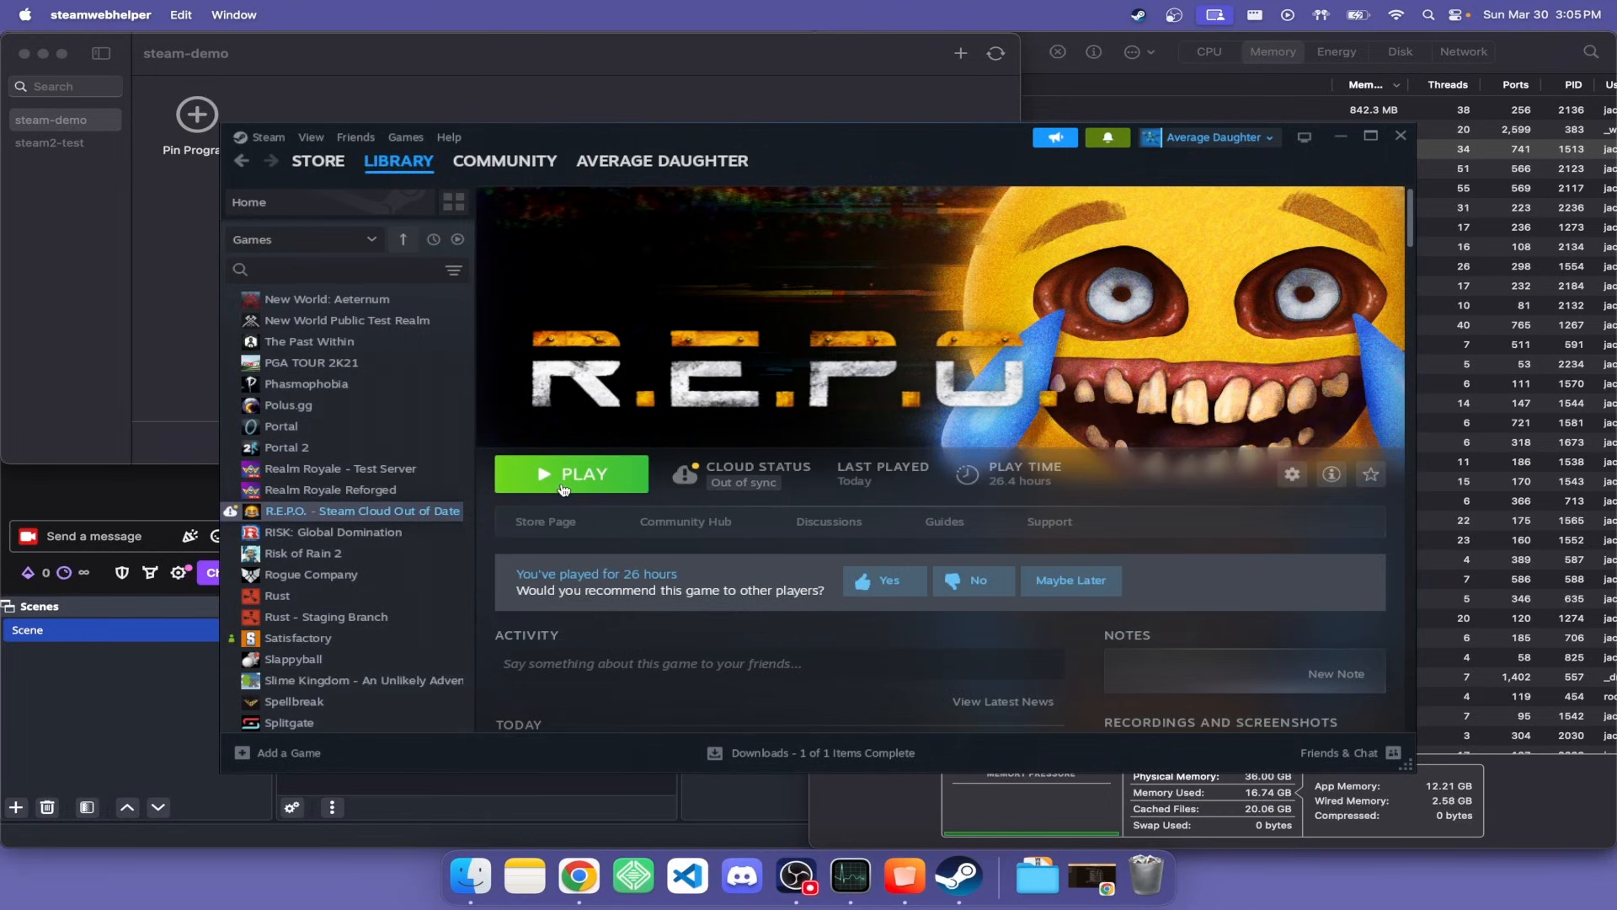
- Start R.E.P.O. with Play from its library page so its main menu appears
{"action": "left_click", "coordinate": [571, 475]}
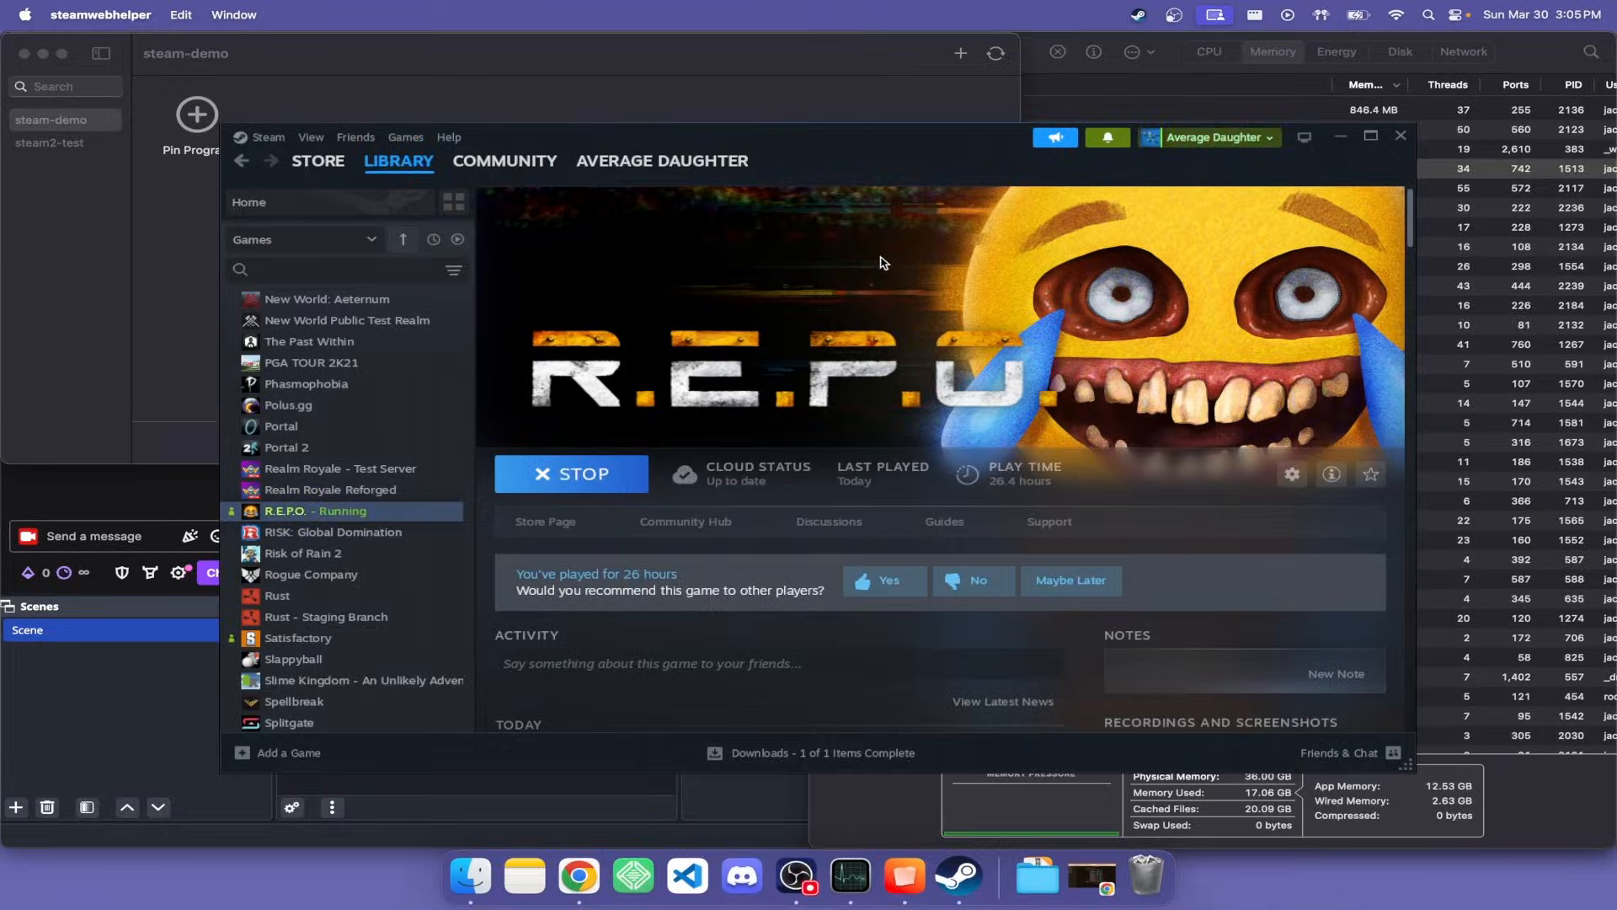
{"action": "key", "text": "mission_control"}
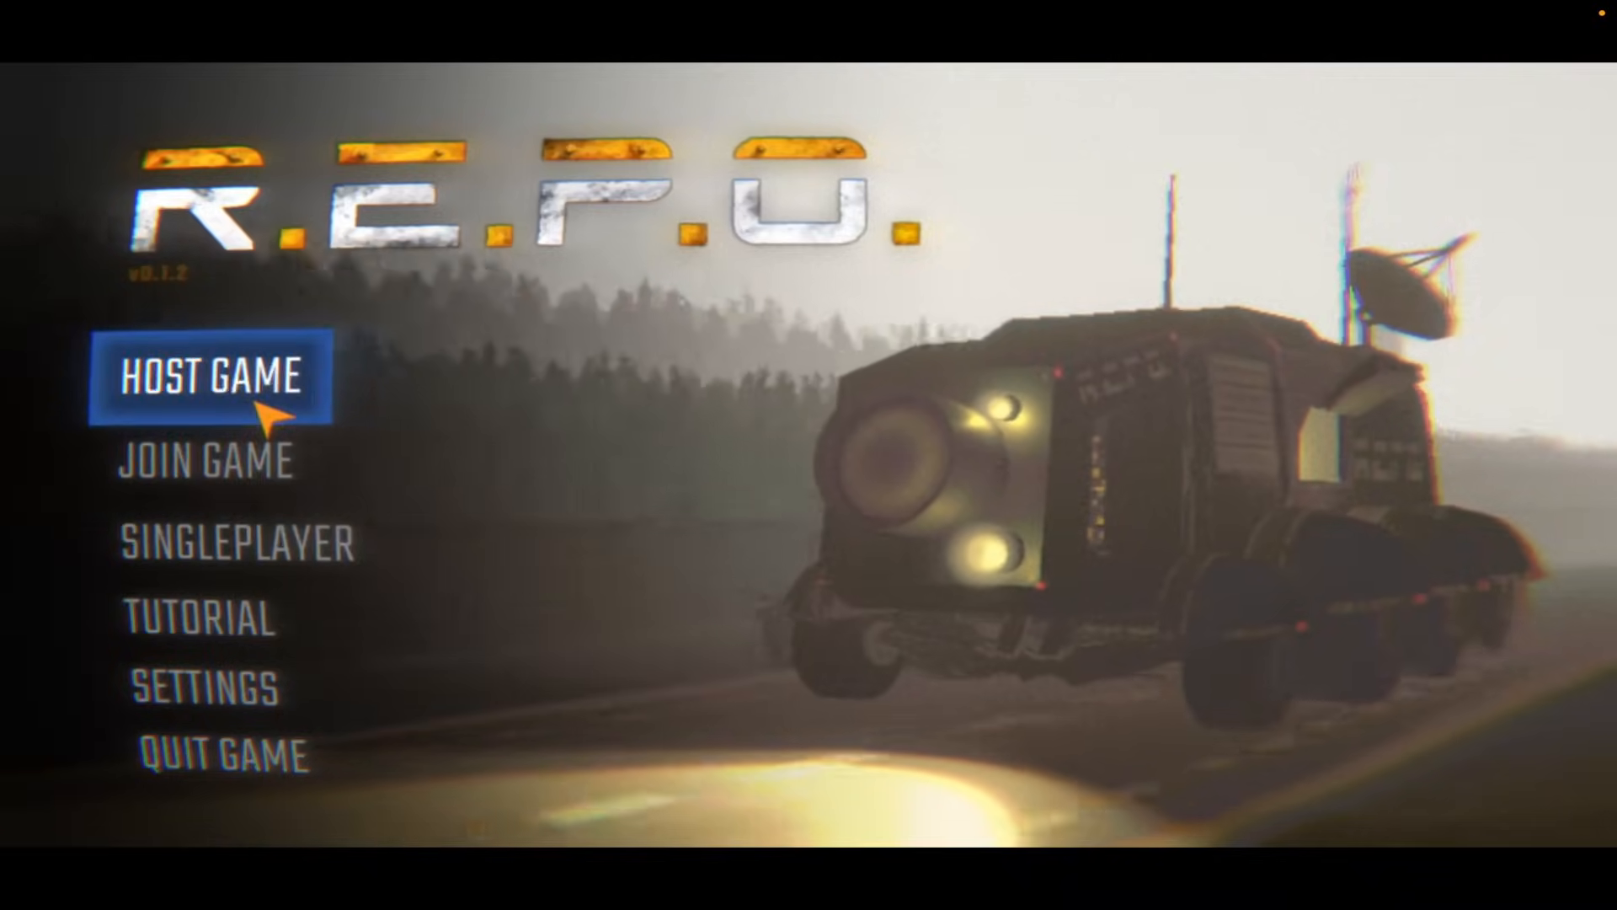
- Choose Host Game to reach the multiplayer Saved Games list
{"action": "left_click", "coordinate": [206, 378]}
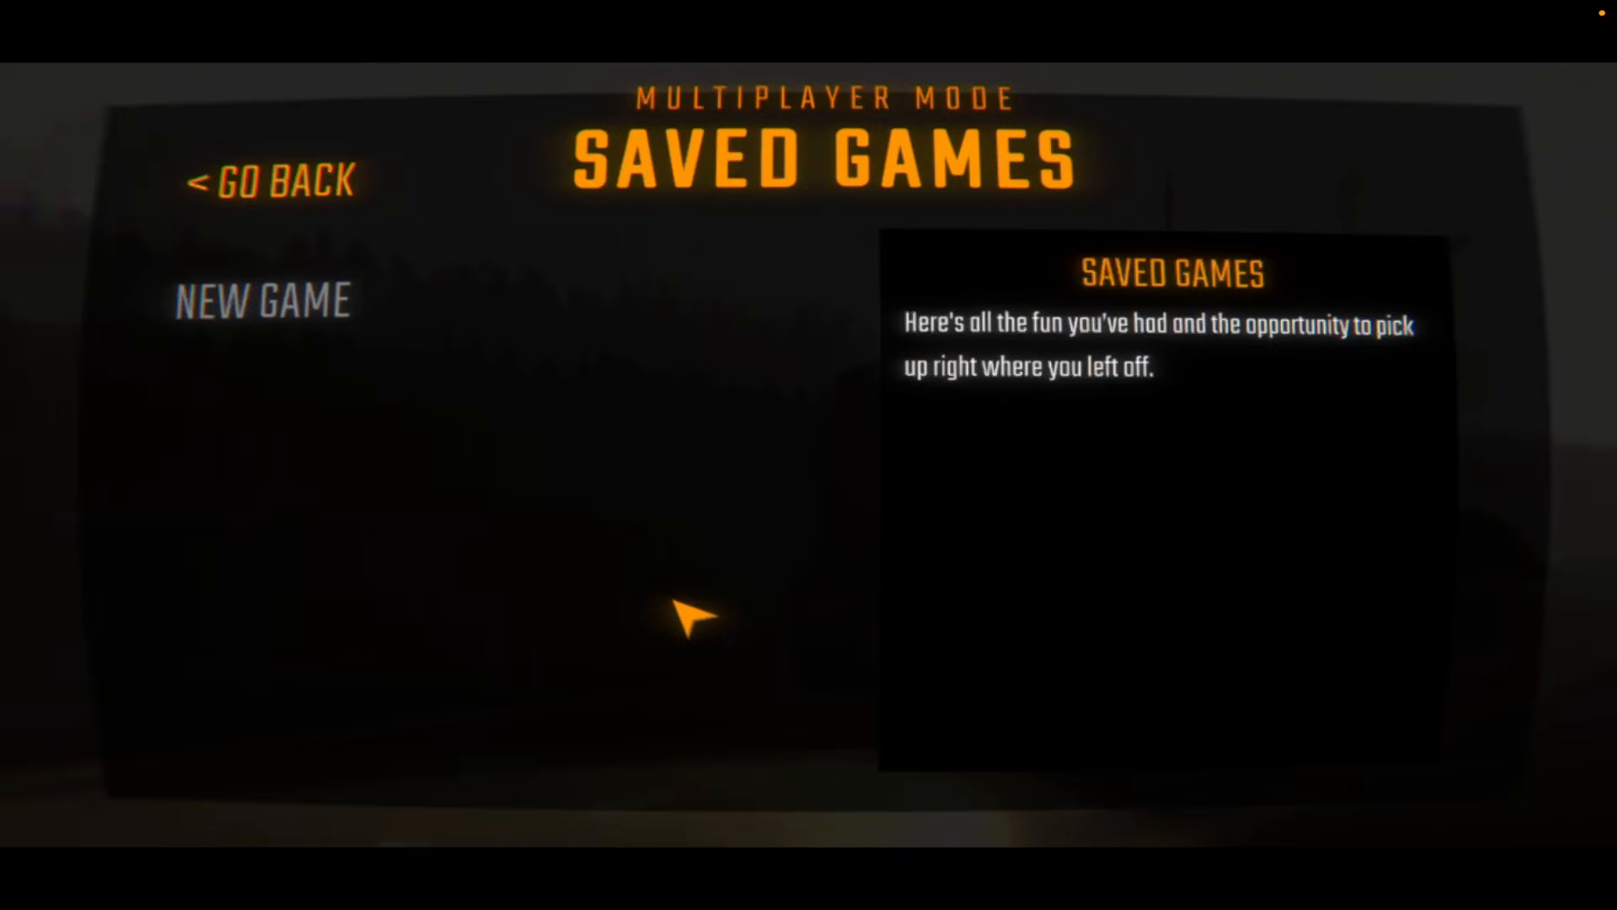
- Create a new hosted multiplayer save, then answer No to deleting it
{"action": "left_click", "coordinate": [262, 300]}
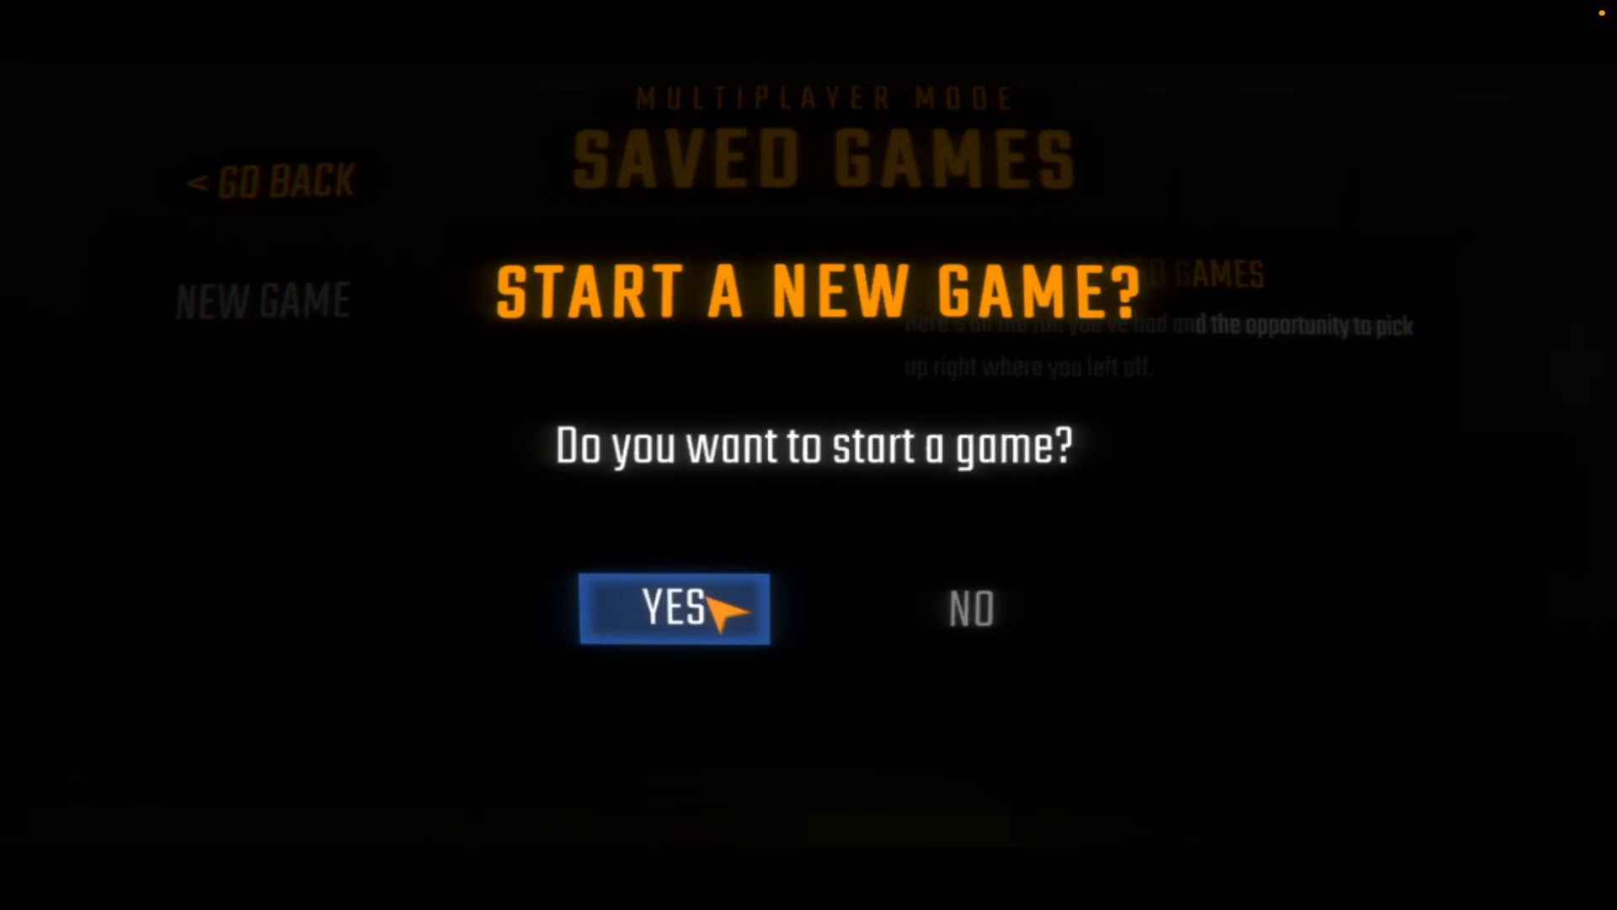
{"action": "left_click", "coordinate": [673, 609]}
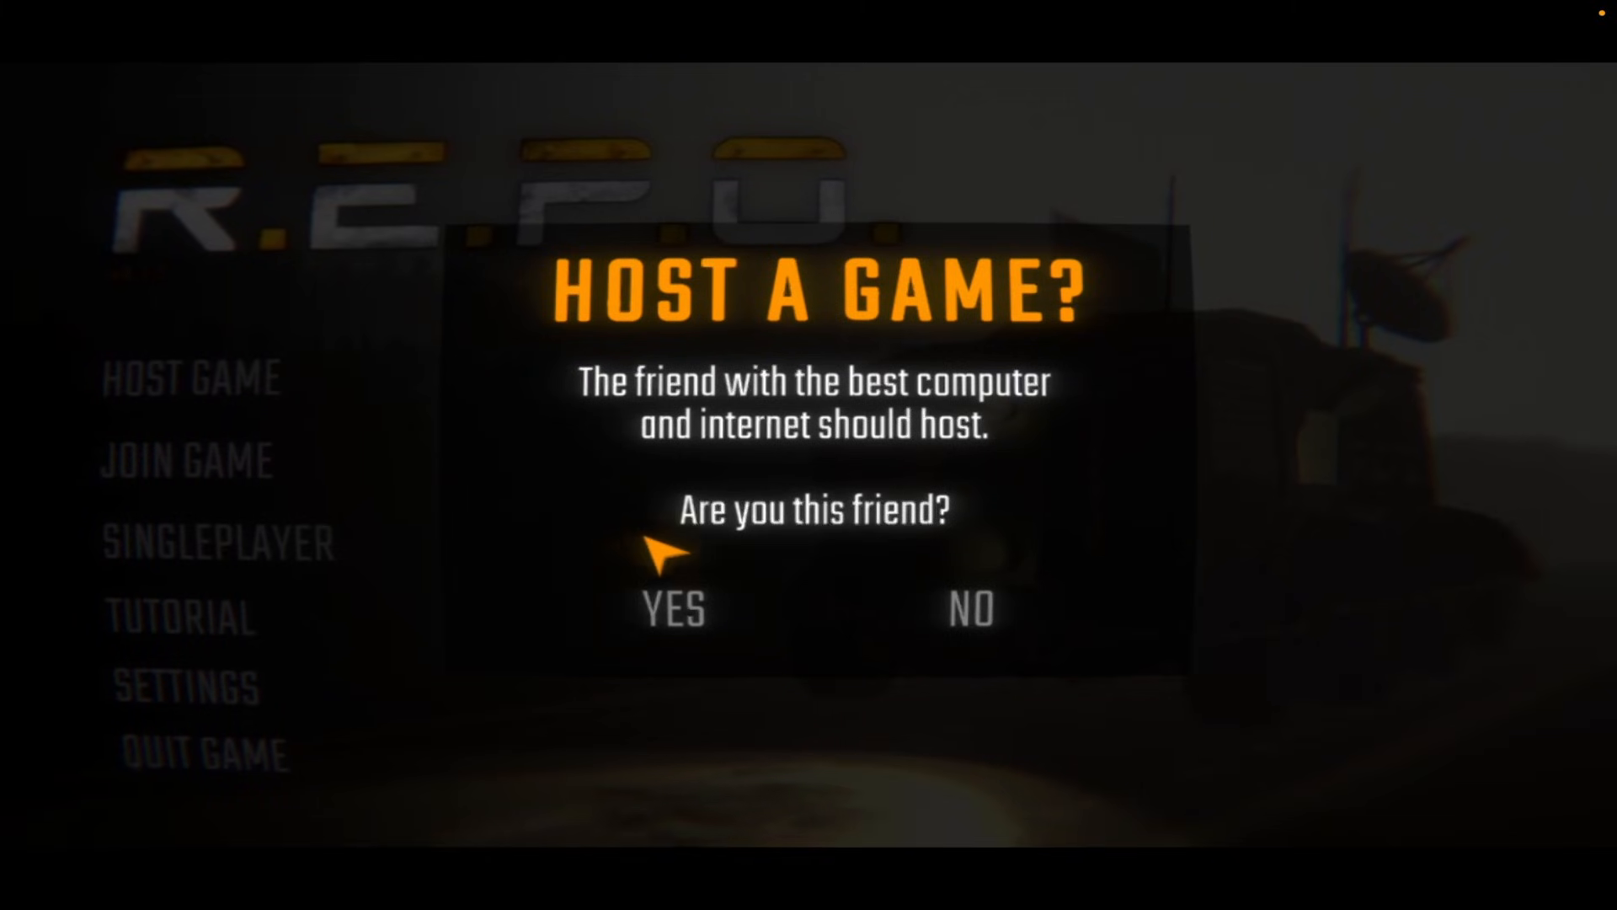
{"action": "left_click", "coordinate": [672, 608]}
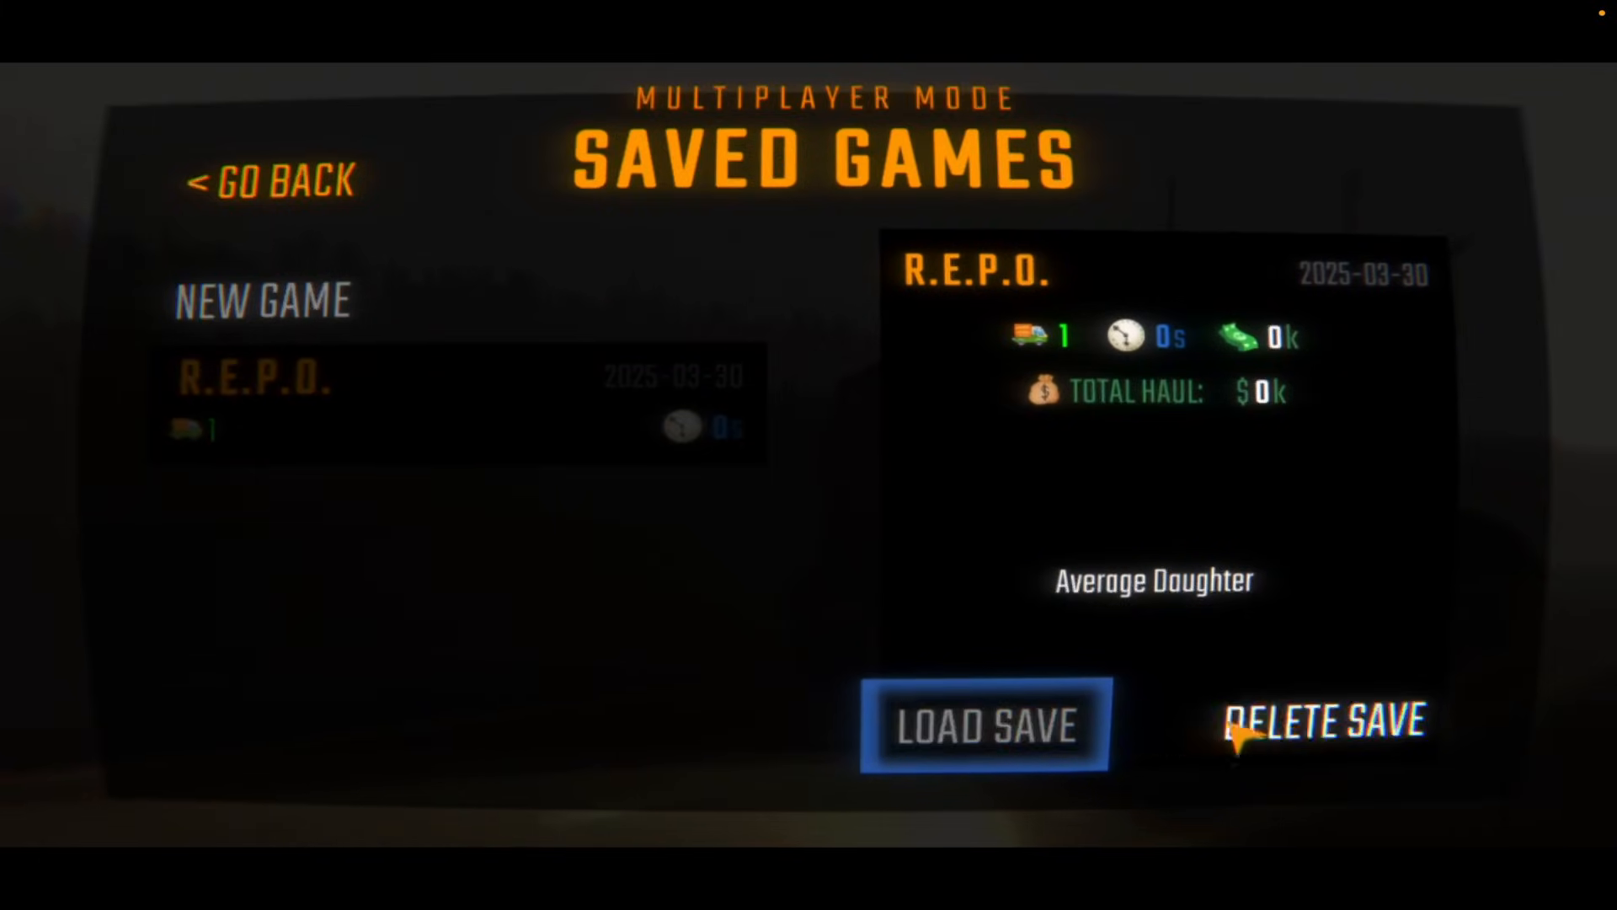
{"action": "left_click", "coordinate": [1324, 722]}
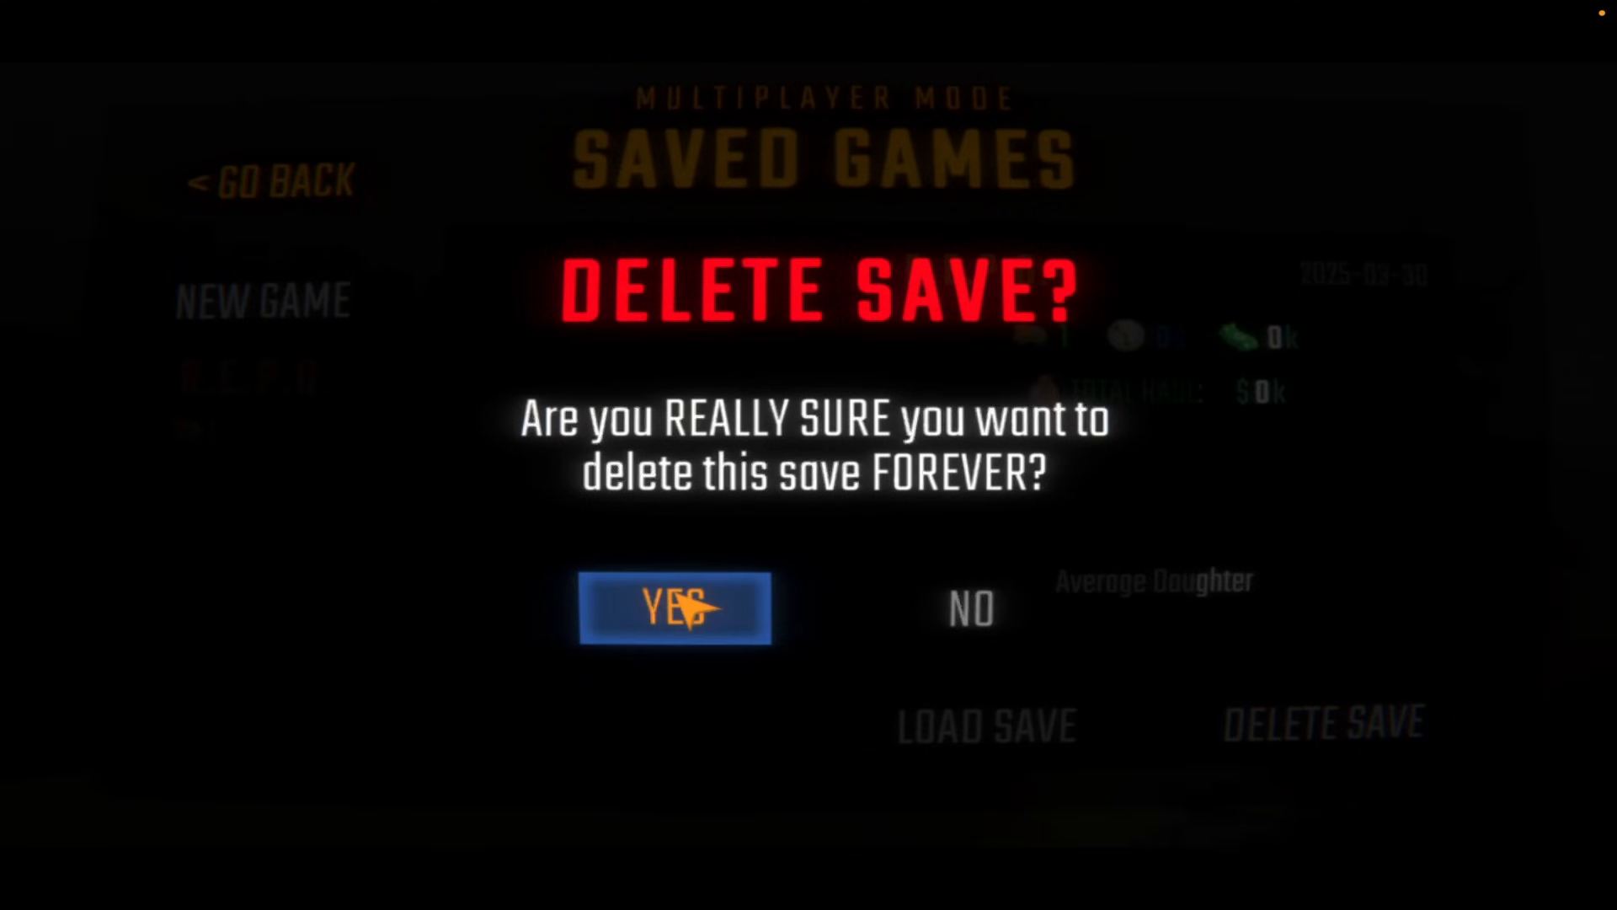
{"action": "mouse_move", "coordinate": [955, 542]}
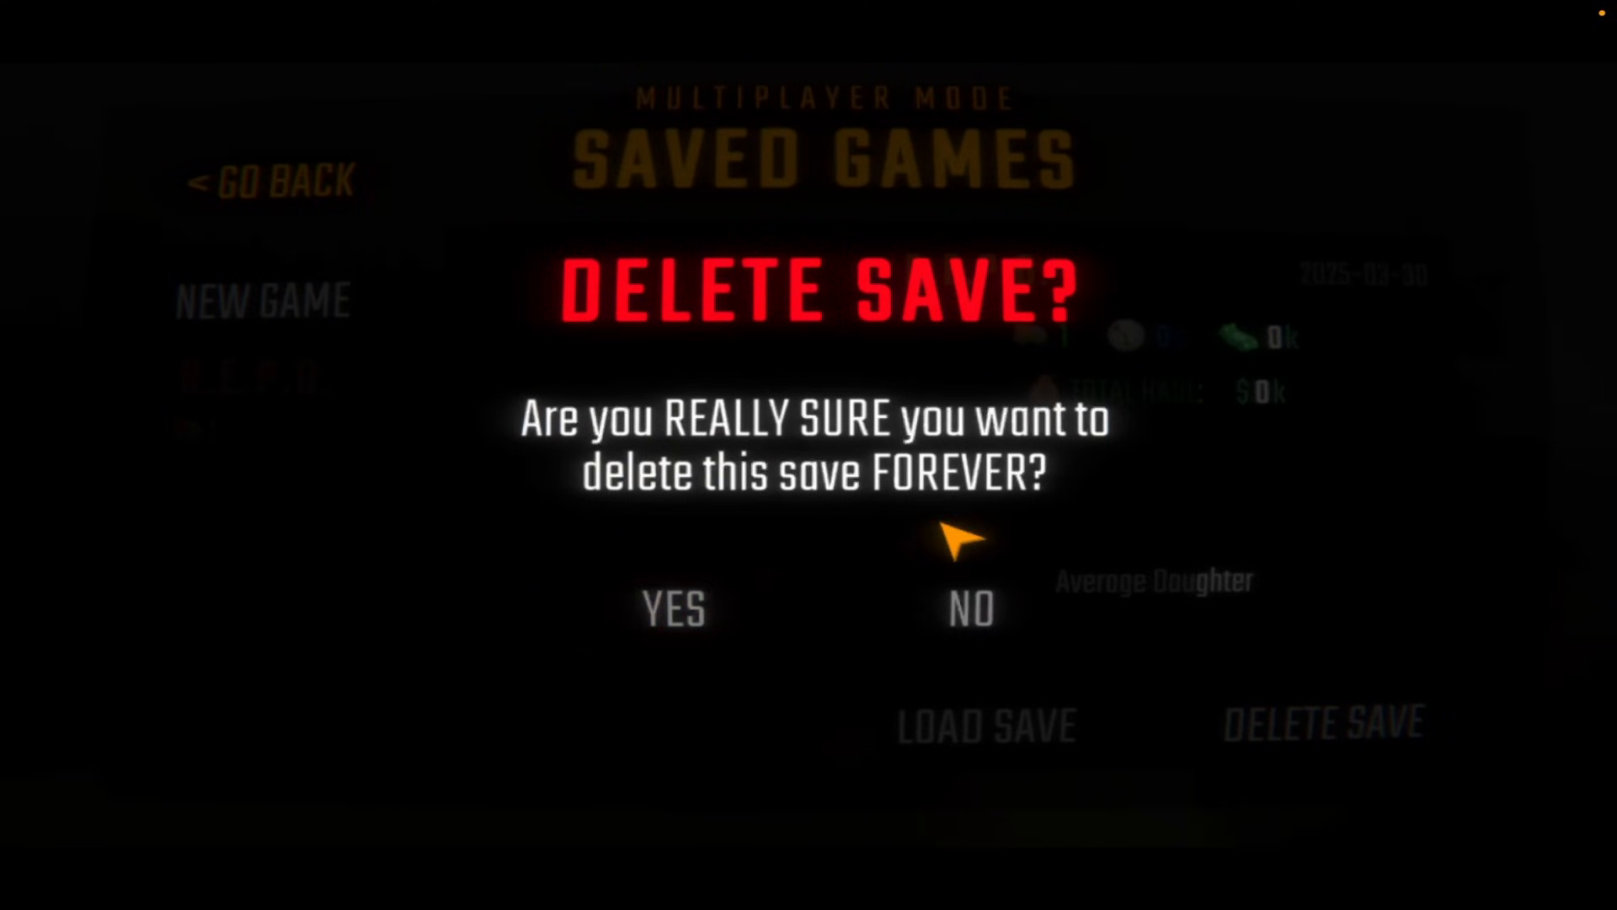
{"action": "left_click", "coordinate": [968, 608]}
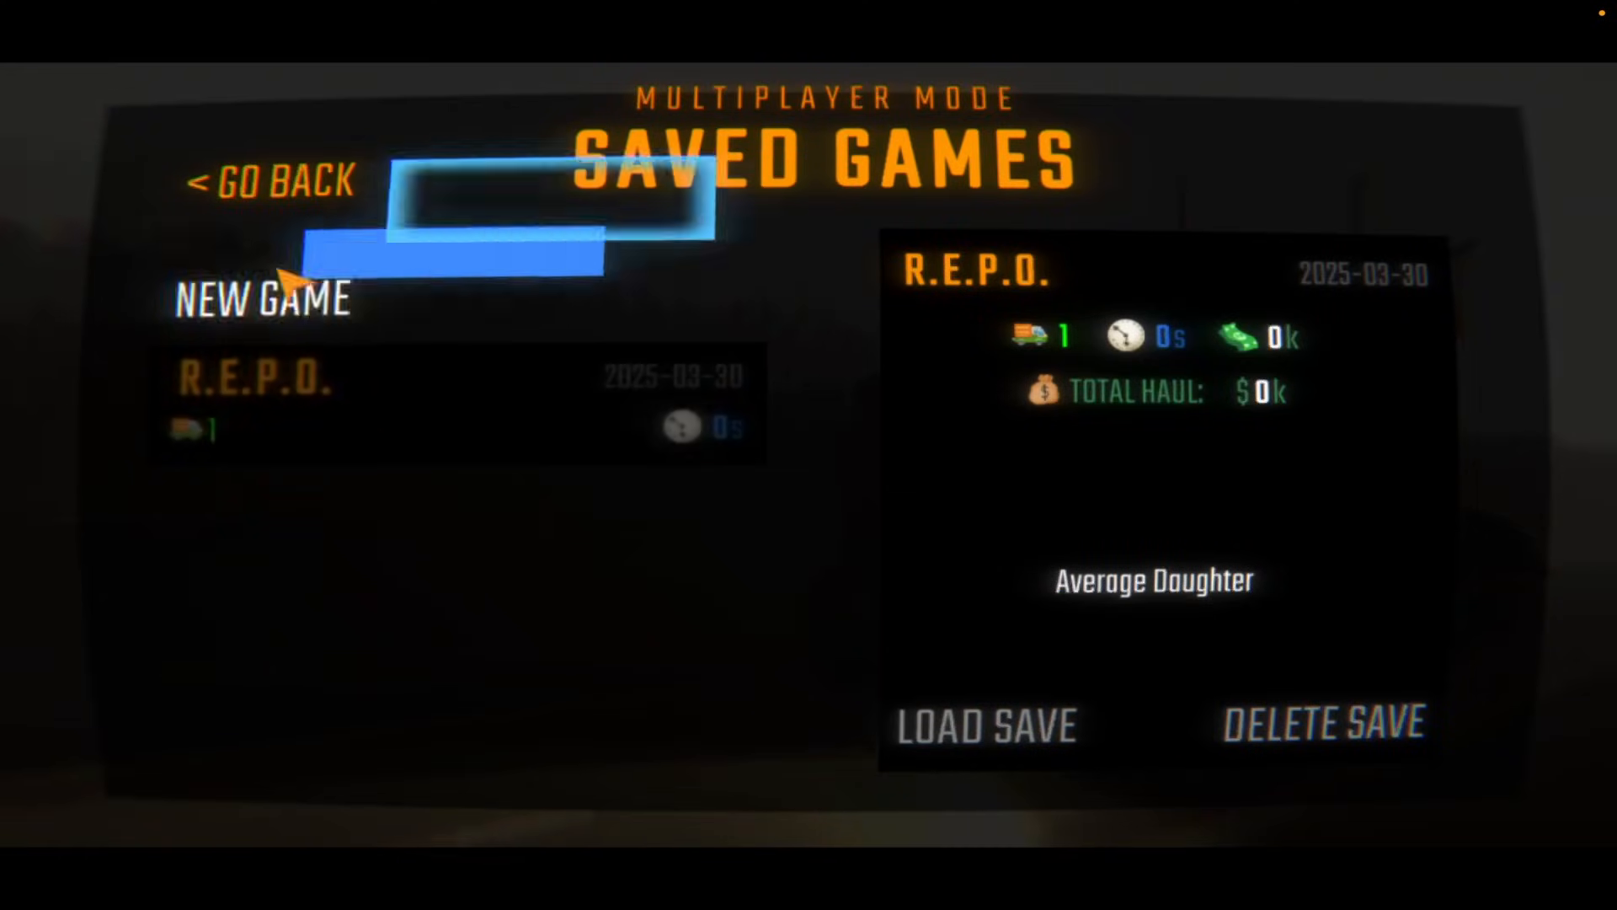
- Load the existing singleplayer save into its lobby and request Start Game
{"action": "left_click", "coordinate": [268, 180]}
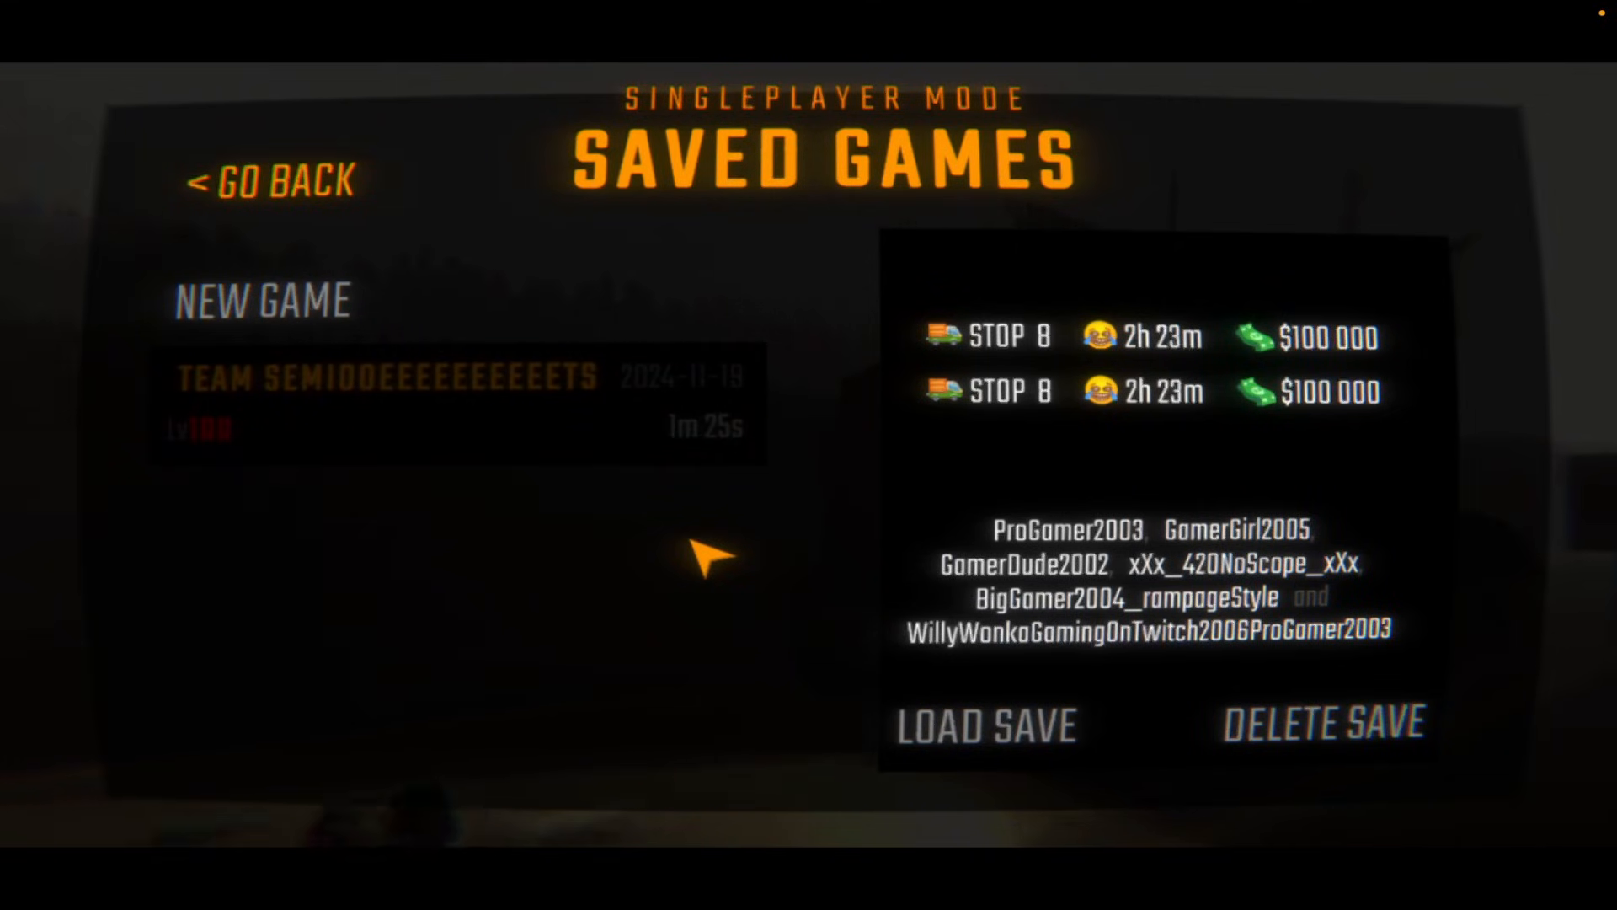
{"action": "mouse_move", "coordinate": [923, 660]}
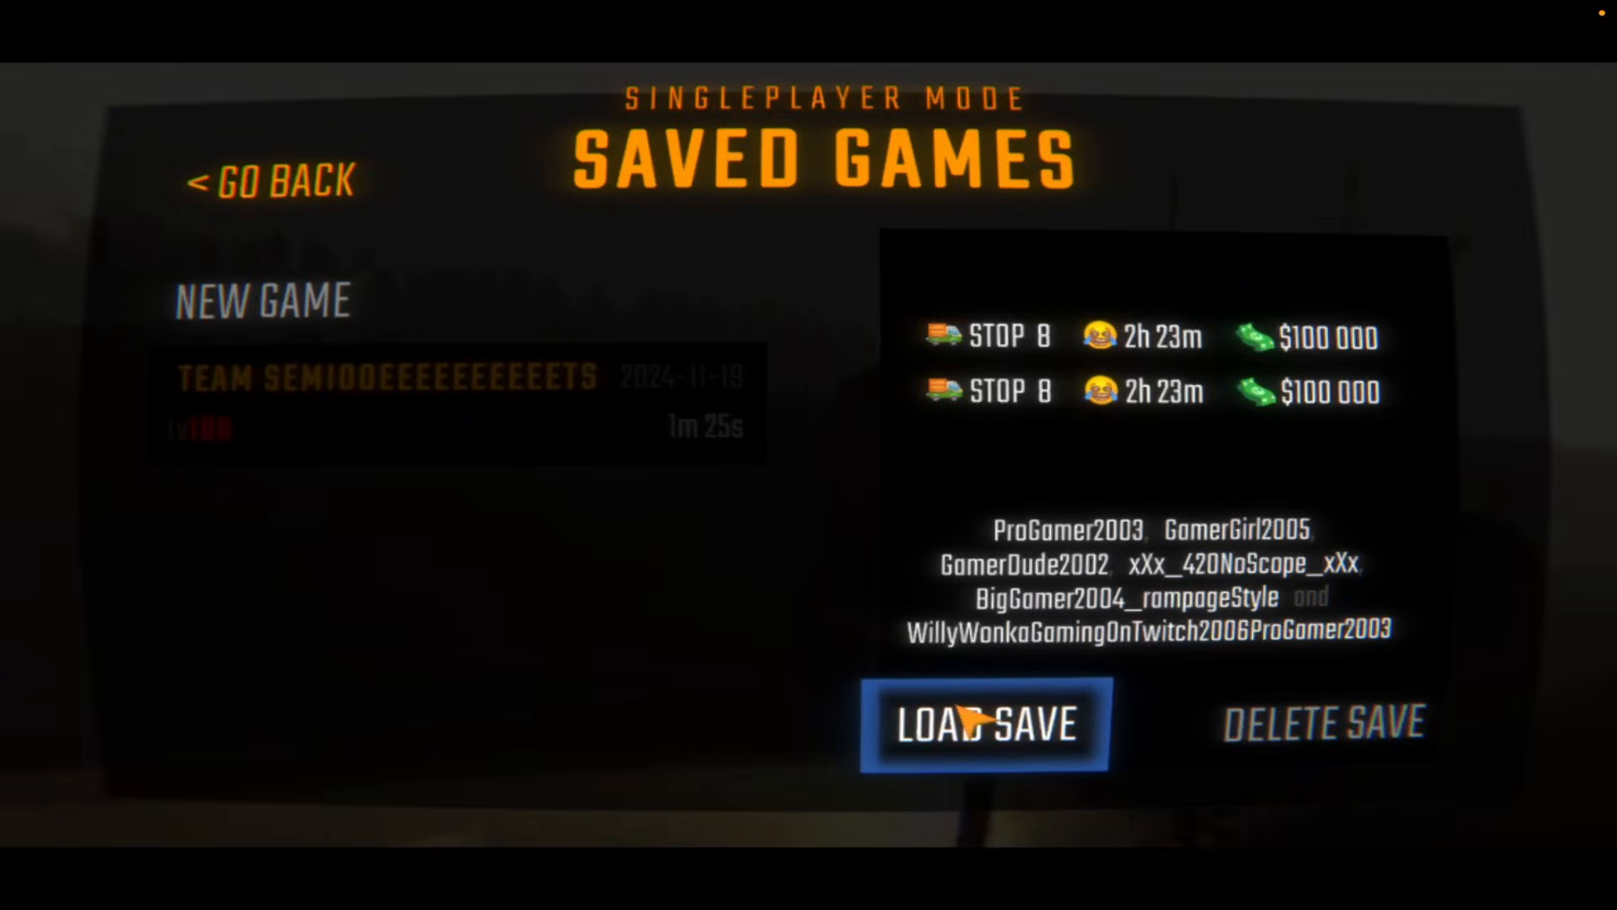
{"action": "left_click", "coordinate": [985, 721]}
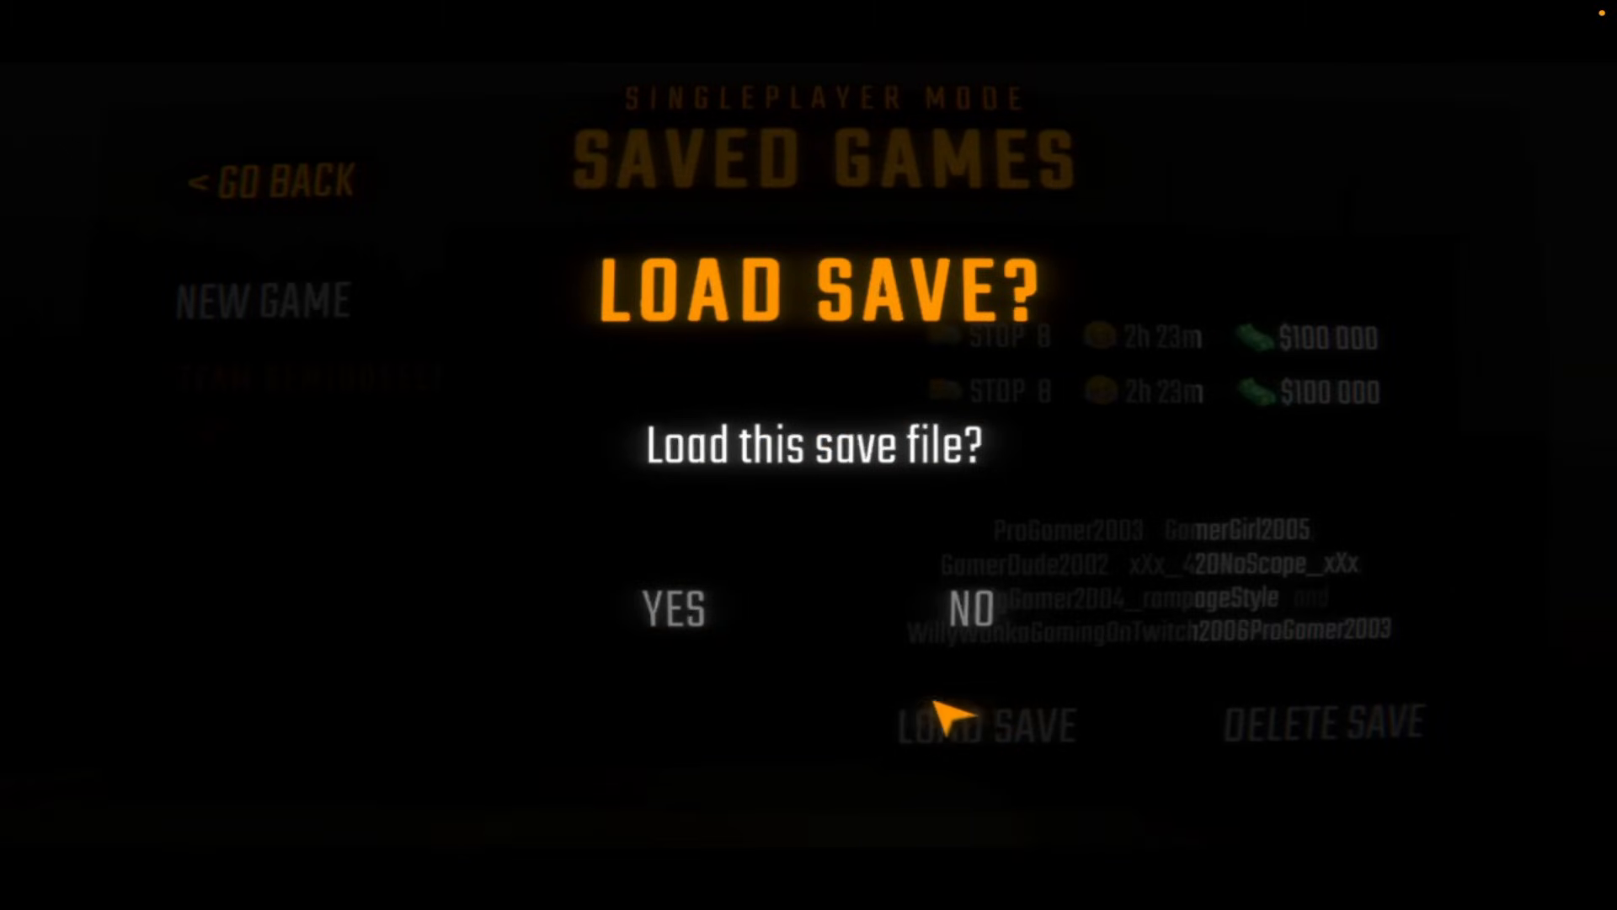
{"action": "left_click", "coordinate": [671, 609]}
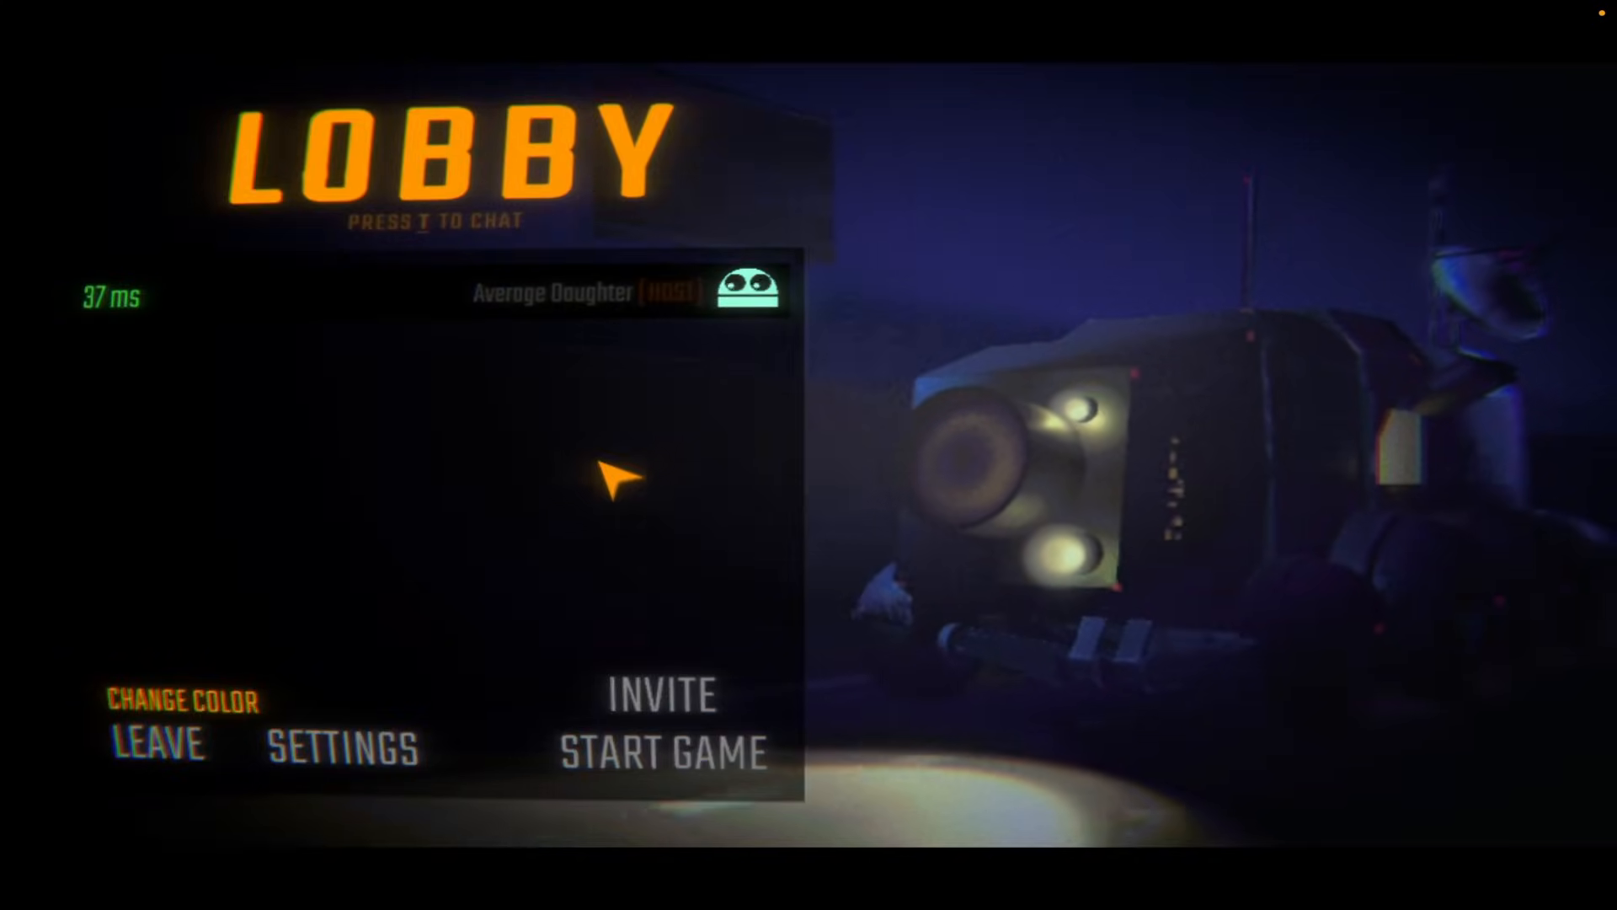
{"action": "left_click", "coordinate": [663, 753]}
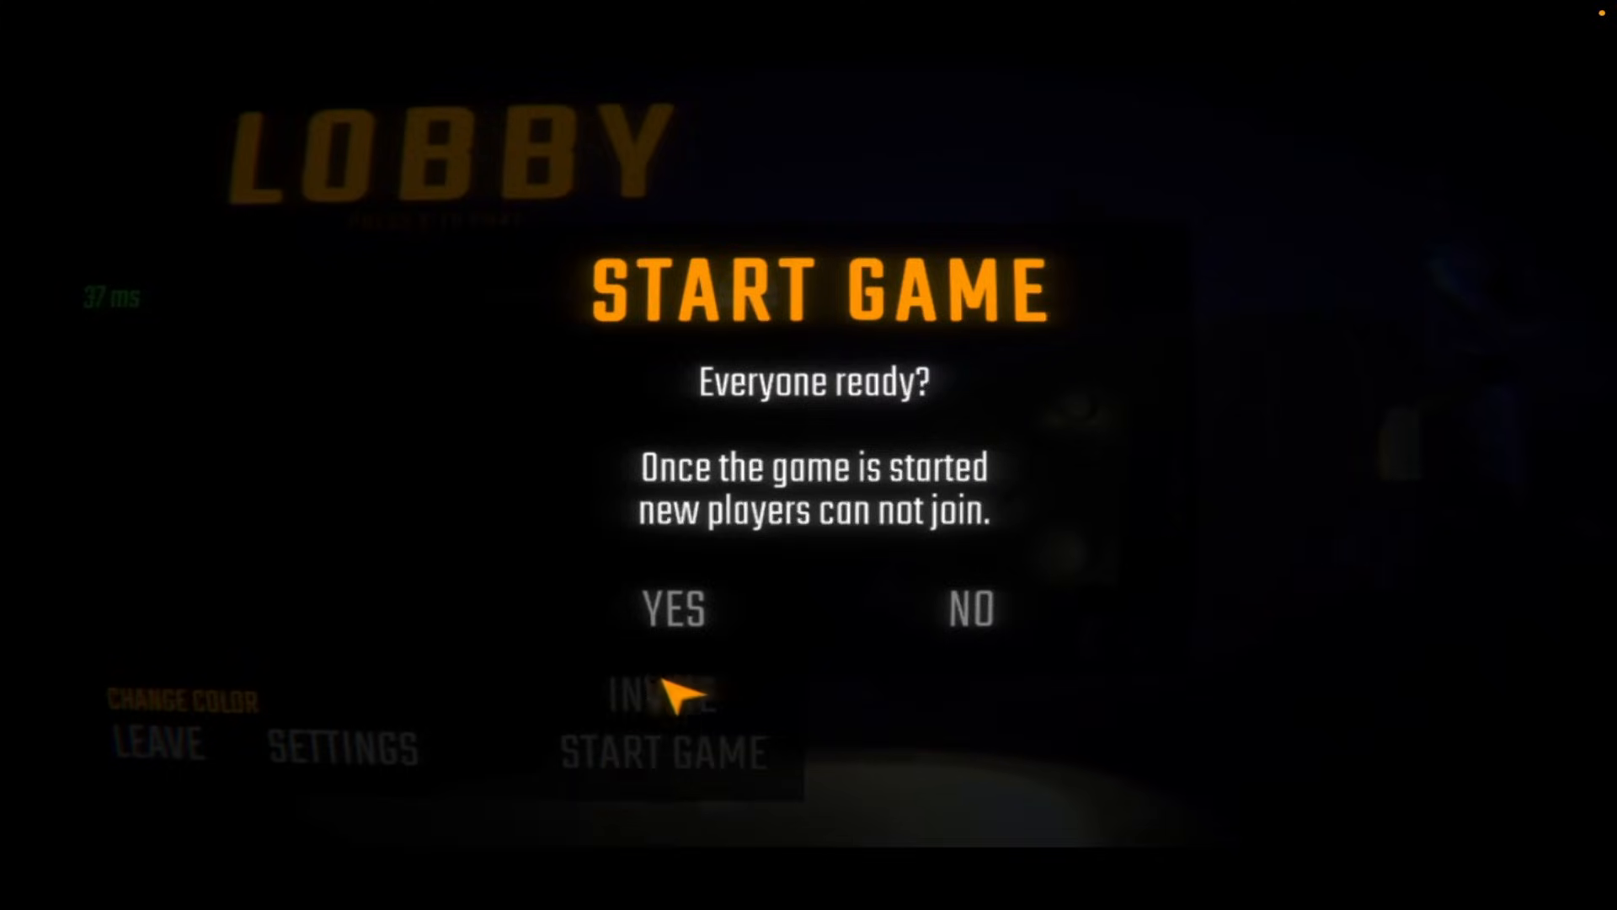
- Confirm everyone is ready to start the level, then pause and choose Quit Game
{"action": "left_click", "coordinate": [670, 608]}
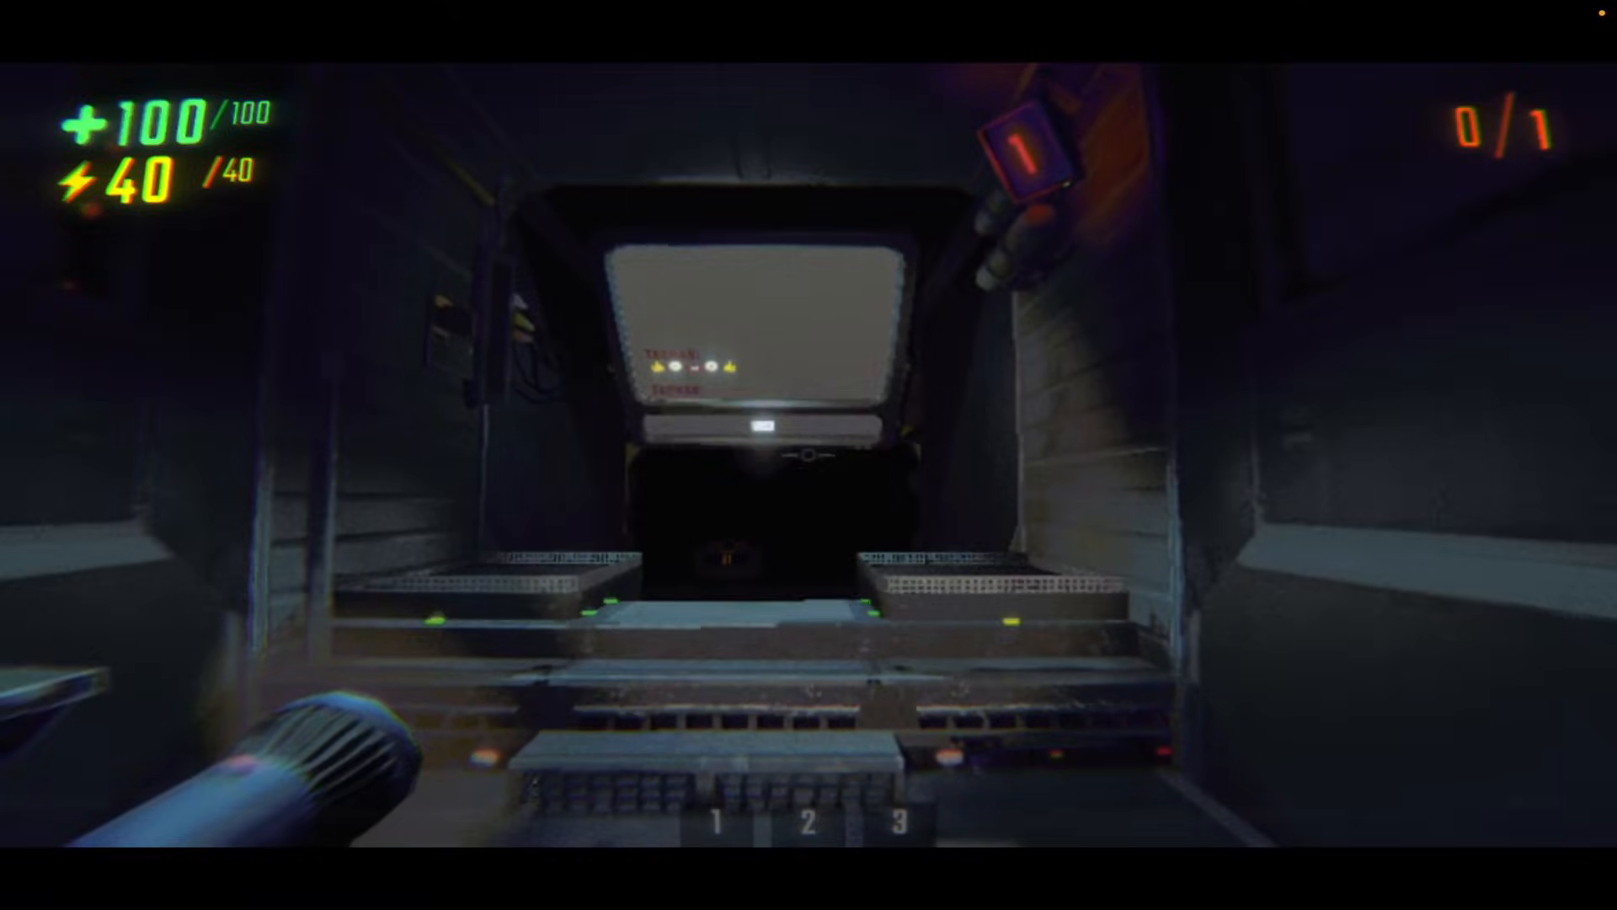
{"action": "key", "text": "Escape"}
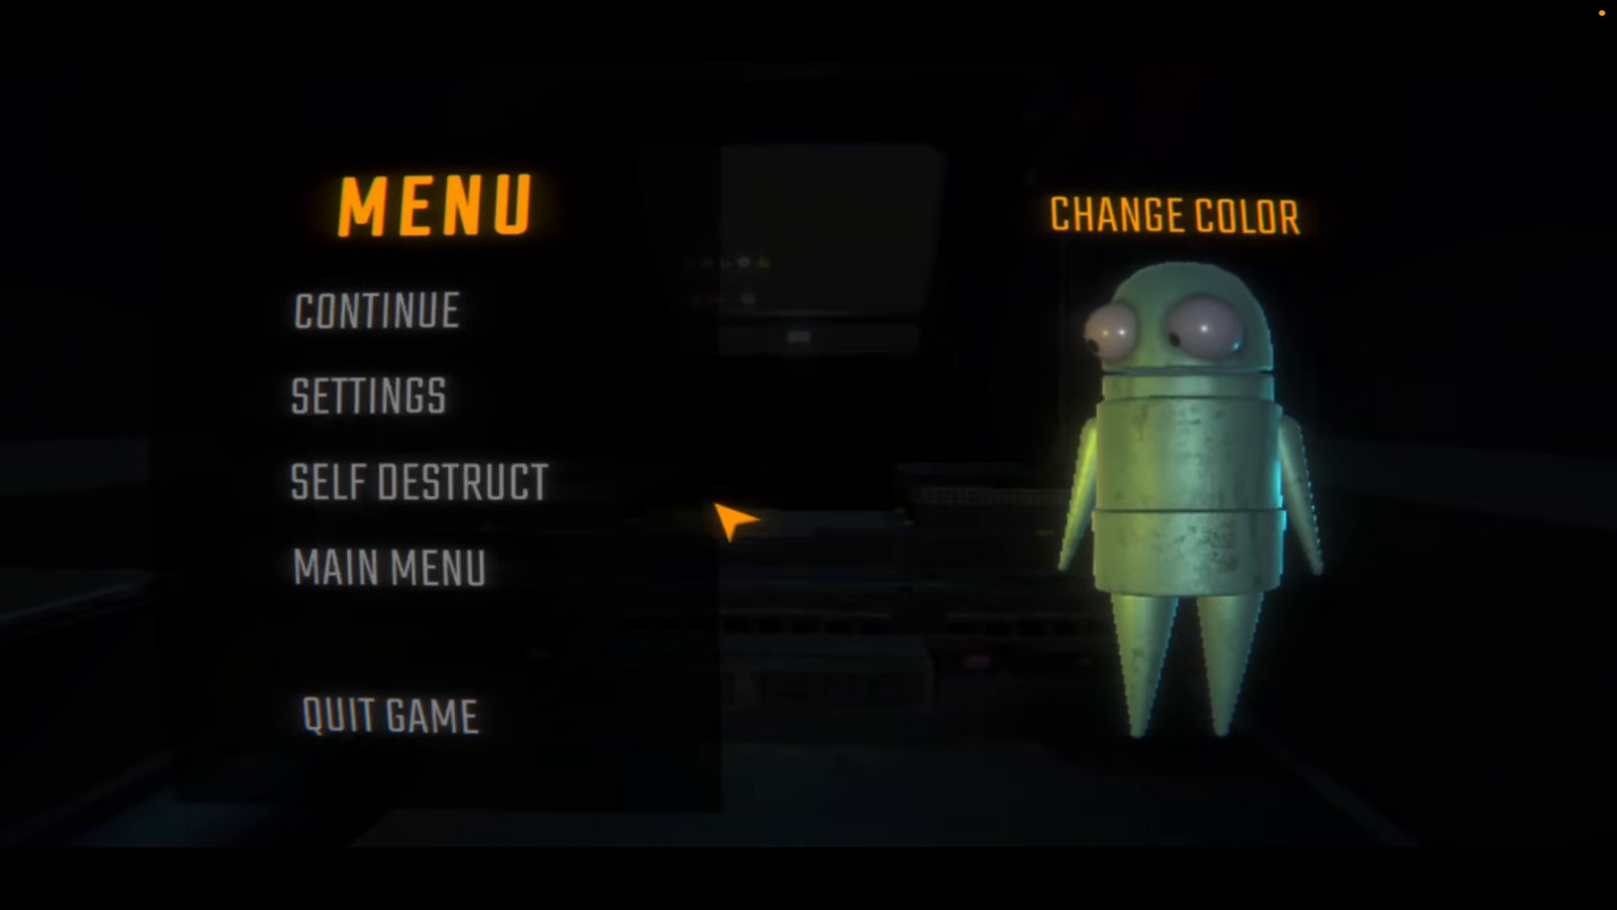
{"action": "left_click", "coordinate": [389, 717]}
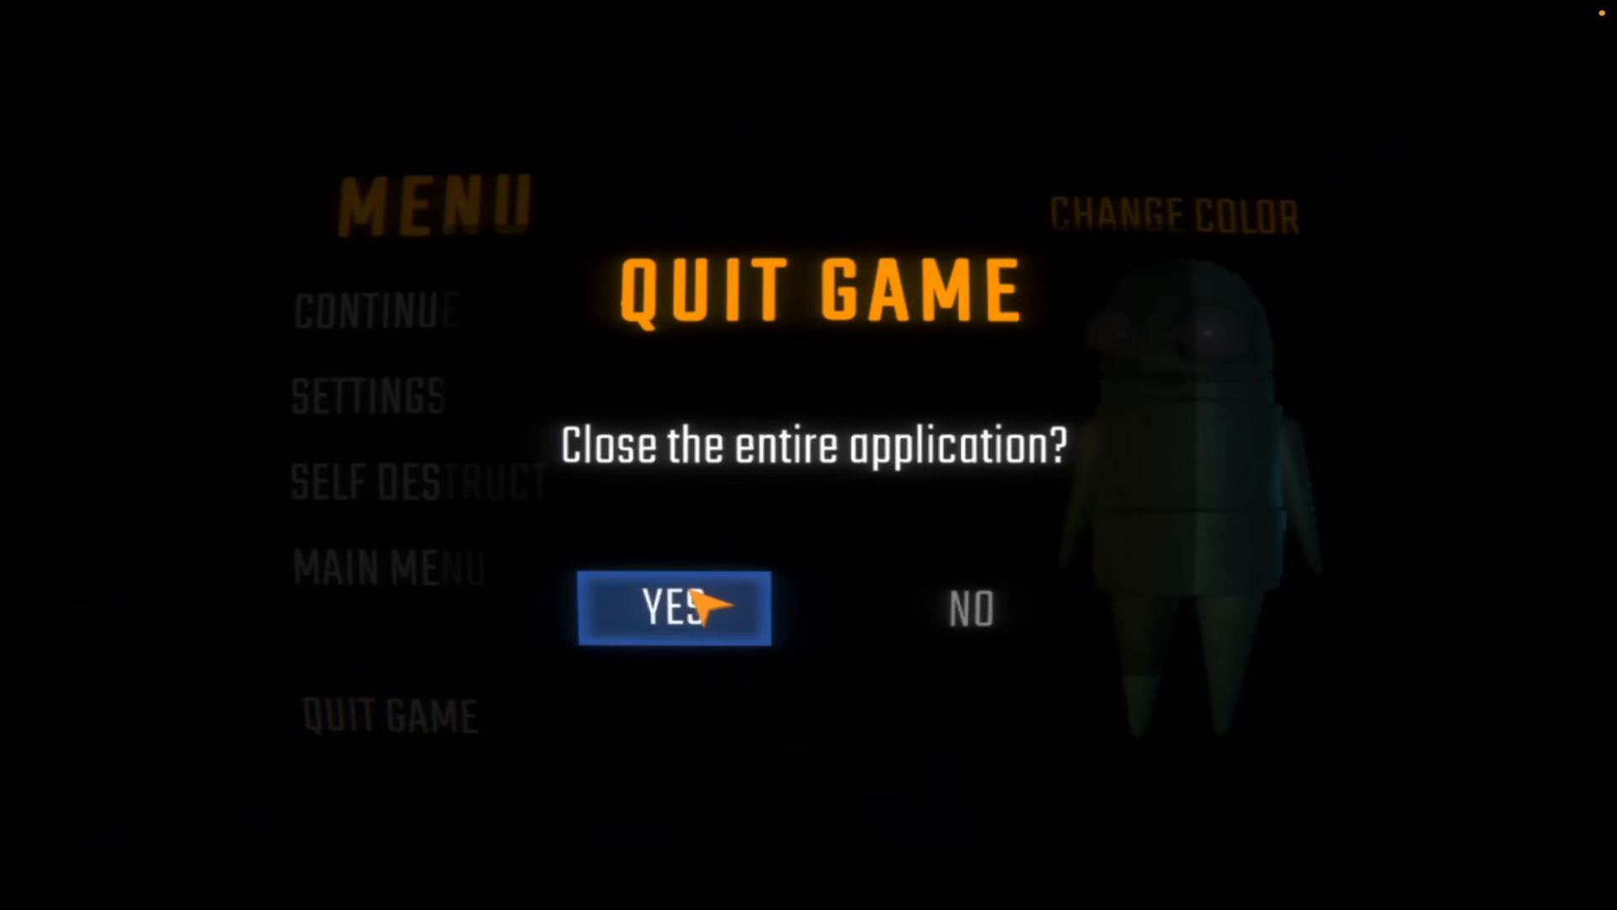
- Confirm quitting the level to return to the title screen main menu
{"action": "left_click", "coordinate": [387, 568]}
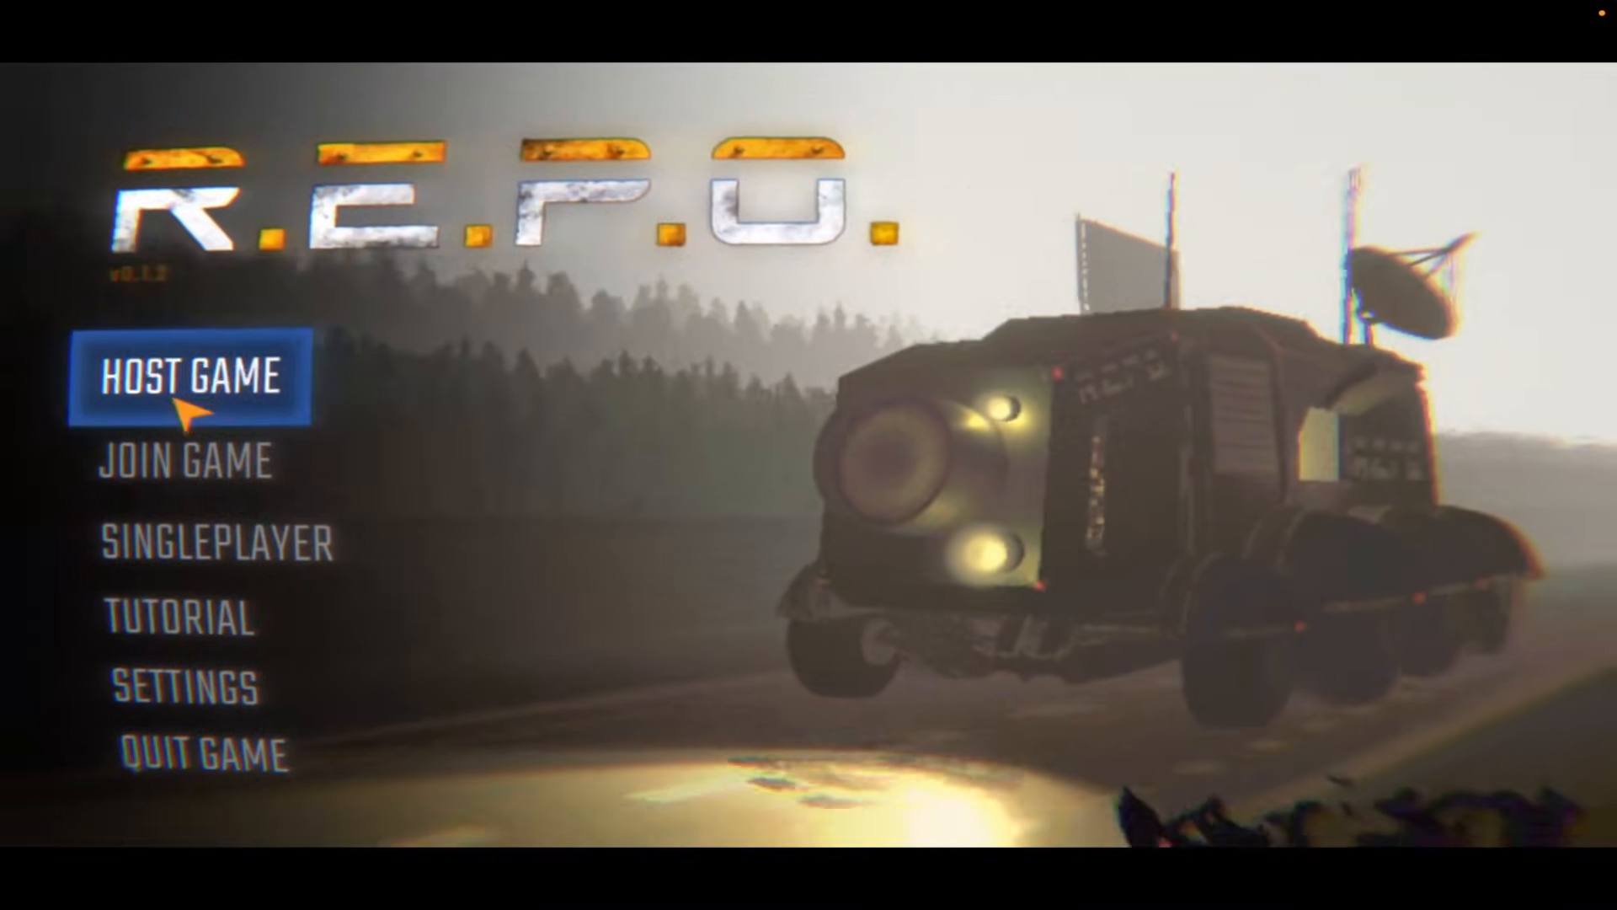
{"action": "left_click", "coordinate": [213, 544]}
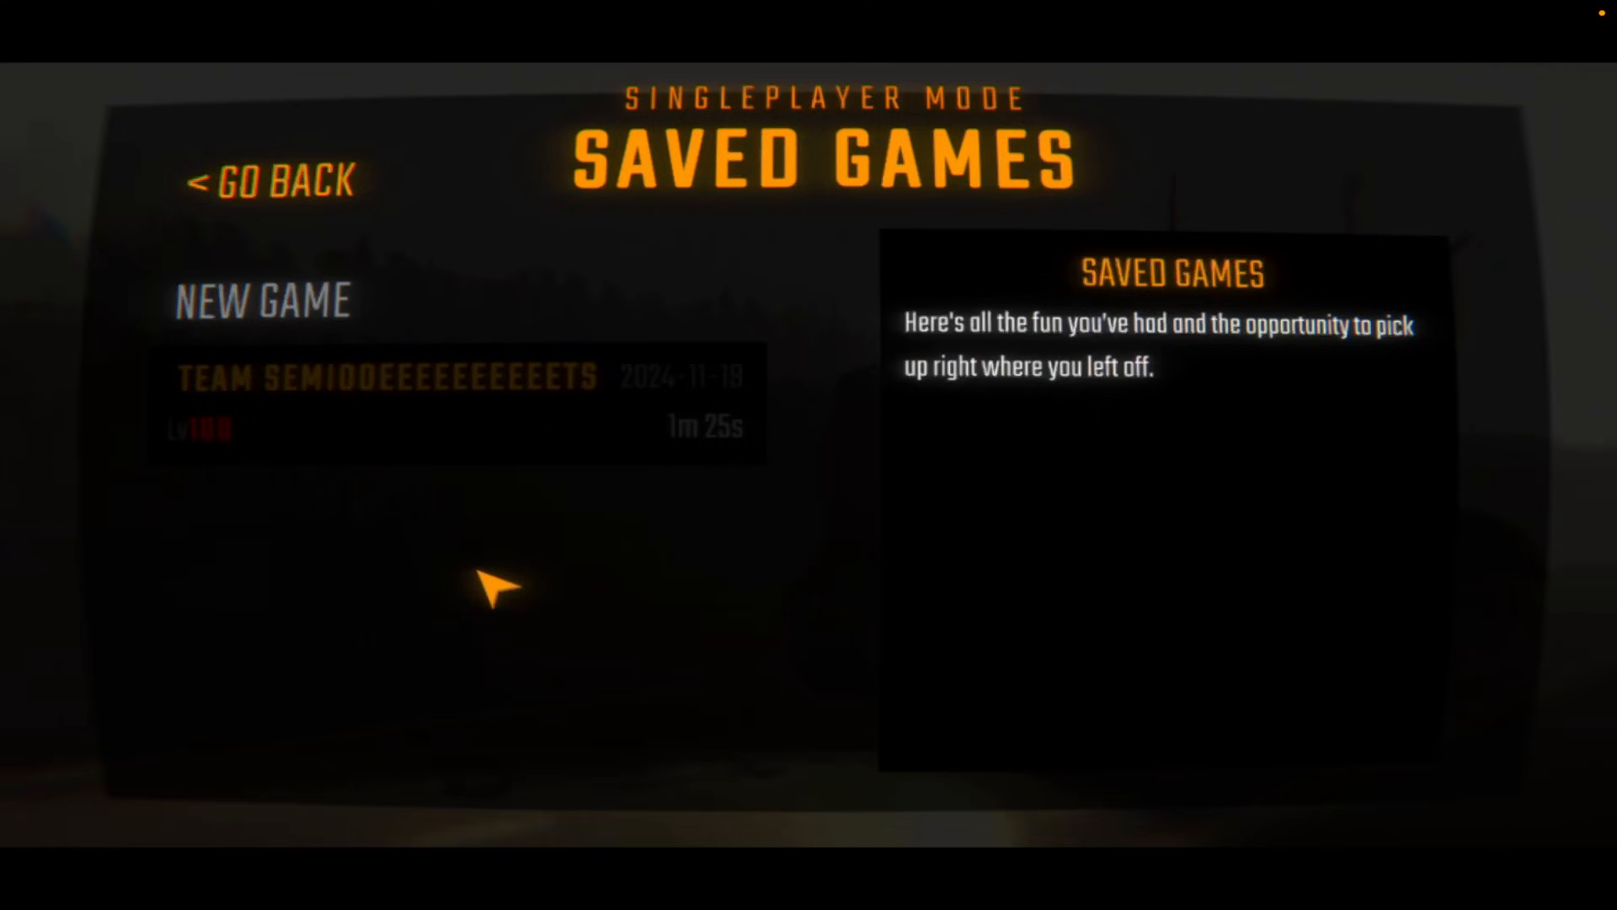
{"action": "mouse_move", "coordinate": [474, 454]}
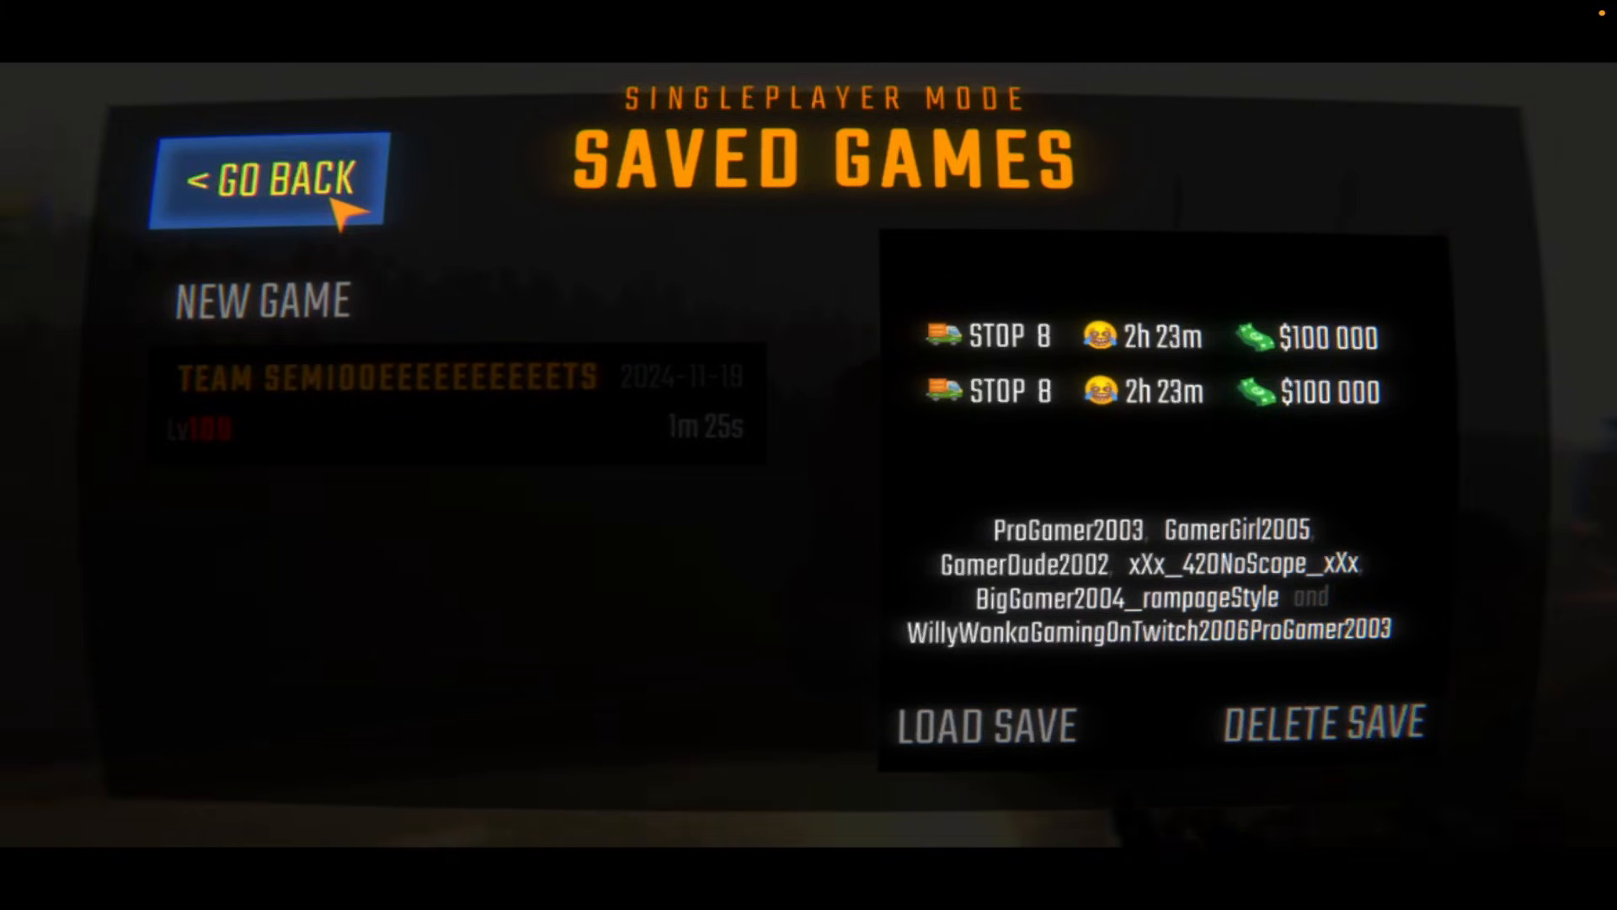
{"action": "mouse_move", "coordinate": [382, 495]}
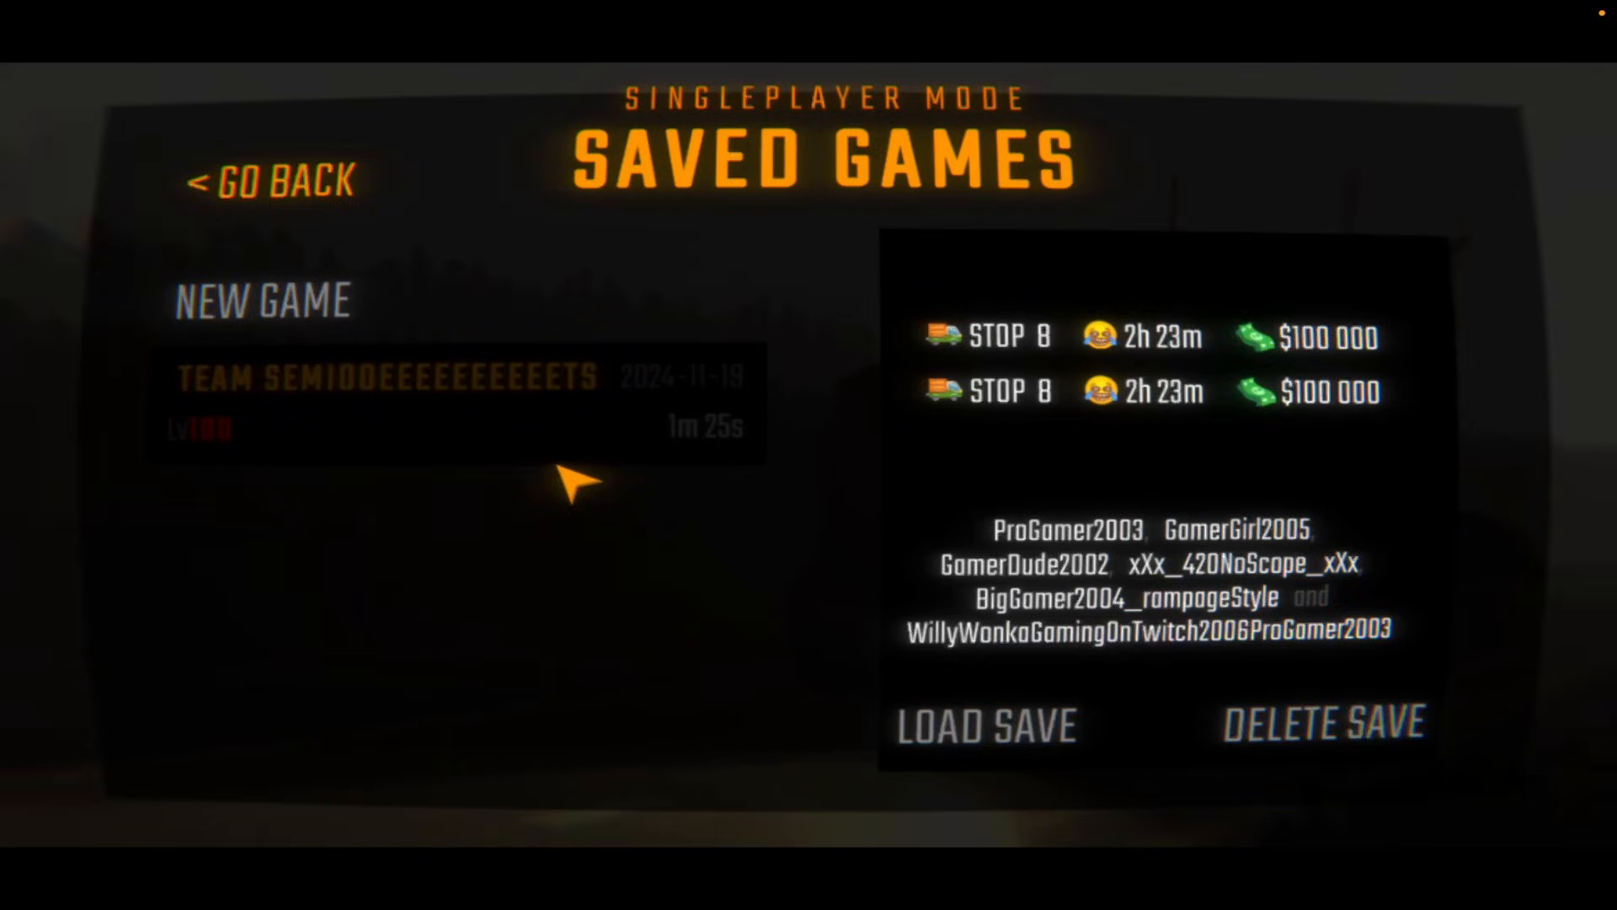
{"action": "left_click", "coordinate": [1323, 723]}
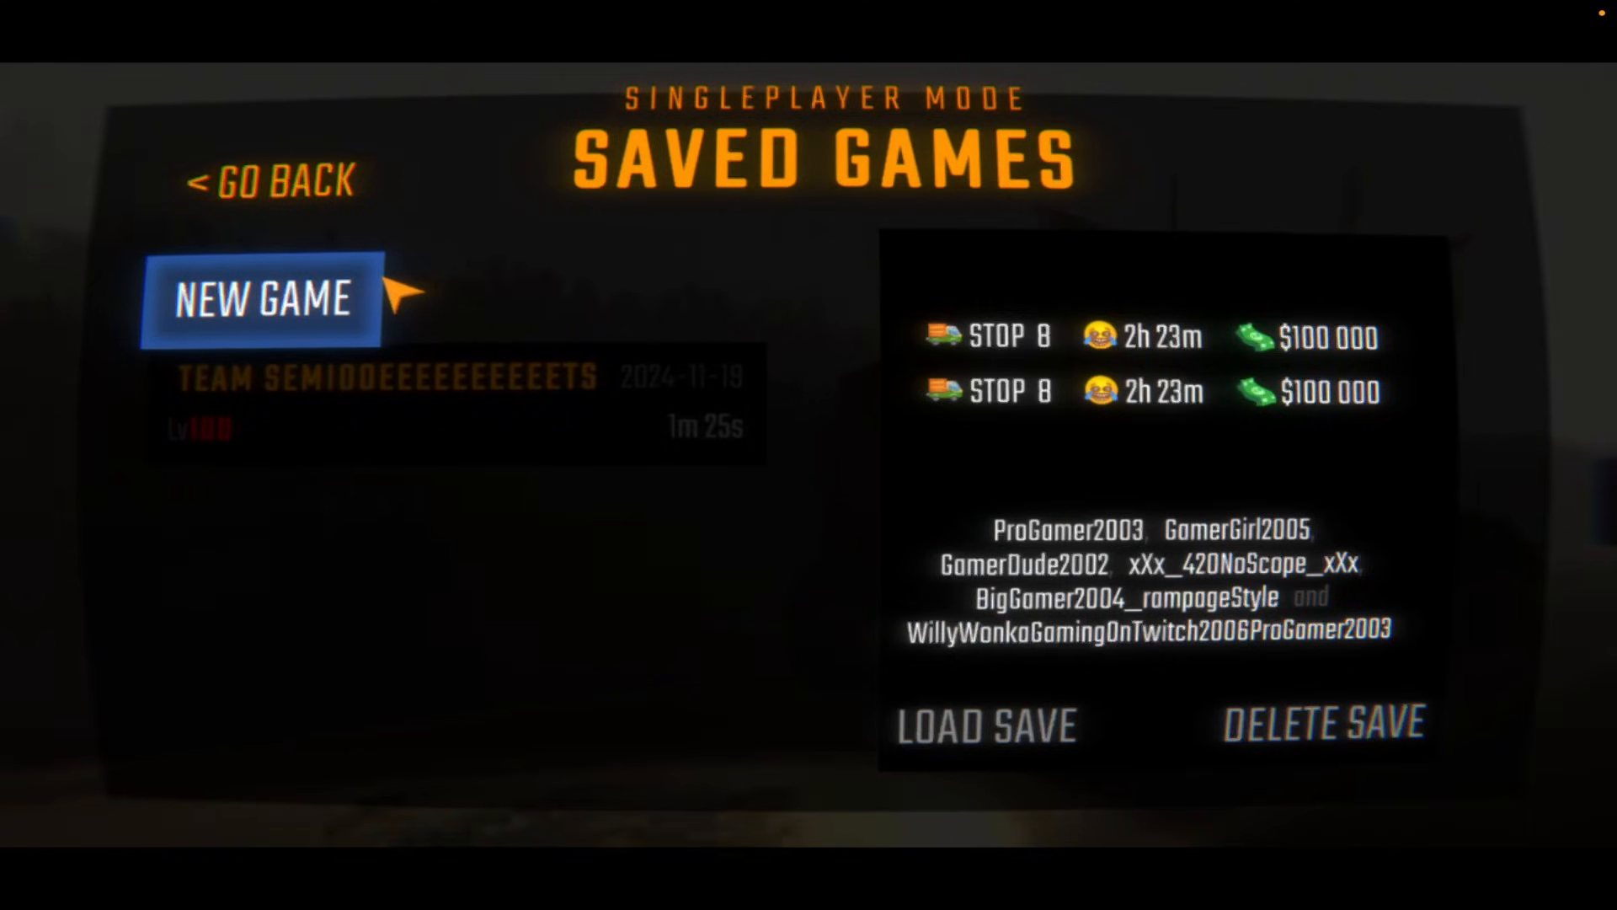
{"action": "left_click", "coordinate": [270, 180]}
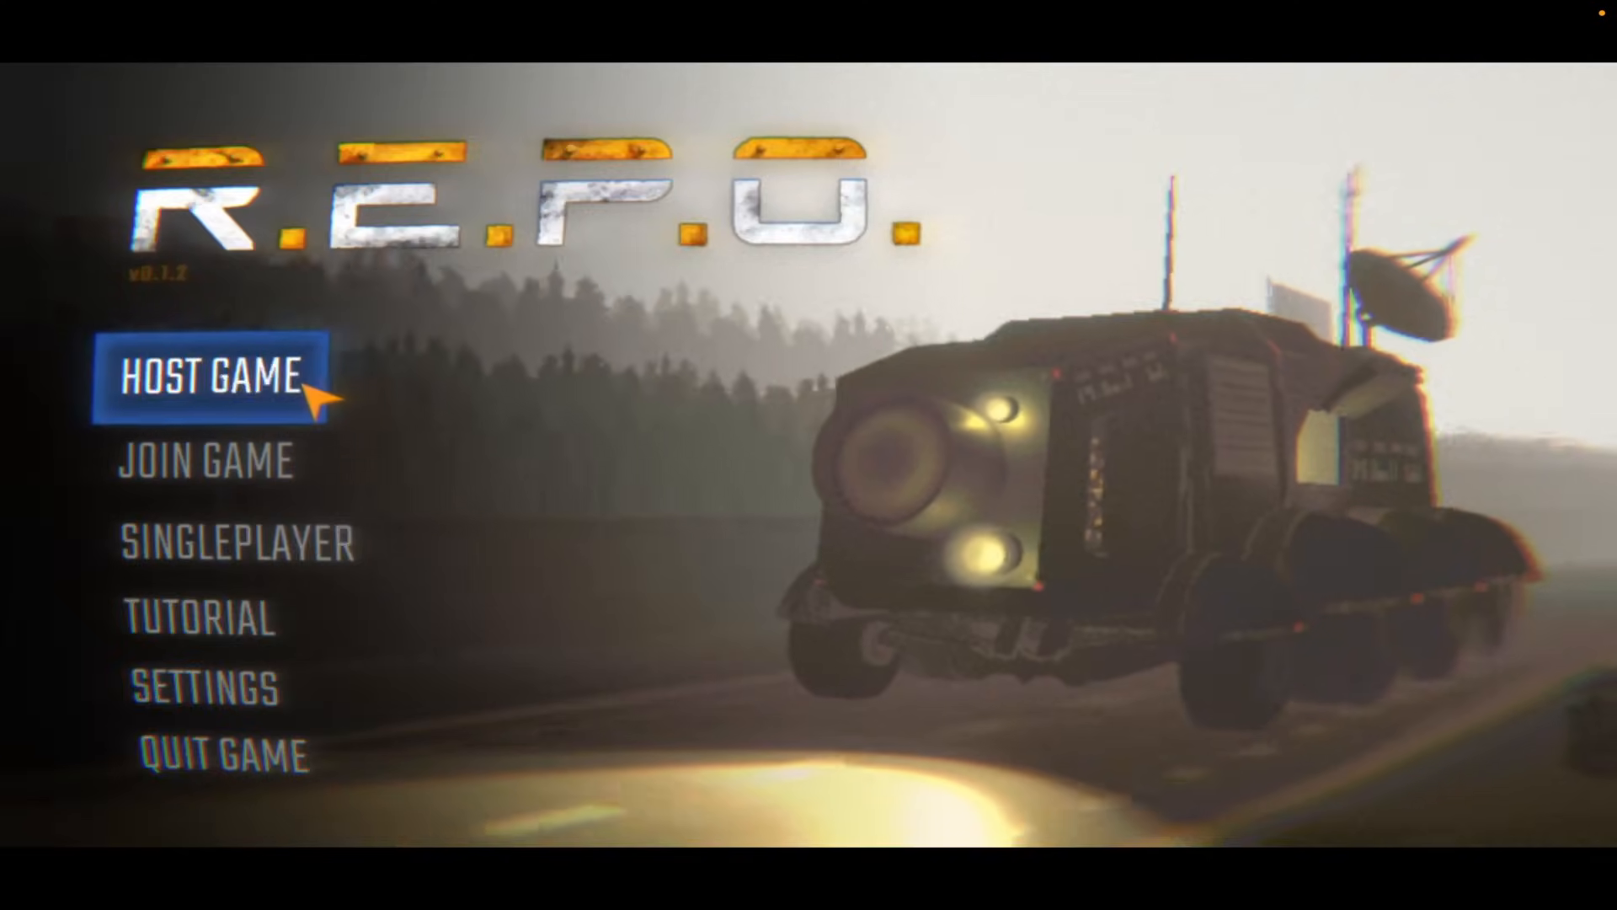
{"action": "left_click", "coordinate": [211, 378]}
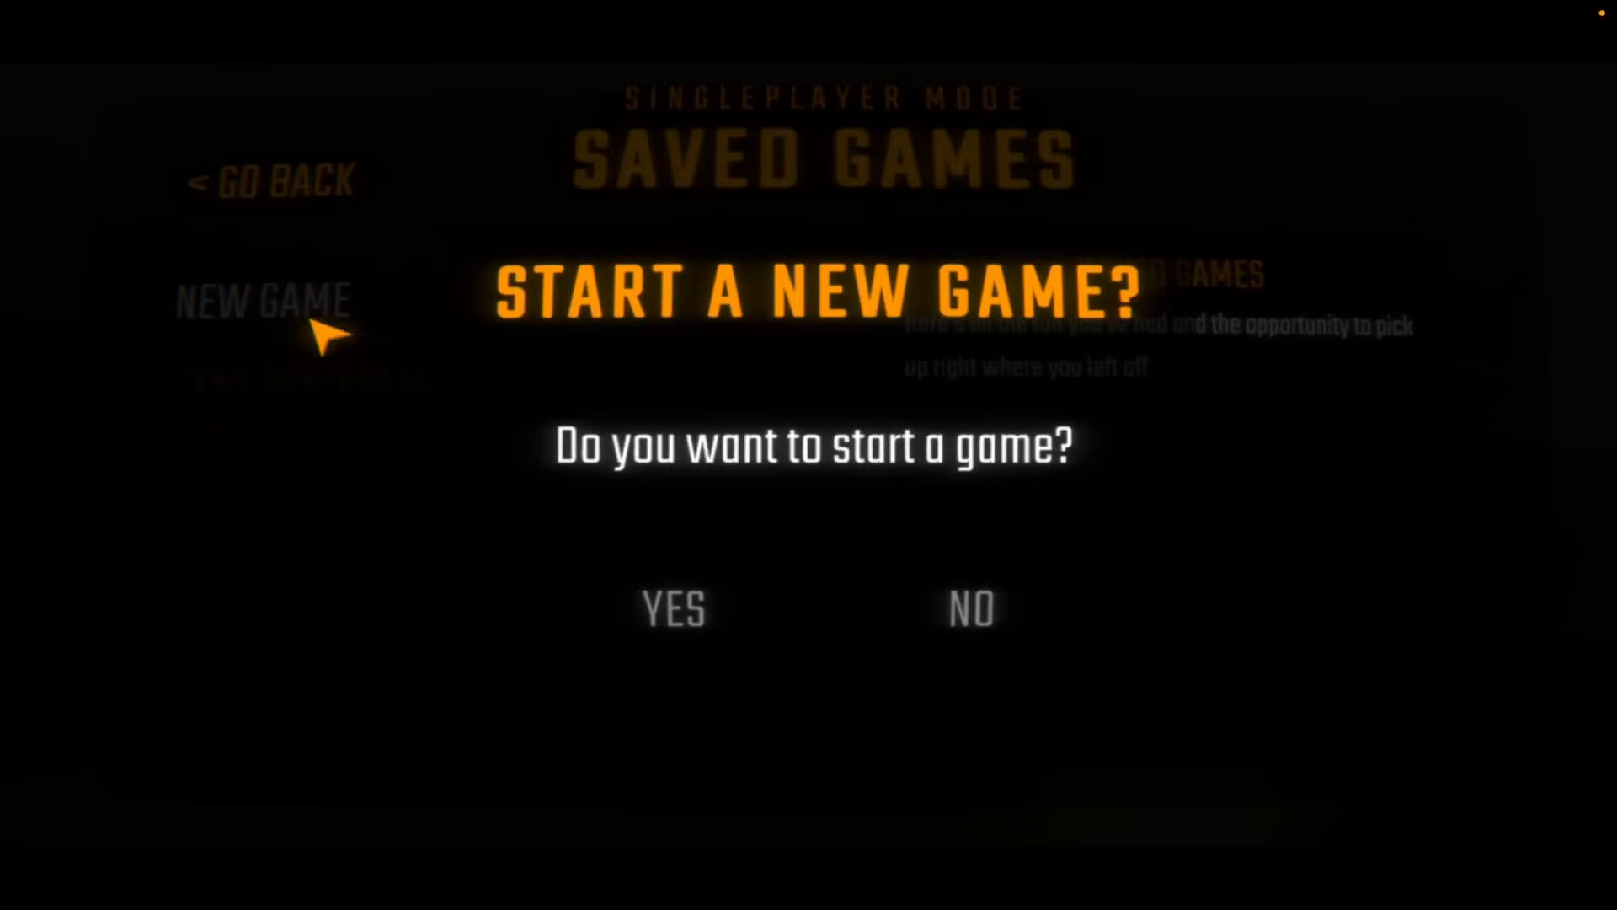
{"action": "left_click", "coordinate": [672, 608]}
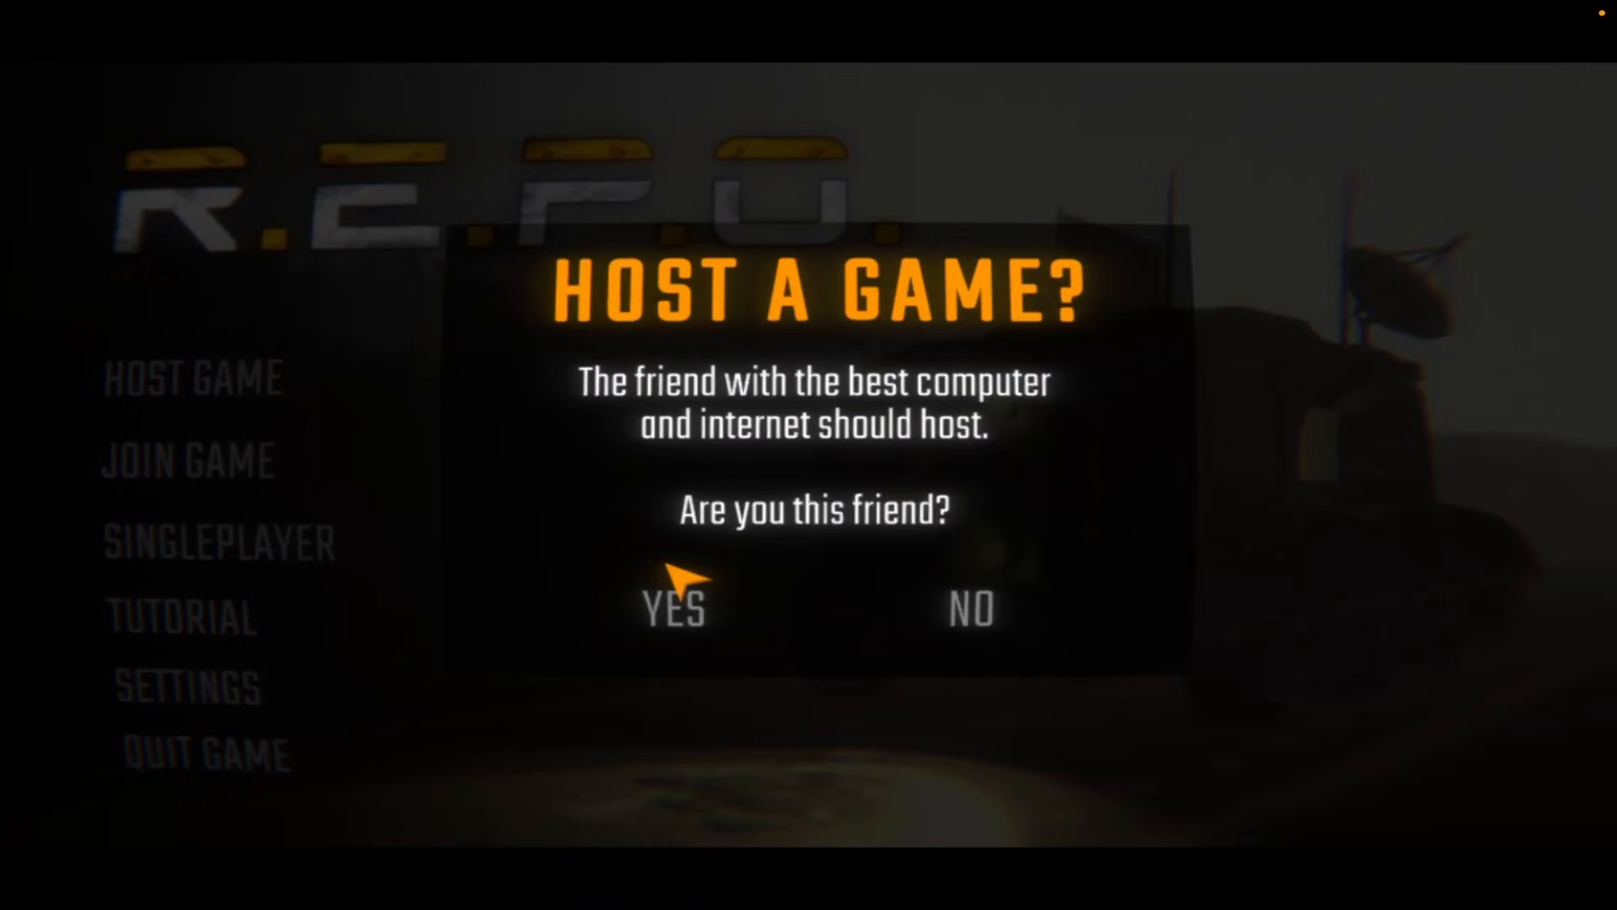
{"action": "left_click", "coordinate": [672, 606]}
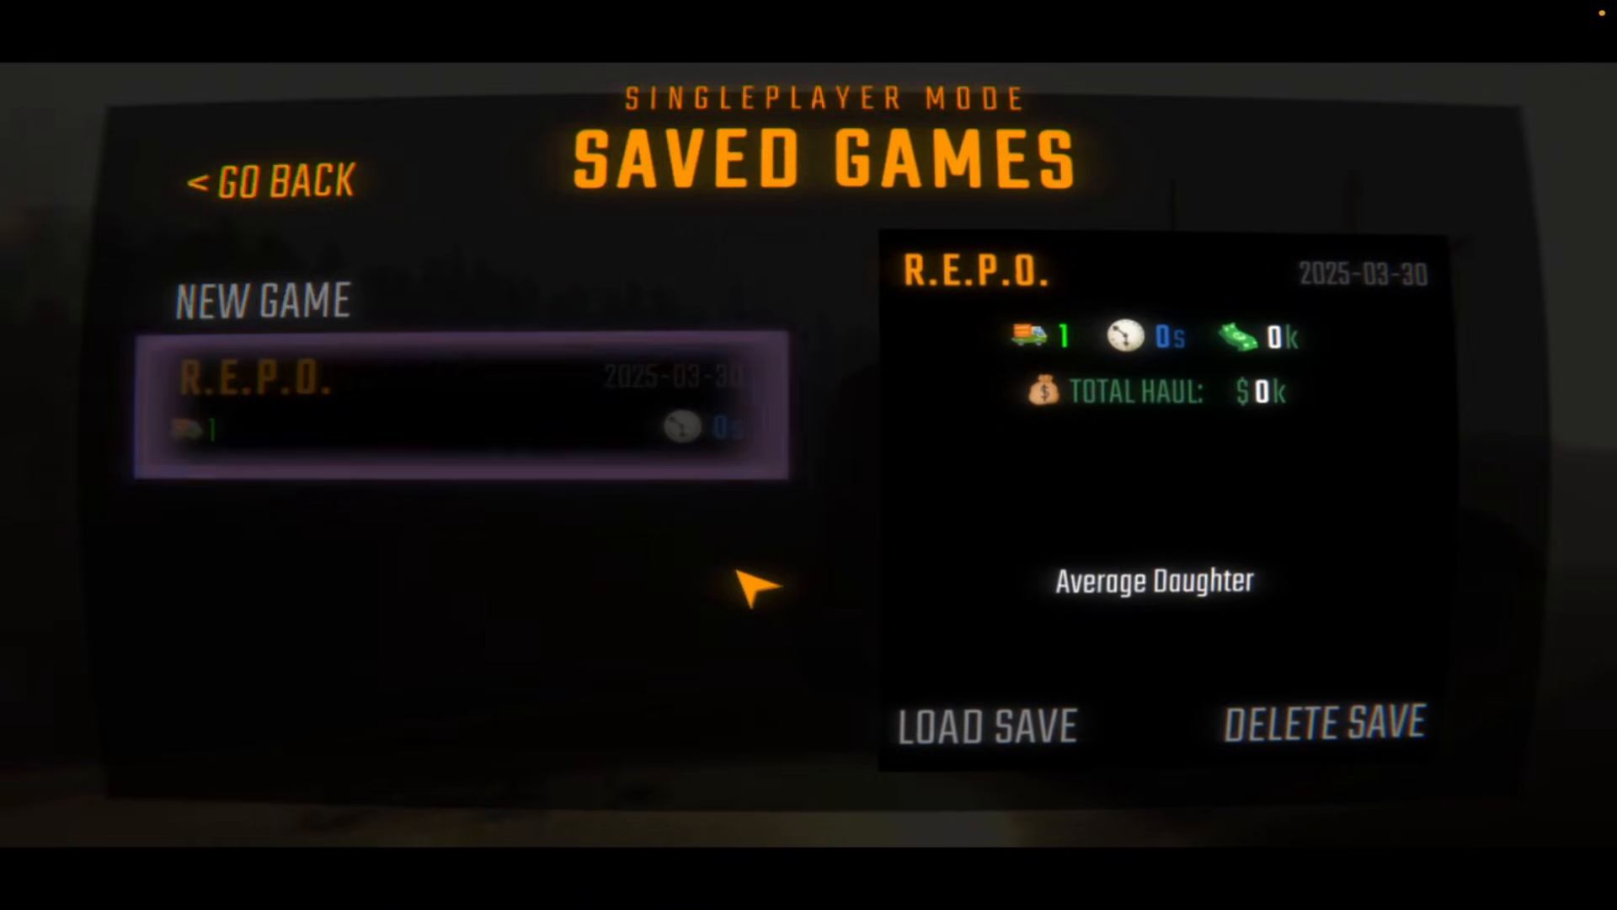
{"action": "mouse_move", "coordinate": [1336, 721]}
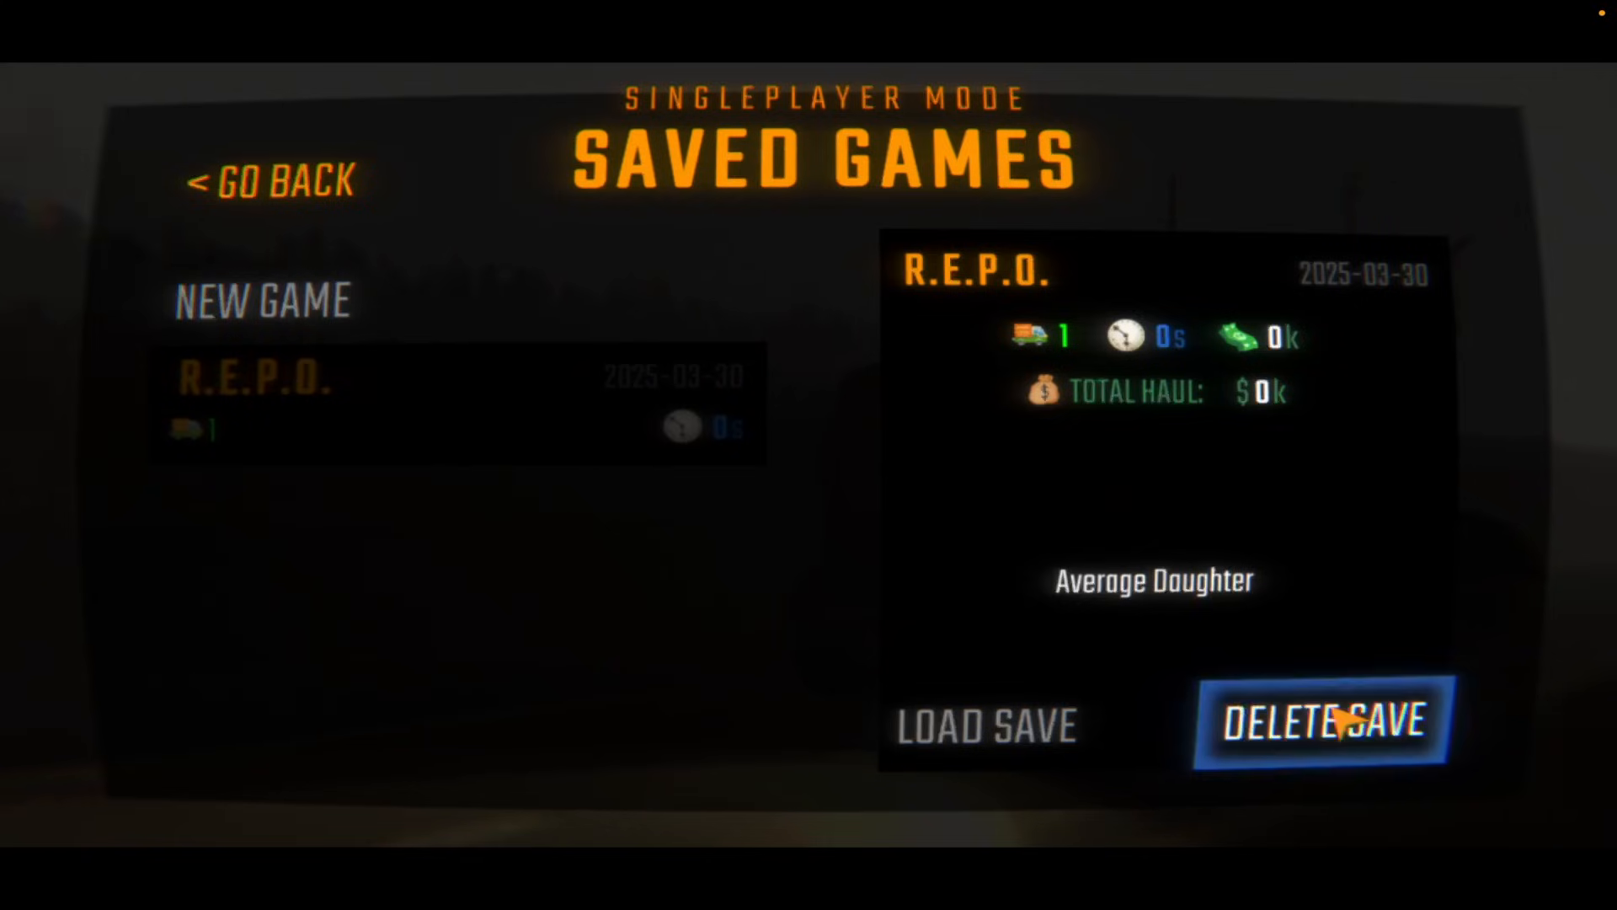
{"action": "mouse_move", "coordinate": [950, 612]}
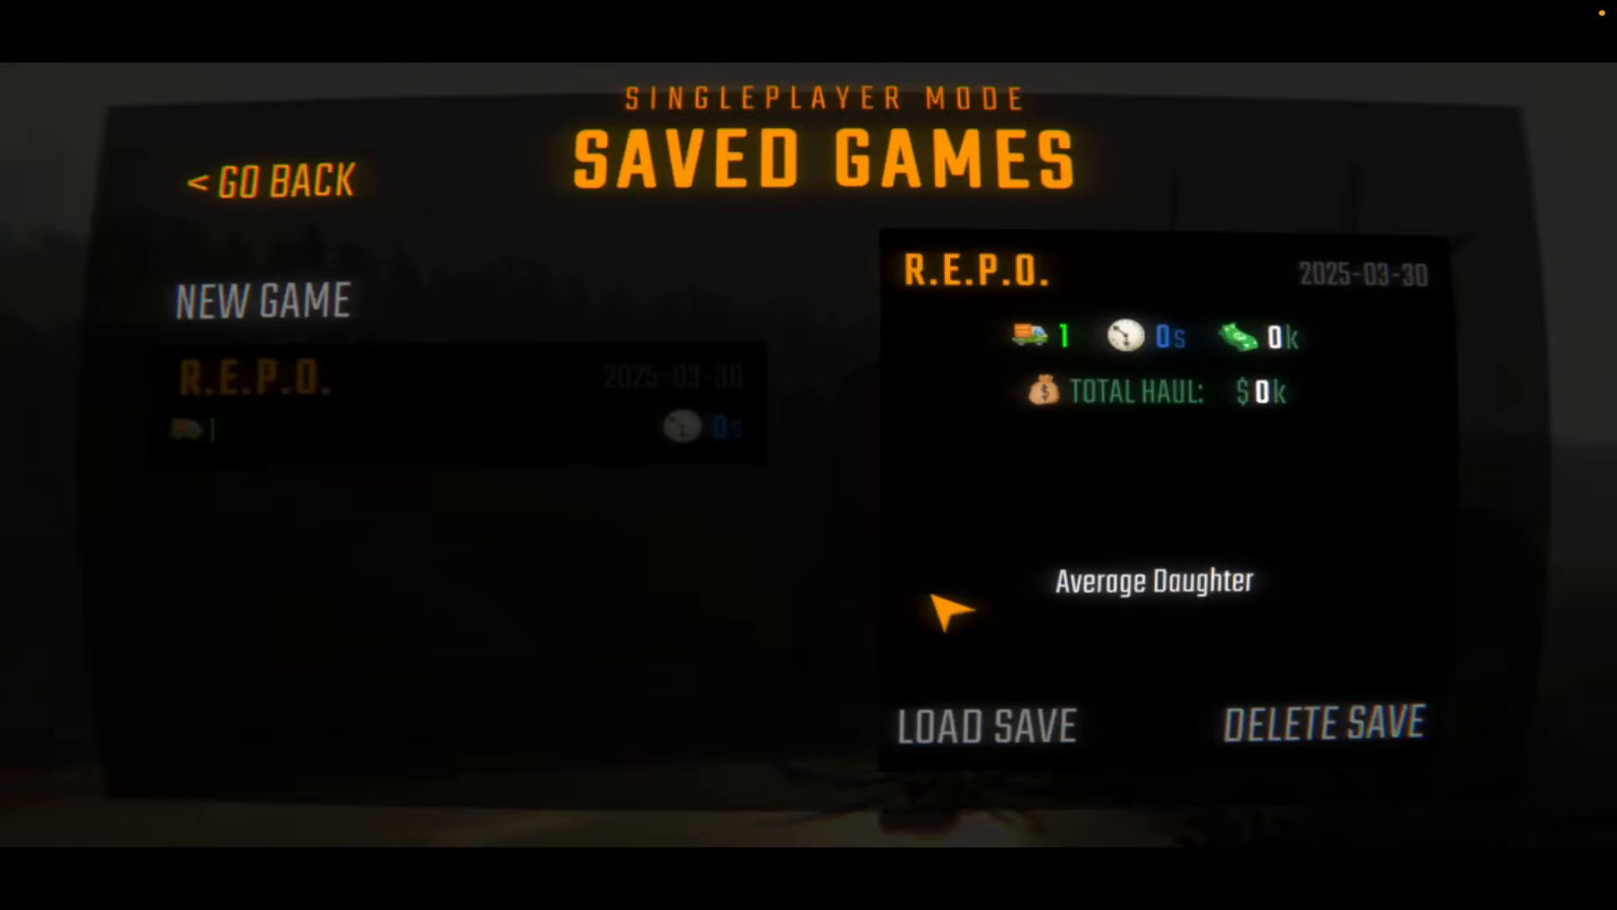
{"action": "left_click", "coordinate": [271, 181]}
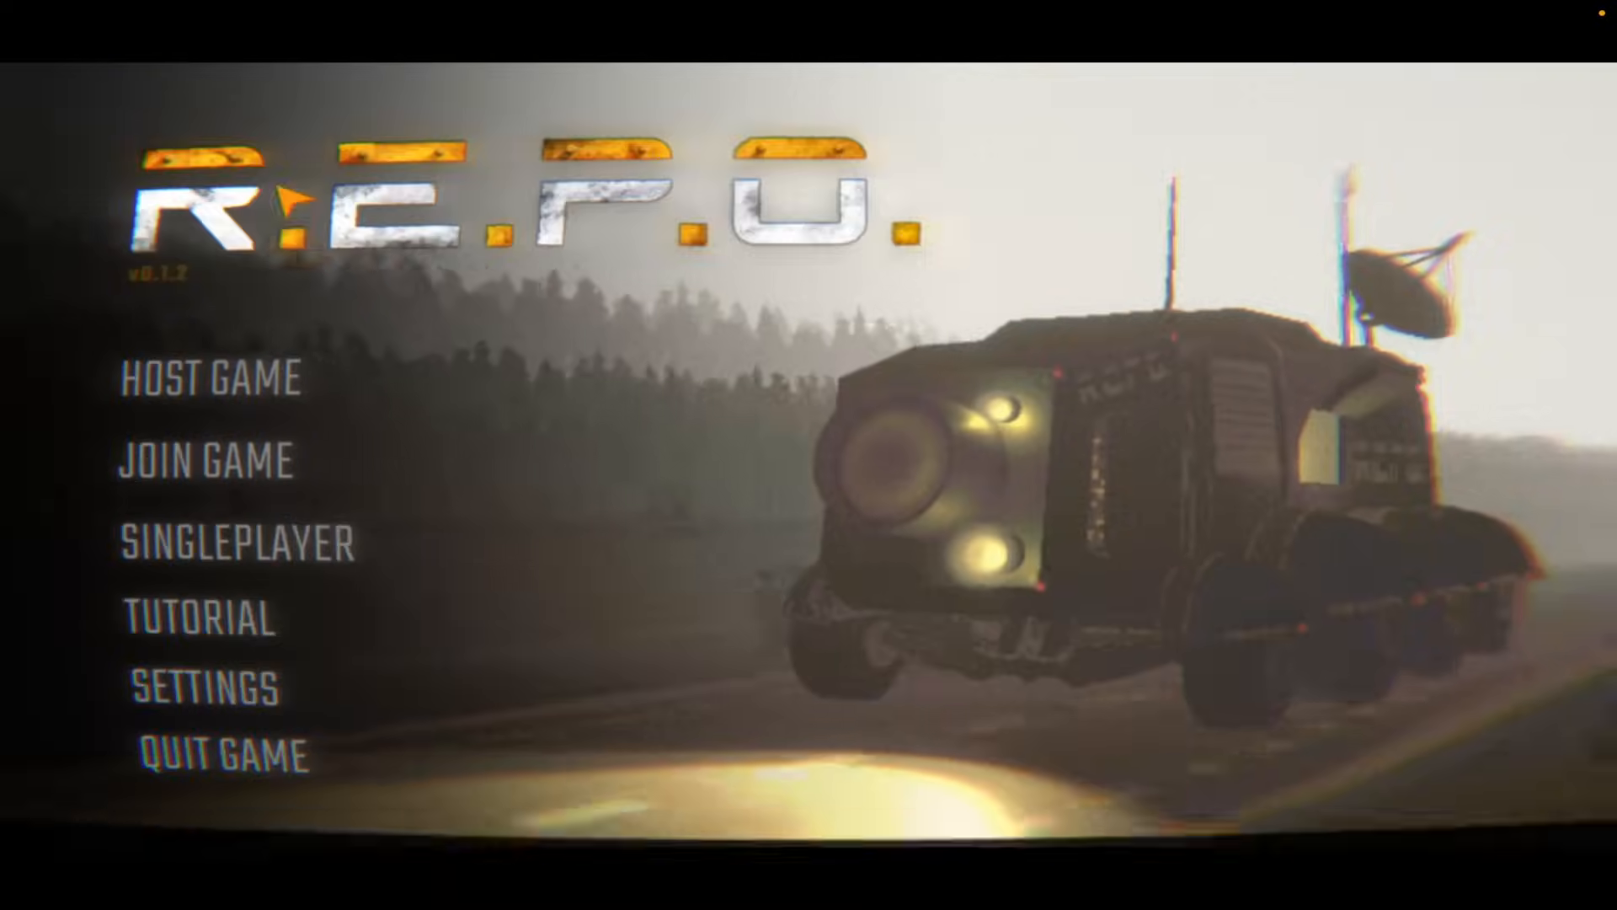
{"action": "left_click", "coordinate": [235, 545]}
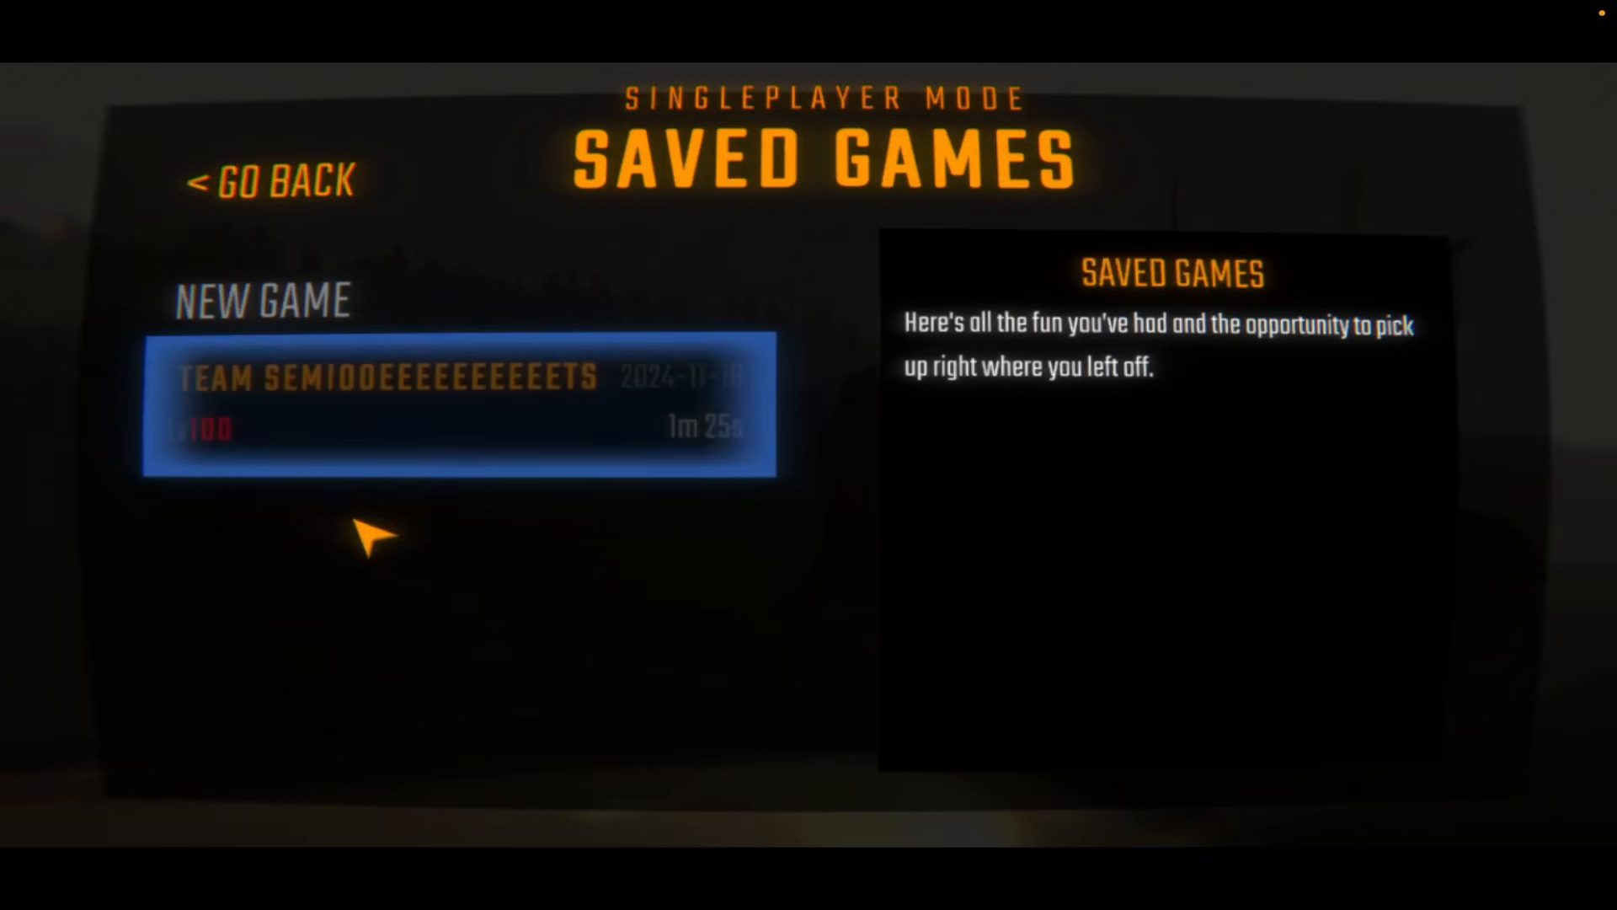
{"action": "mouse_move", "coordinate": [470, 403]}
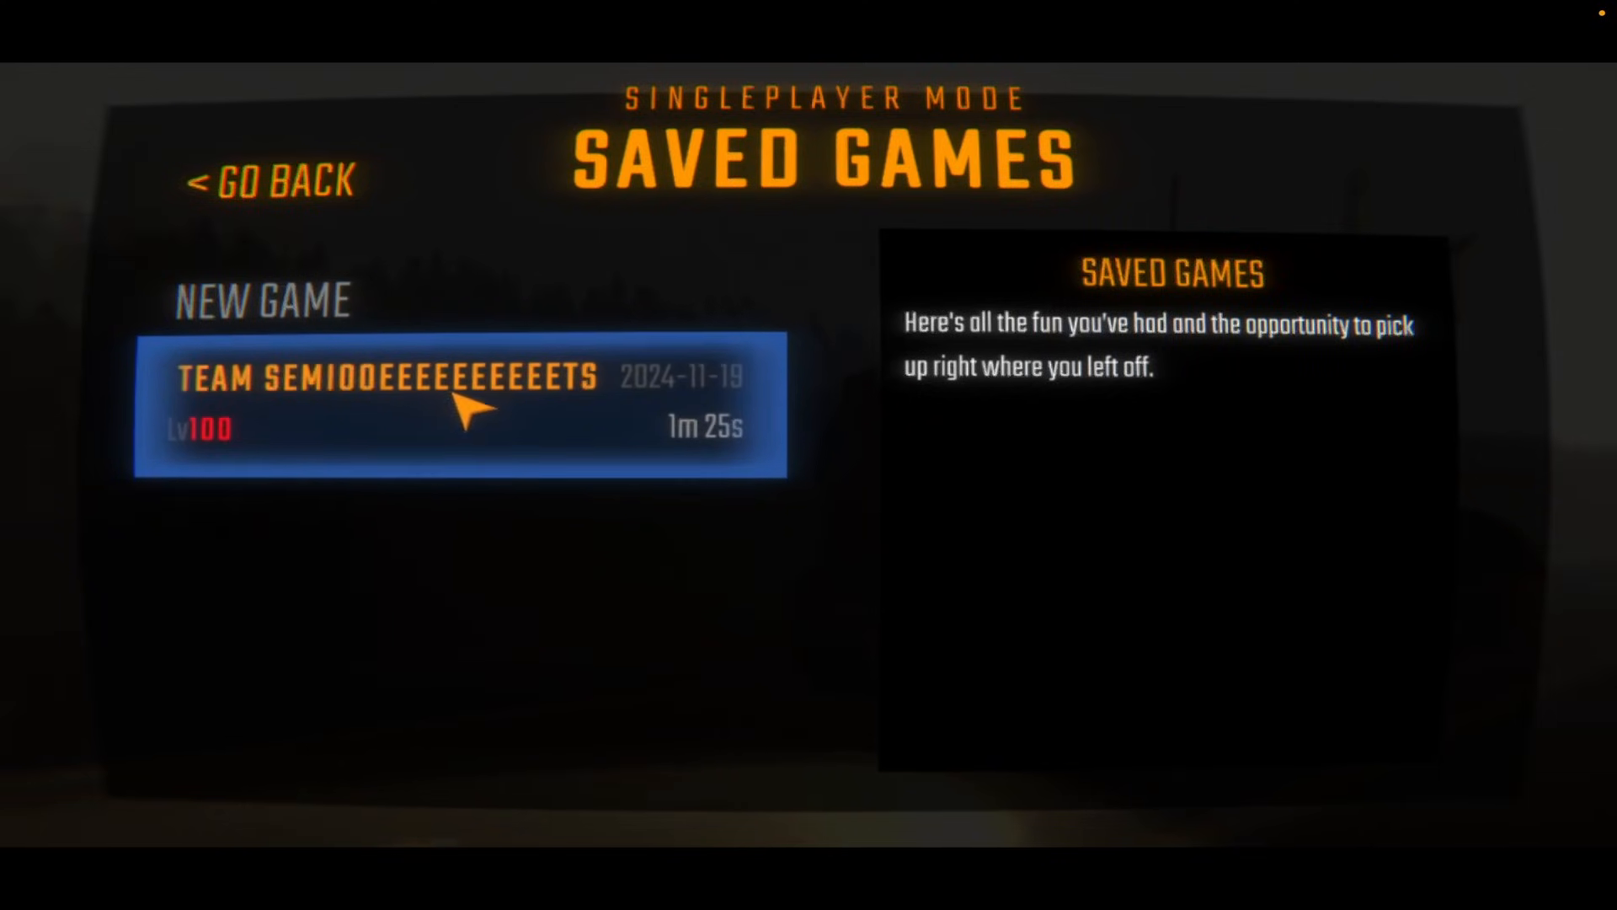
{"action": "mouse_move", "coordinate": [356, 418]}
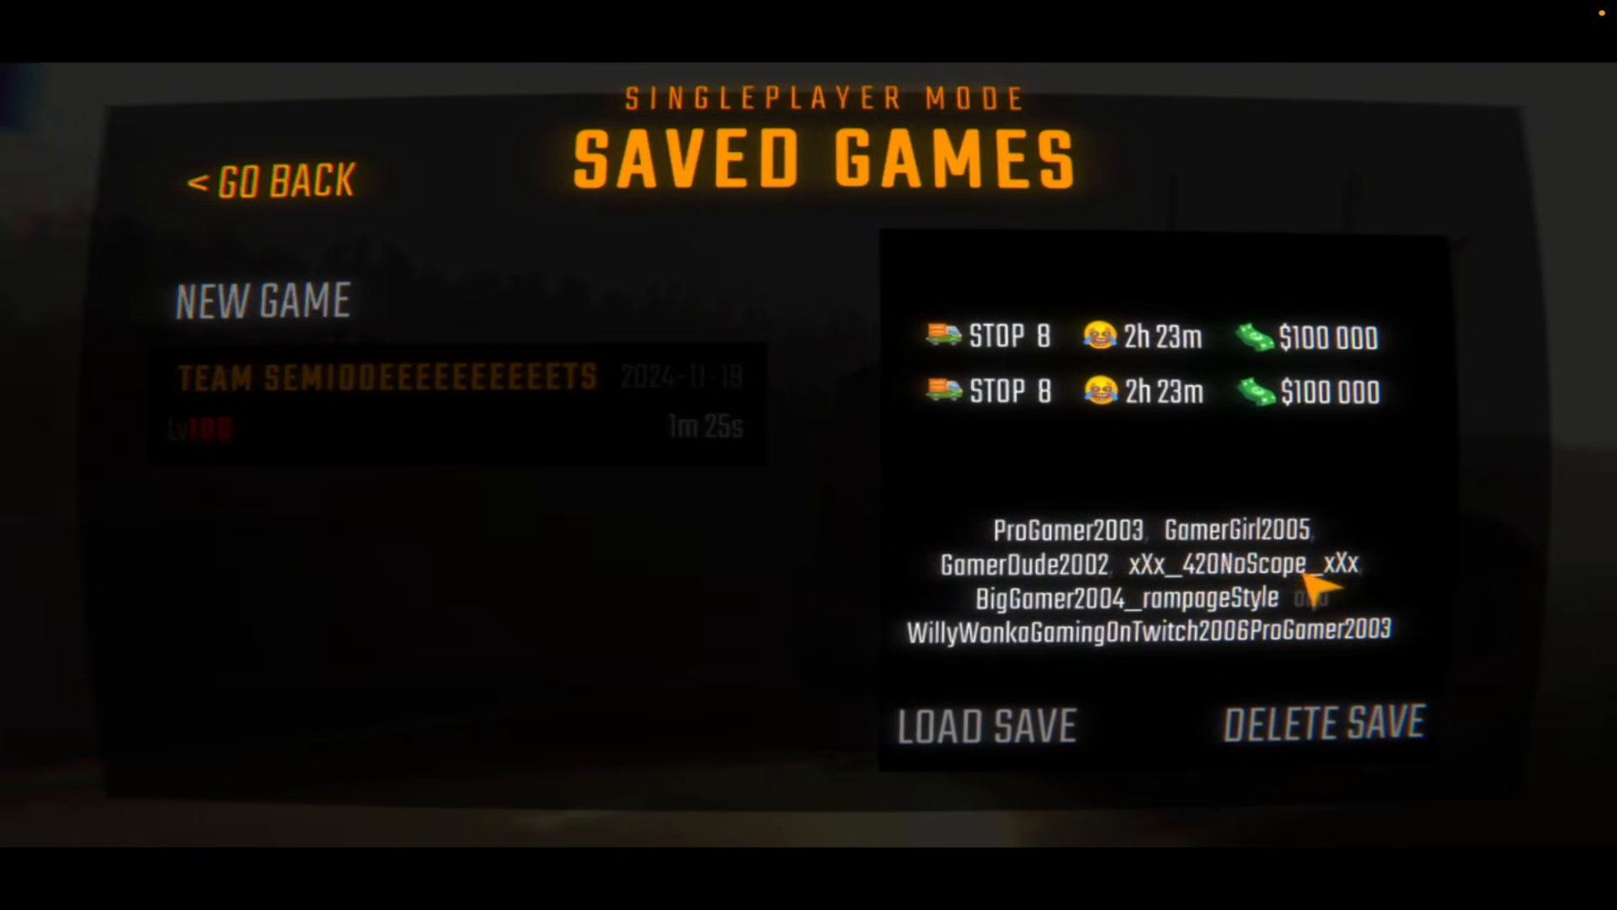
{"action": "mouse_move", "coordinate": [495, 552]}
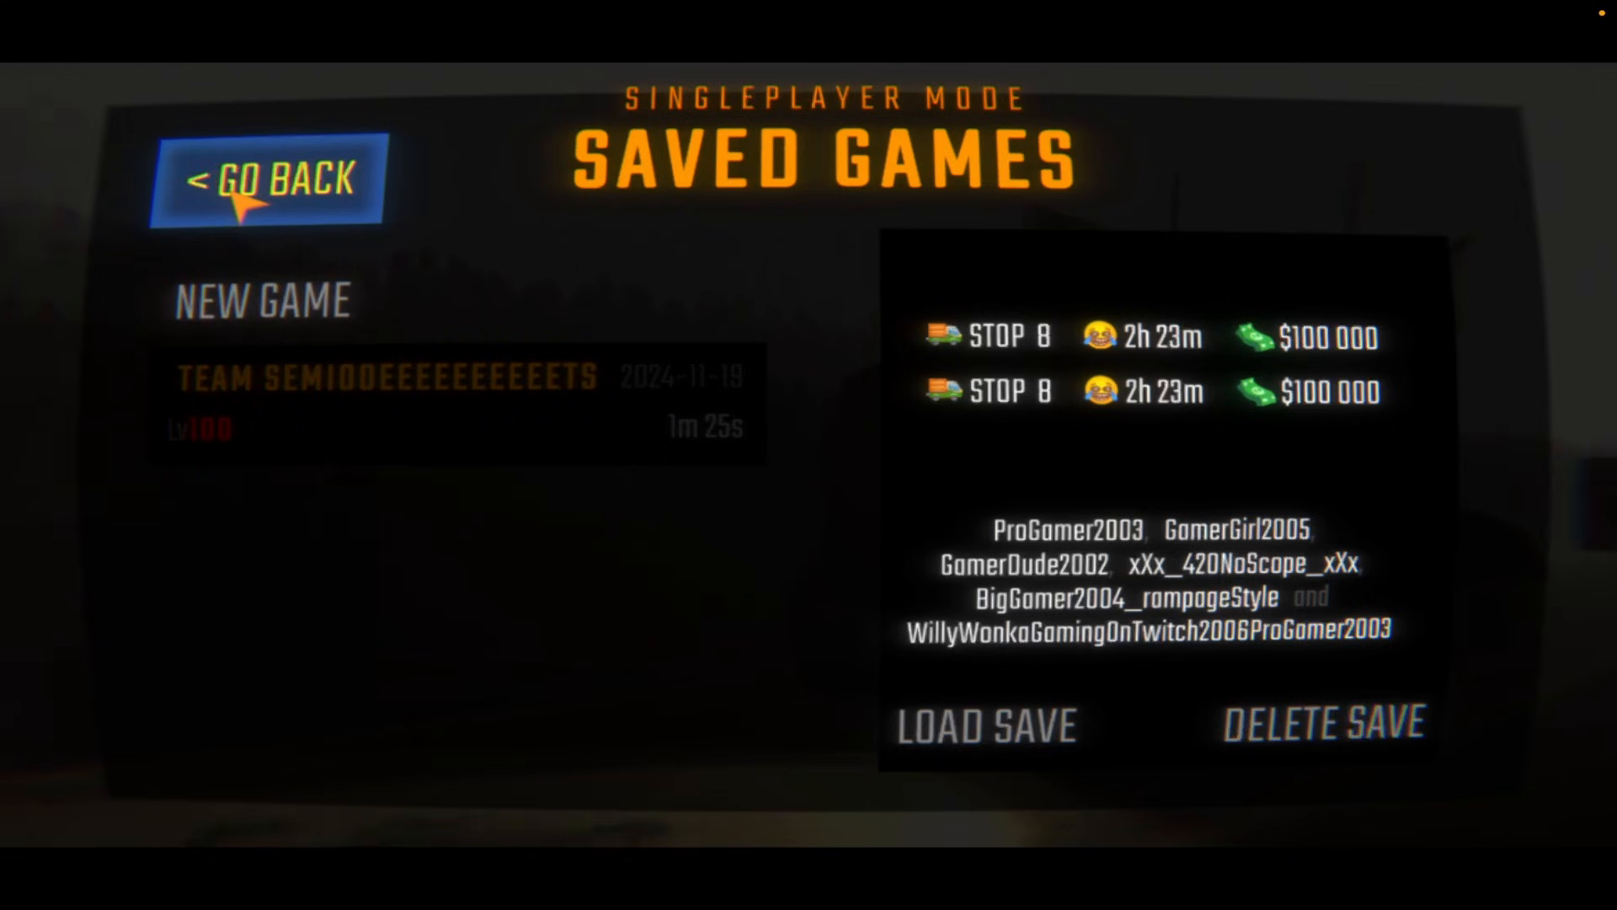
{"action": "left_click", "coordinate": [266, 180]}
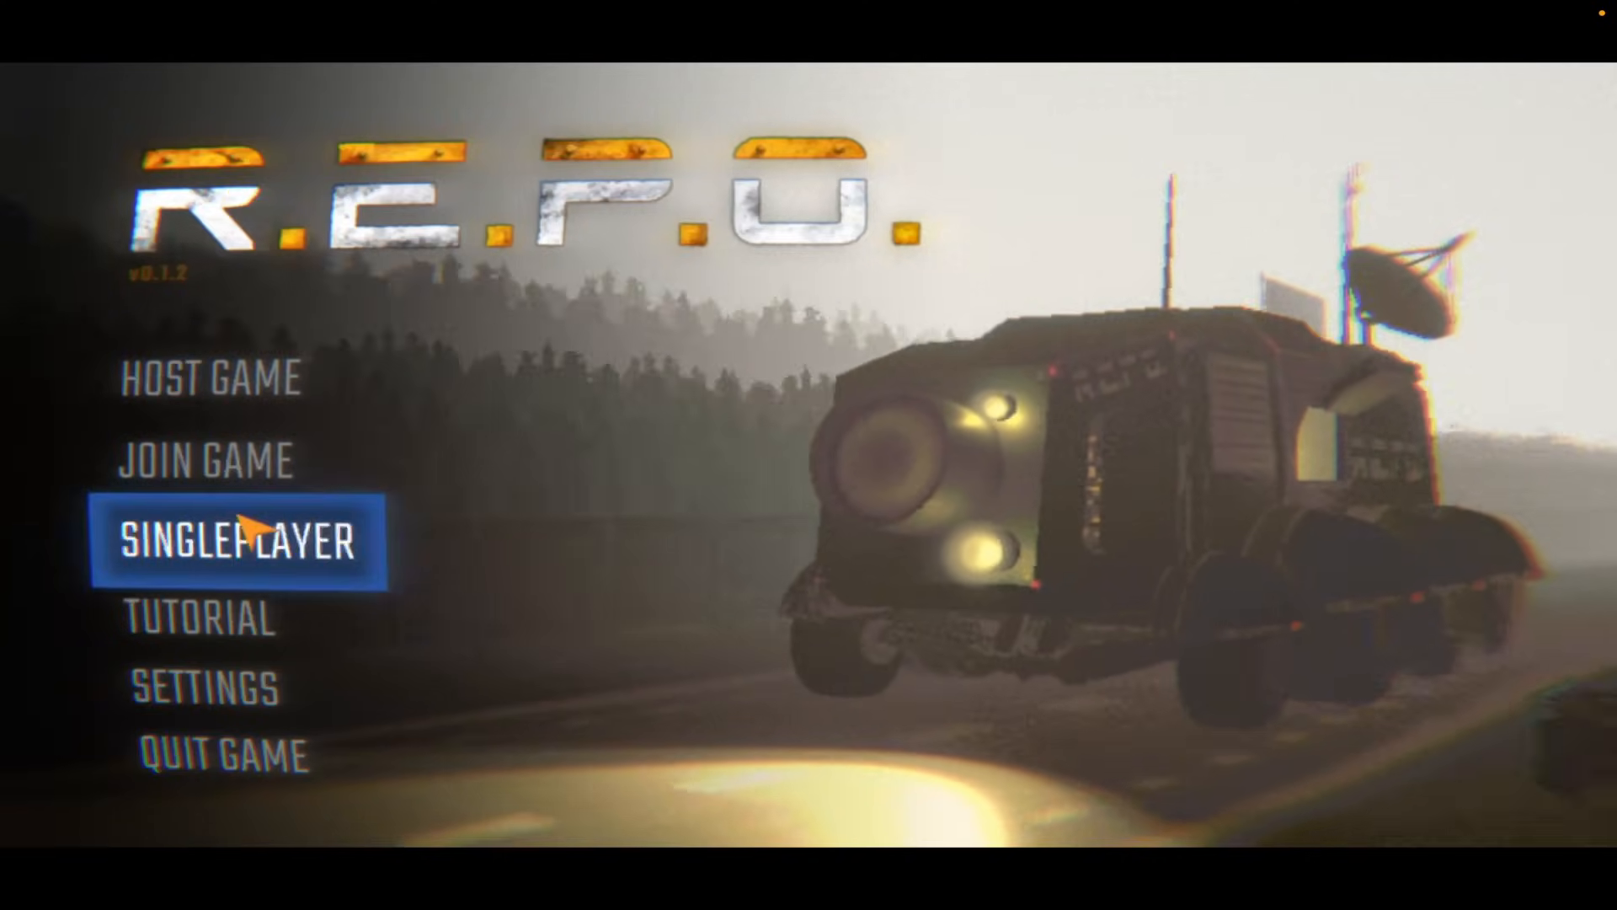
{"action": "mouse_move", "coordinate": [224, 754]}
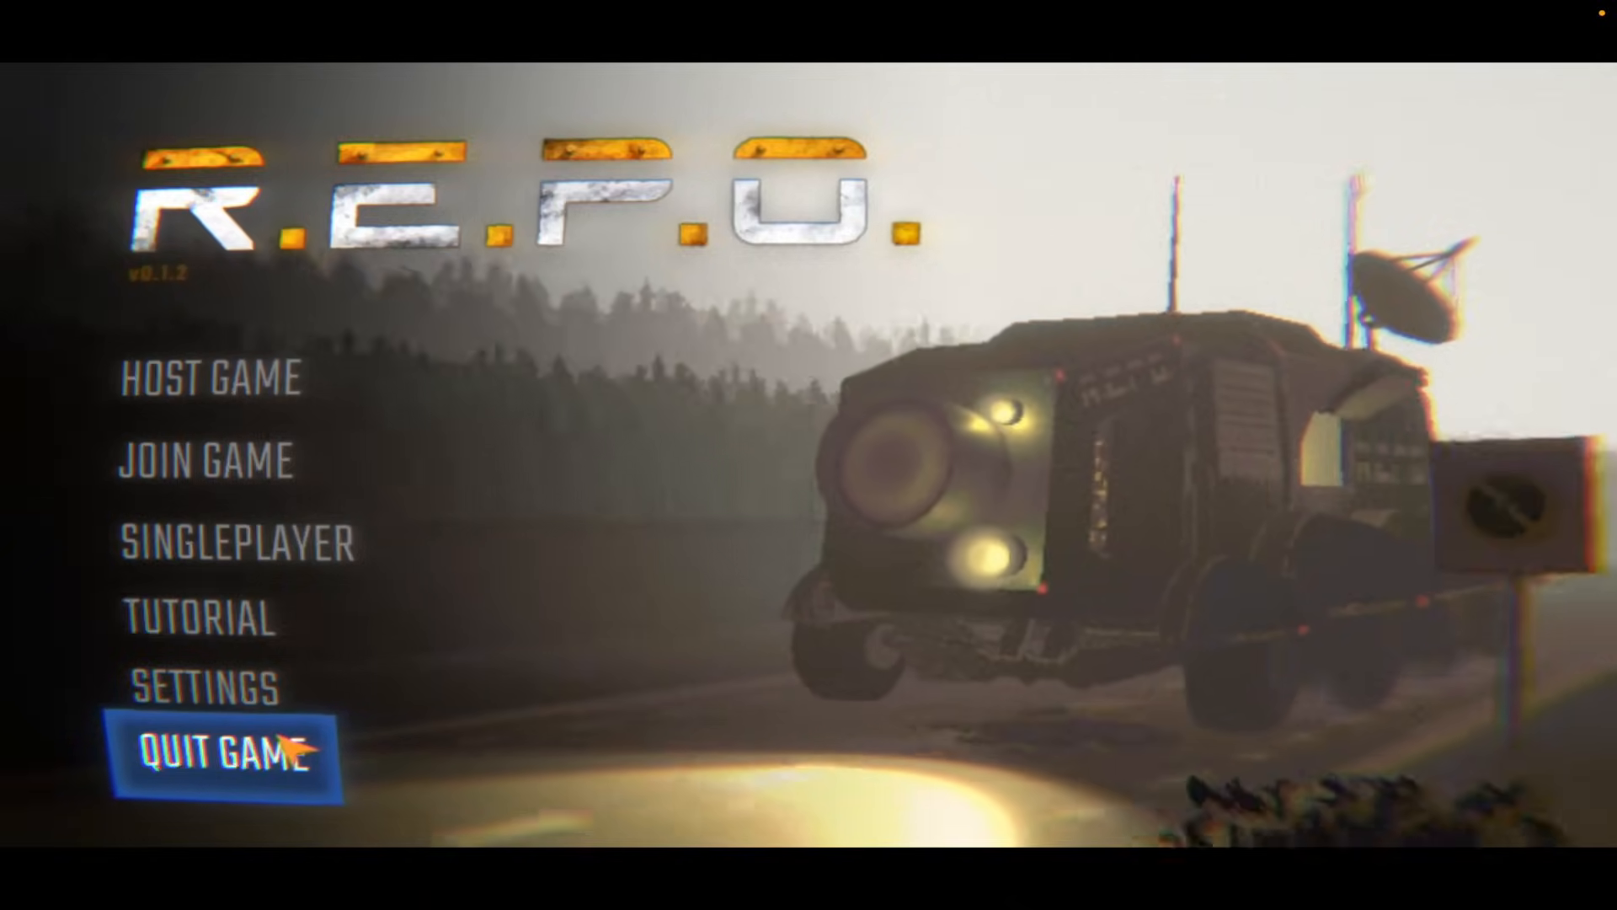
- Quit R.E.P.O. and stop it in the Steam library so Play is offered again
{"action": "left_click", "coordinate": [213, 752]}
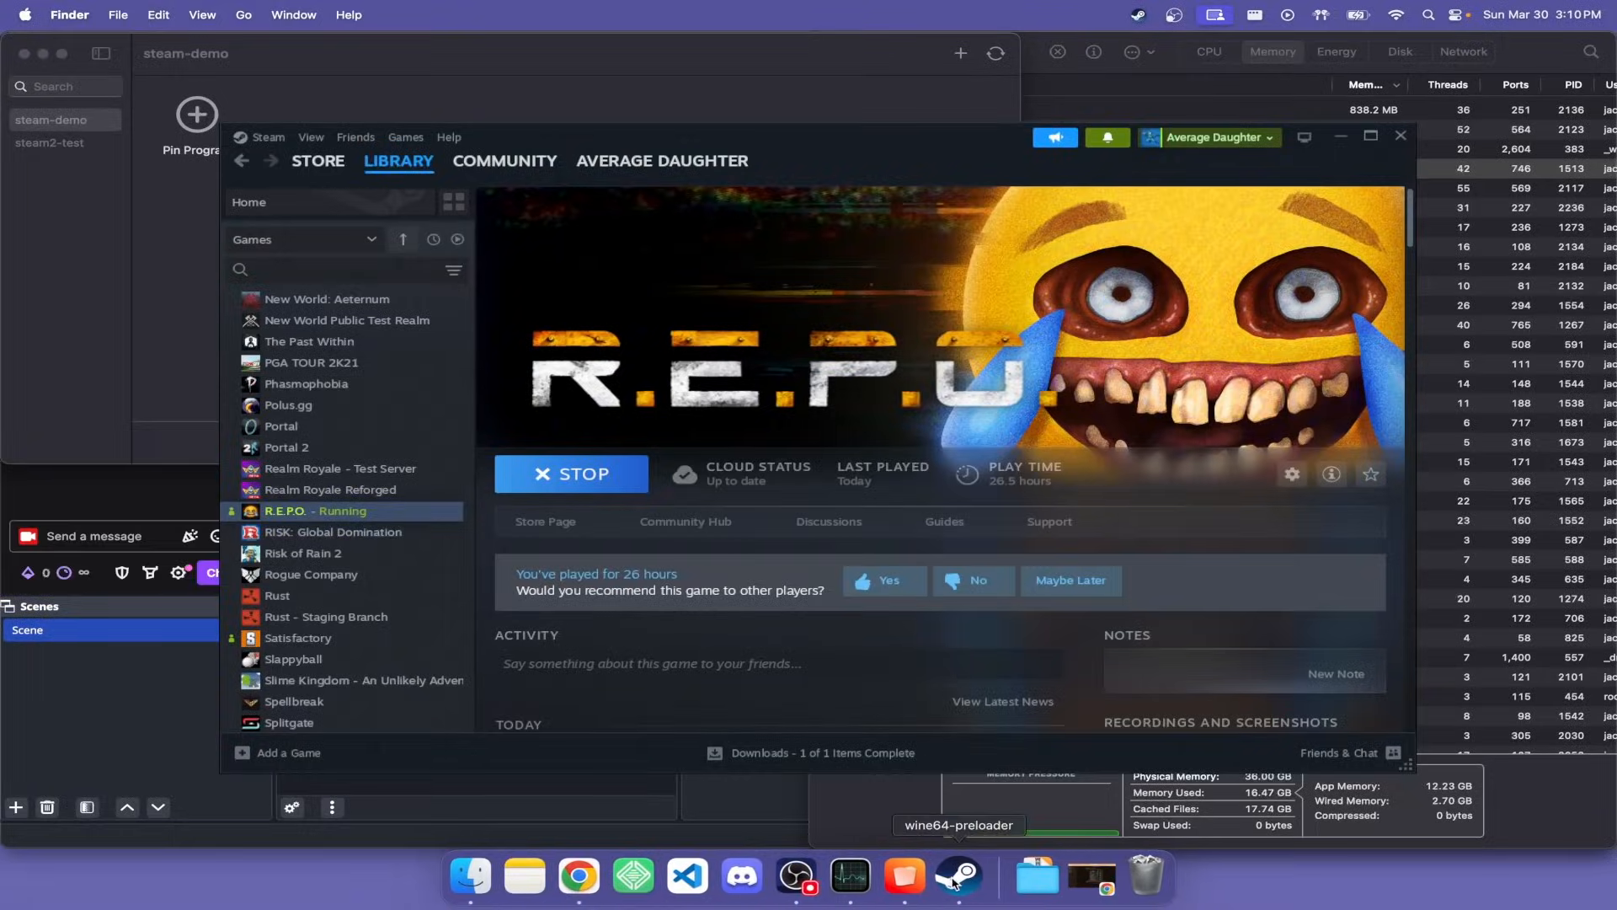
{"action": "left_click", "coordinate": [571, 473]}
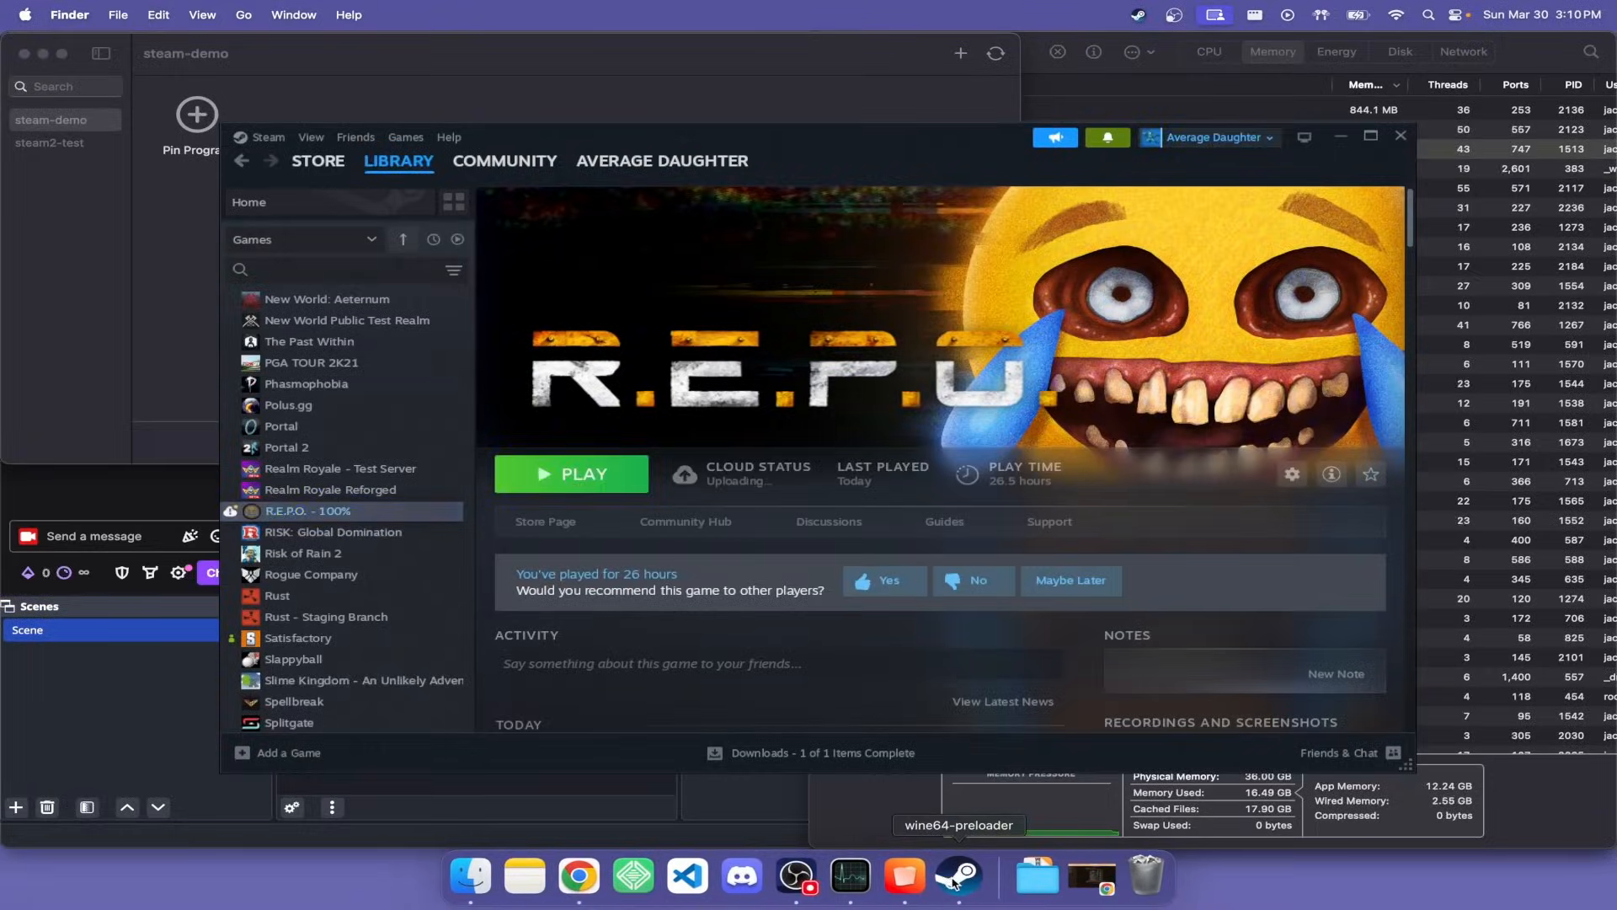